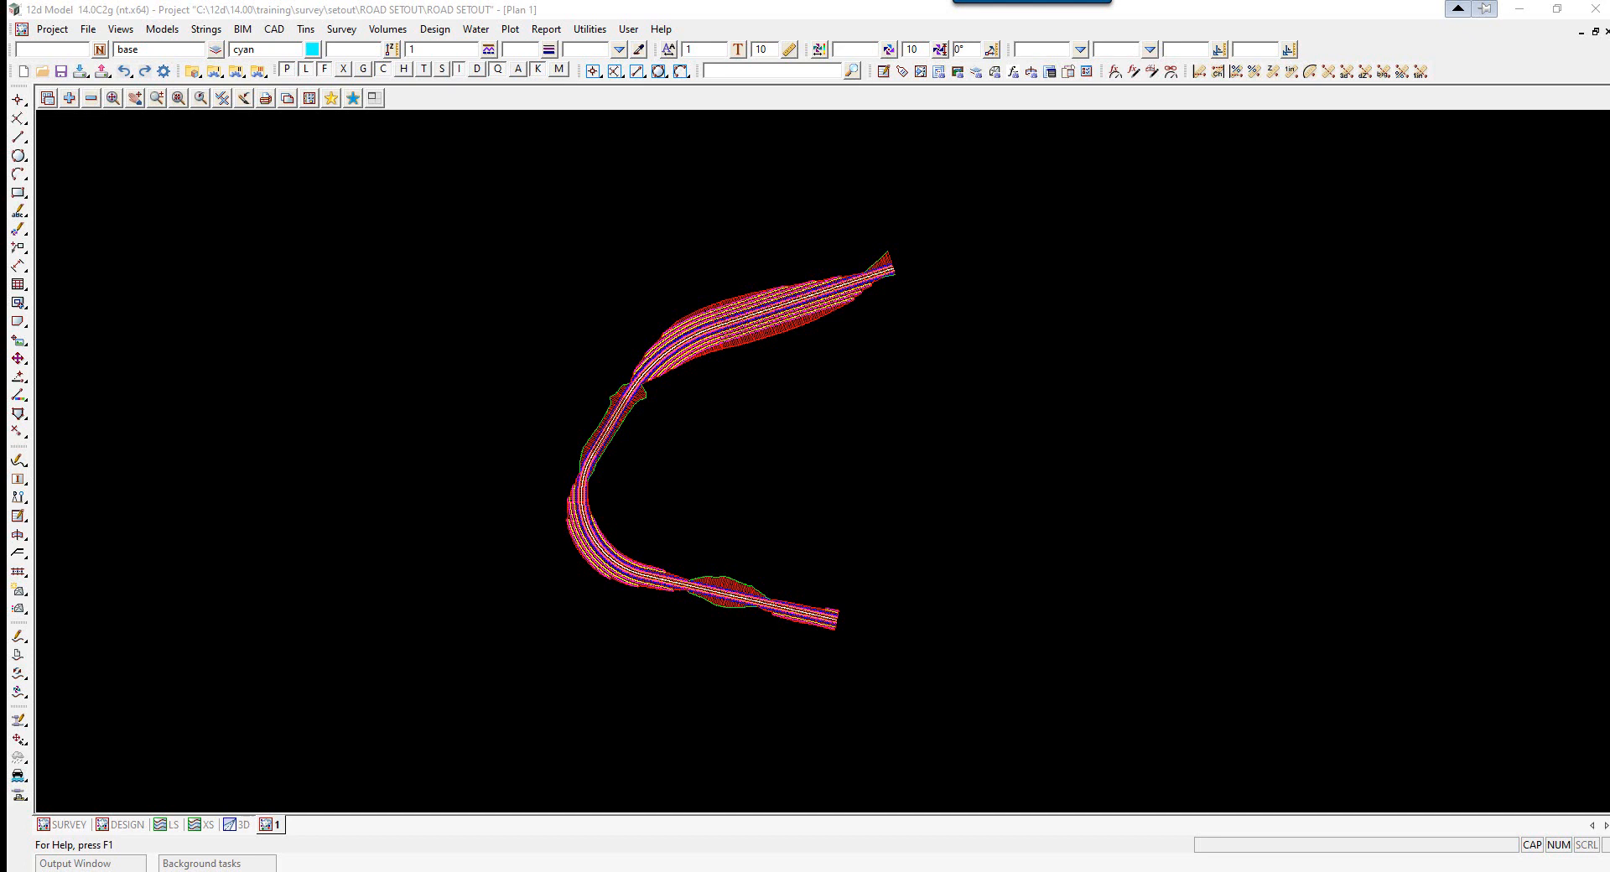
mouse_move(658, 97)
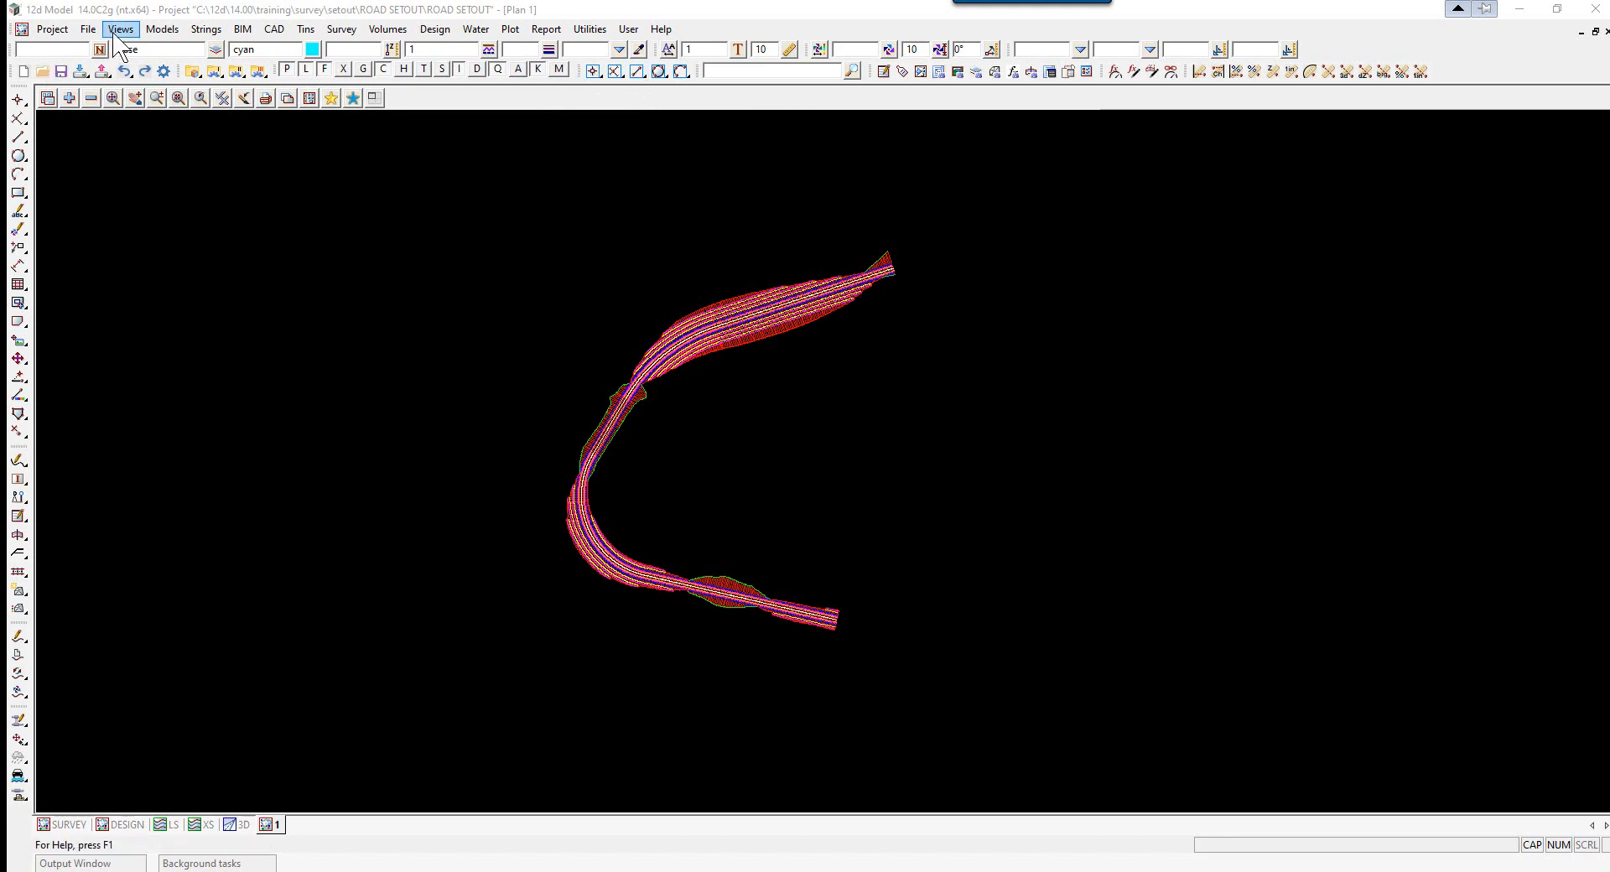
Create a new empty Plan 2 view from the Views menu
click(120, 29)
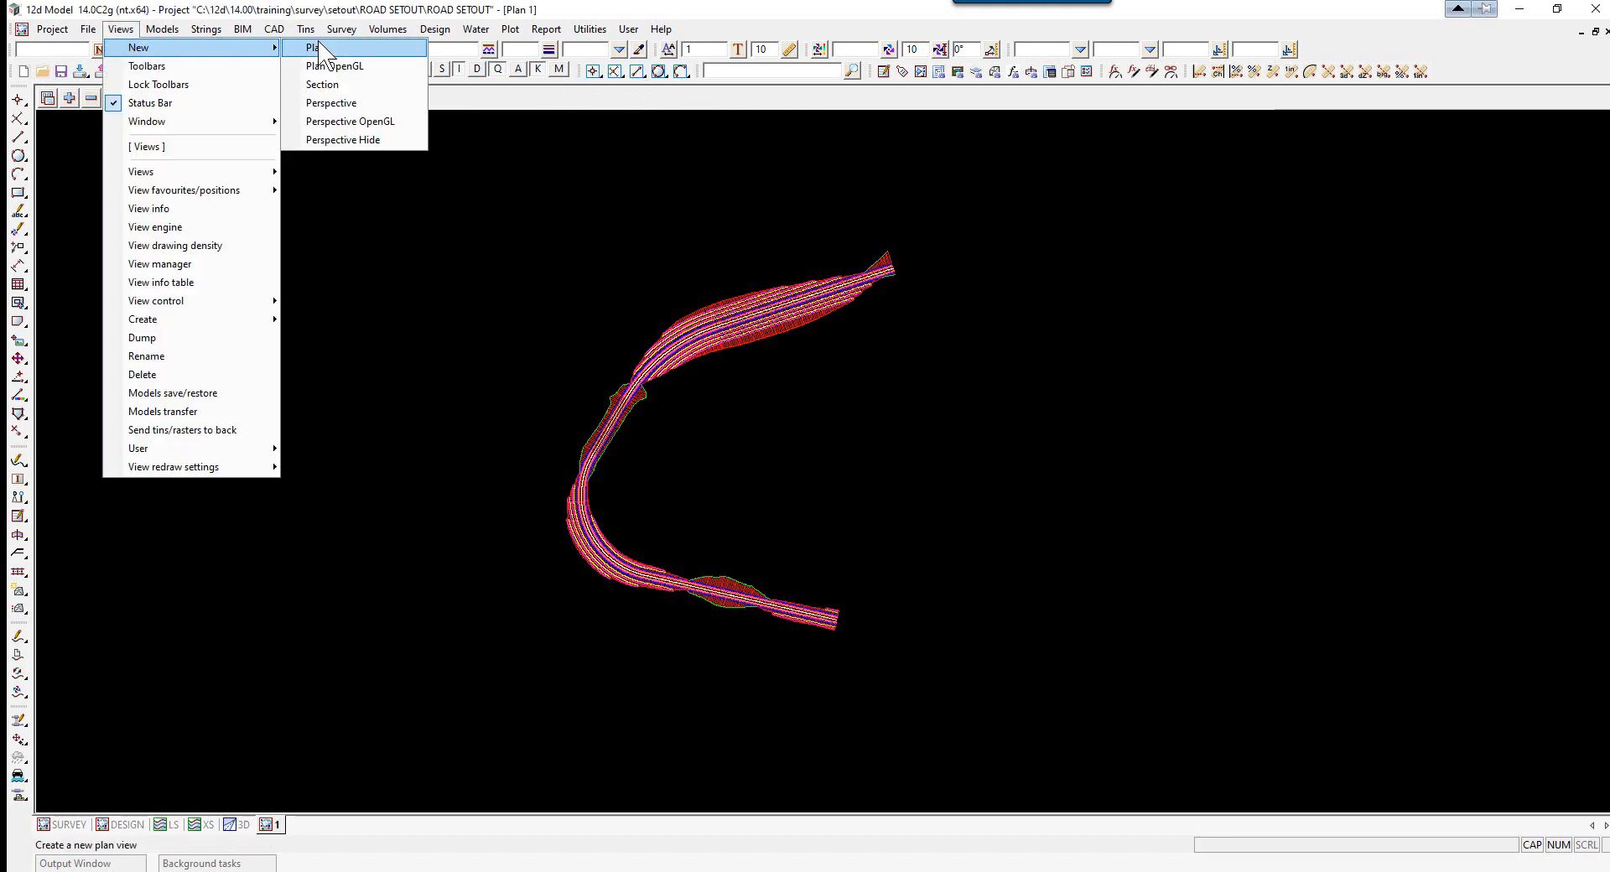
click(313, 47)
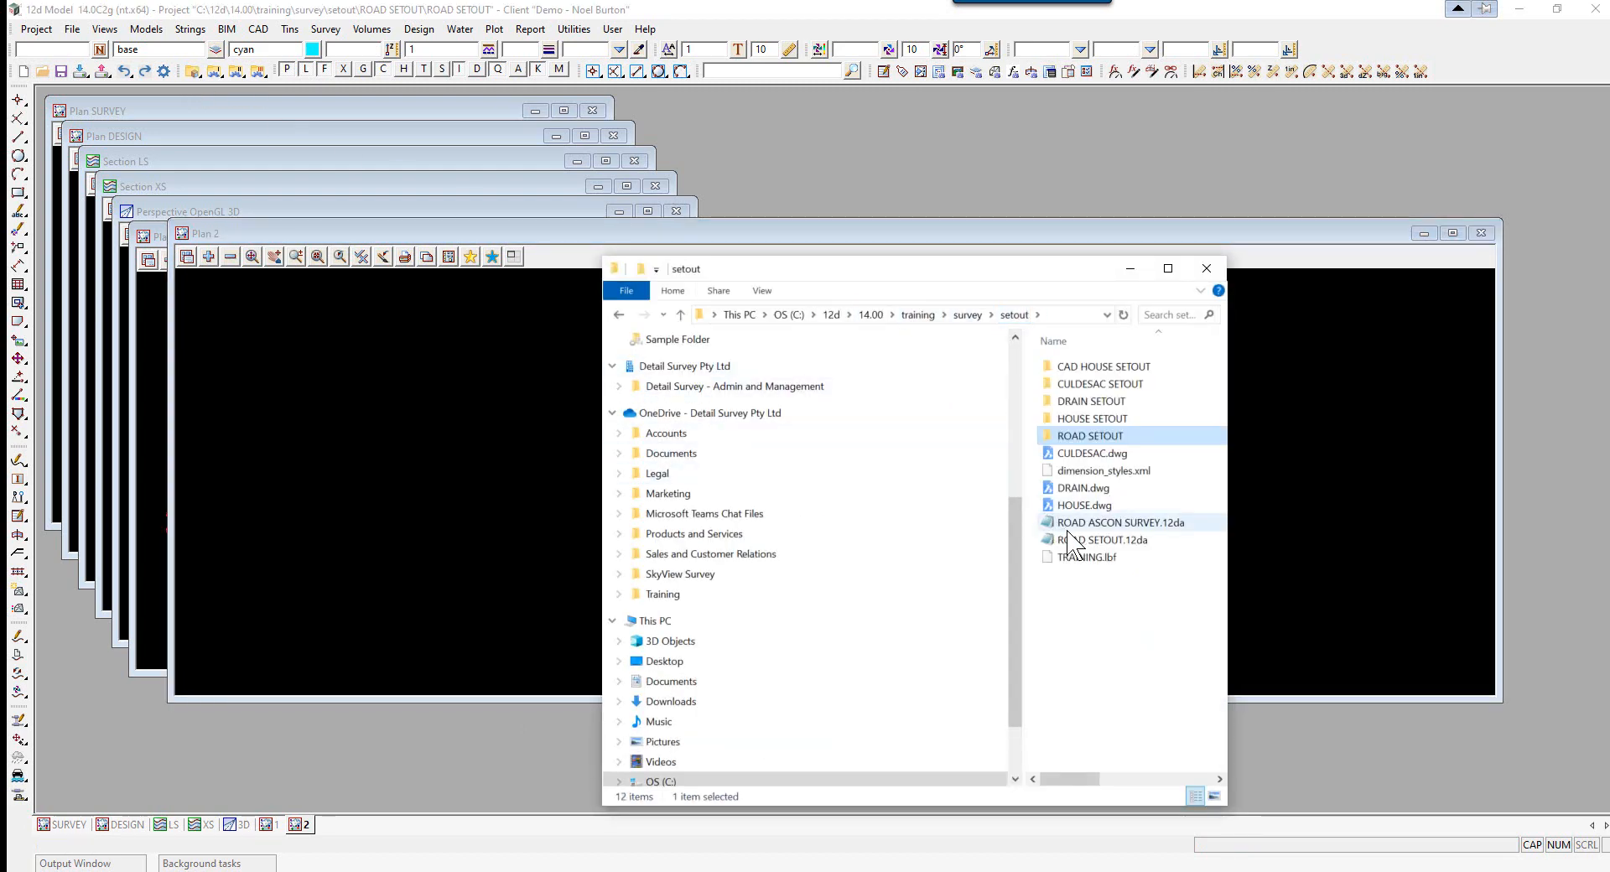
Read the ROAD ASCON SURVEY.12da archive into the project and finish the reader
click(1121, 521)
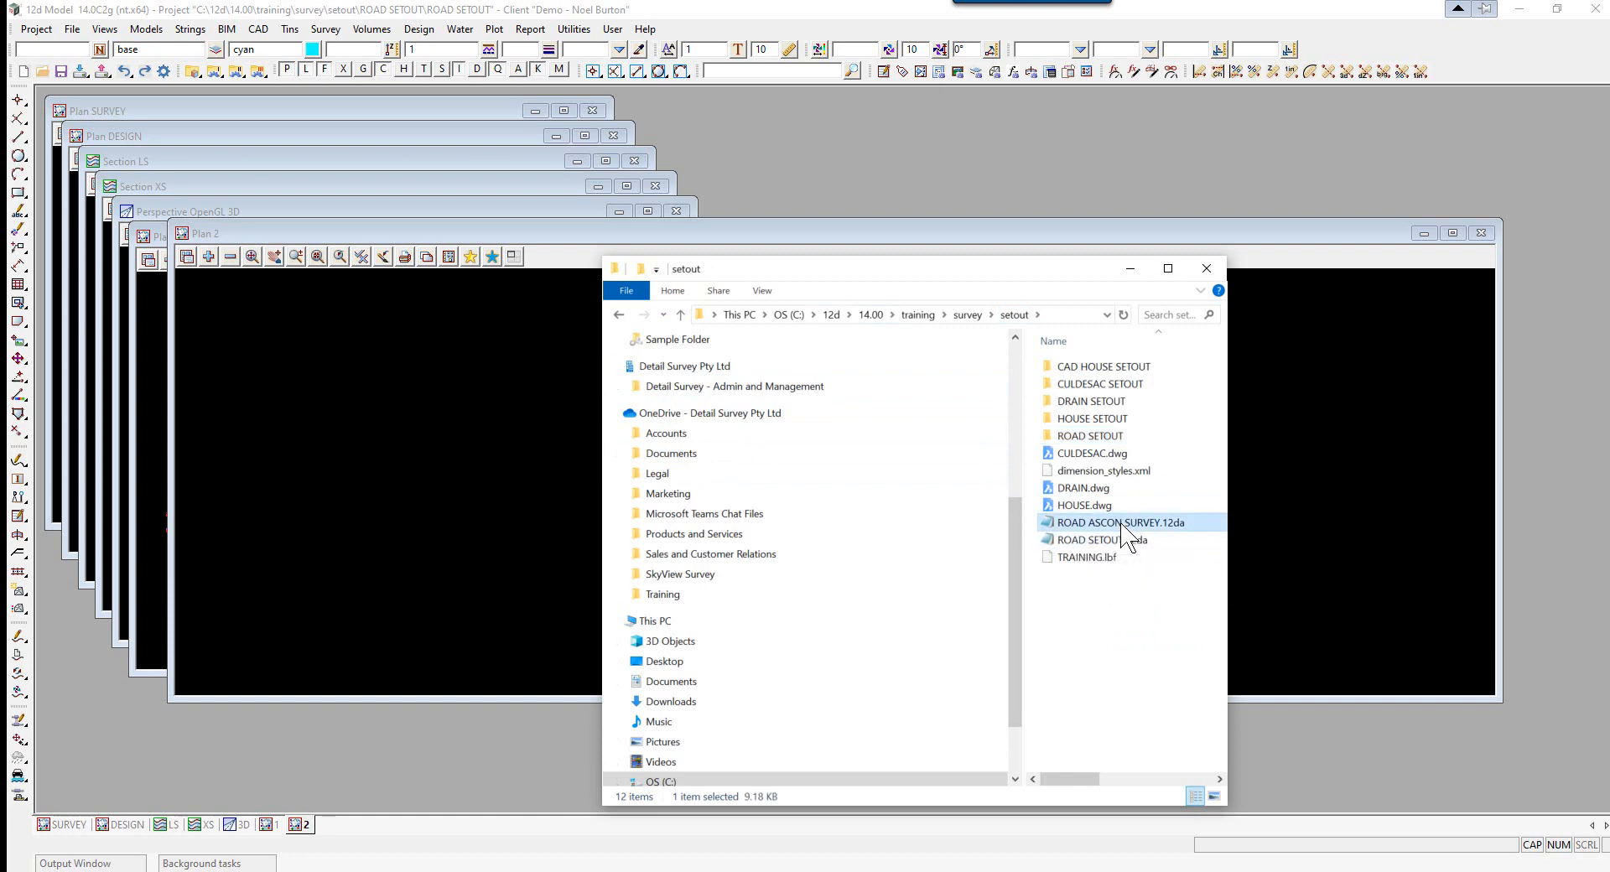
double_click(1126, 523)
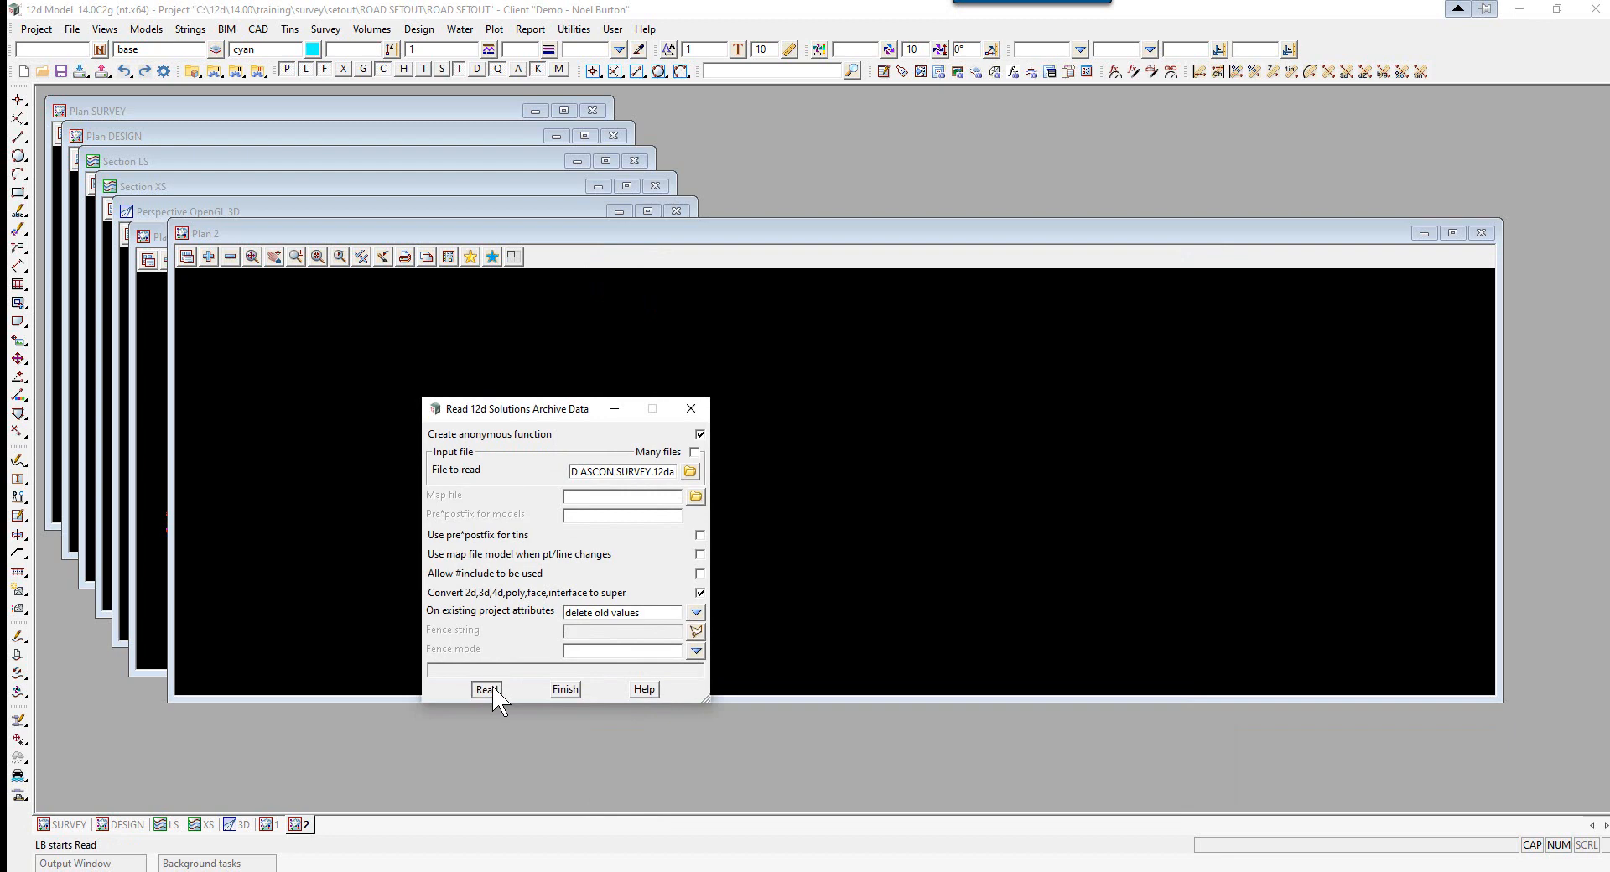
click(485, 688)
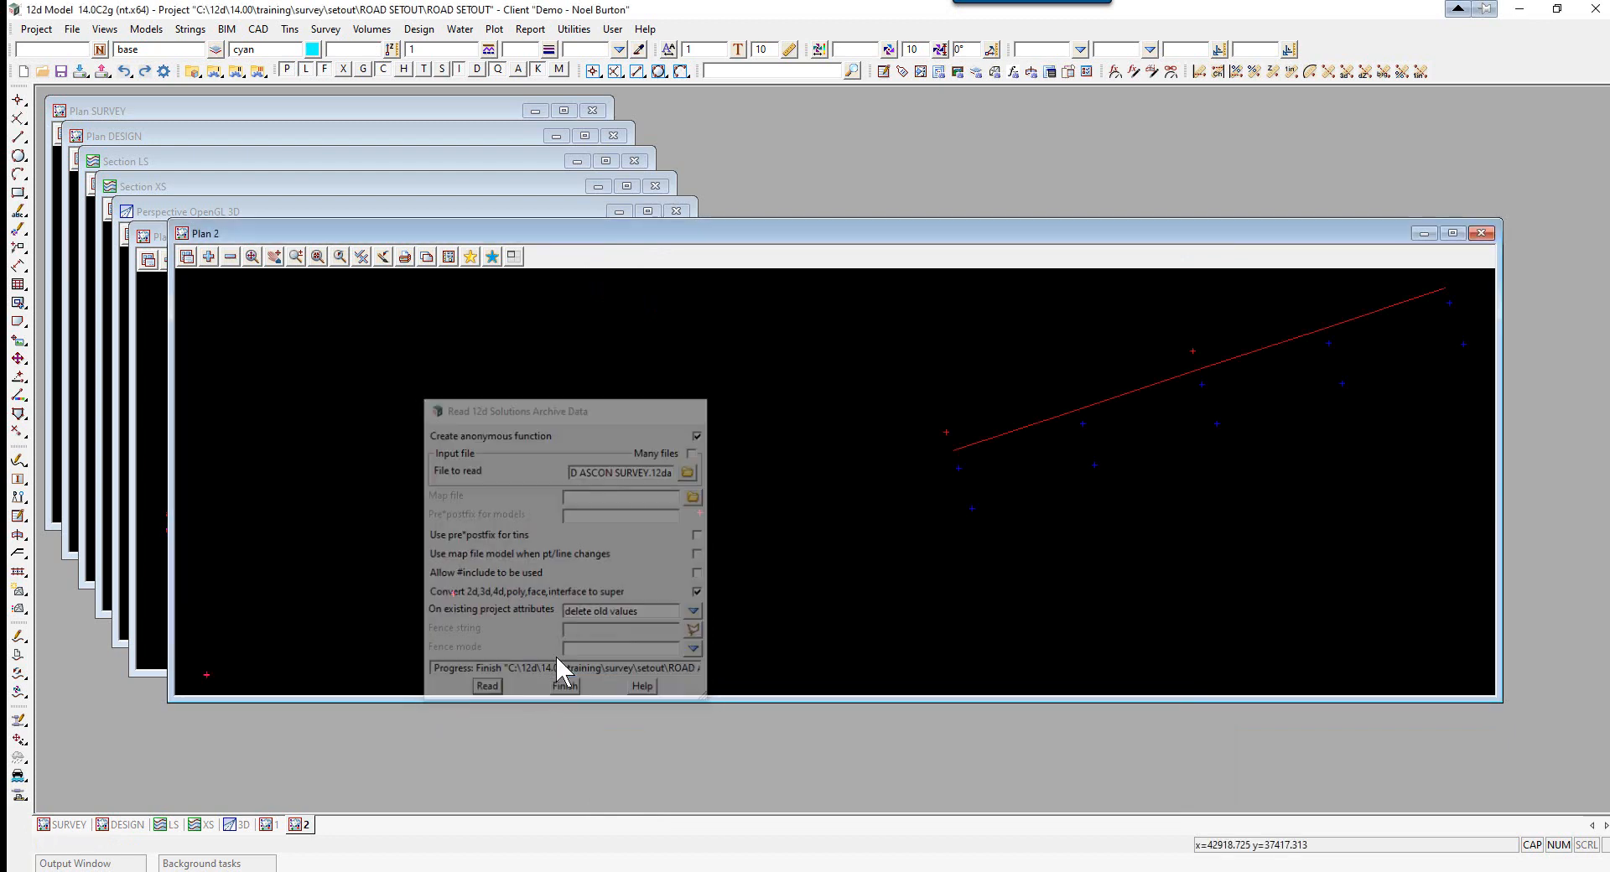
click(563, 686)
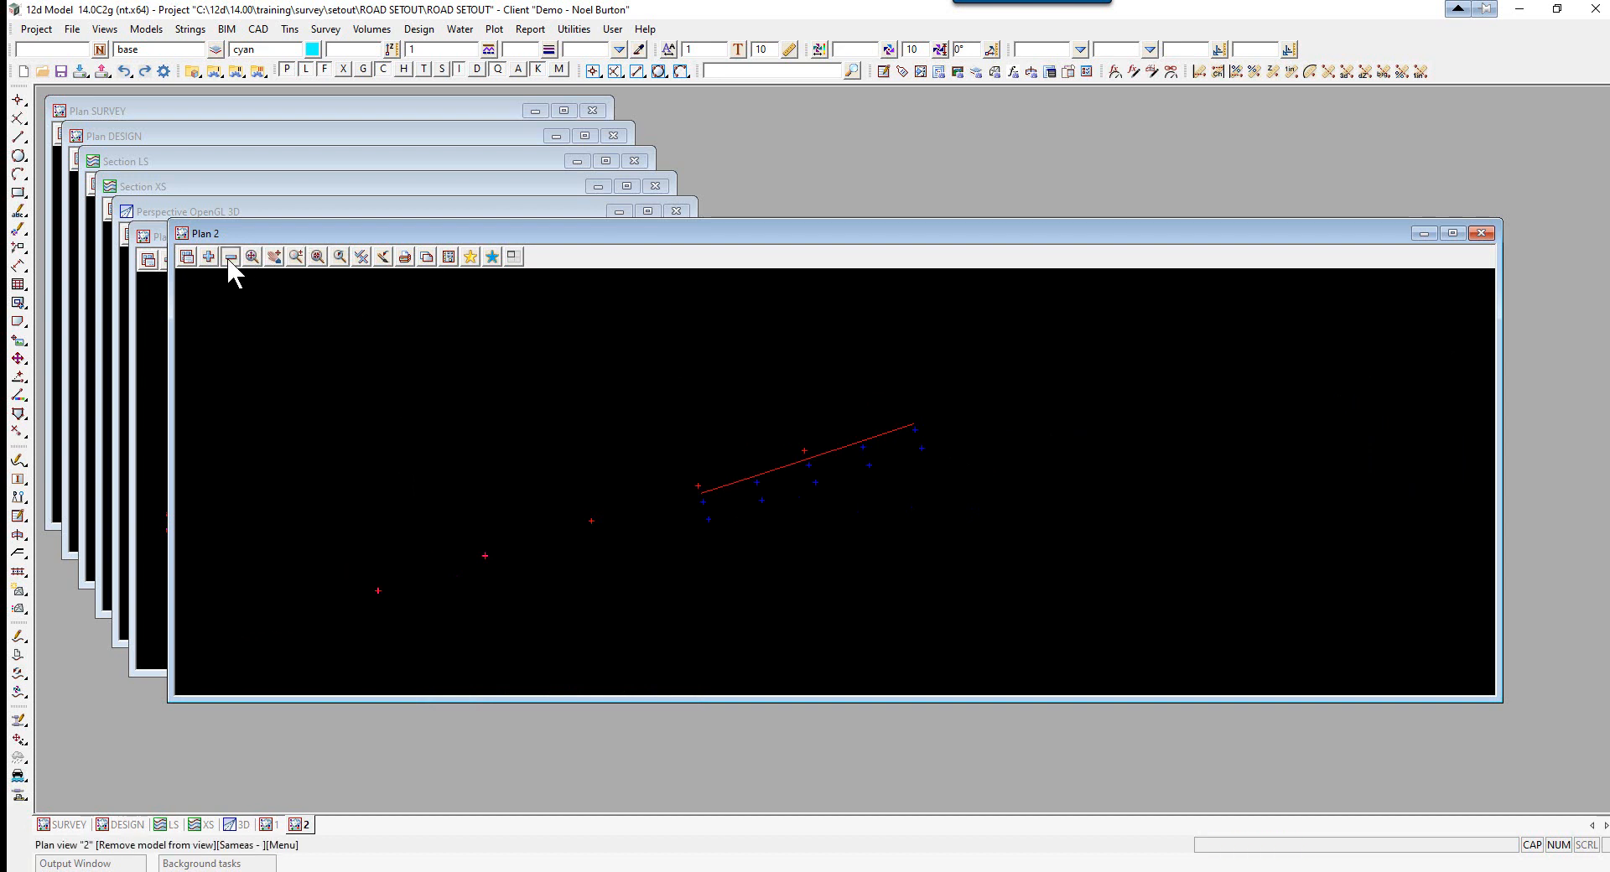
Remove the ROAD EDGE PAVEMENT and TOPO SURFACE LEVEL models from Plan 2
click(230, 256)
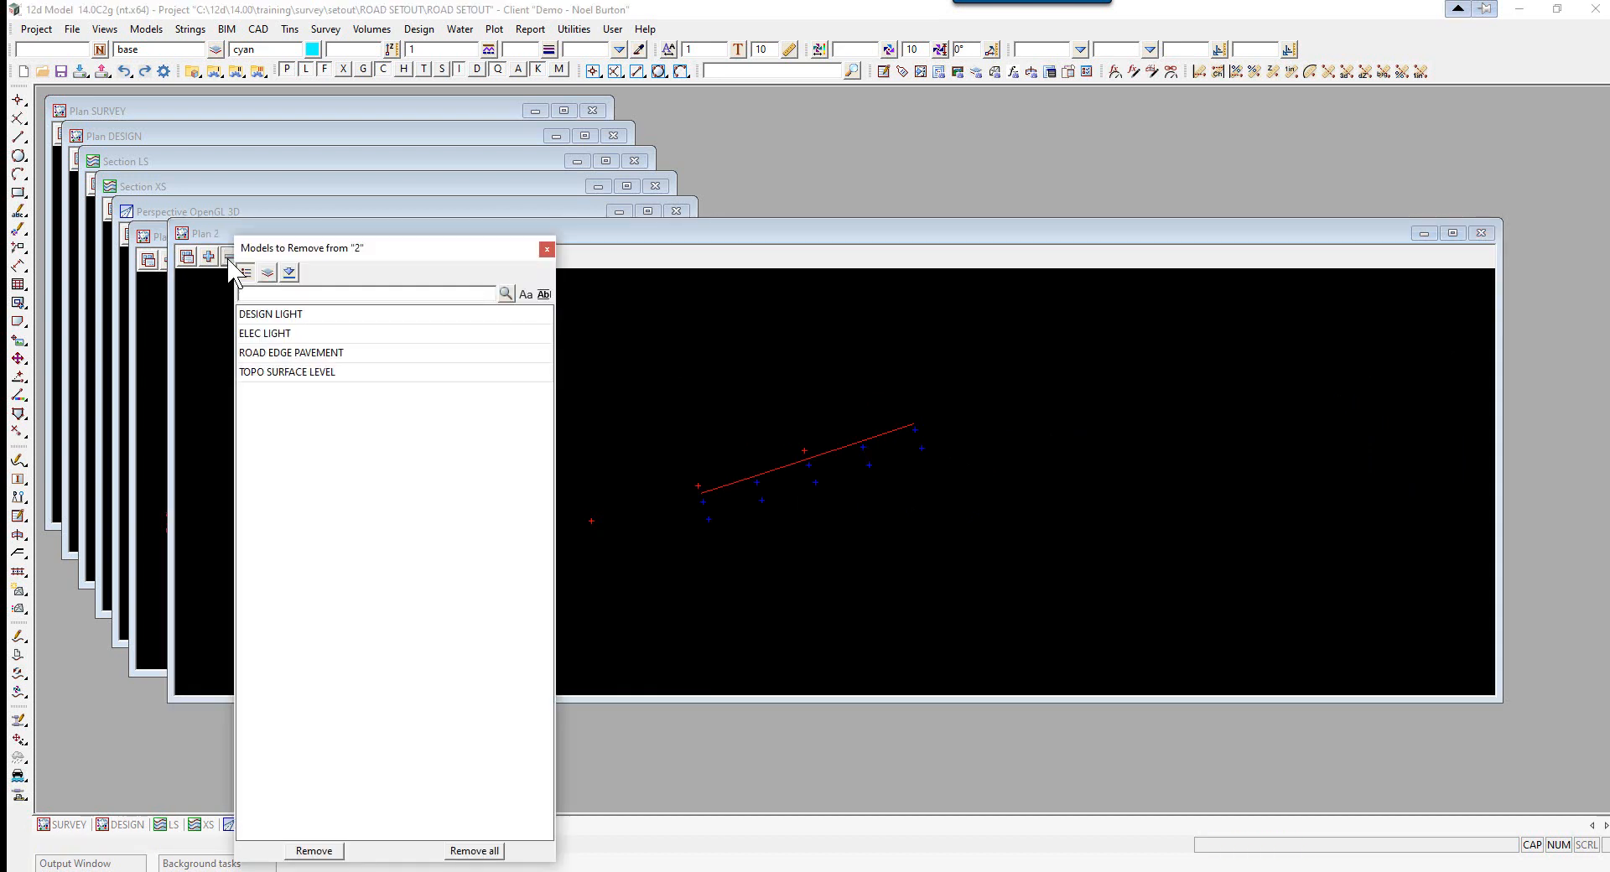
mouse_move(269, 338)
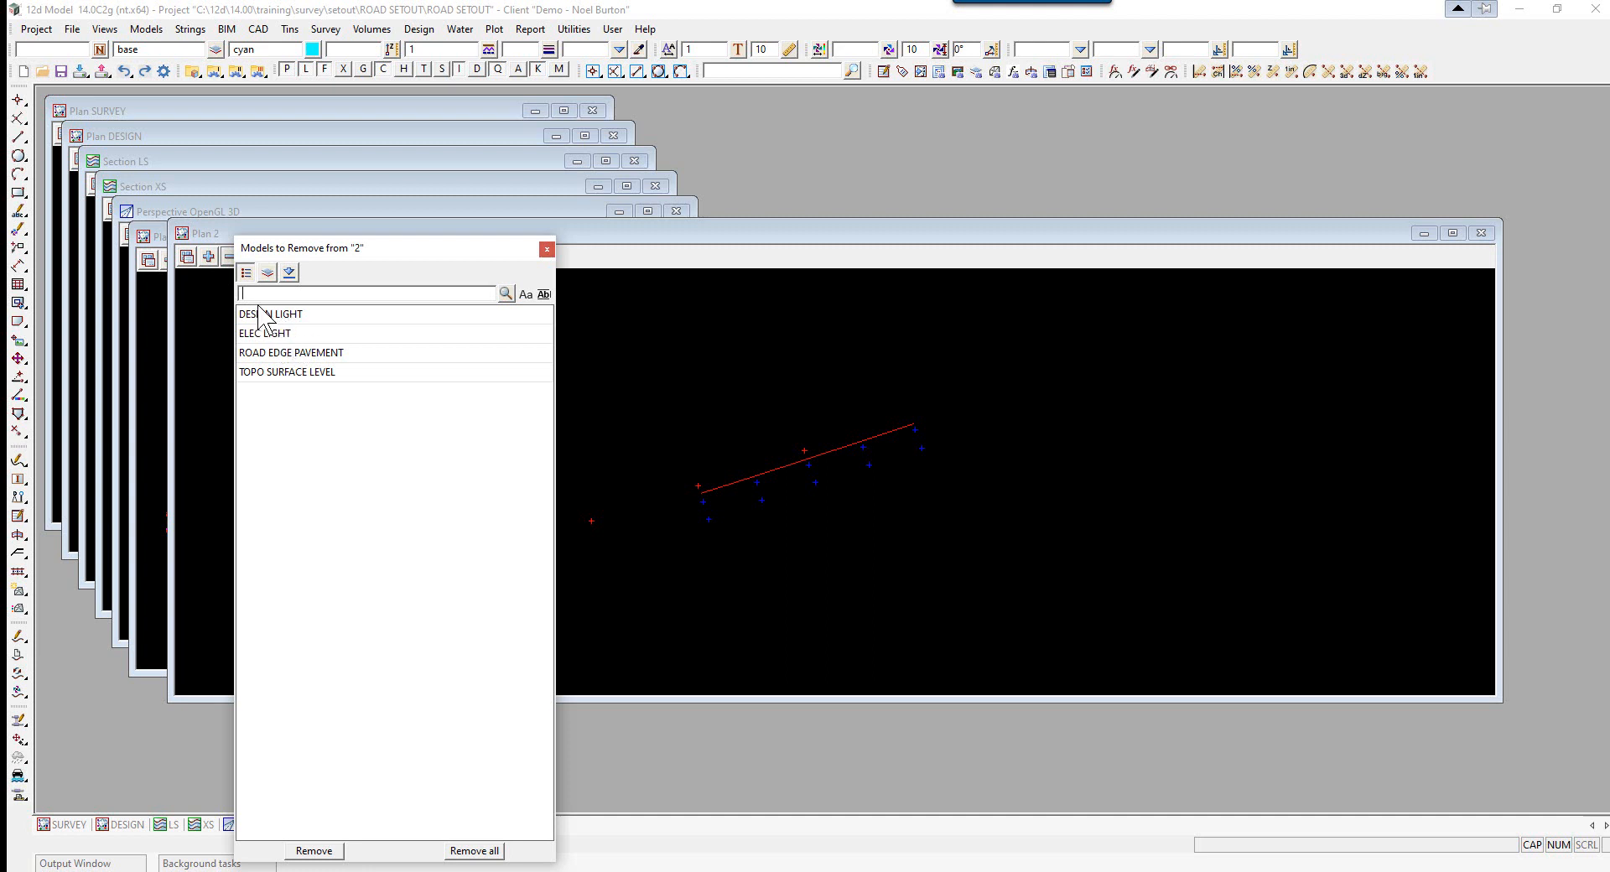
mouse_move(298, 344)
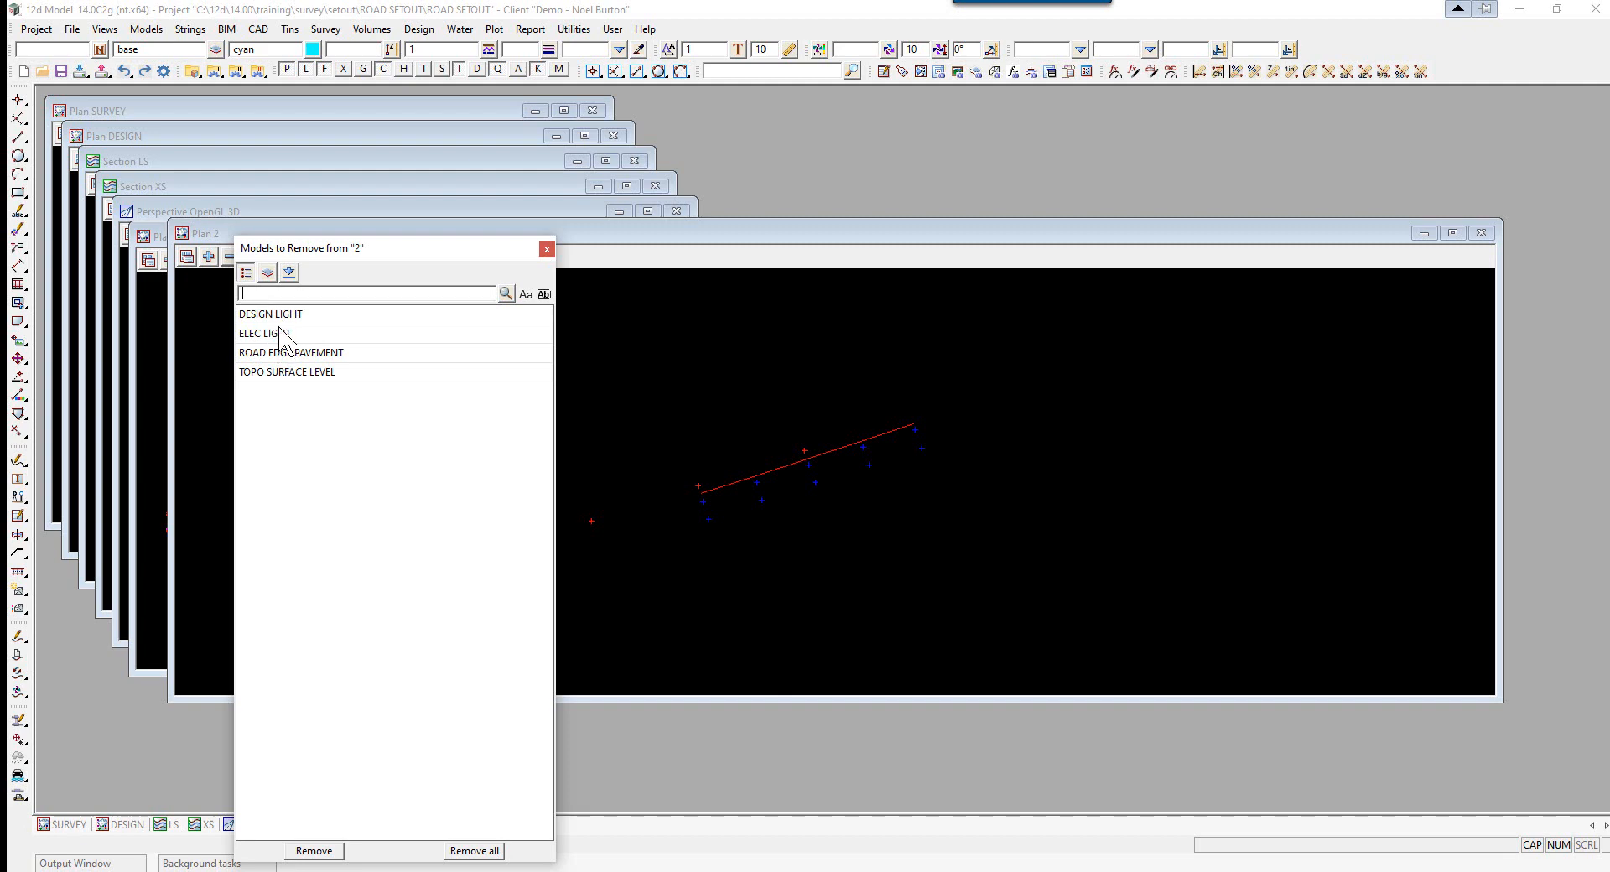
mouse_move(276, 372)
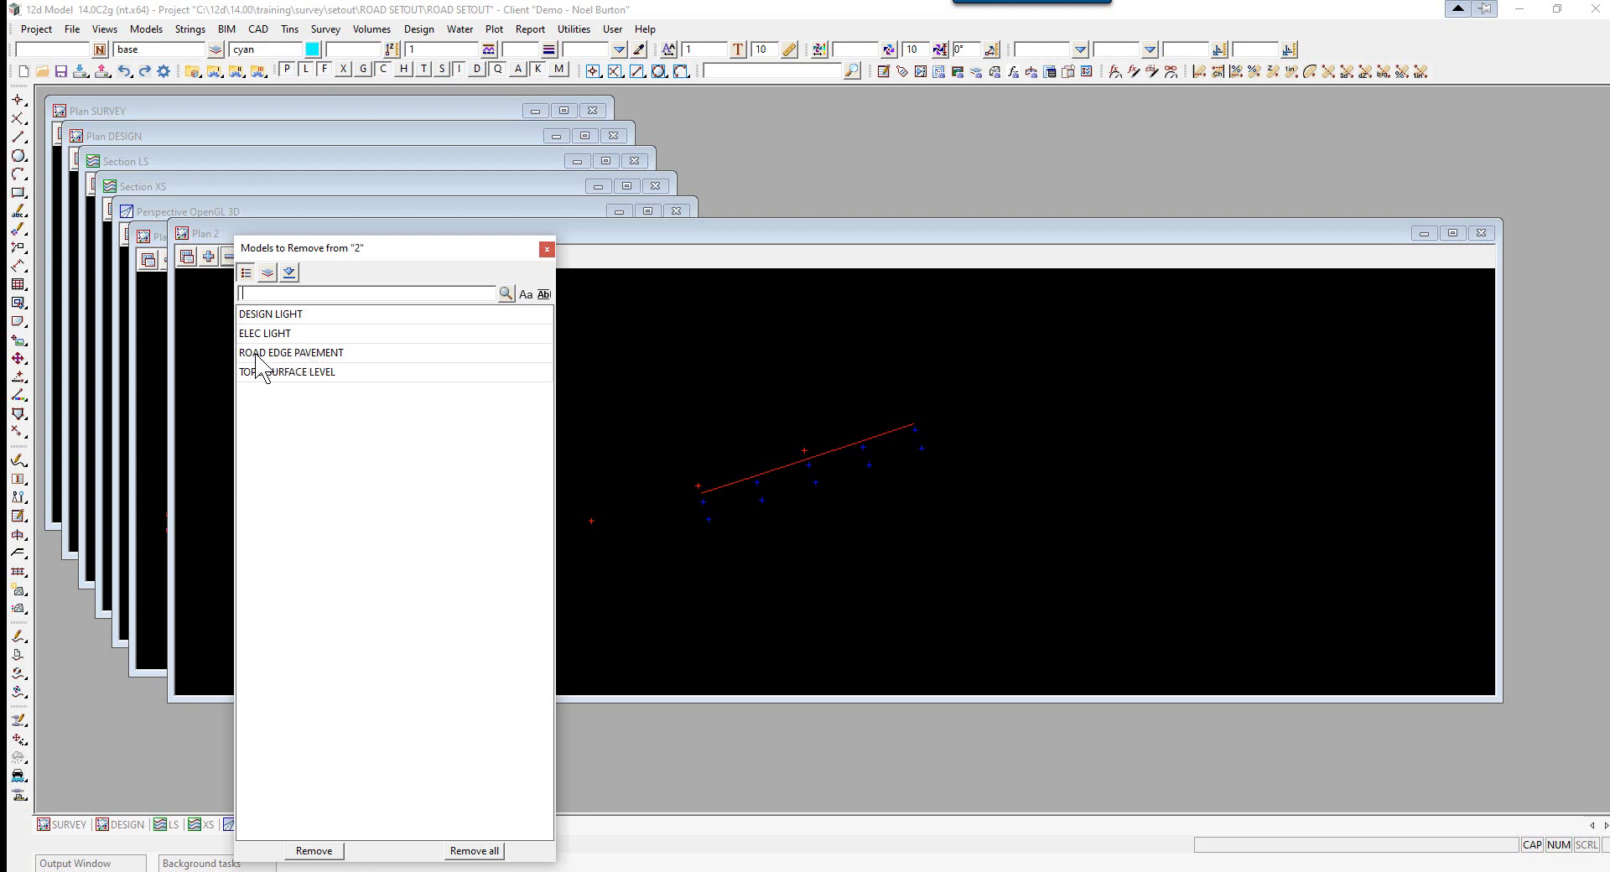
mouse_move(283, 370)
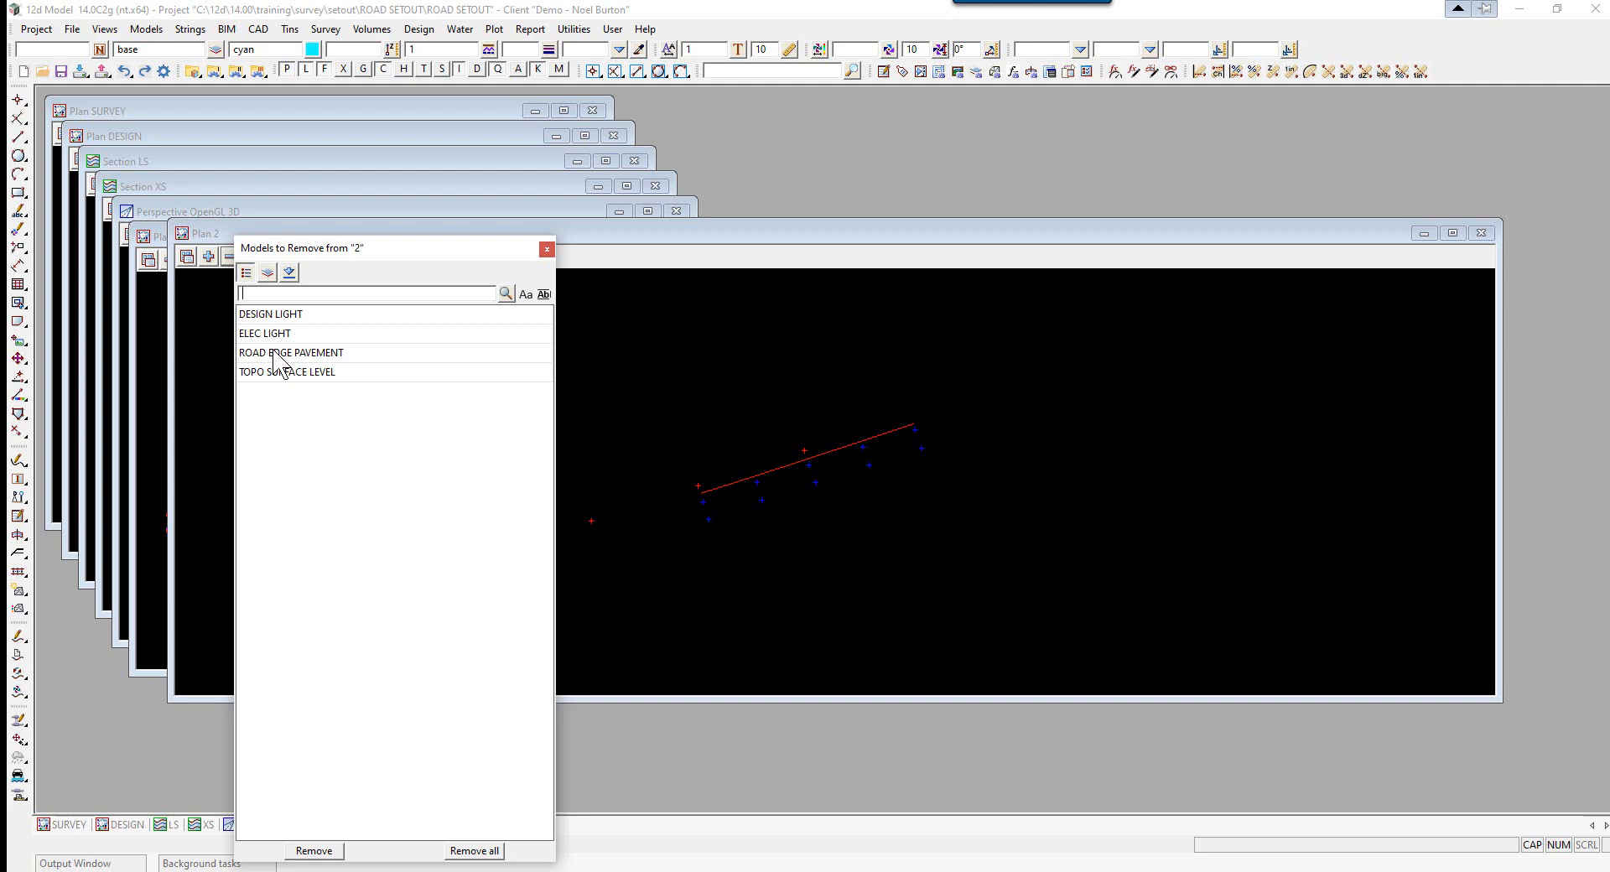
mouse_move(354, 393)
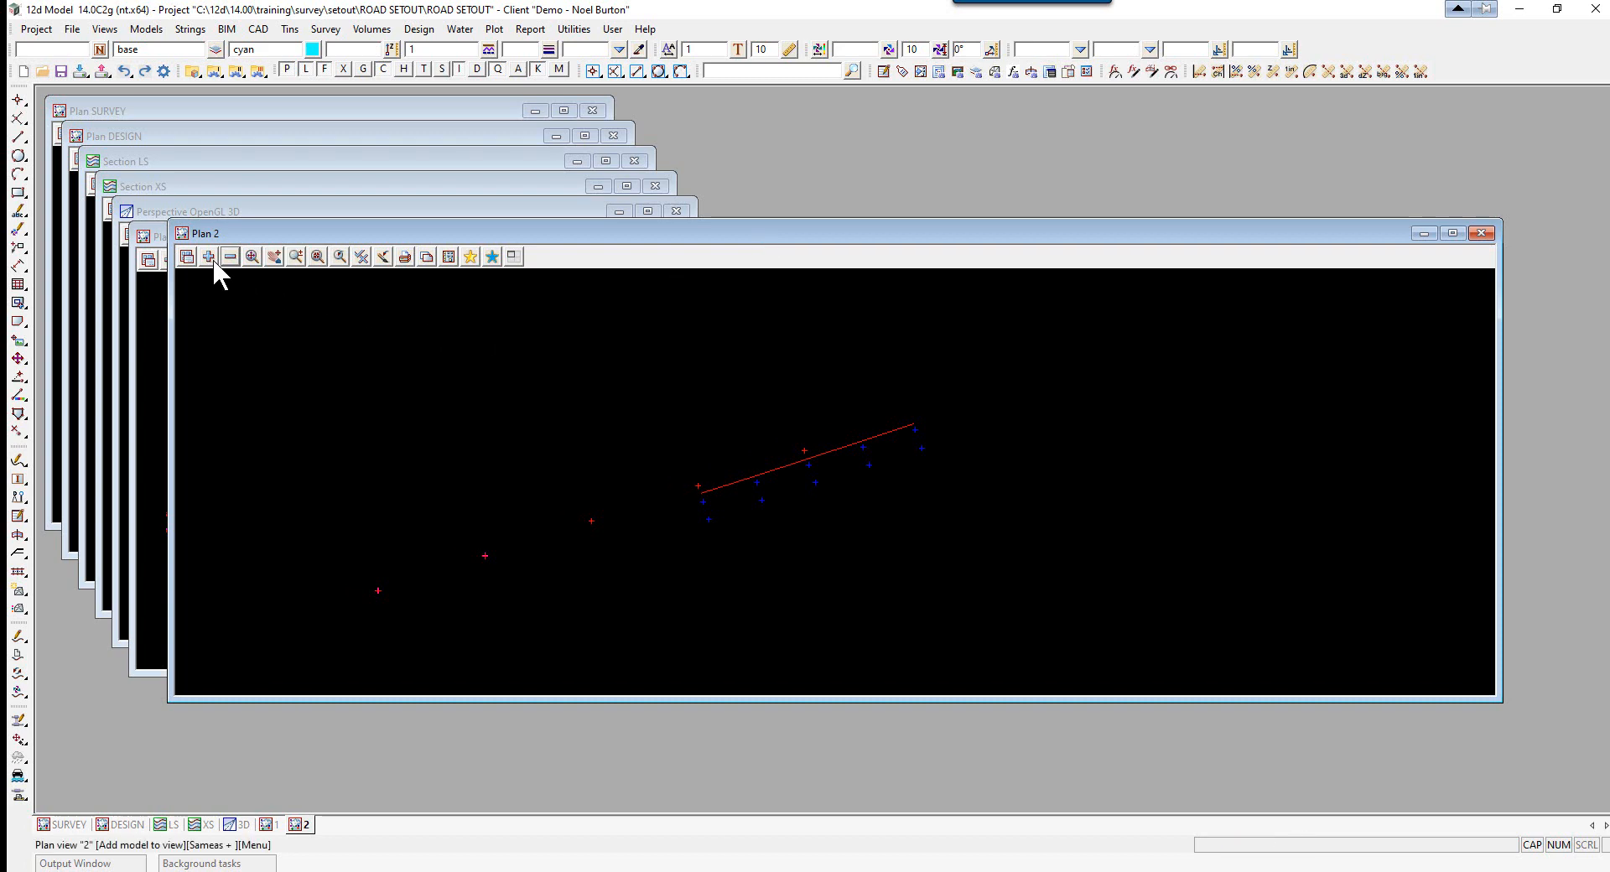
click(229, 257)
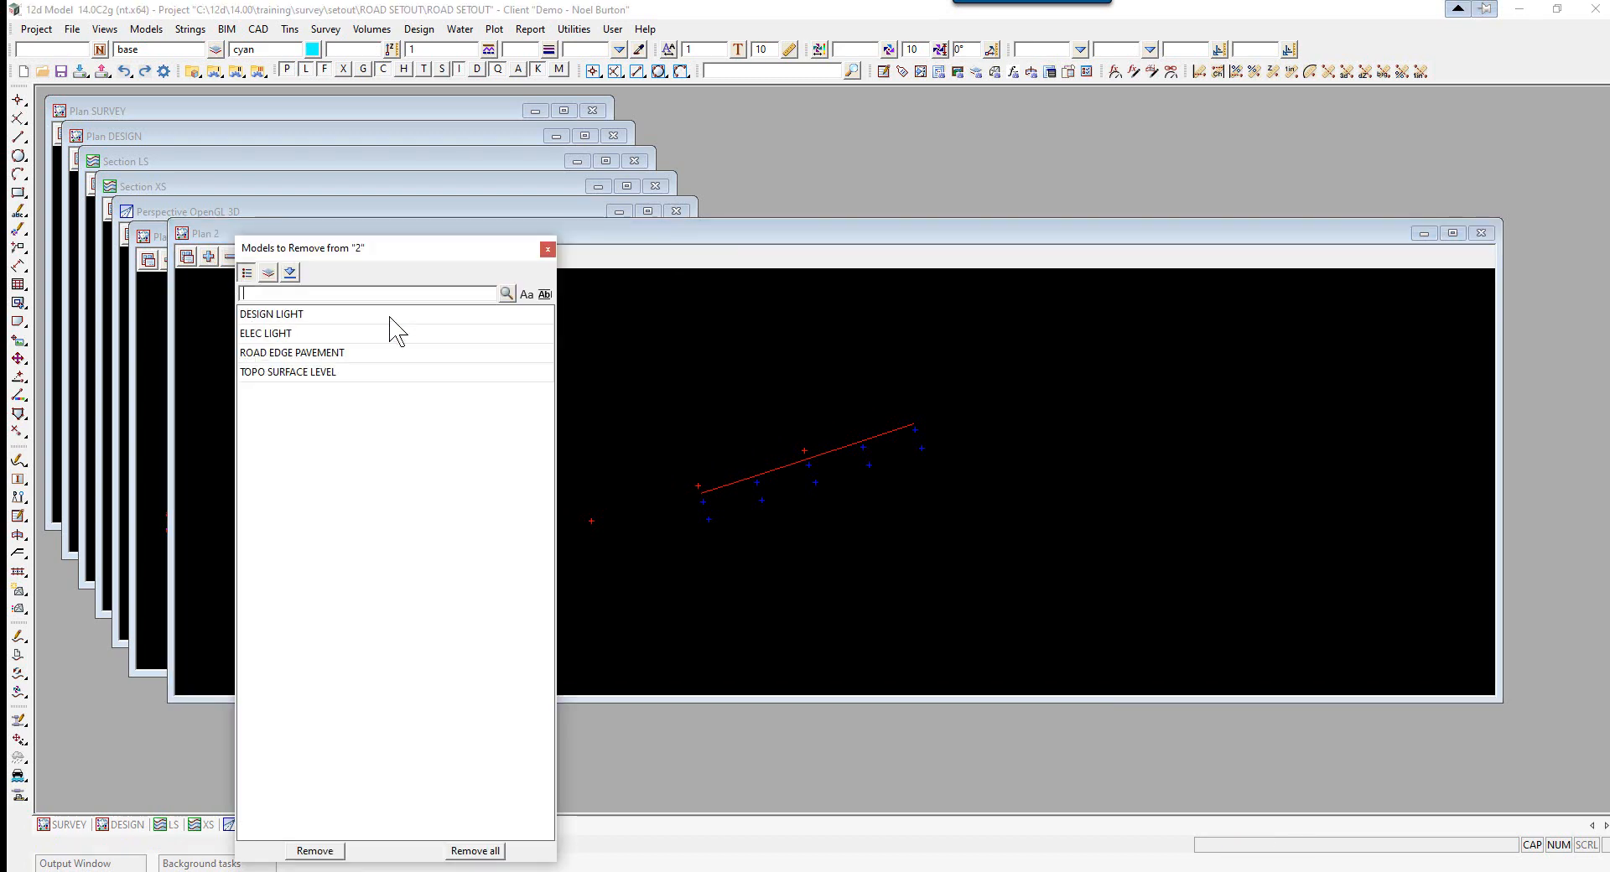
click(547, 249)
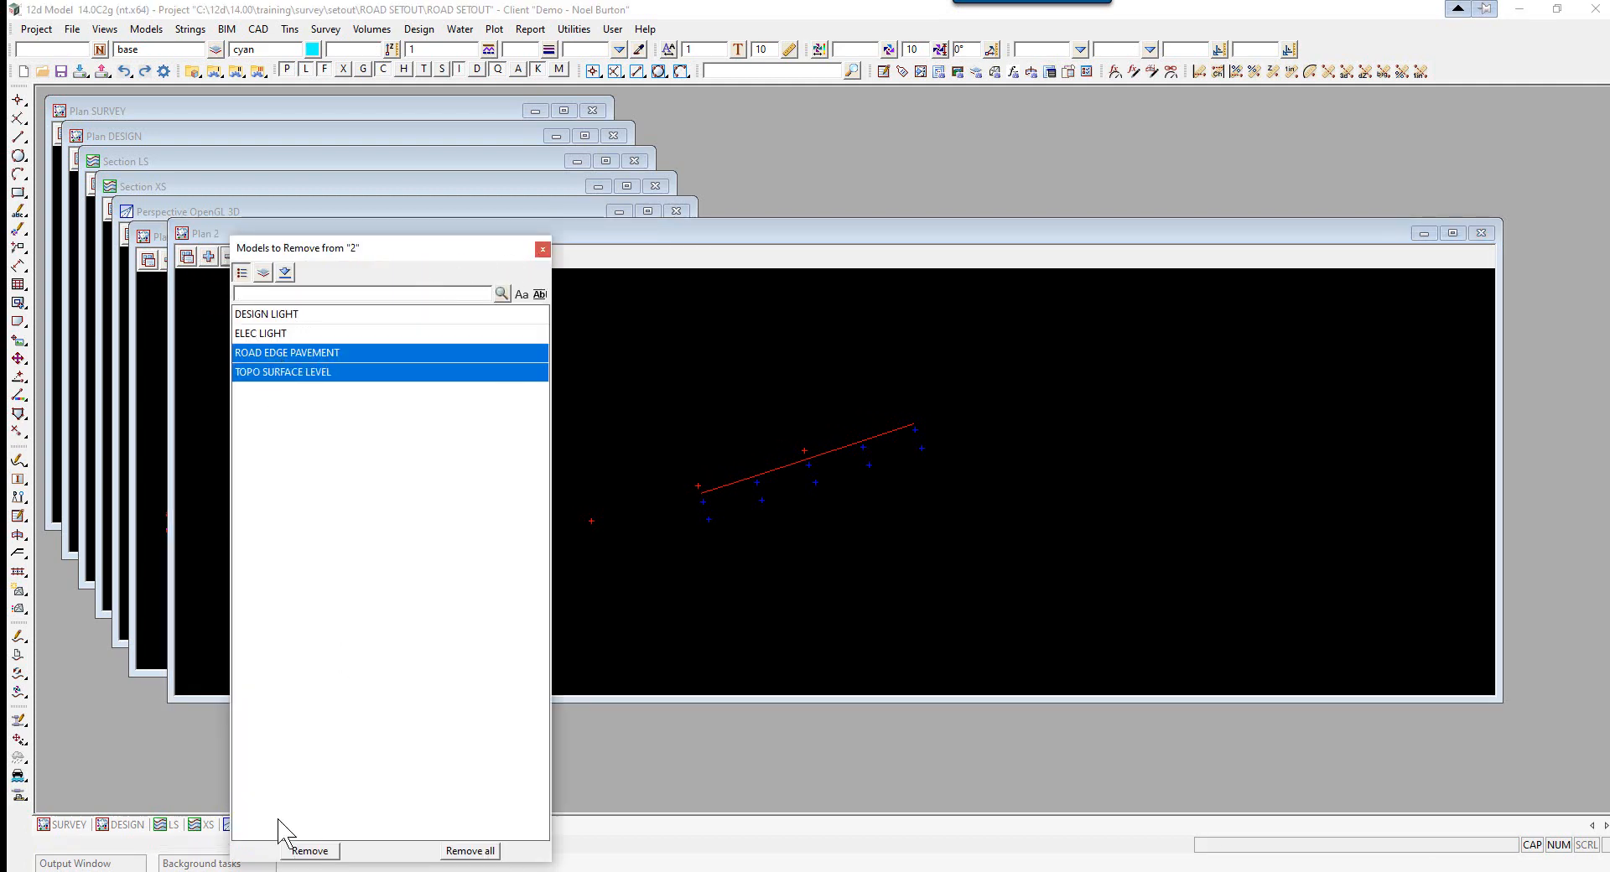
click(308, 850)
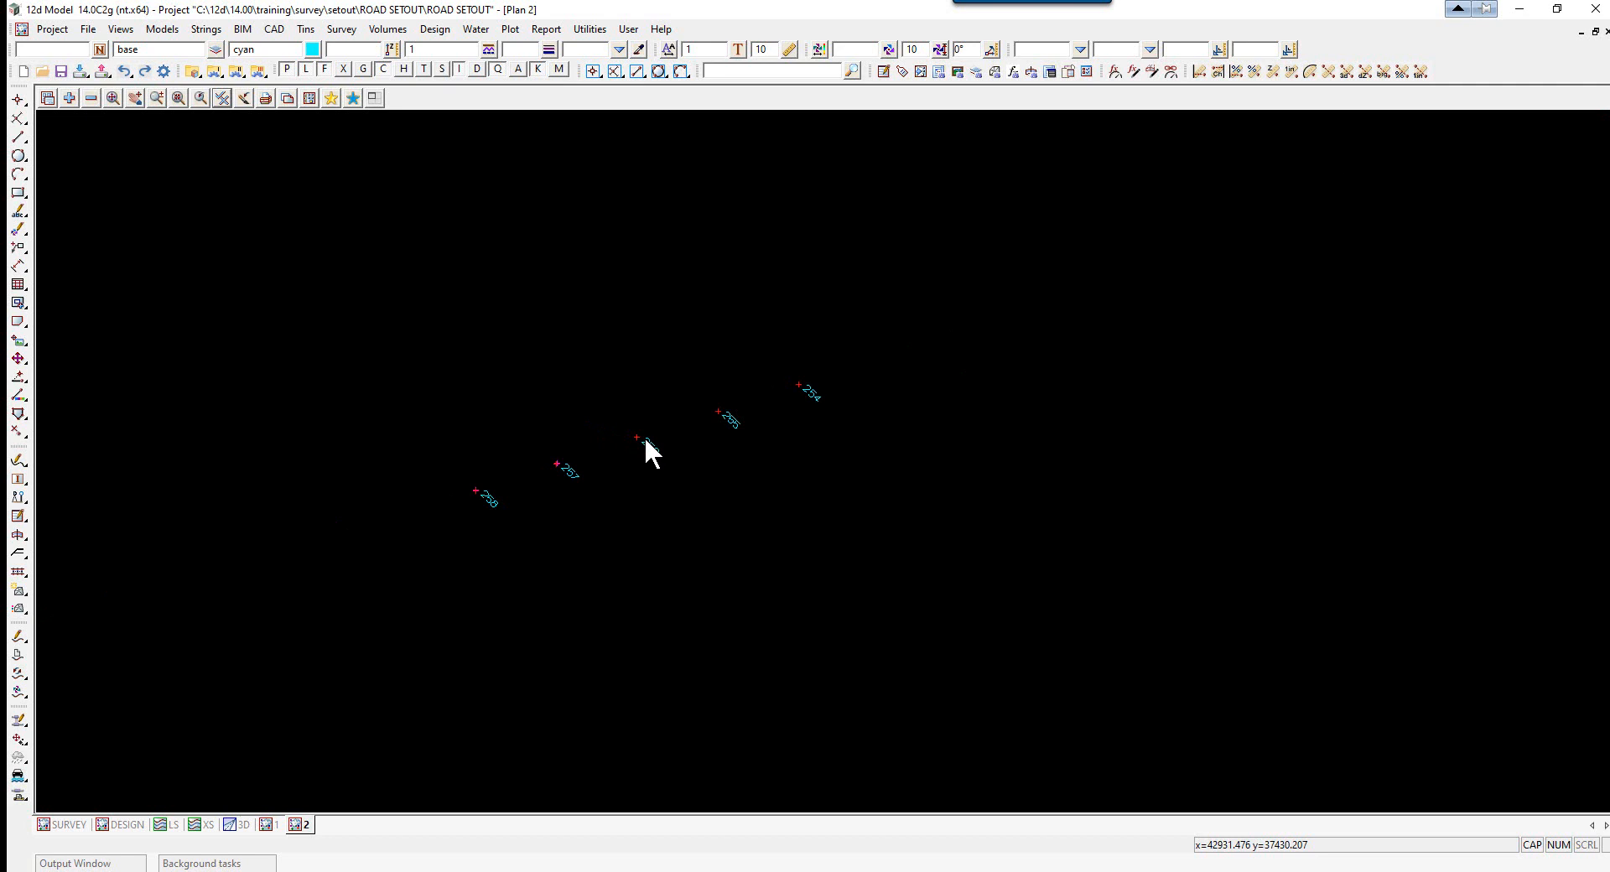
mouse_move(624, 201)
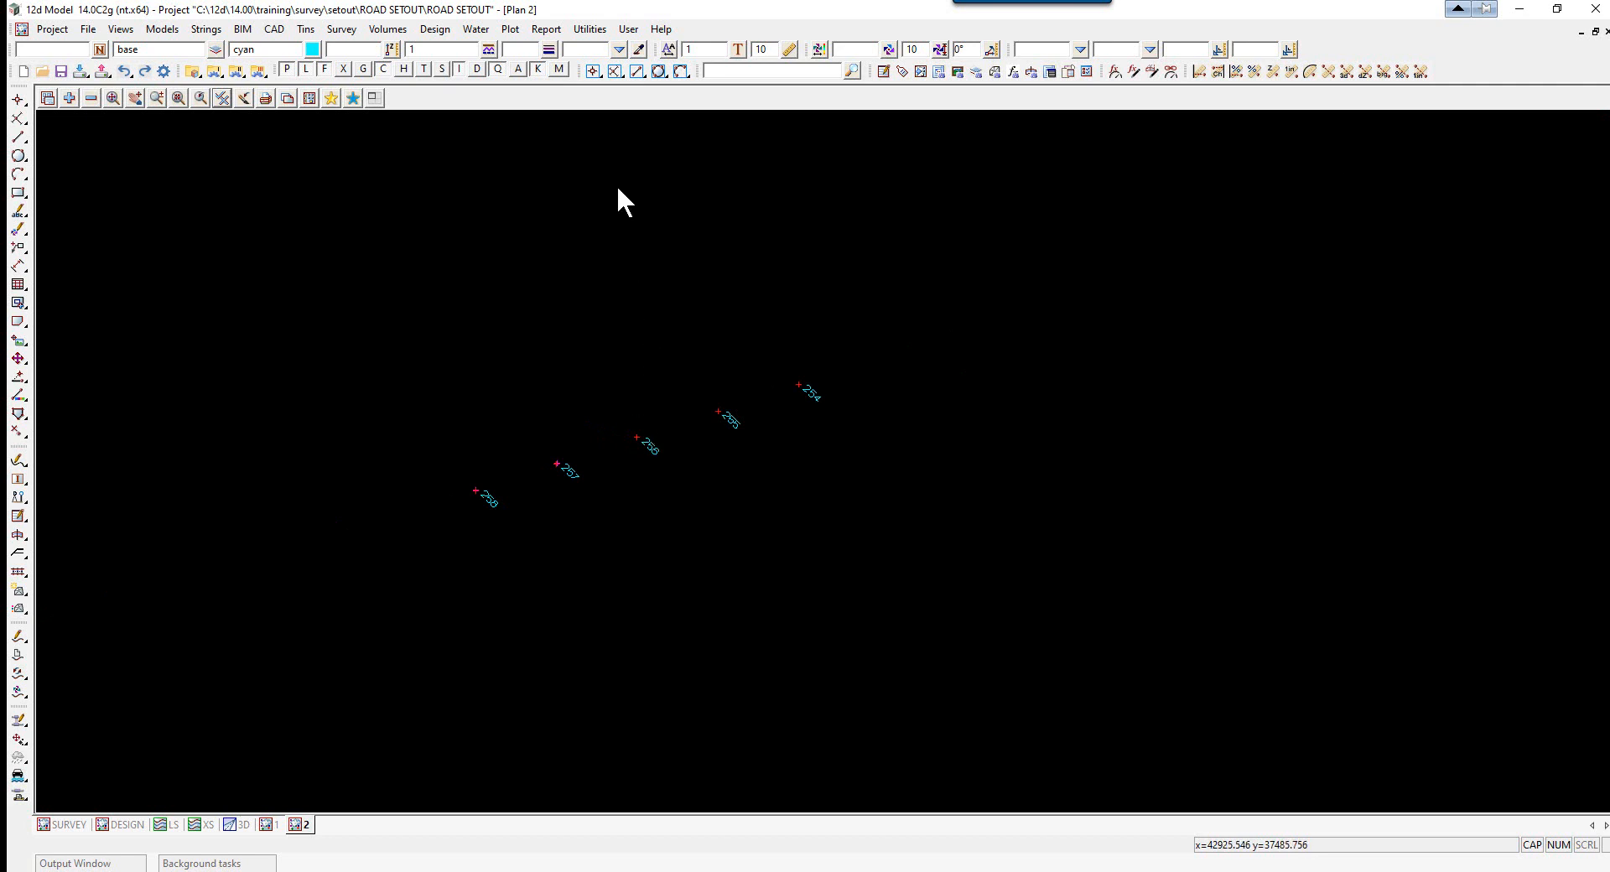
Open the Report menu to reach the QA reports list
click(546, 29)
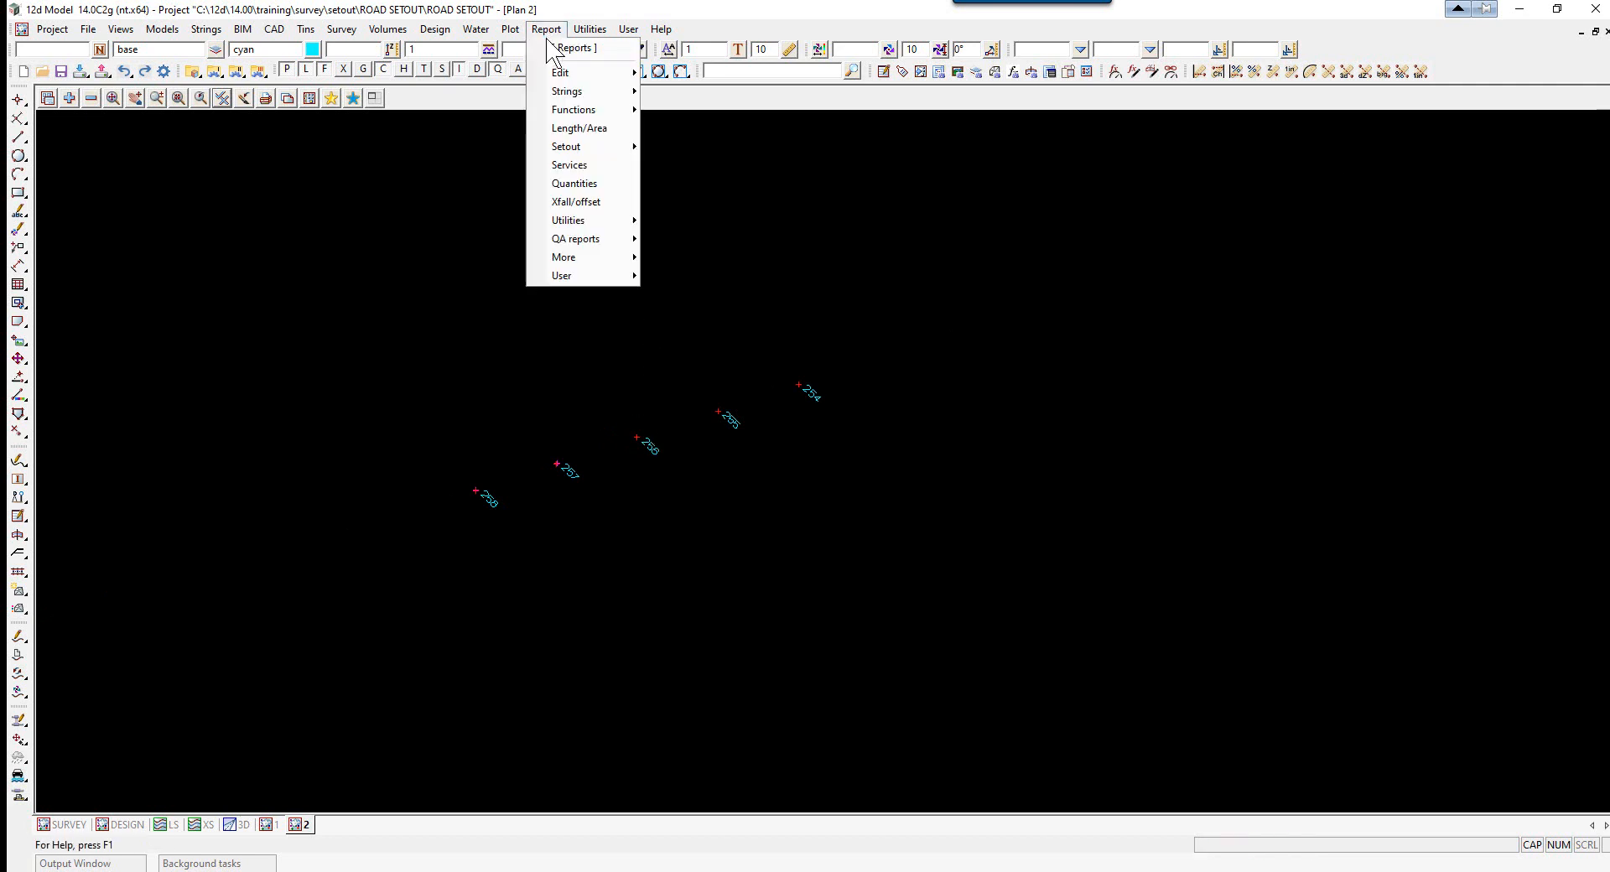
mouse_move(575, 238)
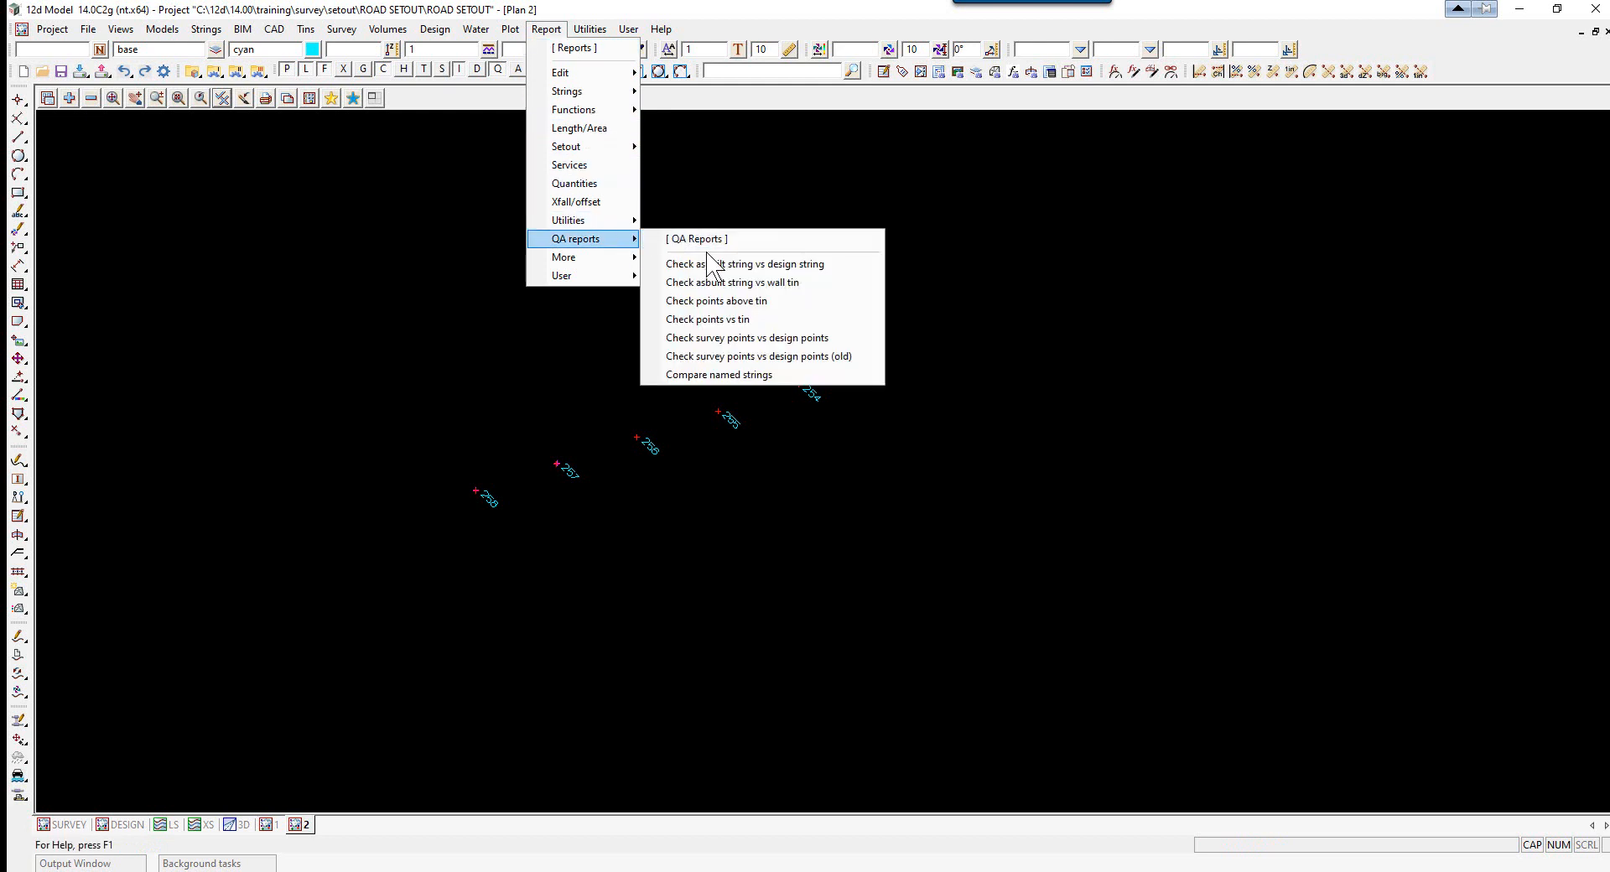
mouse_move(791, 356)
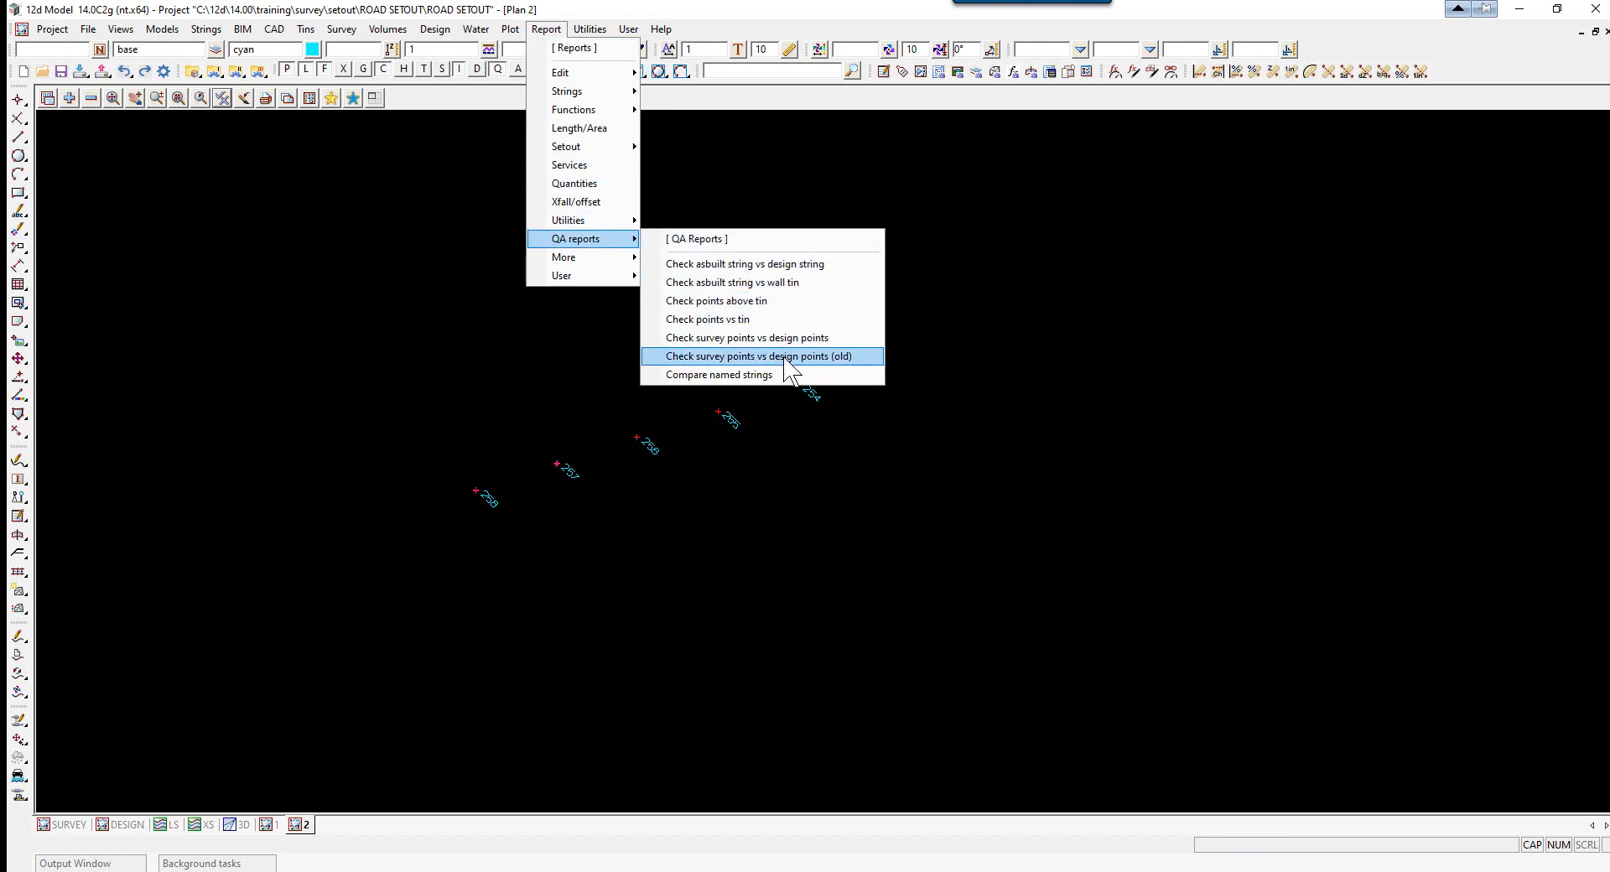
mouse_move(746, 337)
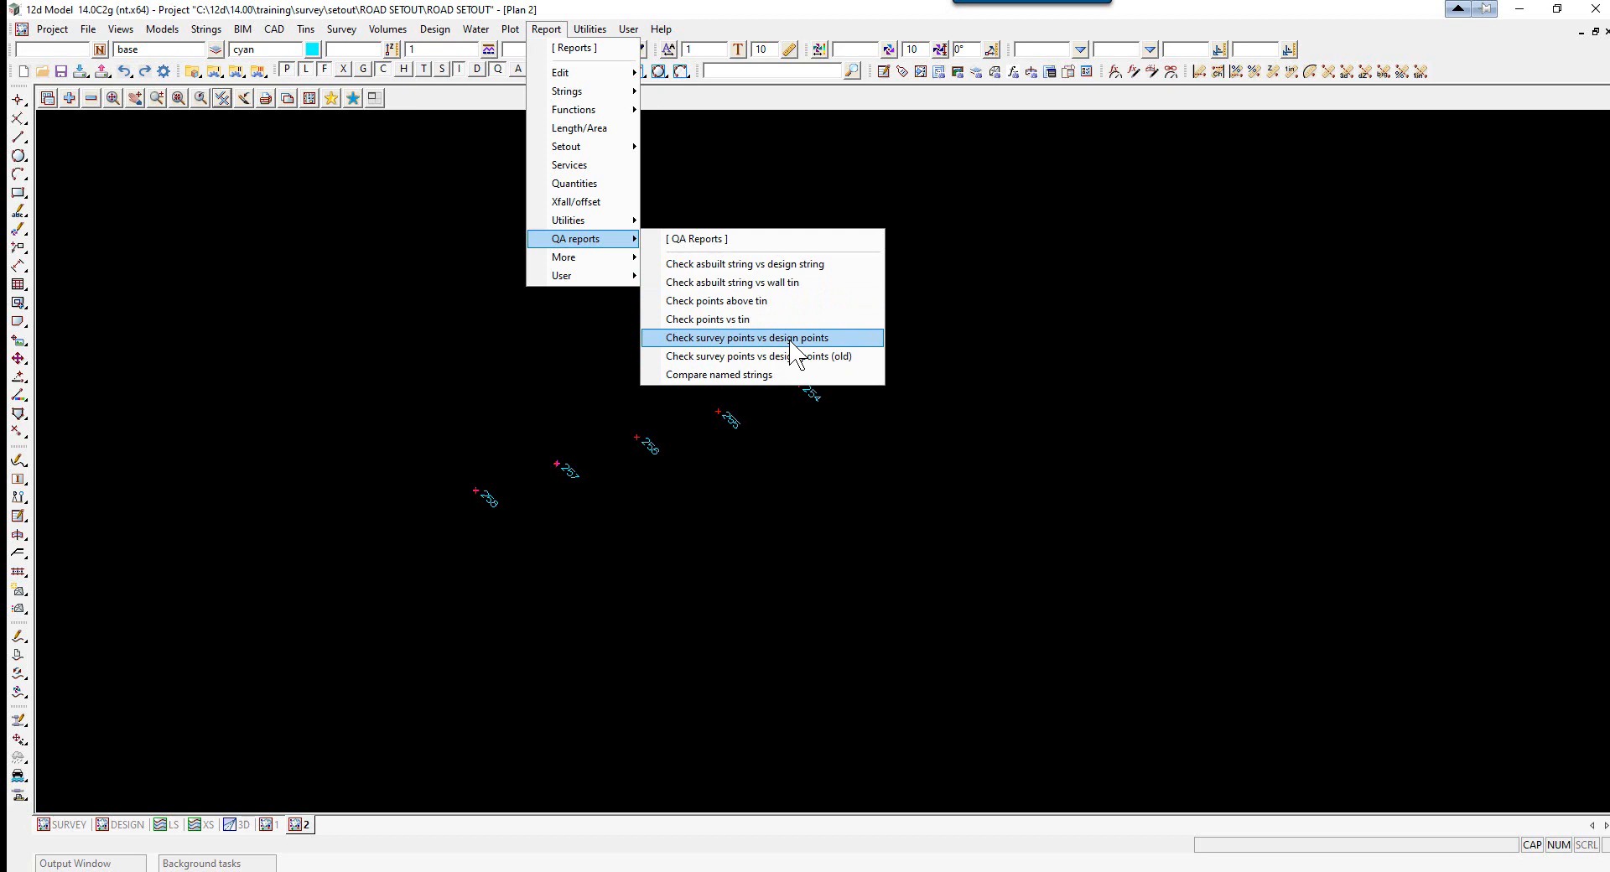
Set model ELEC LIGHT, design DESIGN LIGHT, report LIGHTS ASCON.rpt and search radius 0.5
click(747, 337)
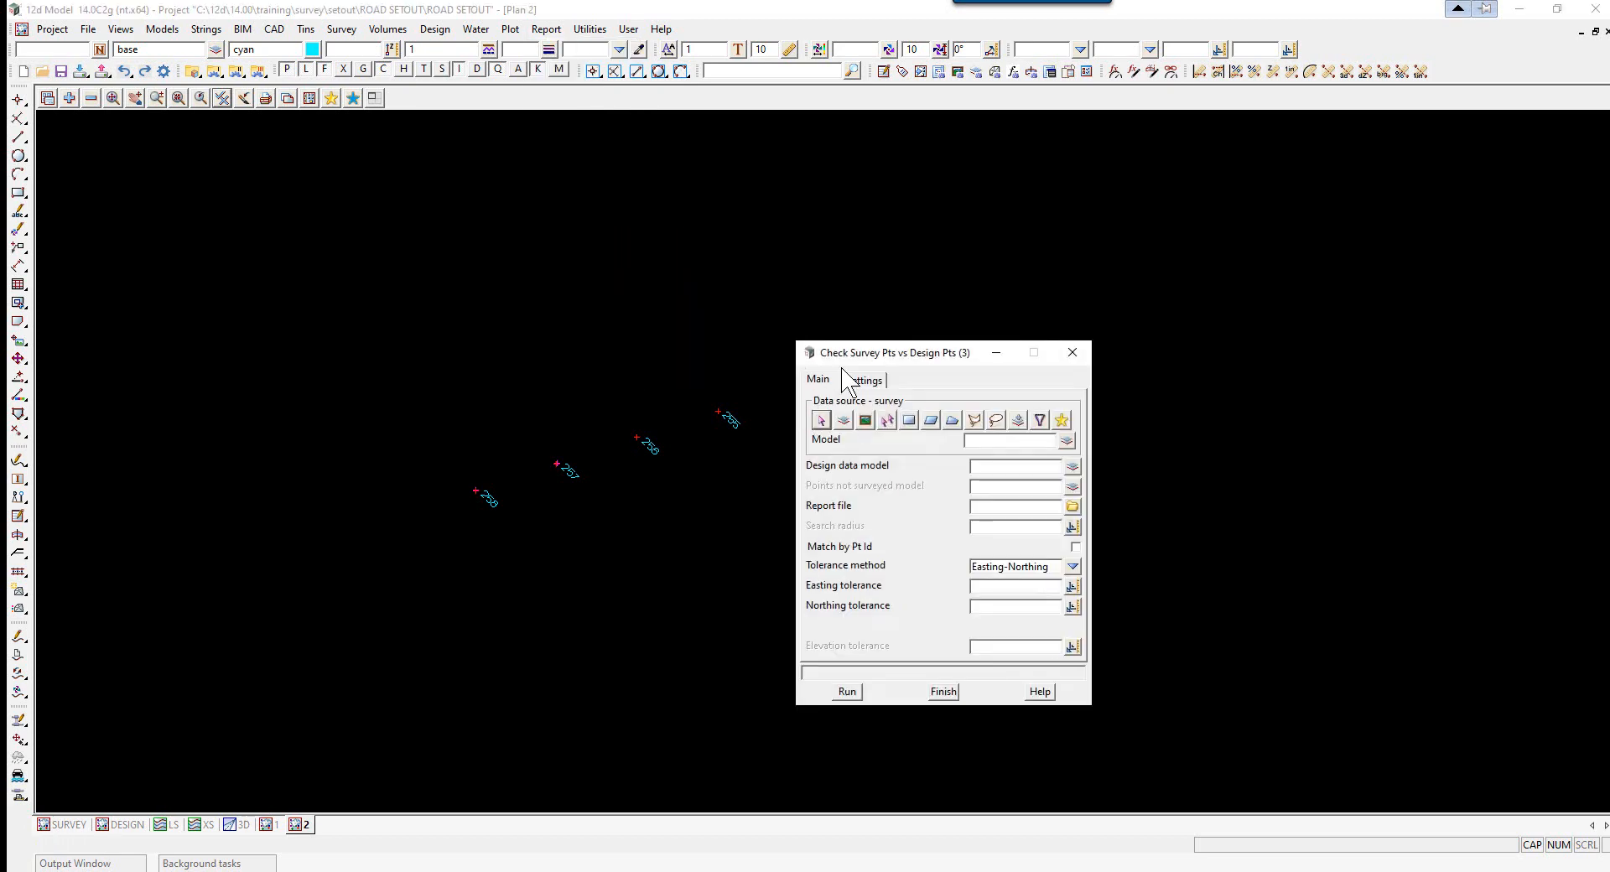
drag(893, 351, 1009, 227)
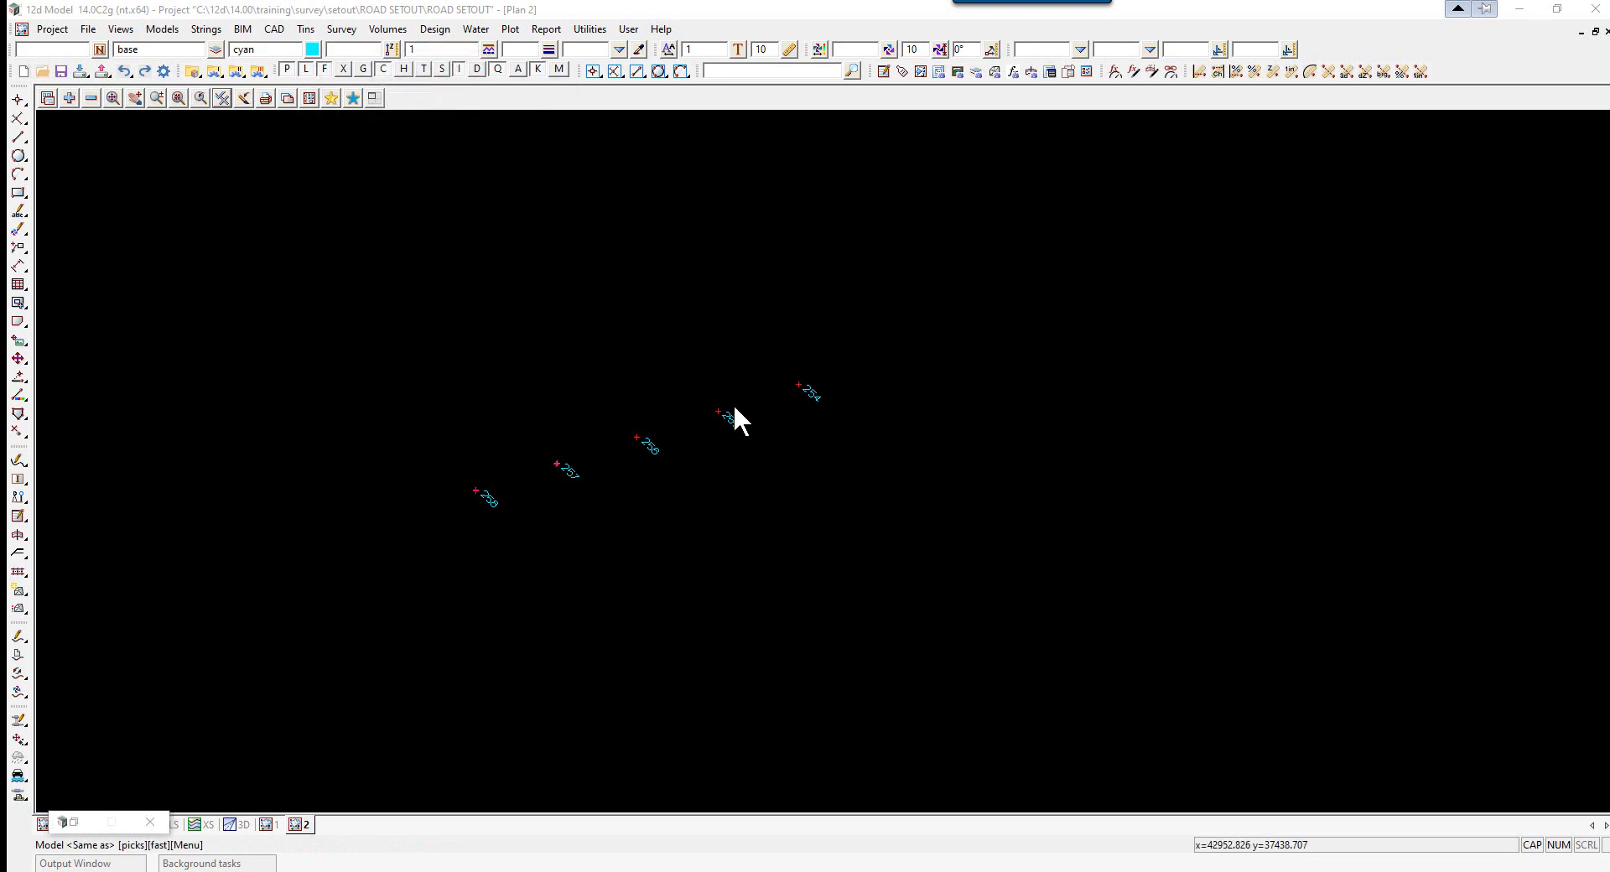
click(725, 416)
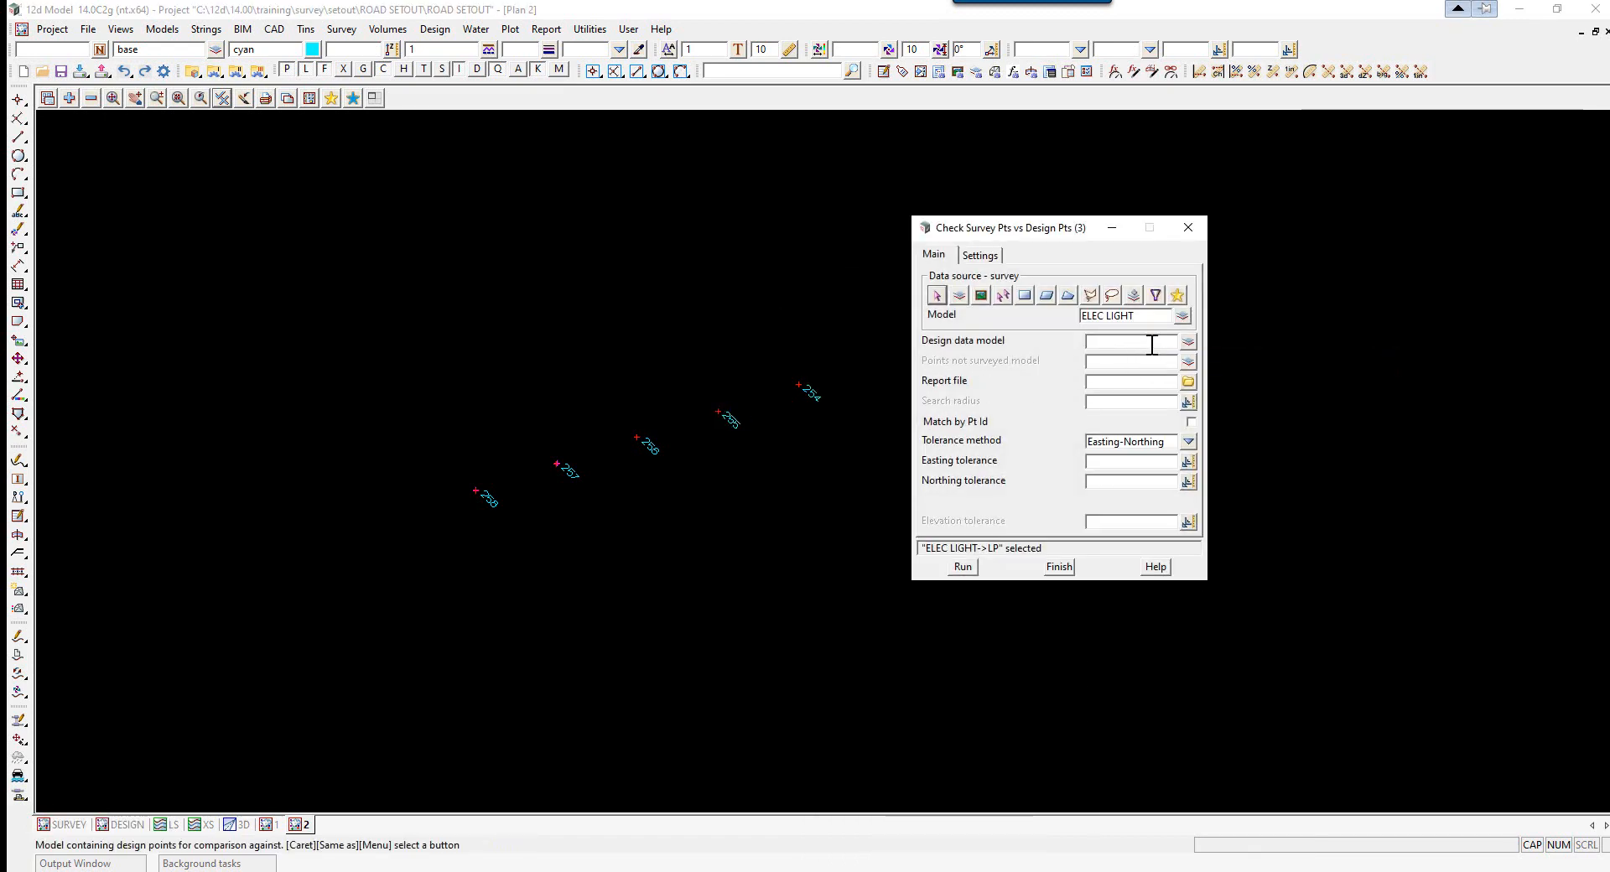
click(749, 394)
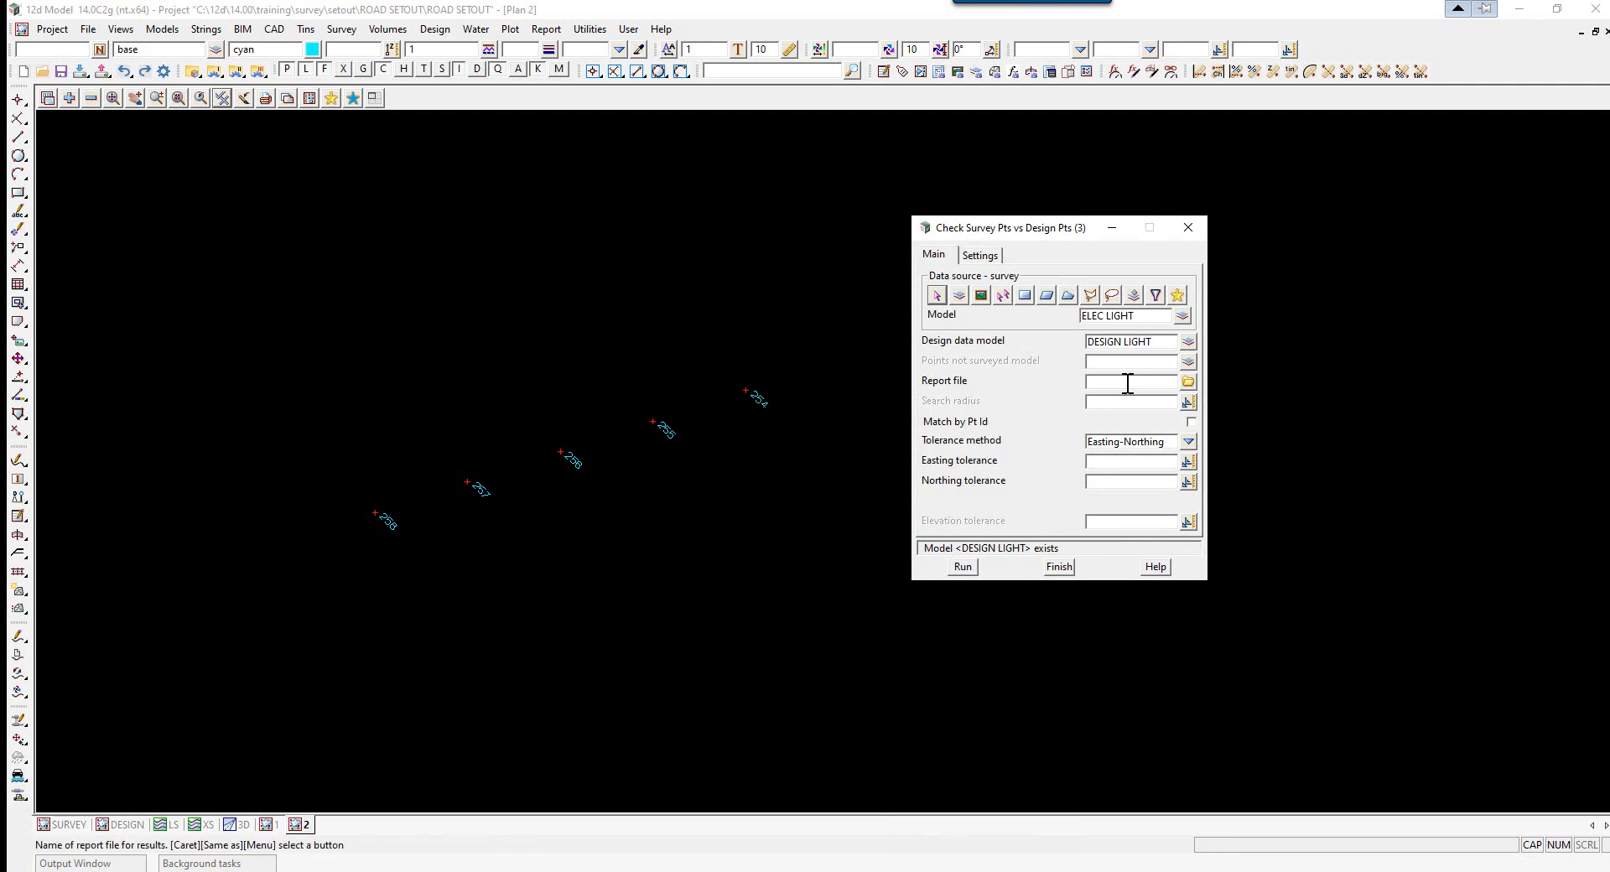
text(LIGHTS ASCON.rpt)
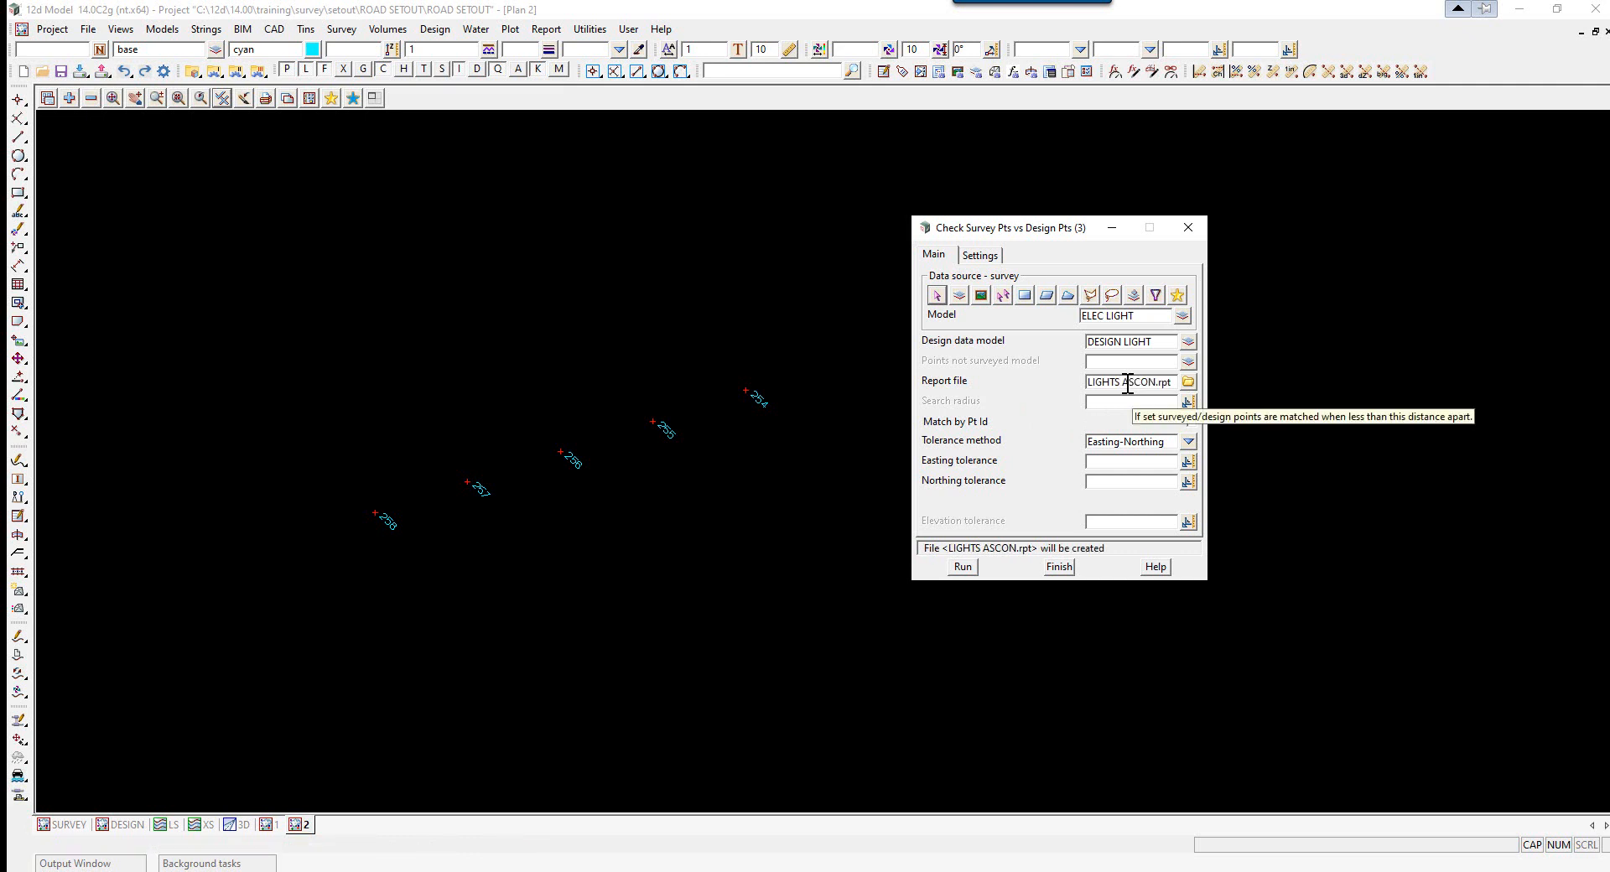
click(1130, 400)
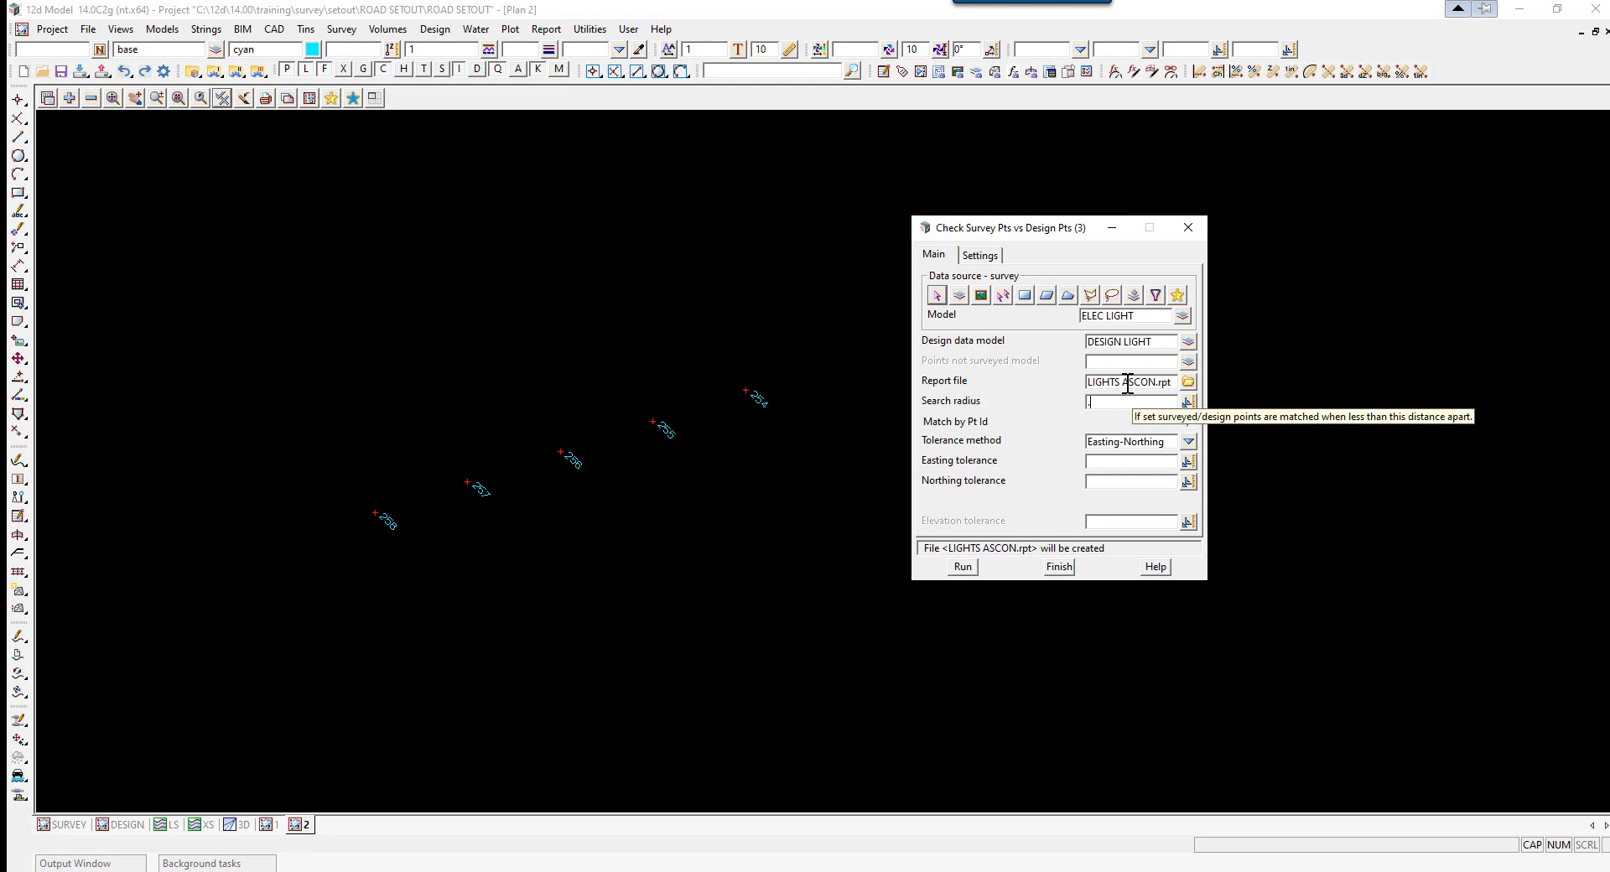
text(.5)
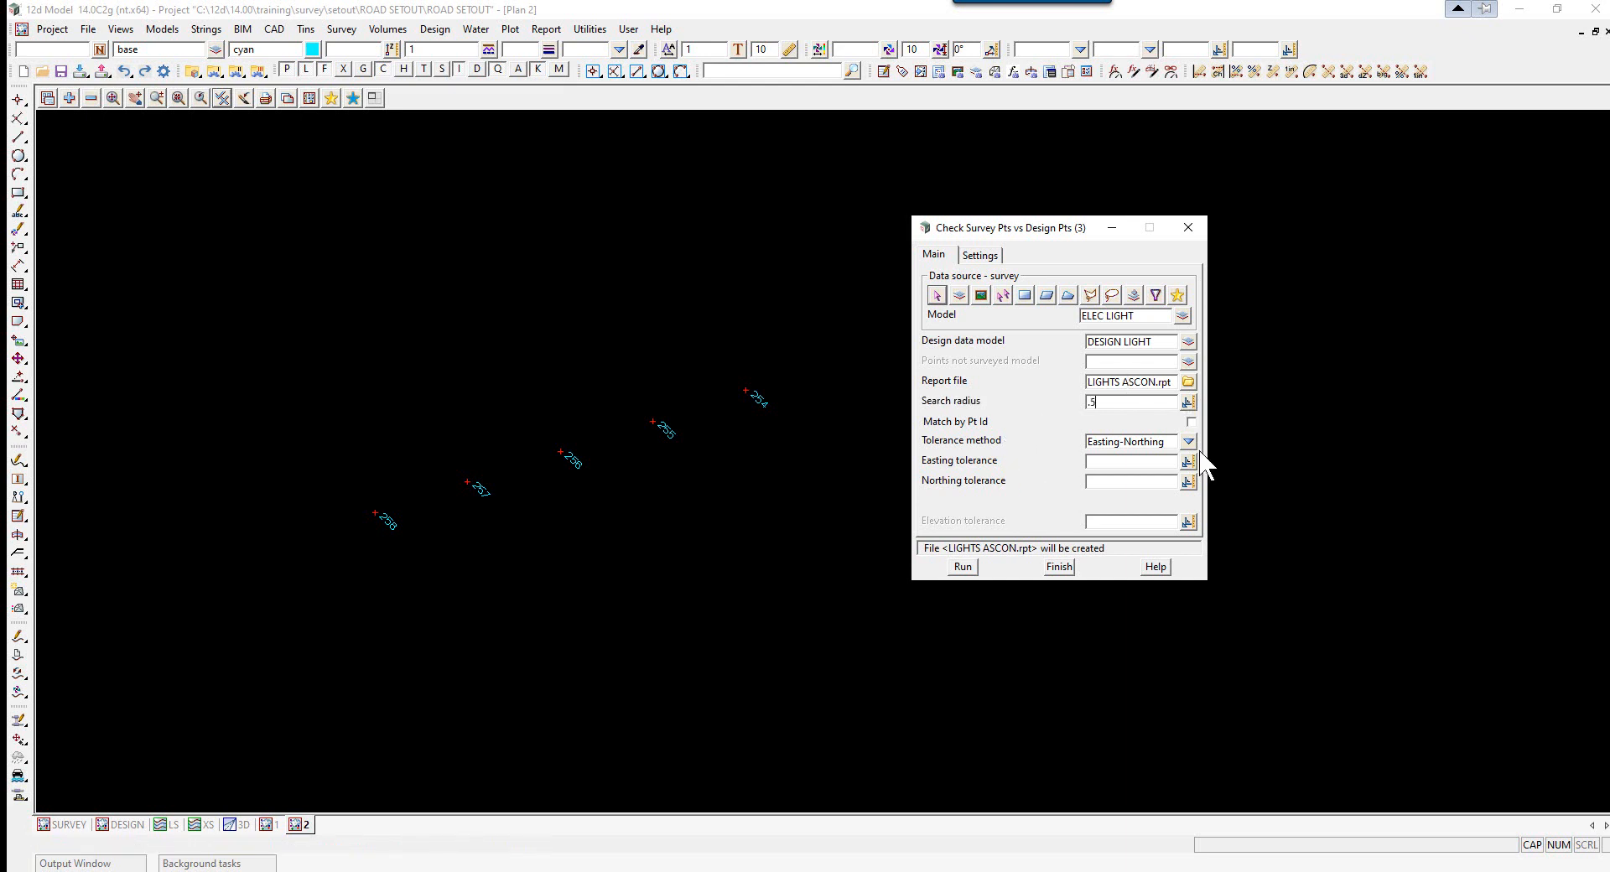
click(1188, 442)
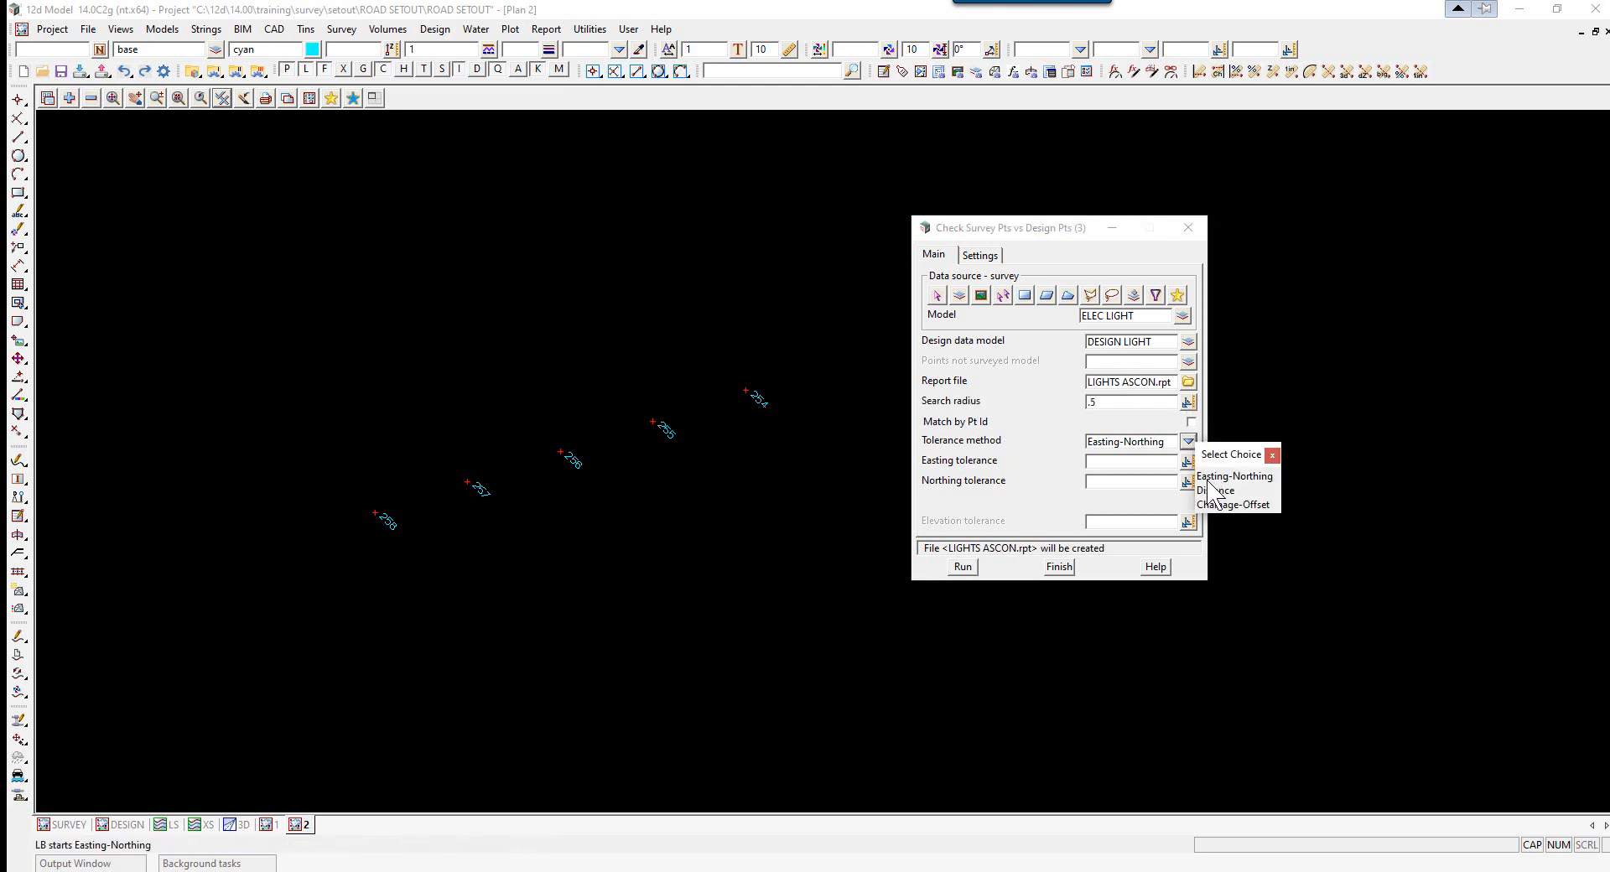
Use Chainage-Offset tolerances along ROAD CL->SMITH ST: 0.05 chainage, 0.05 offset, 0.03 elevation
click(1230, 503)
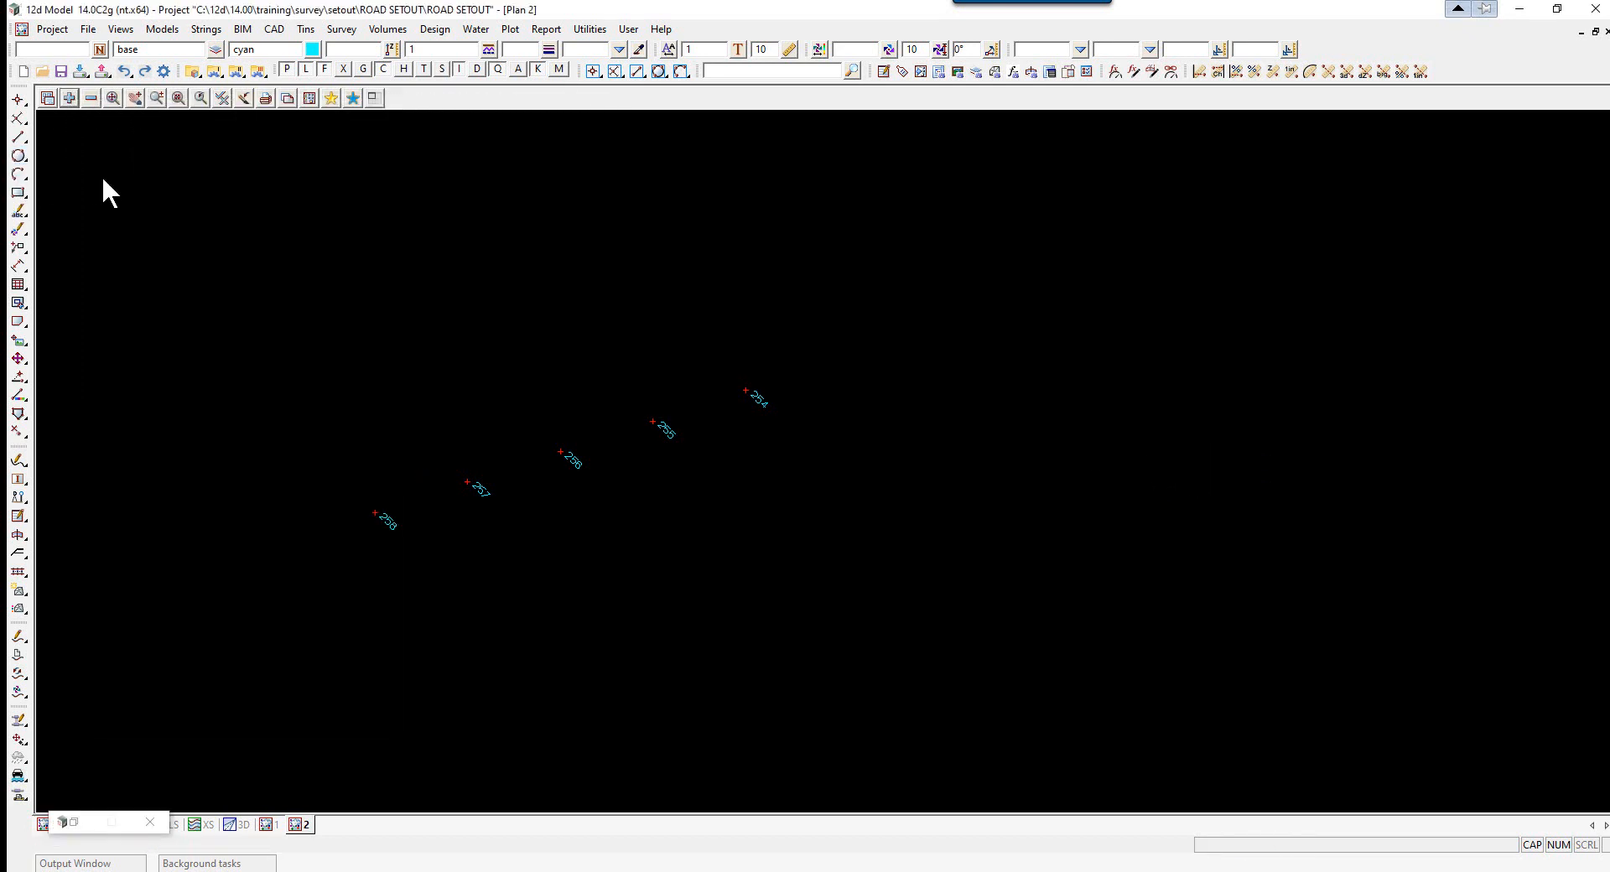
click(705, 425)
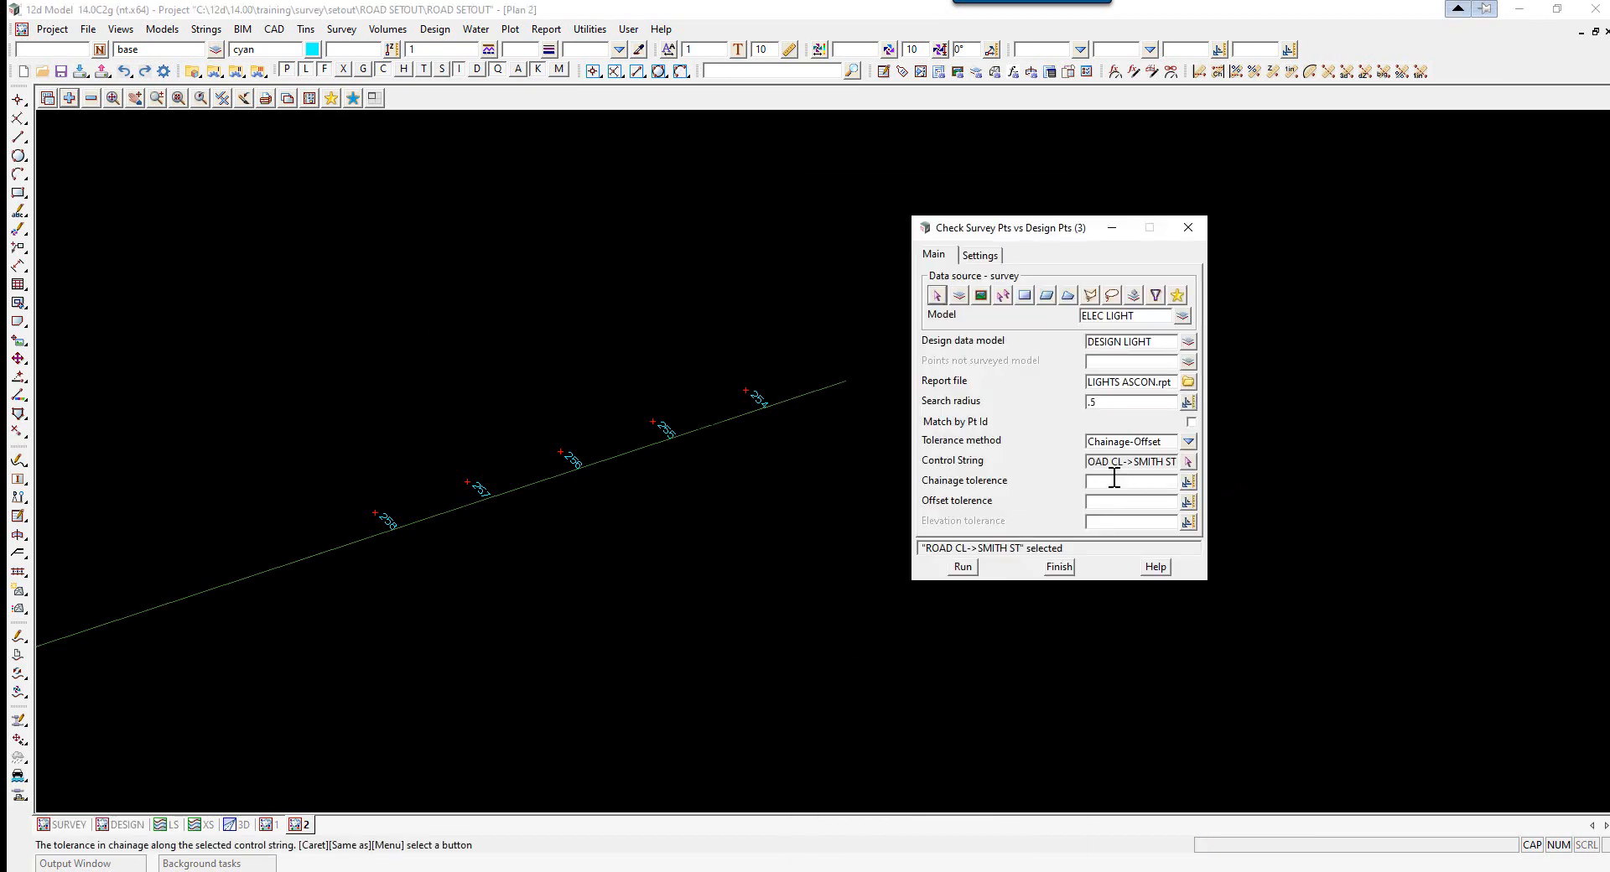
text(0.05)
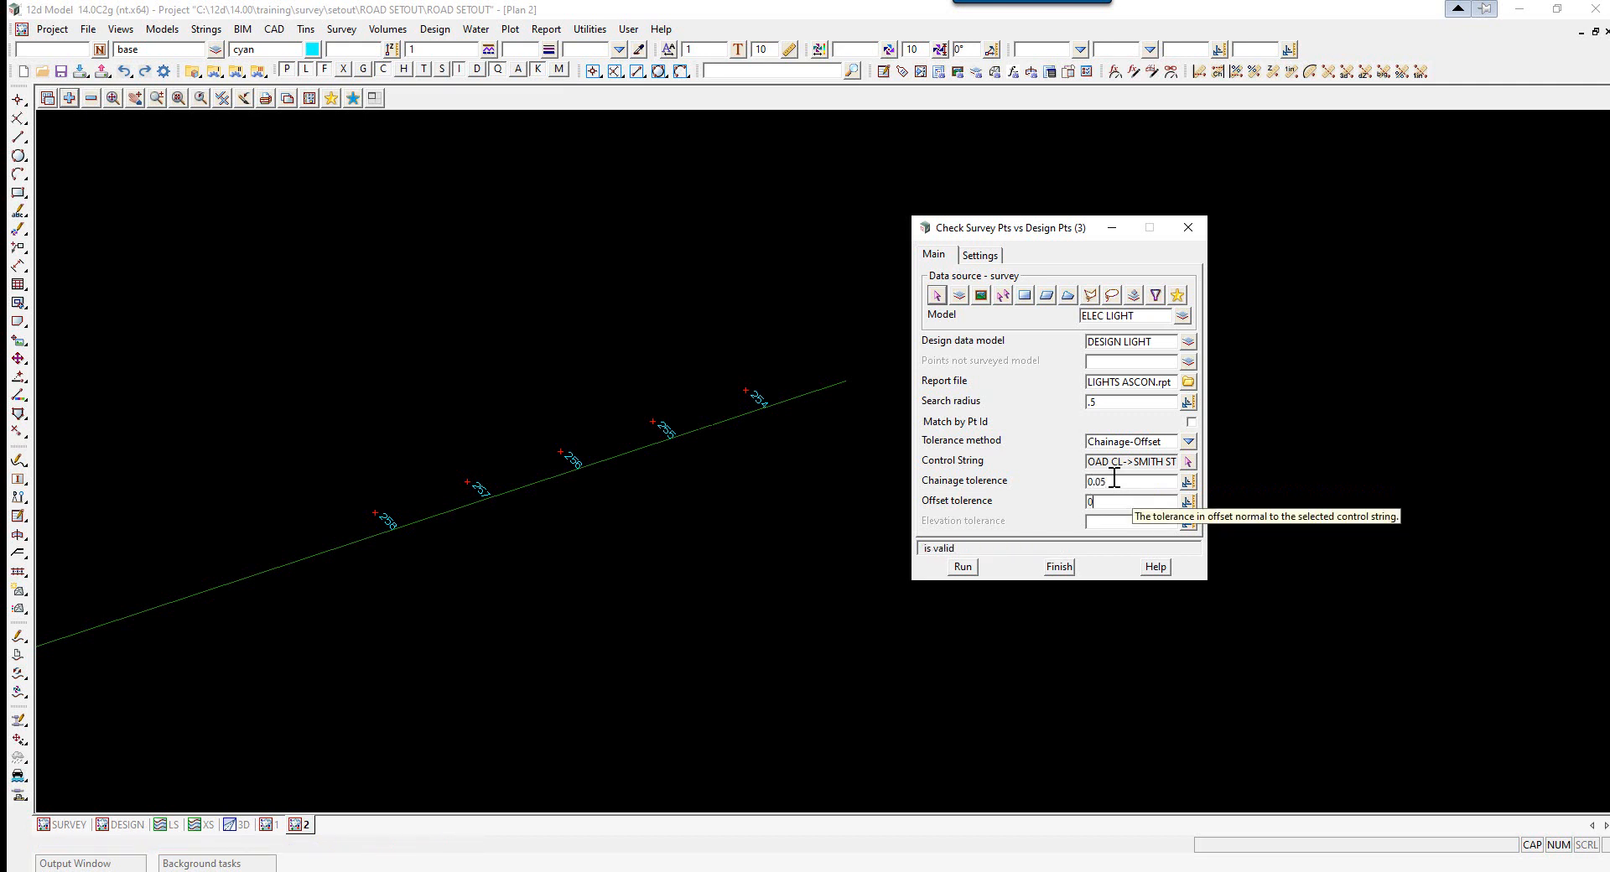
text(0.05)
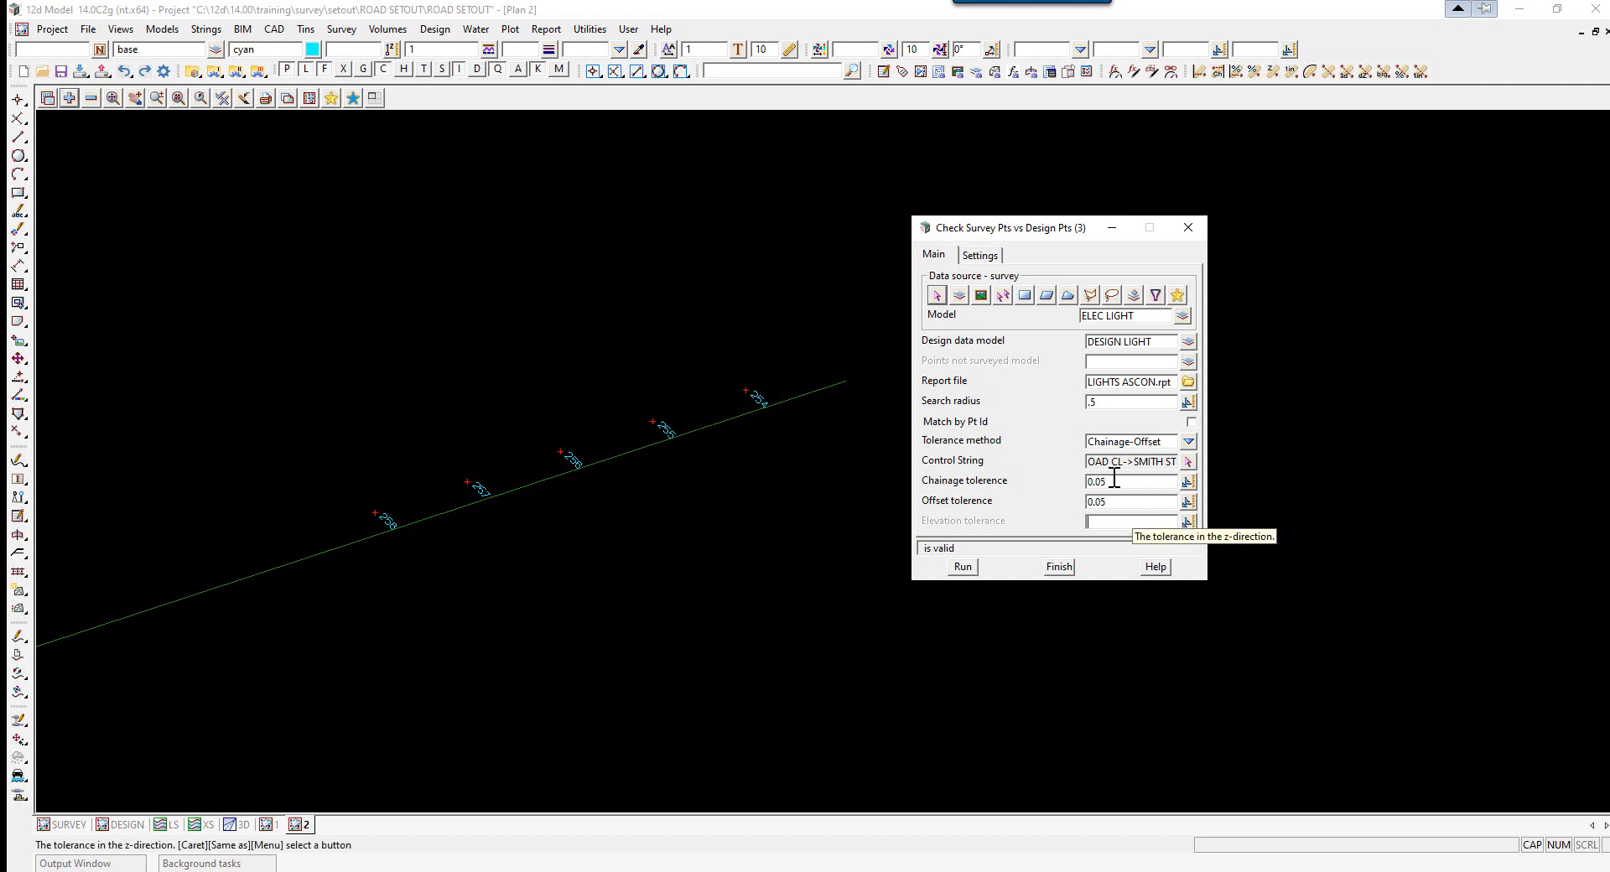
text(0.0)
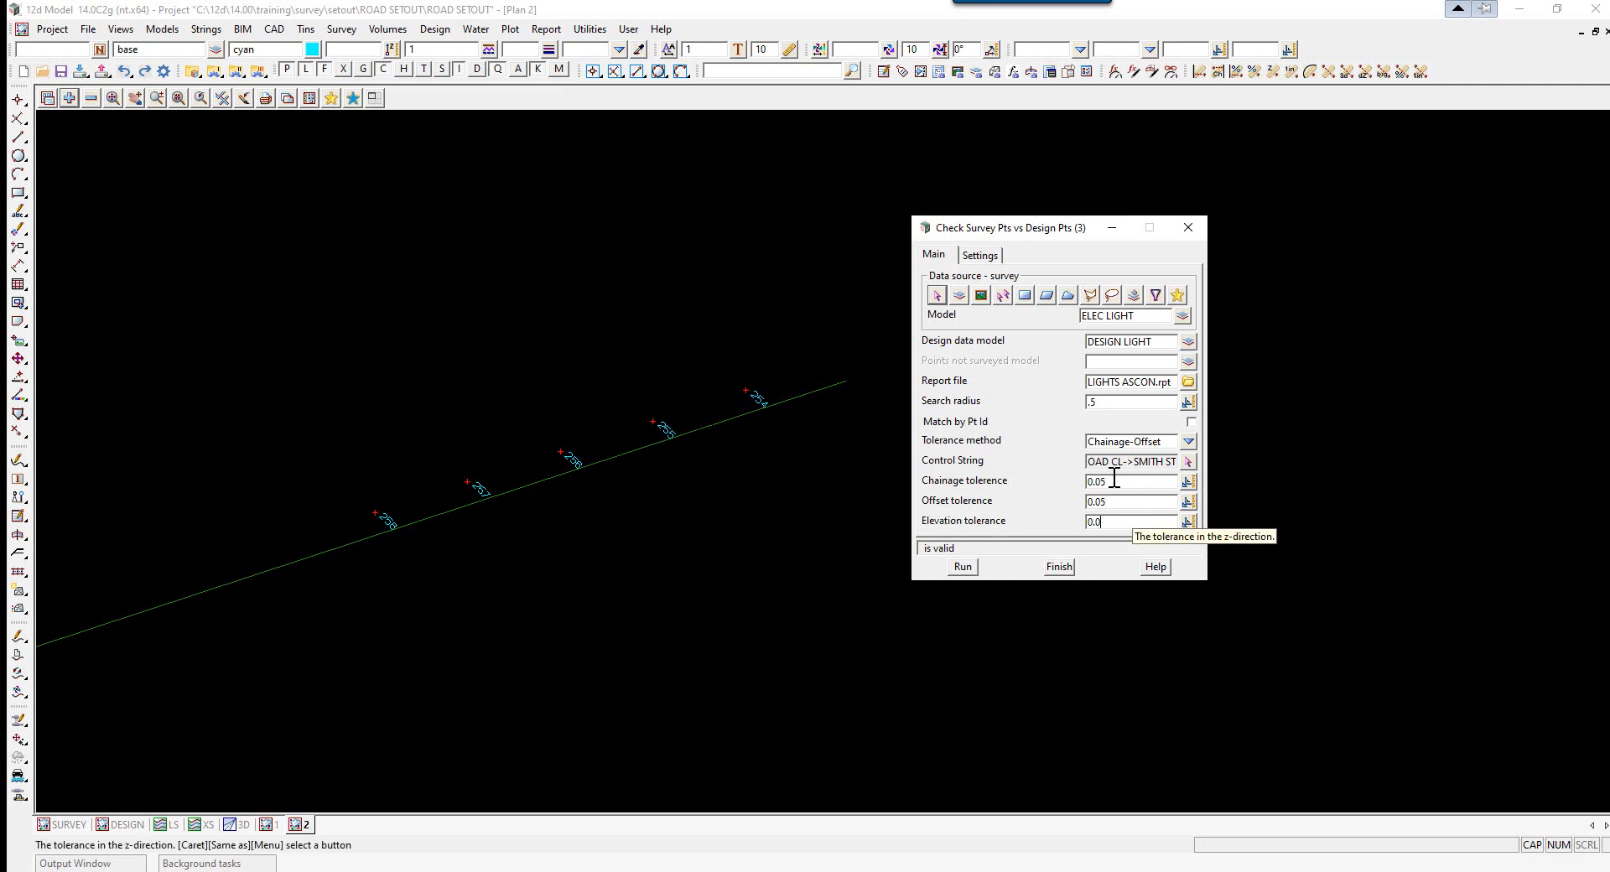
text(0.03)
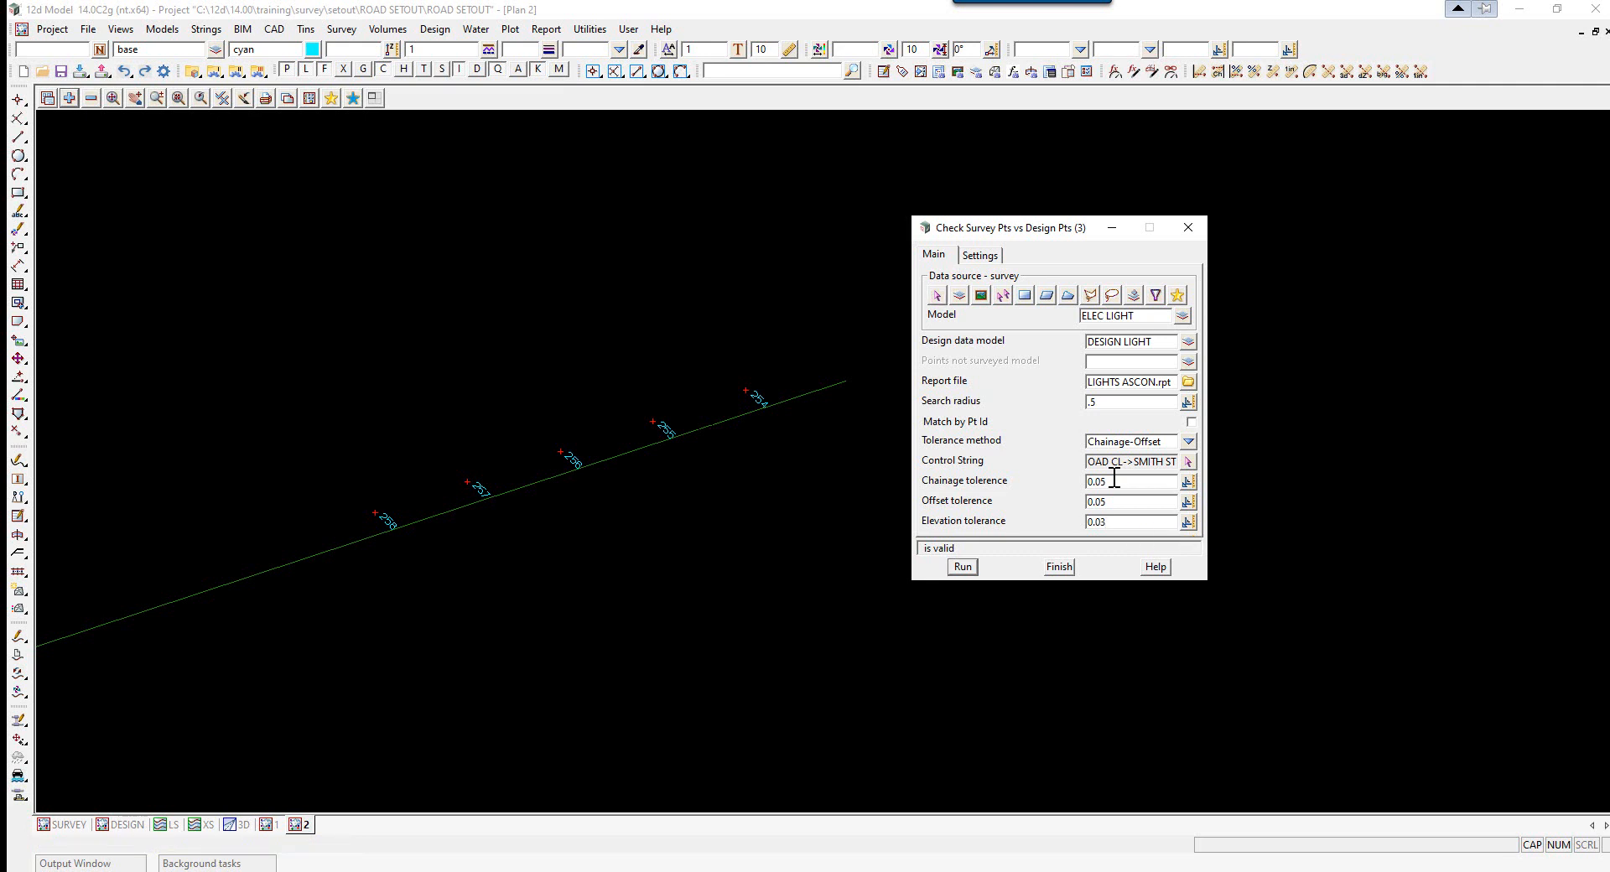
click(979, 255)
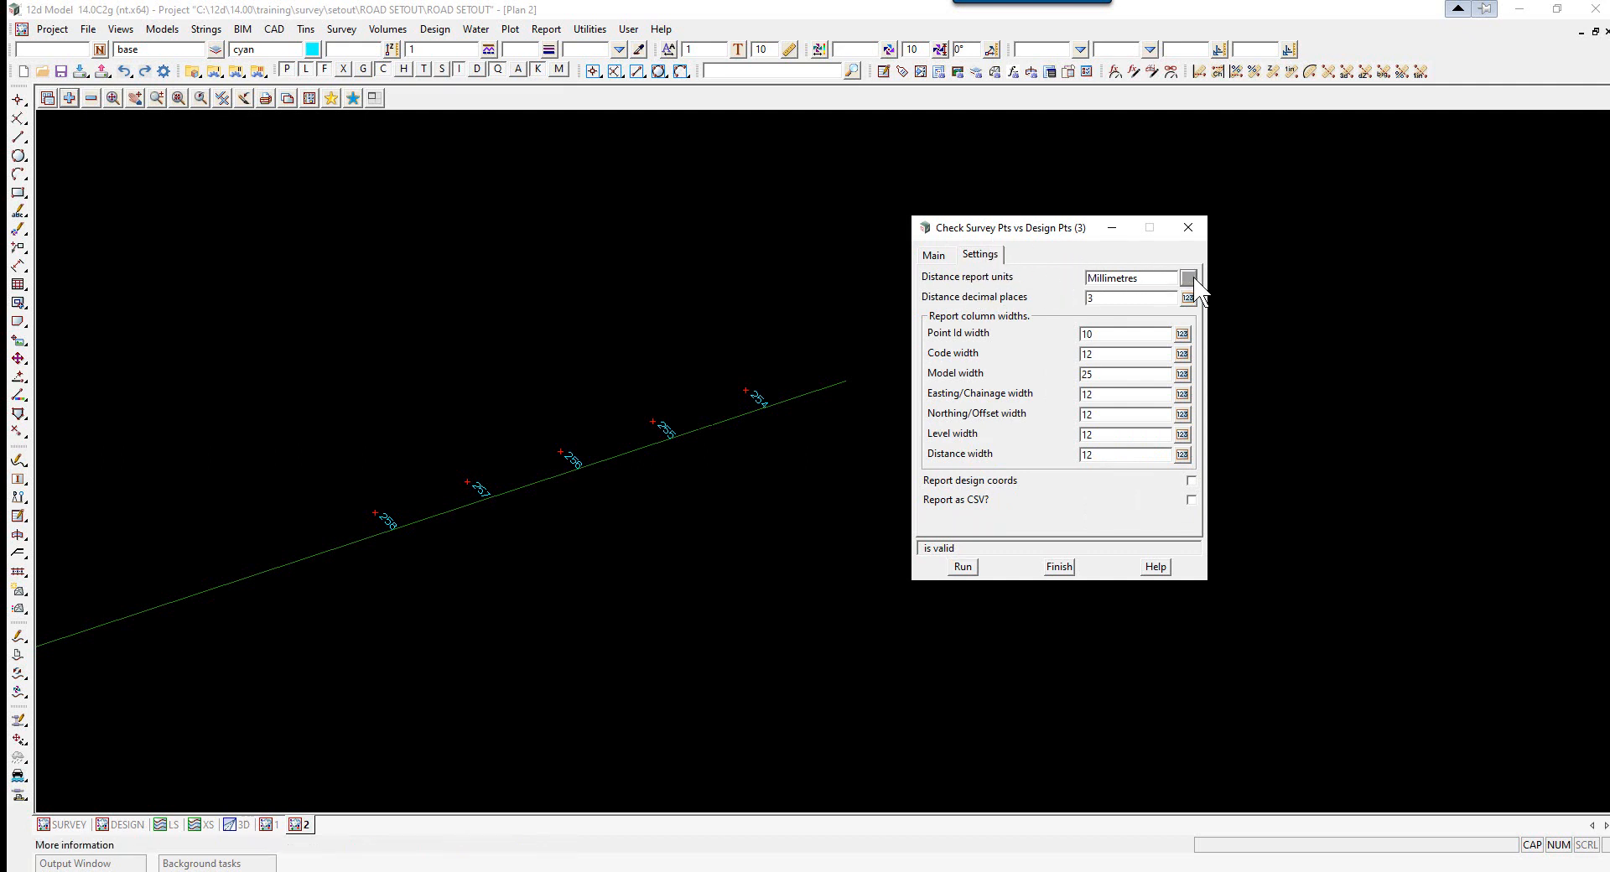
Report distances in metres with design coordinates, then run the LIGHTS ASCON check
click(1189, 277)
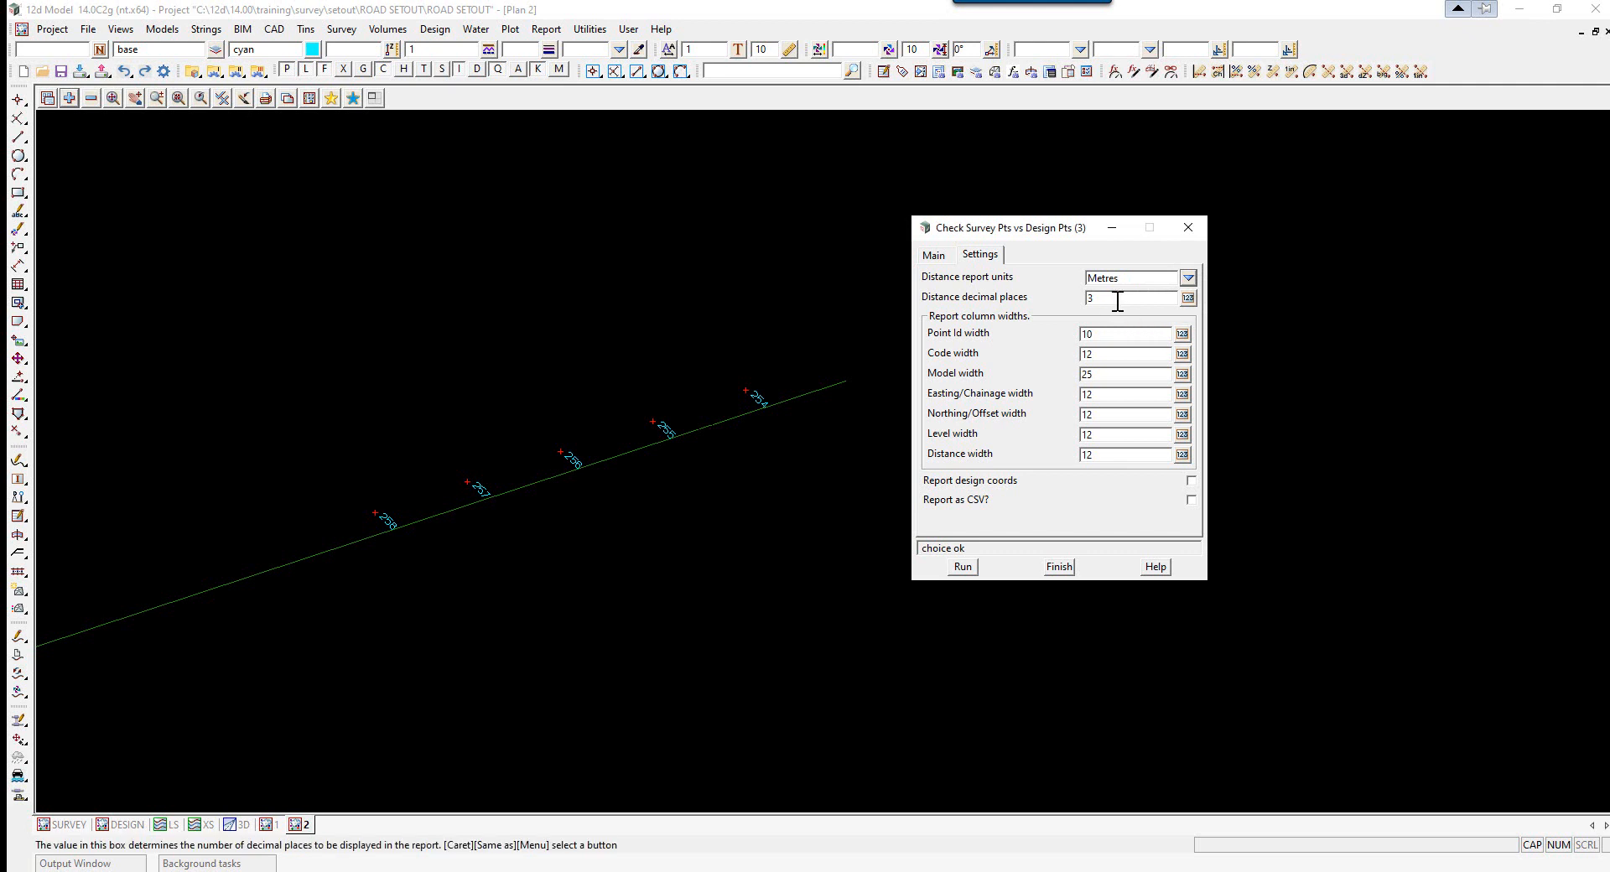
mouse_move(1117, 298)
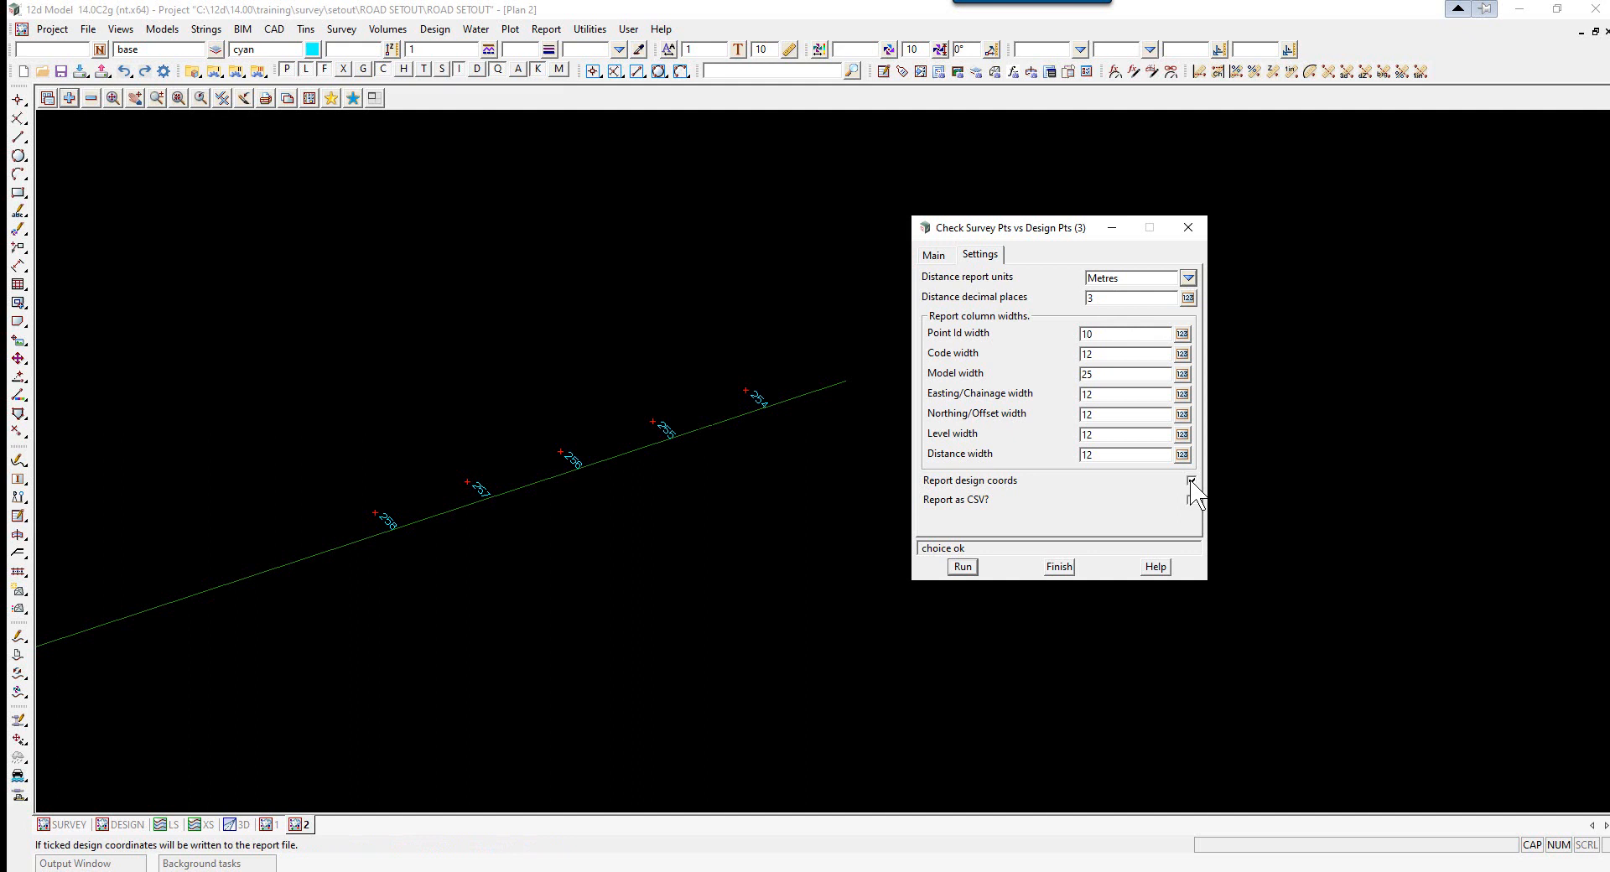
click(1190, 480)
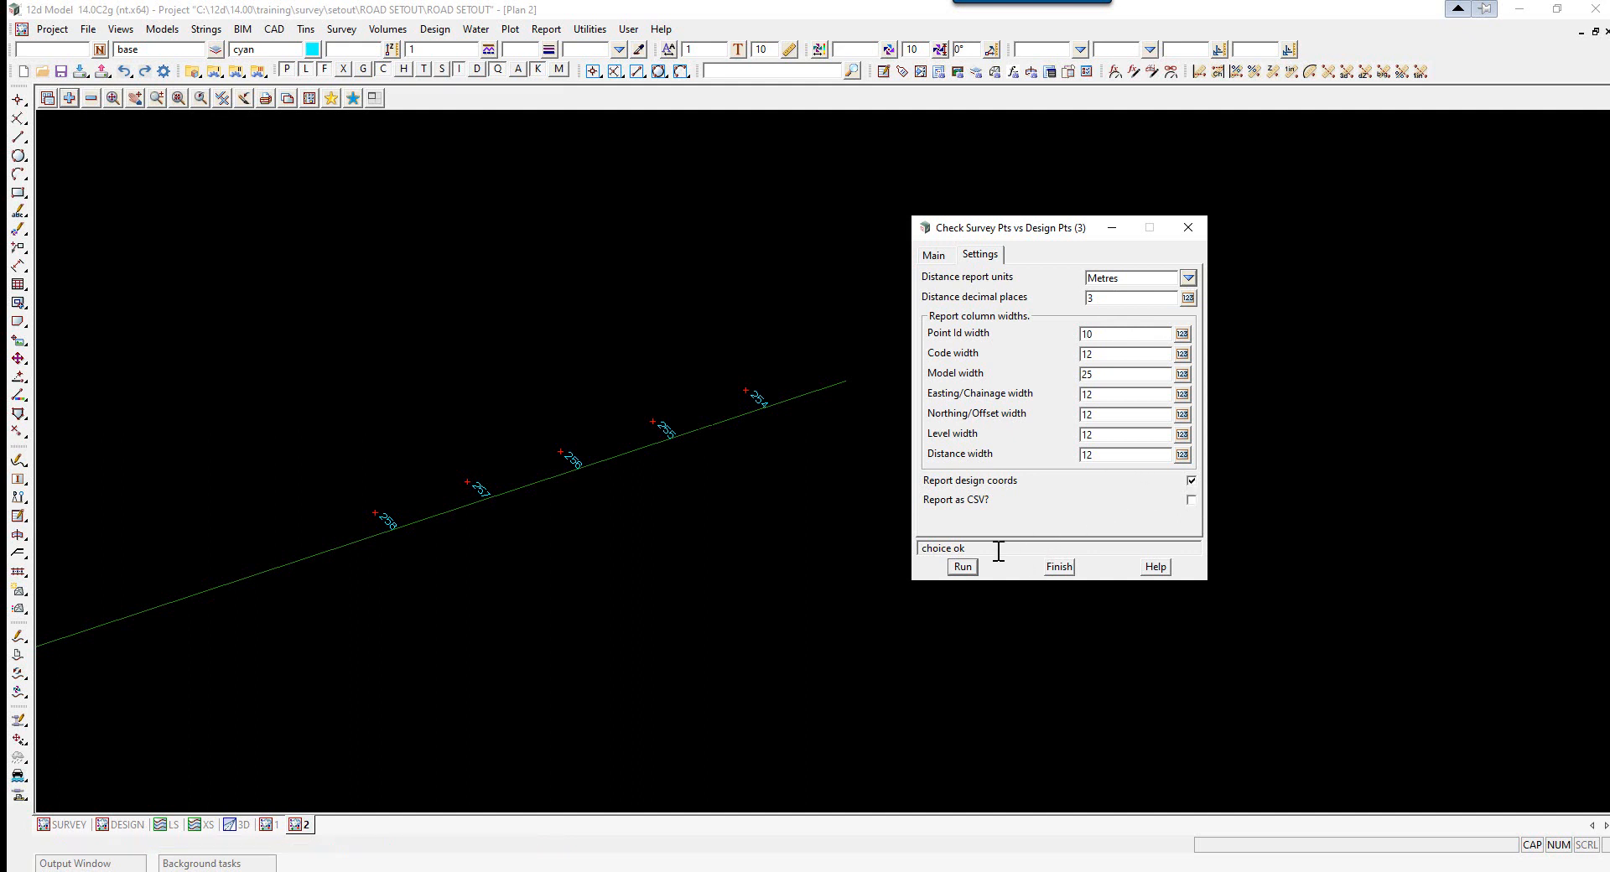
click(960, 566)
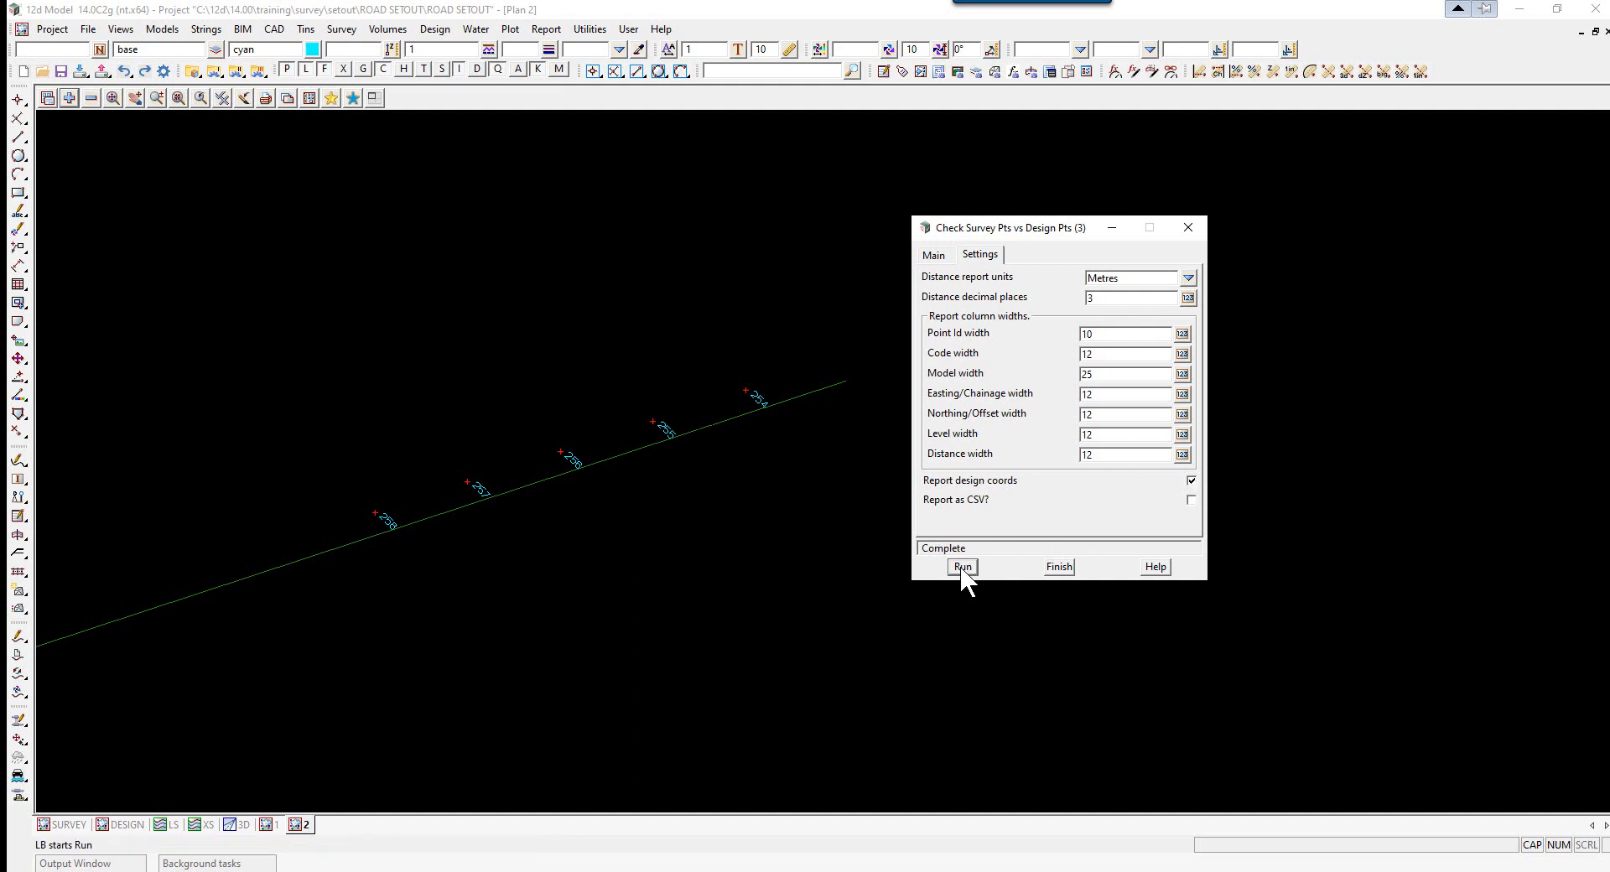
click(932, 255)
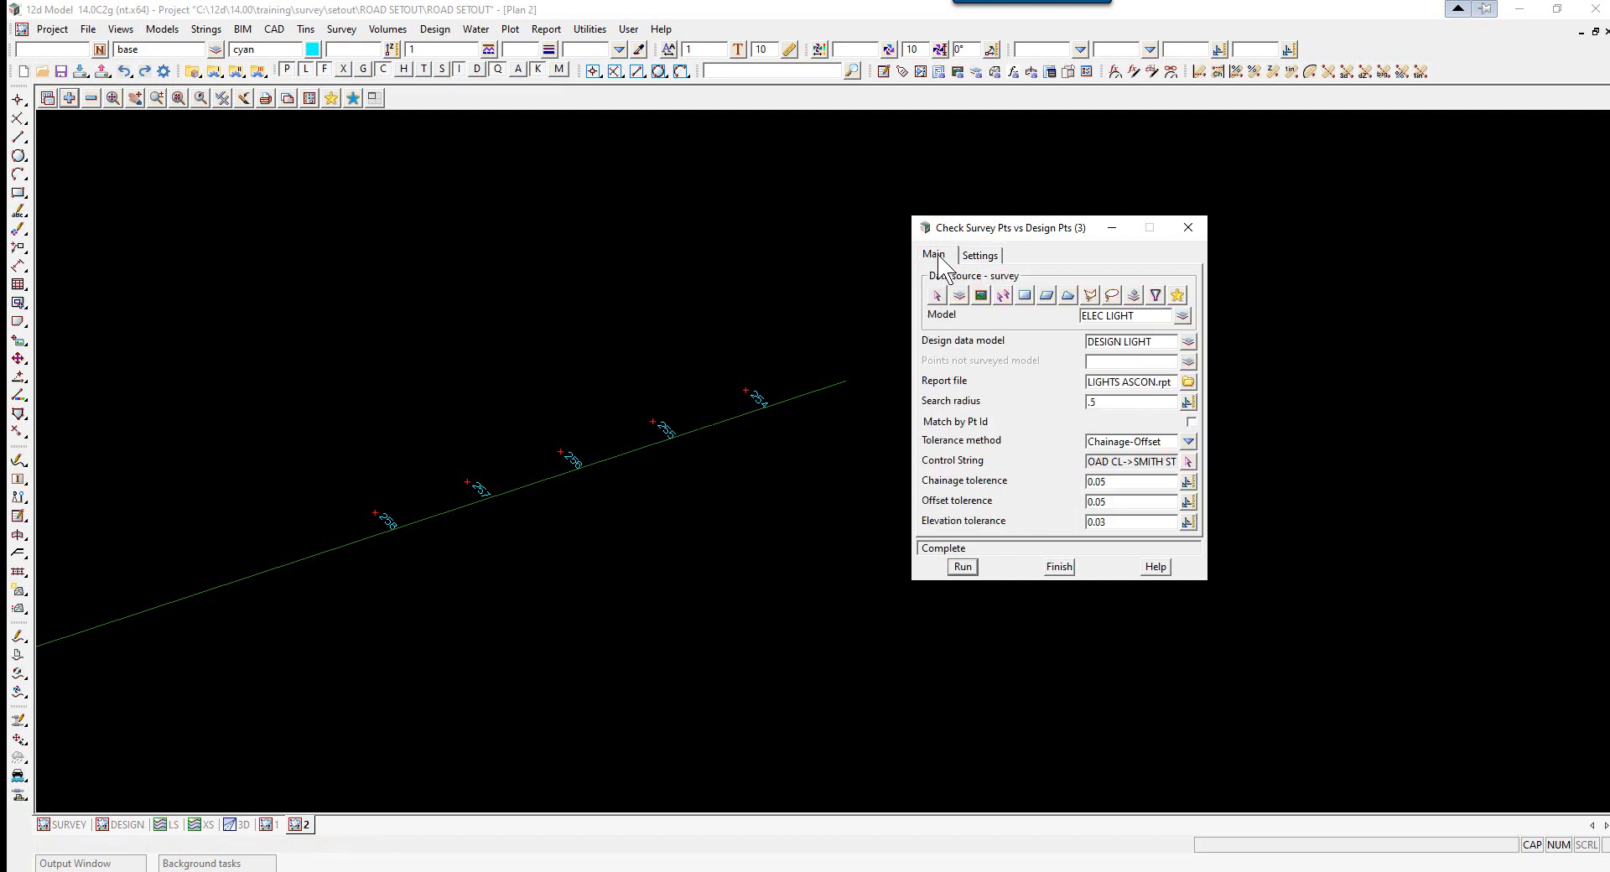
click(1188, 381)
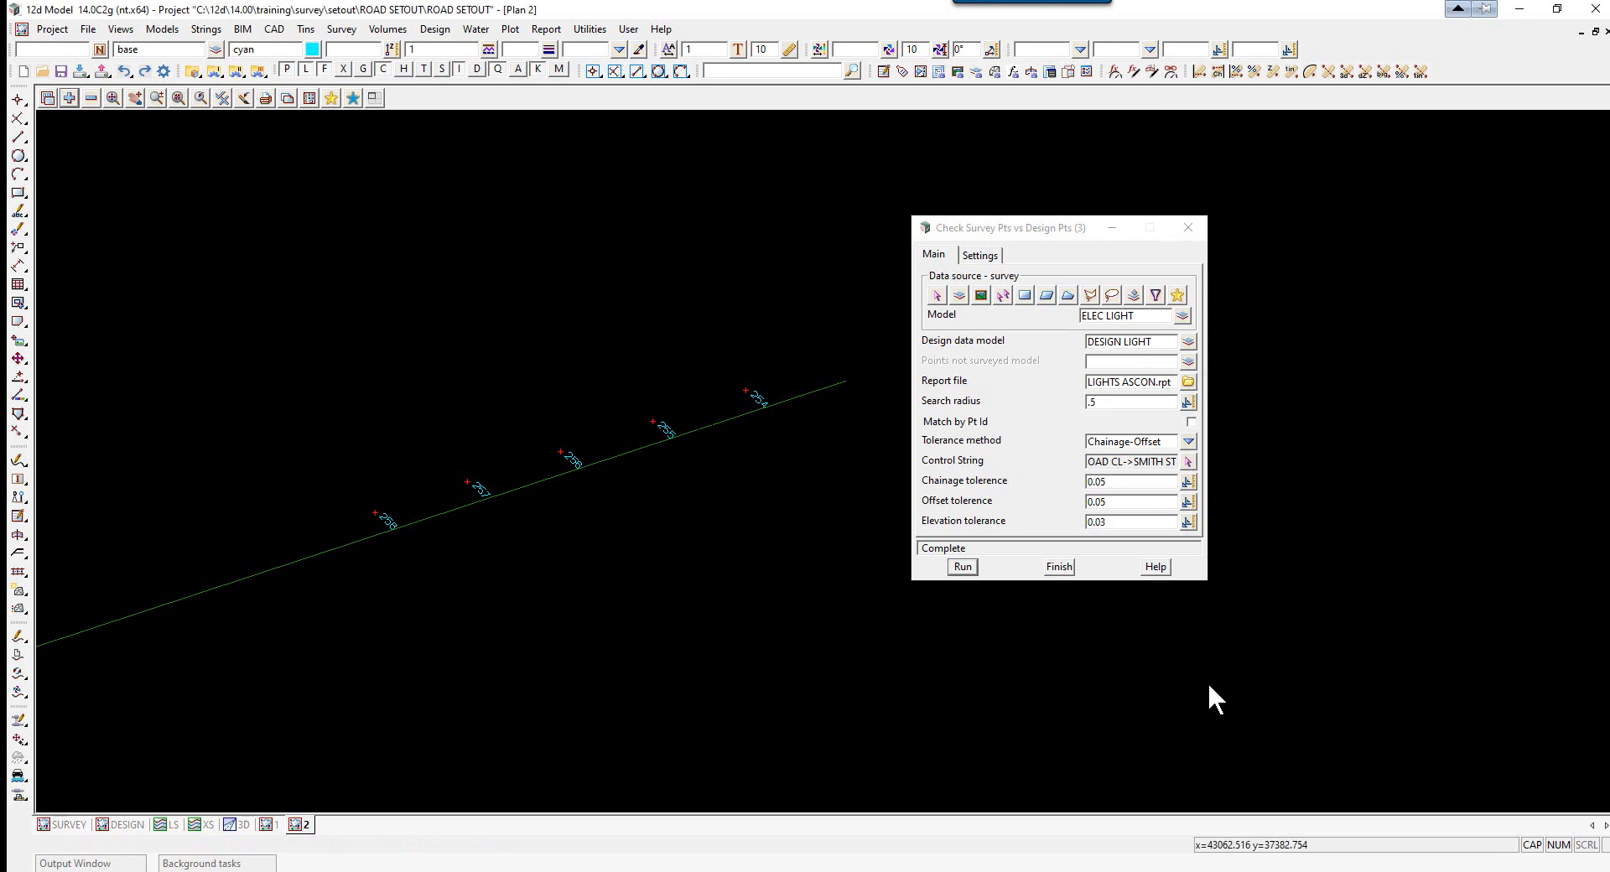
click(962, 566)
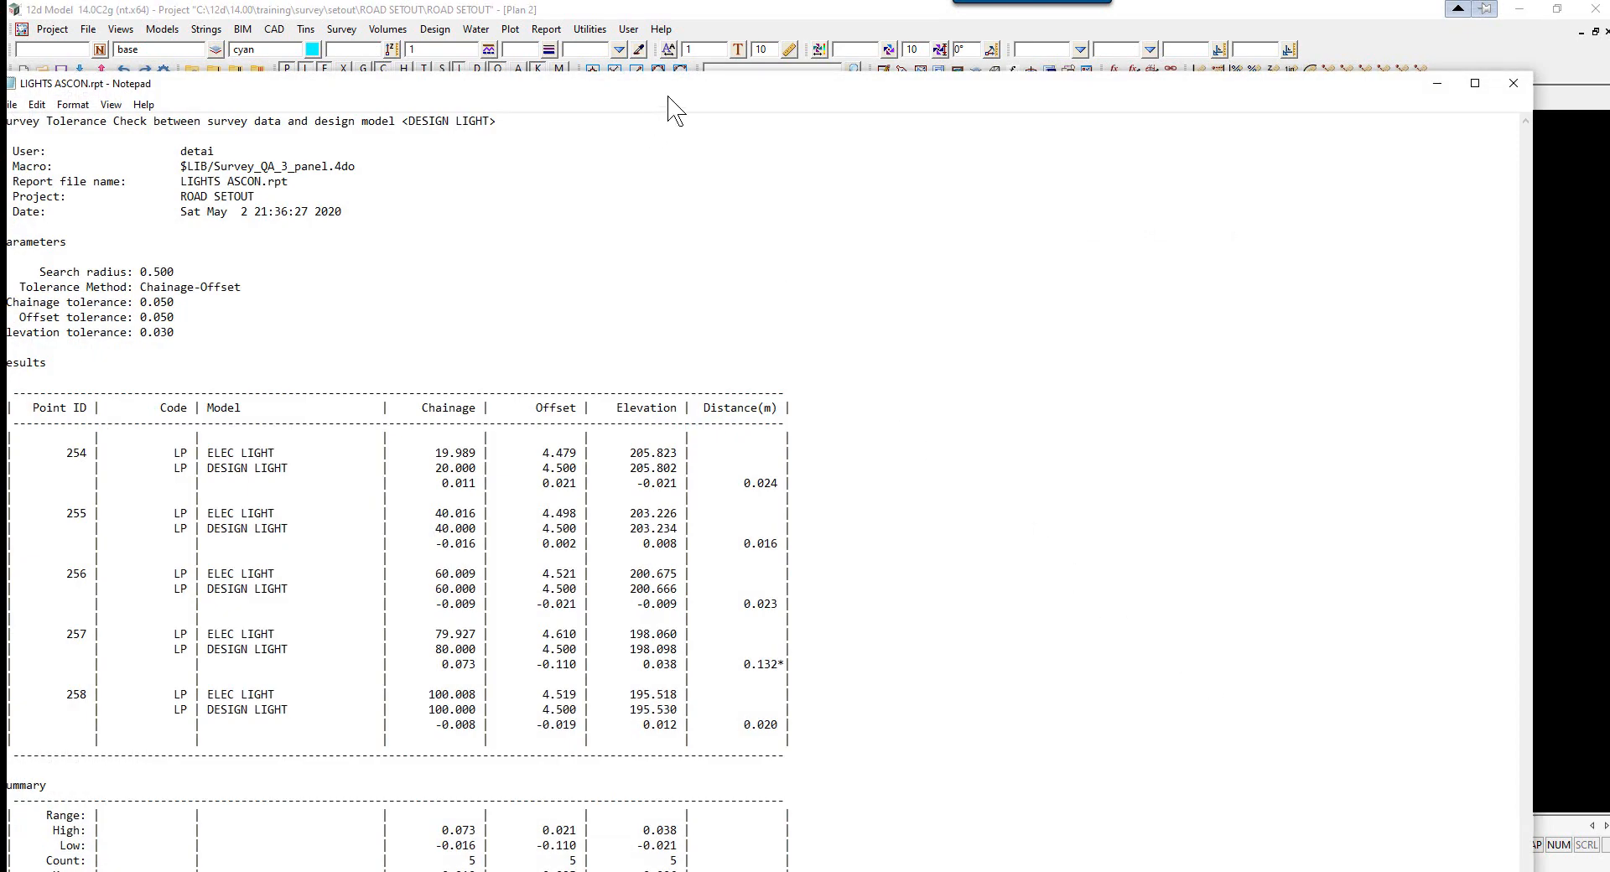
click(1474, 83)
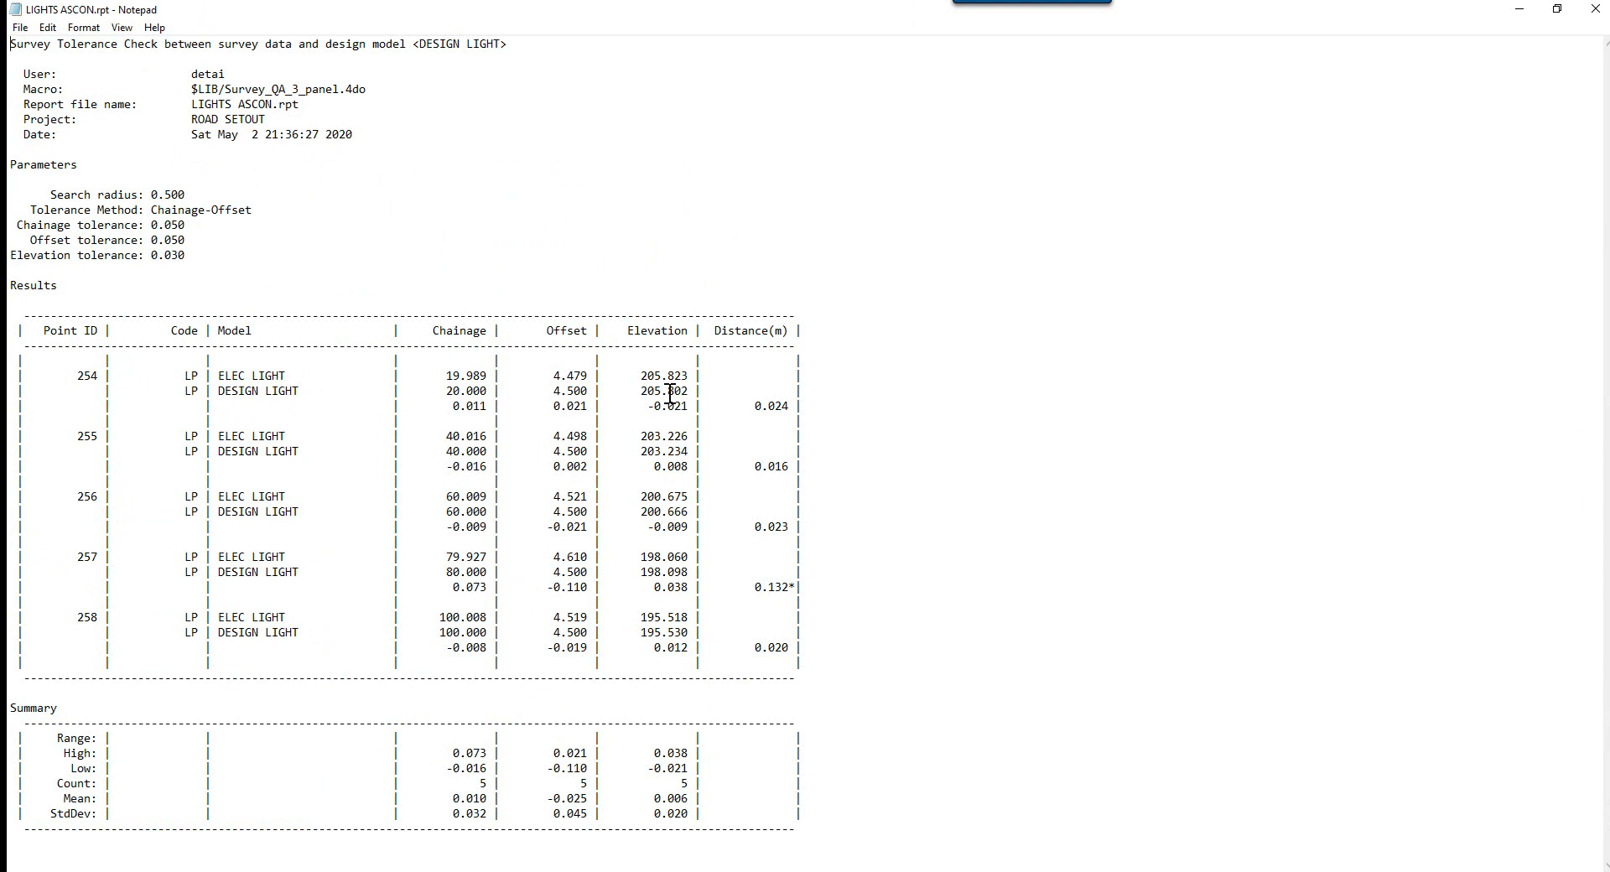
mouse_move(451, 405)
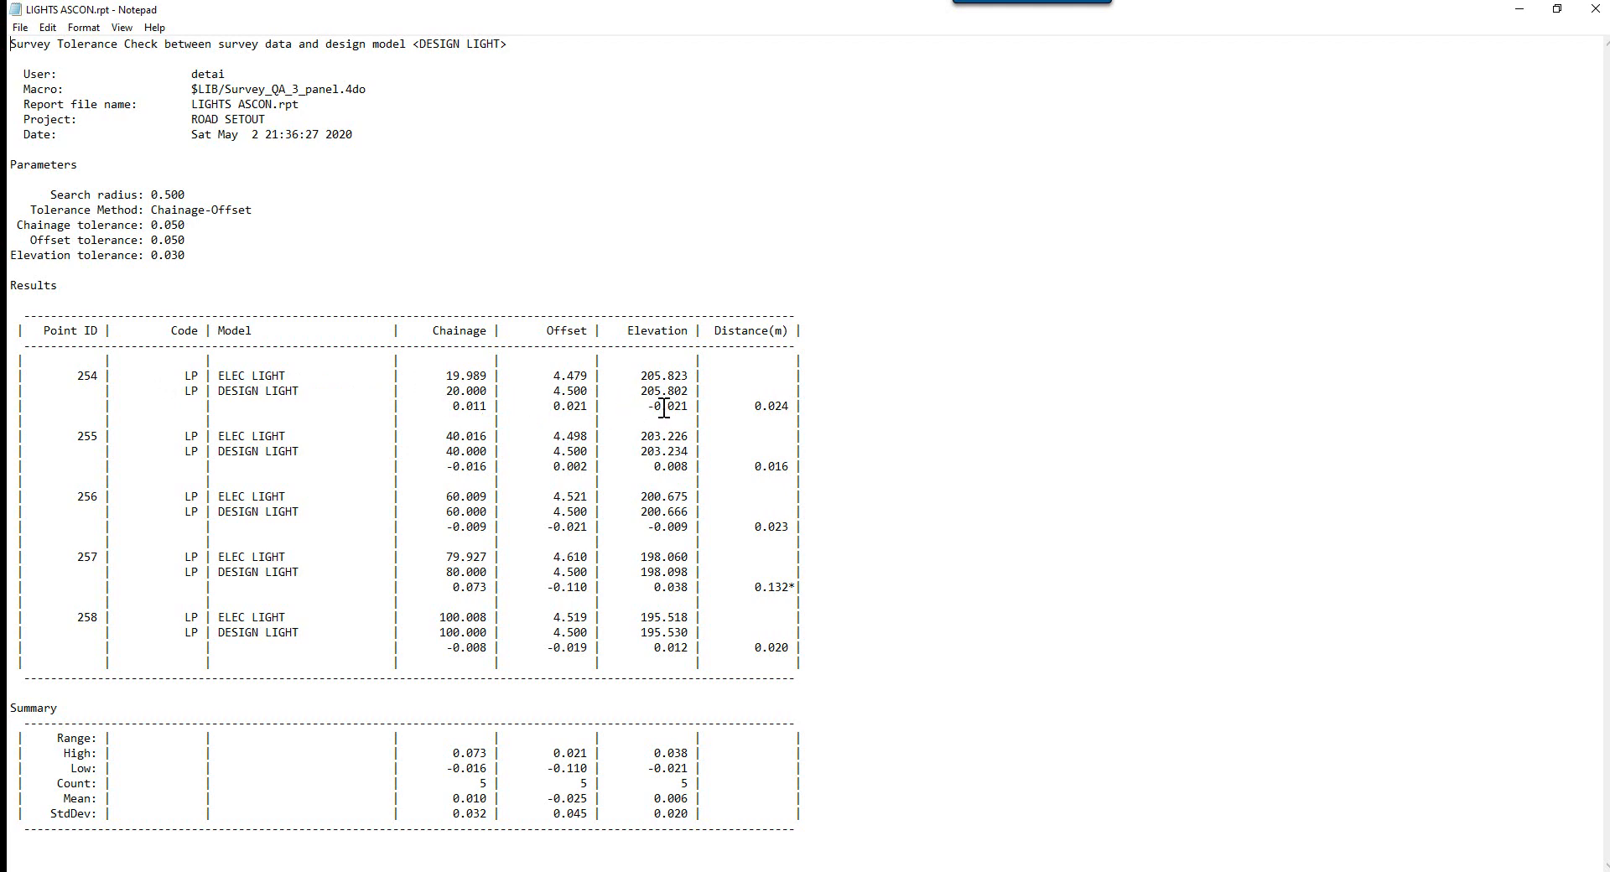
mouse_move(737, 398)
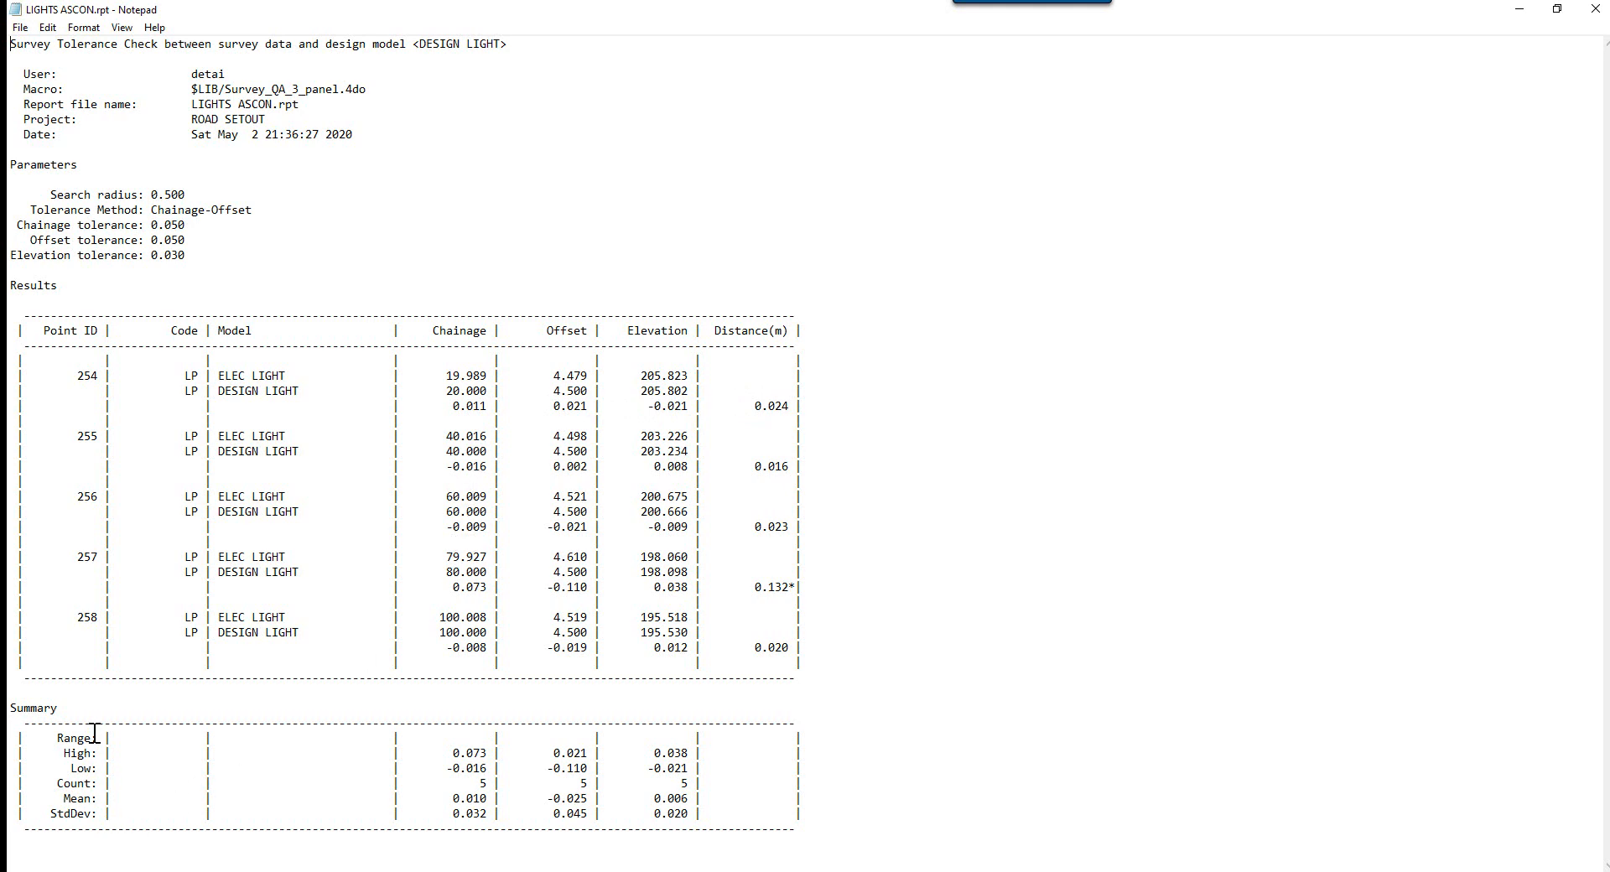
mouse_move(1277, 33)
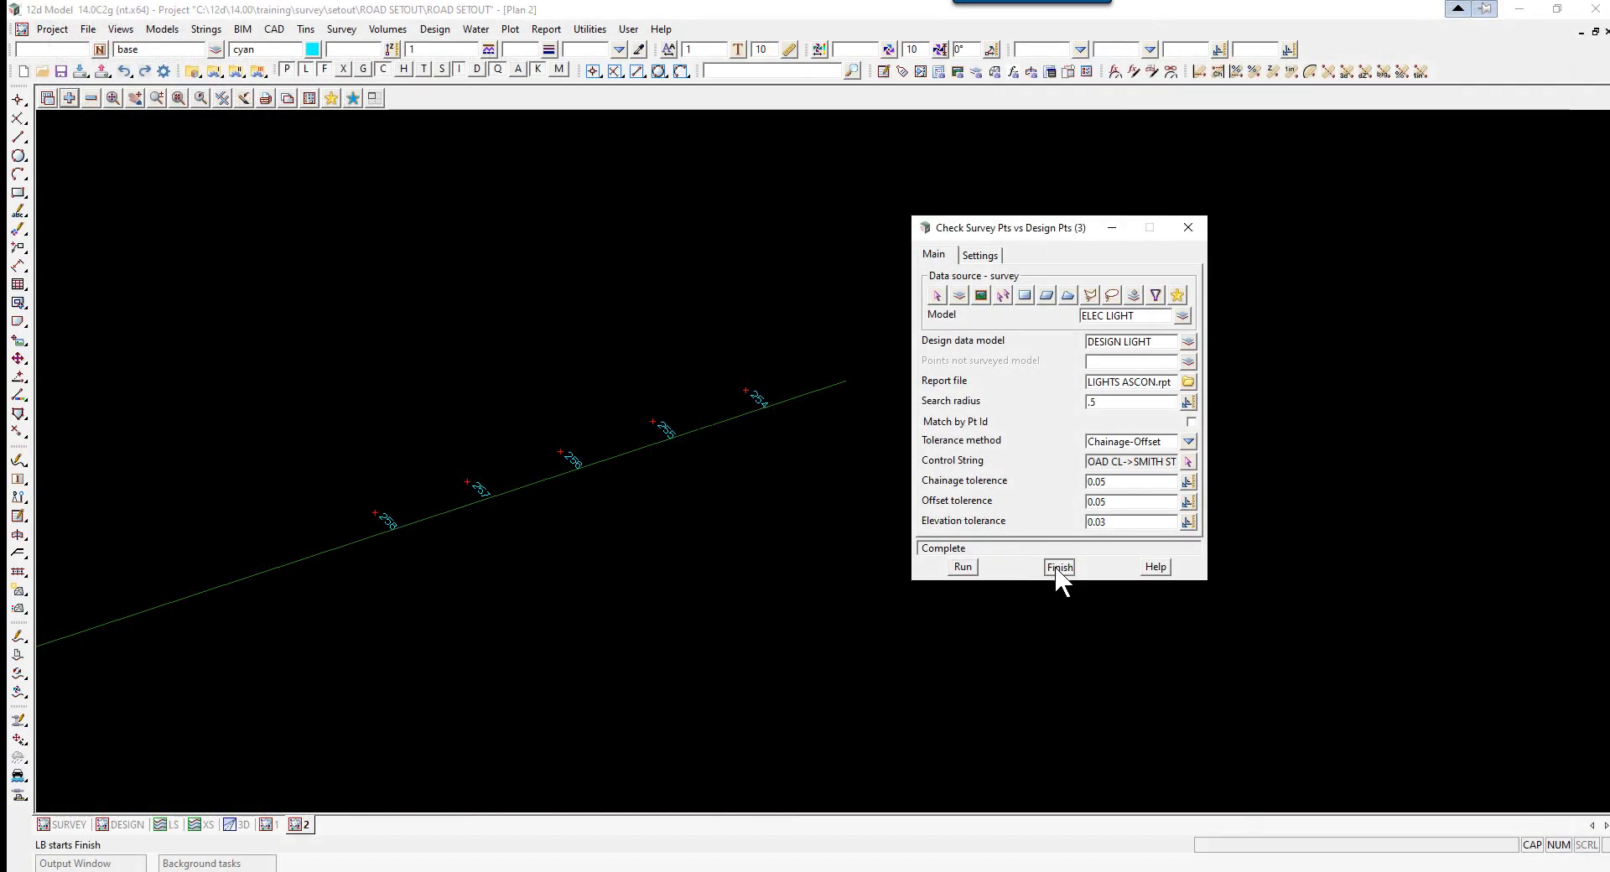
Finish the points check and add the edge string model to Plan 2
click(1058, 566)
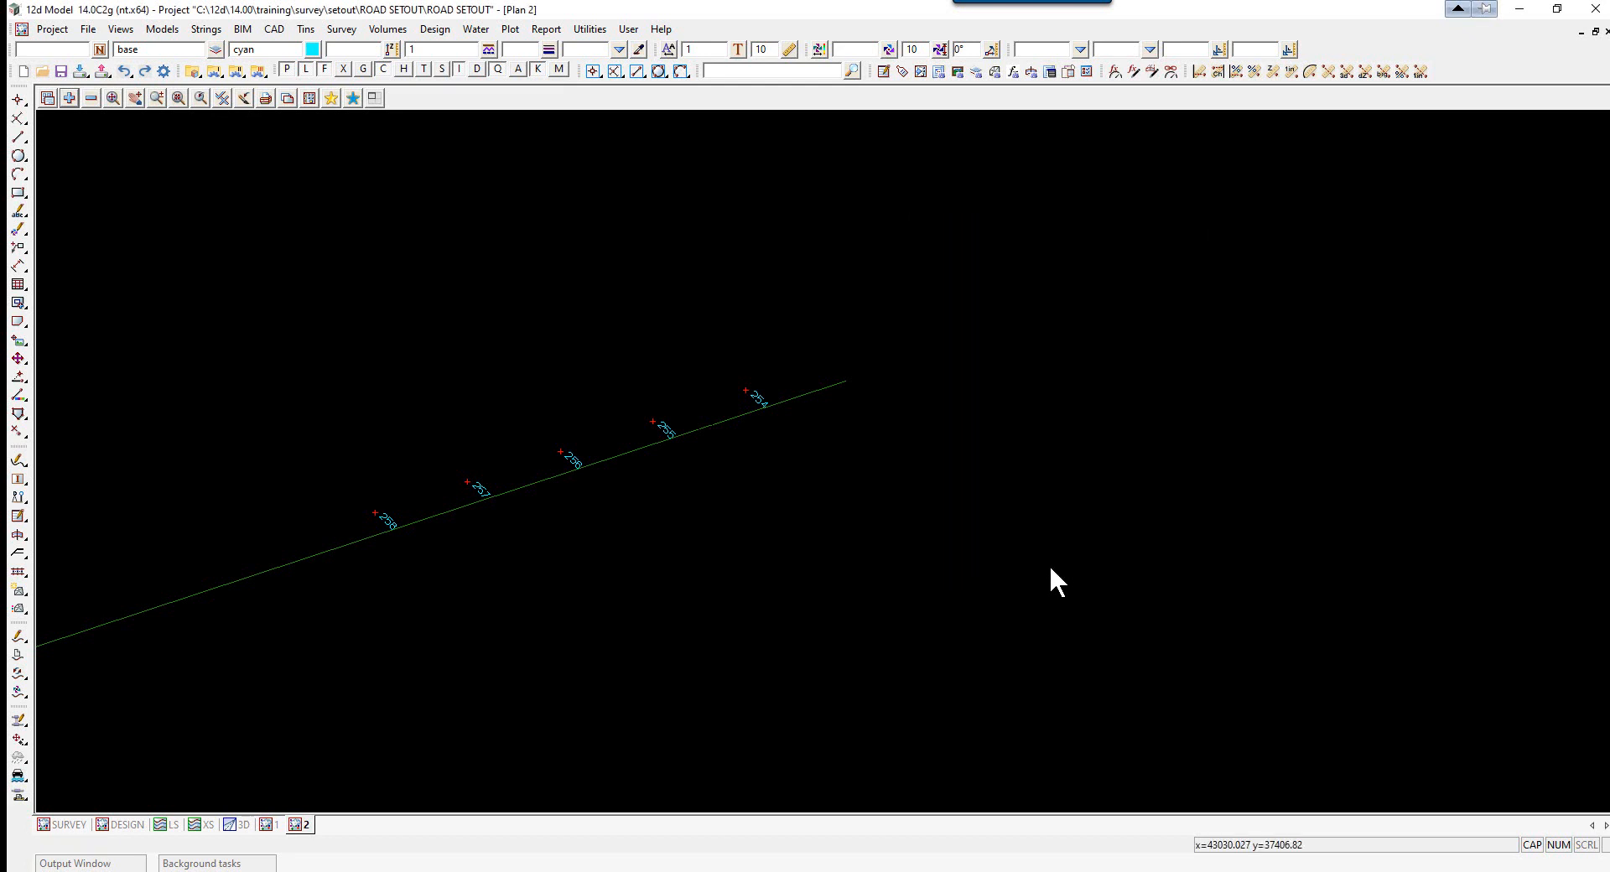
mouse_move(712, 464)
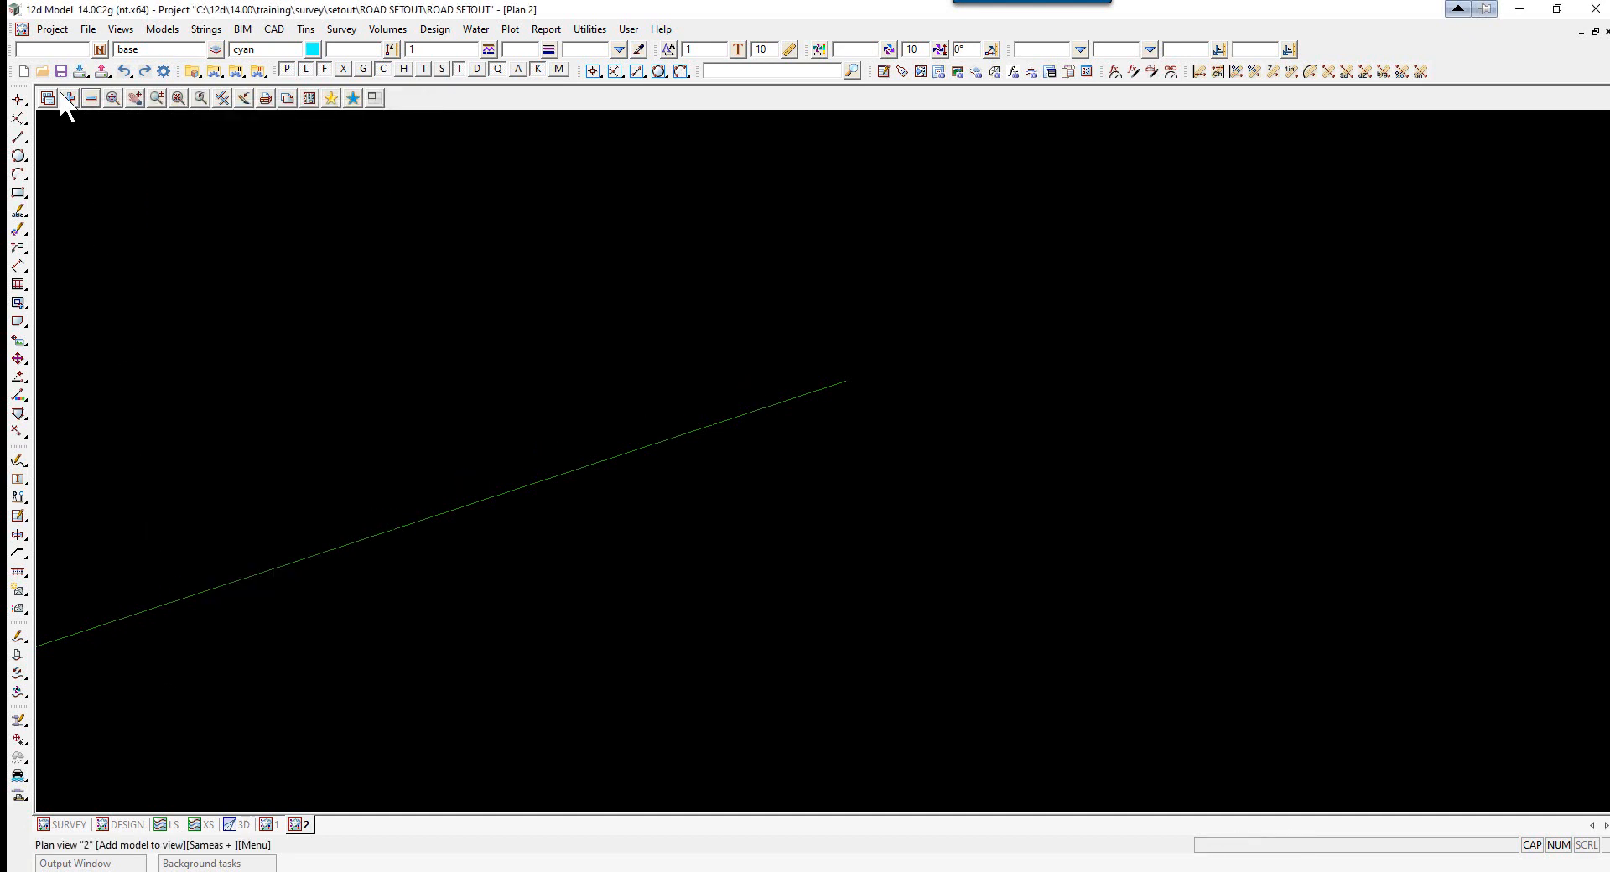
click(68, 97)
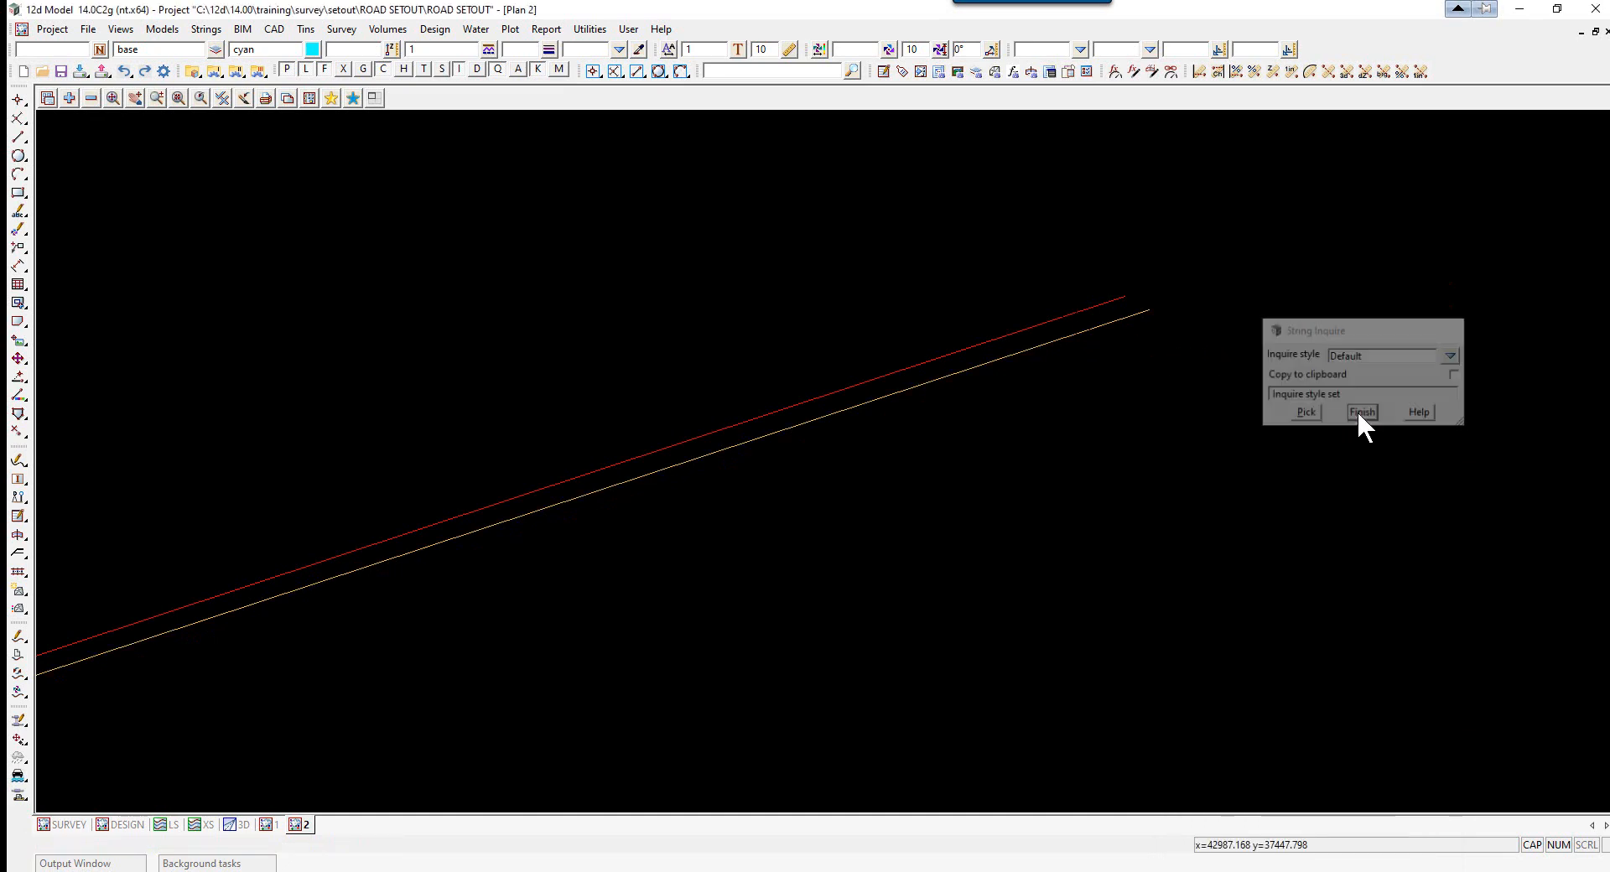
Close the string inquiry and start the As Built String vs Design String check
click(587, 29)
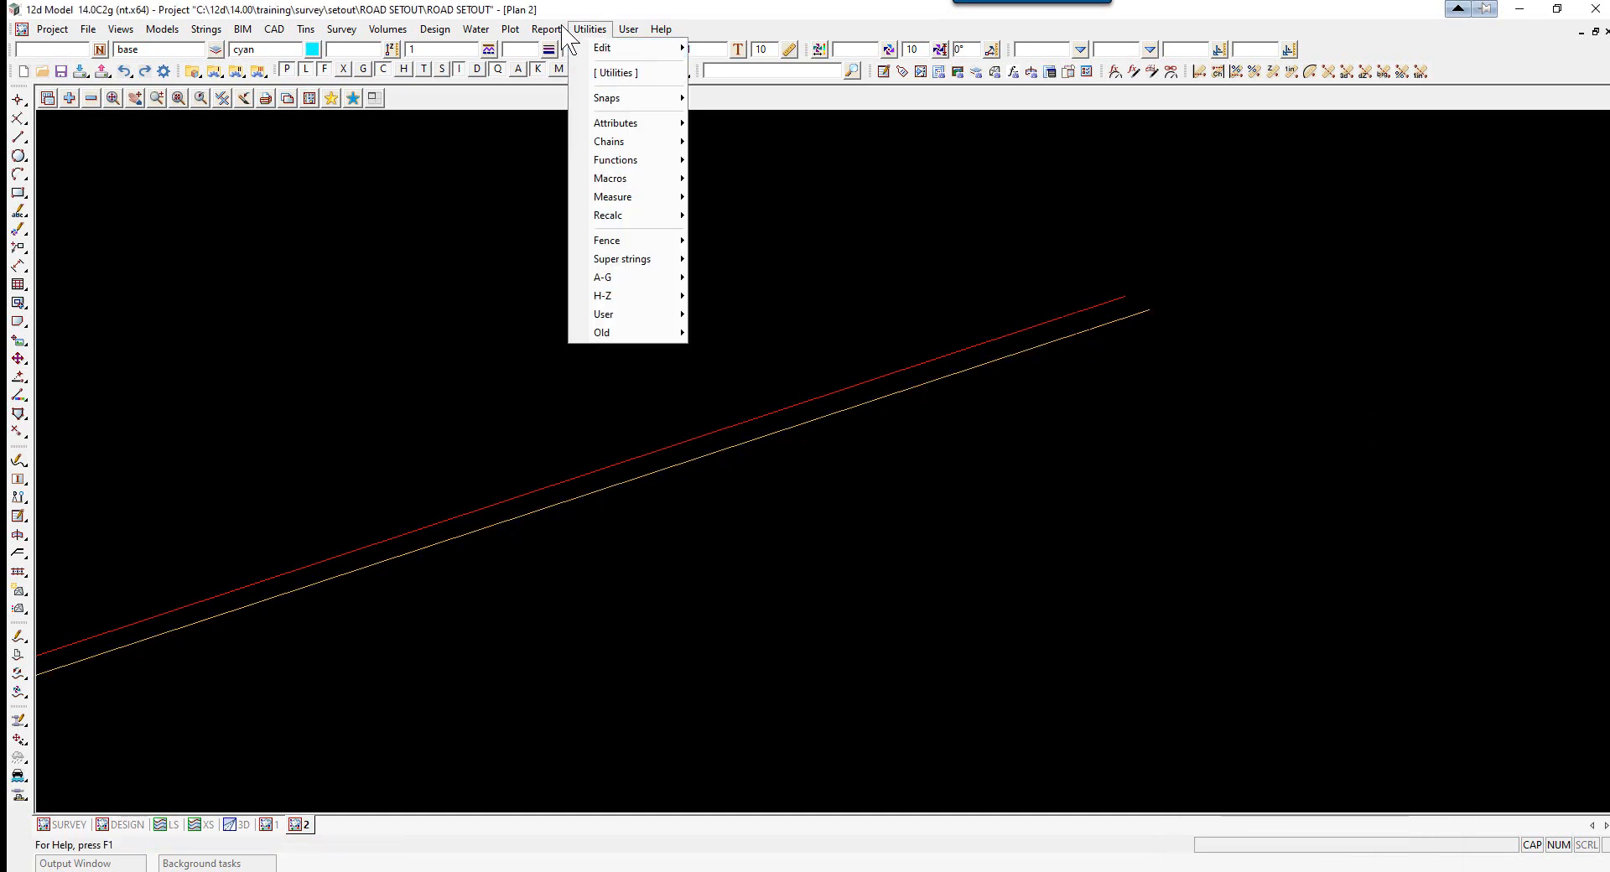
click(545, 29)
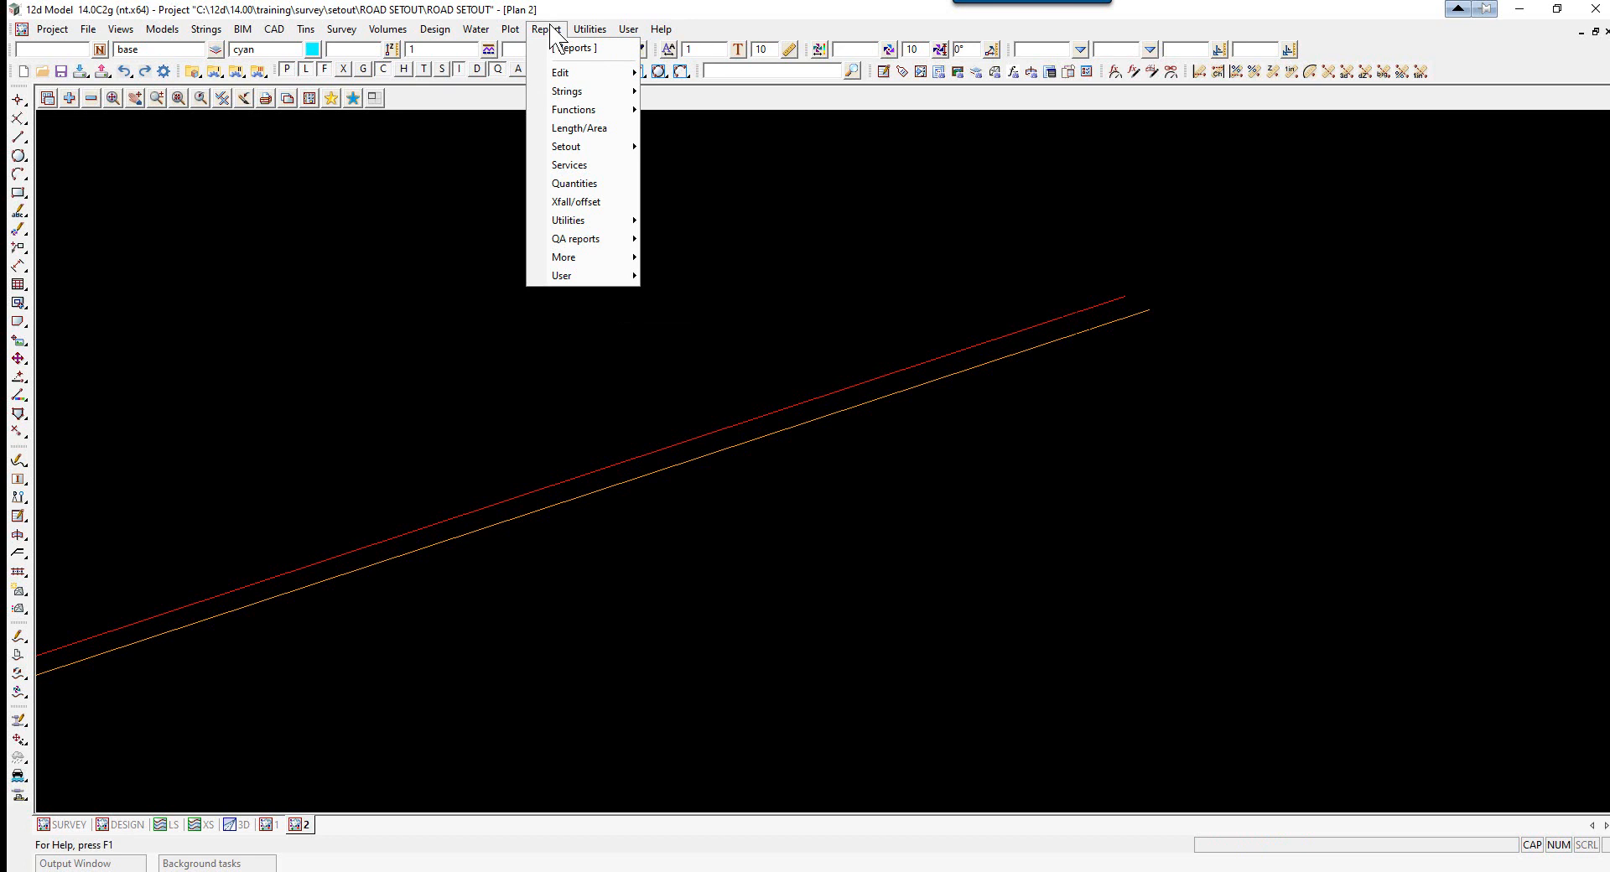
mouse_move(575, 238)
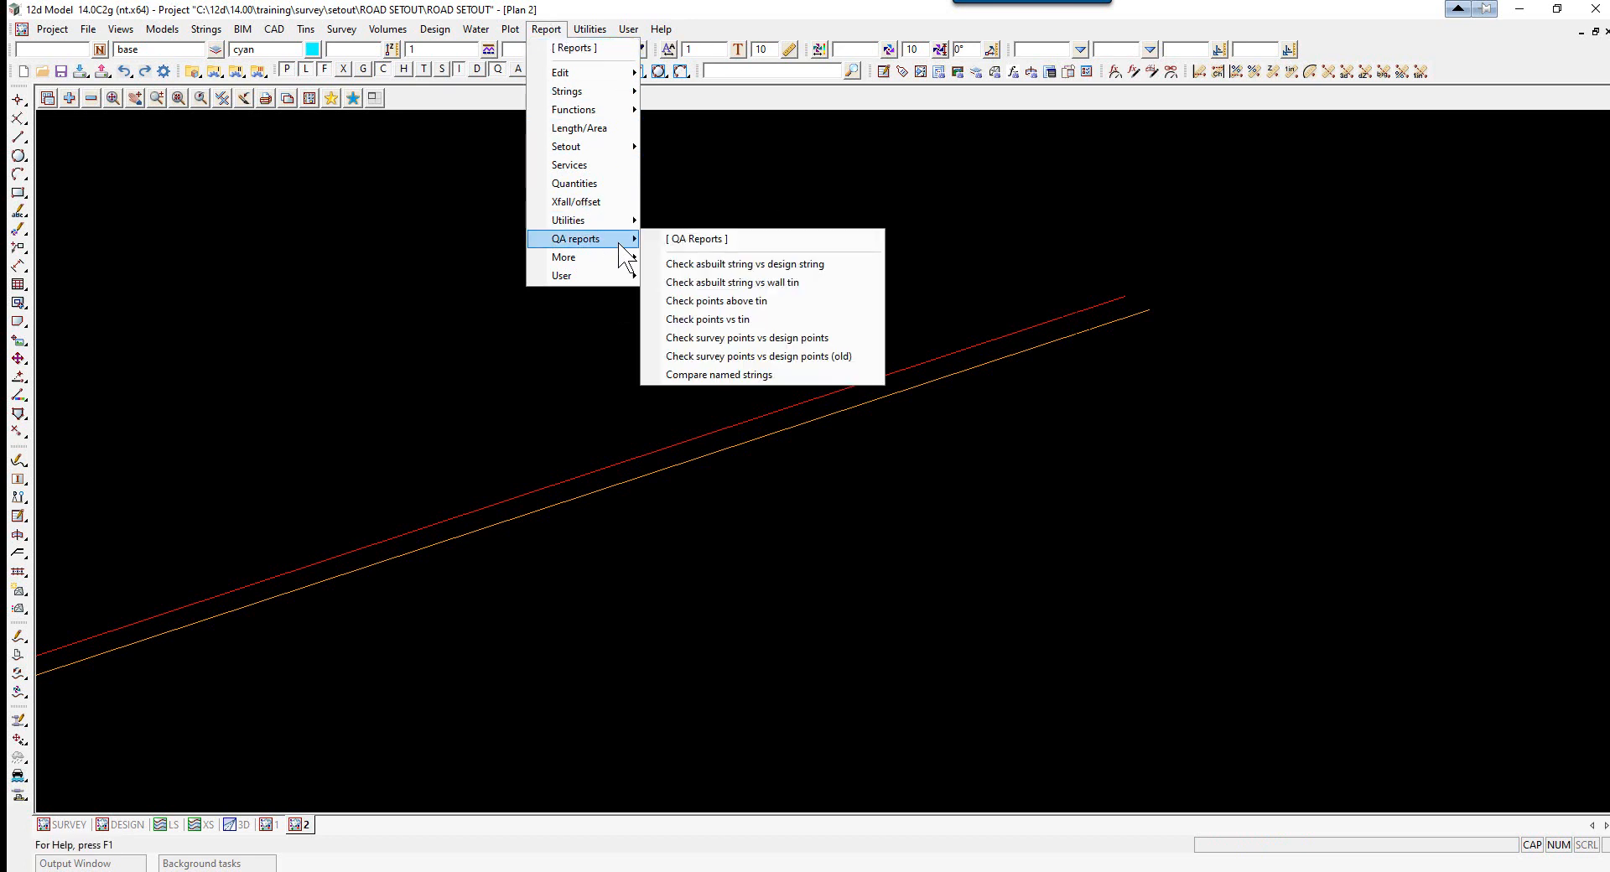
mouse_move(744, 264)
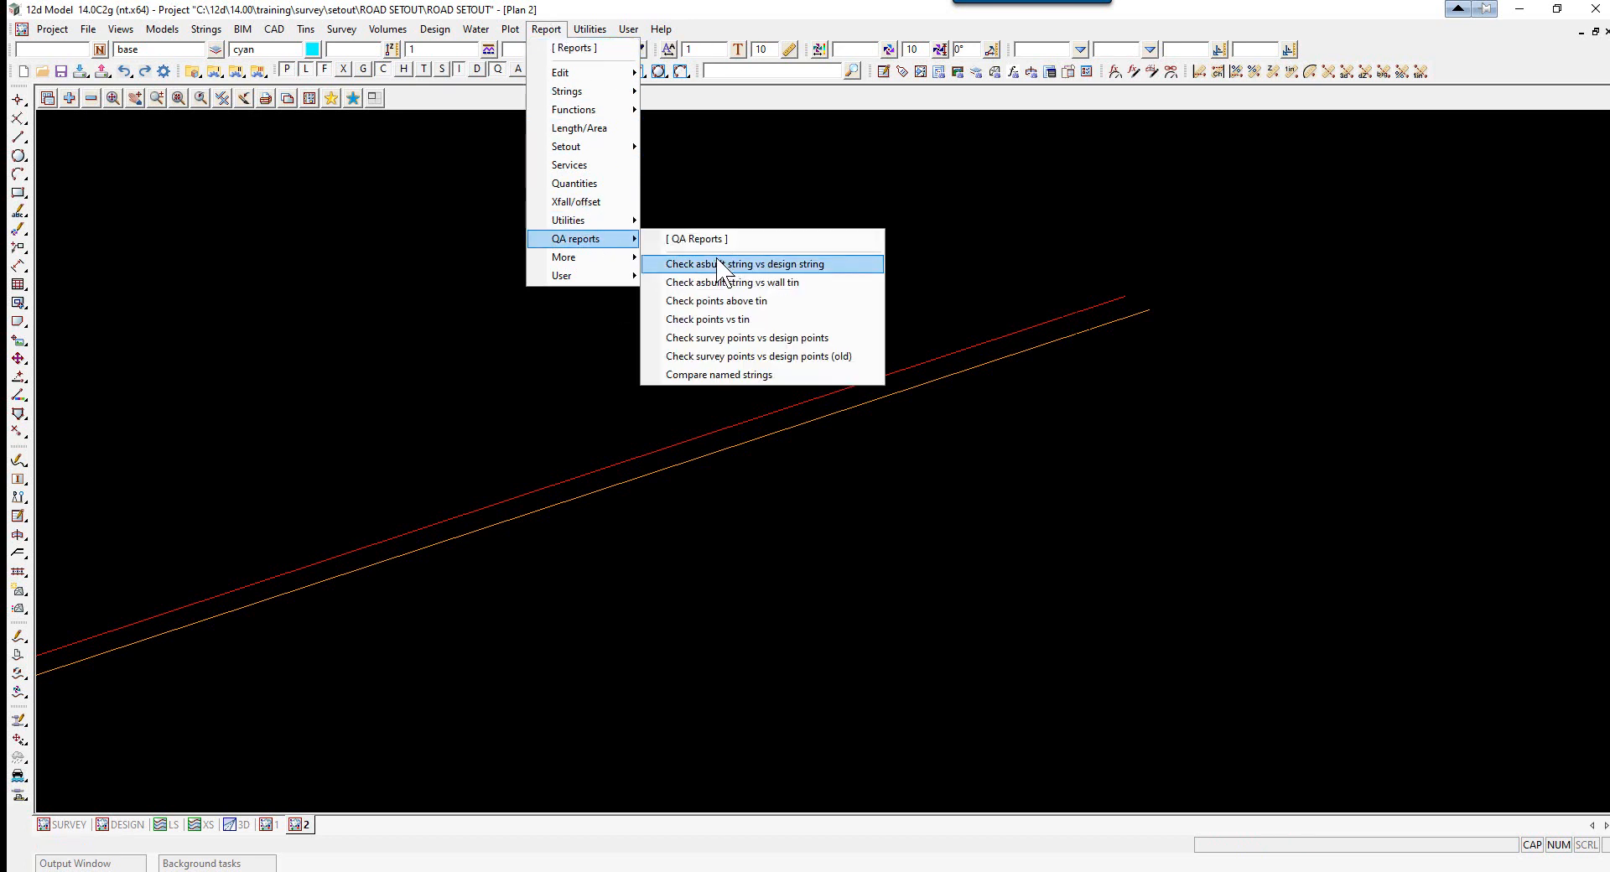
mouse_move(778, 286)
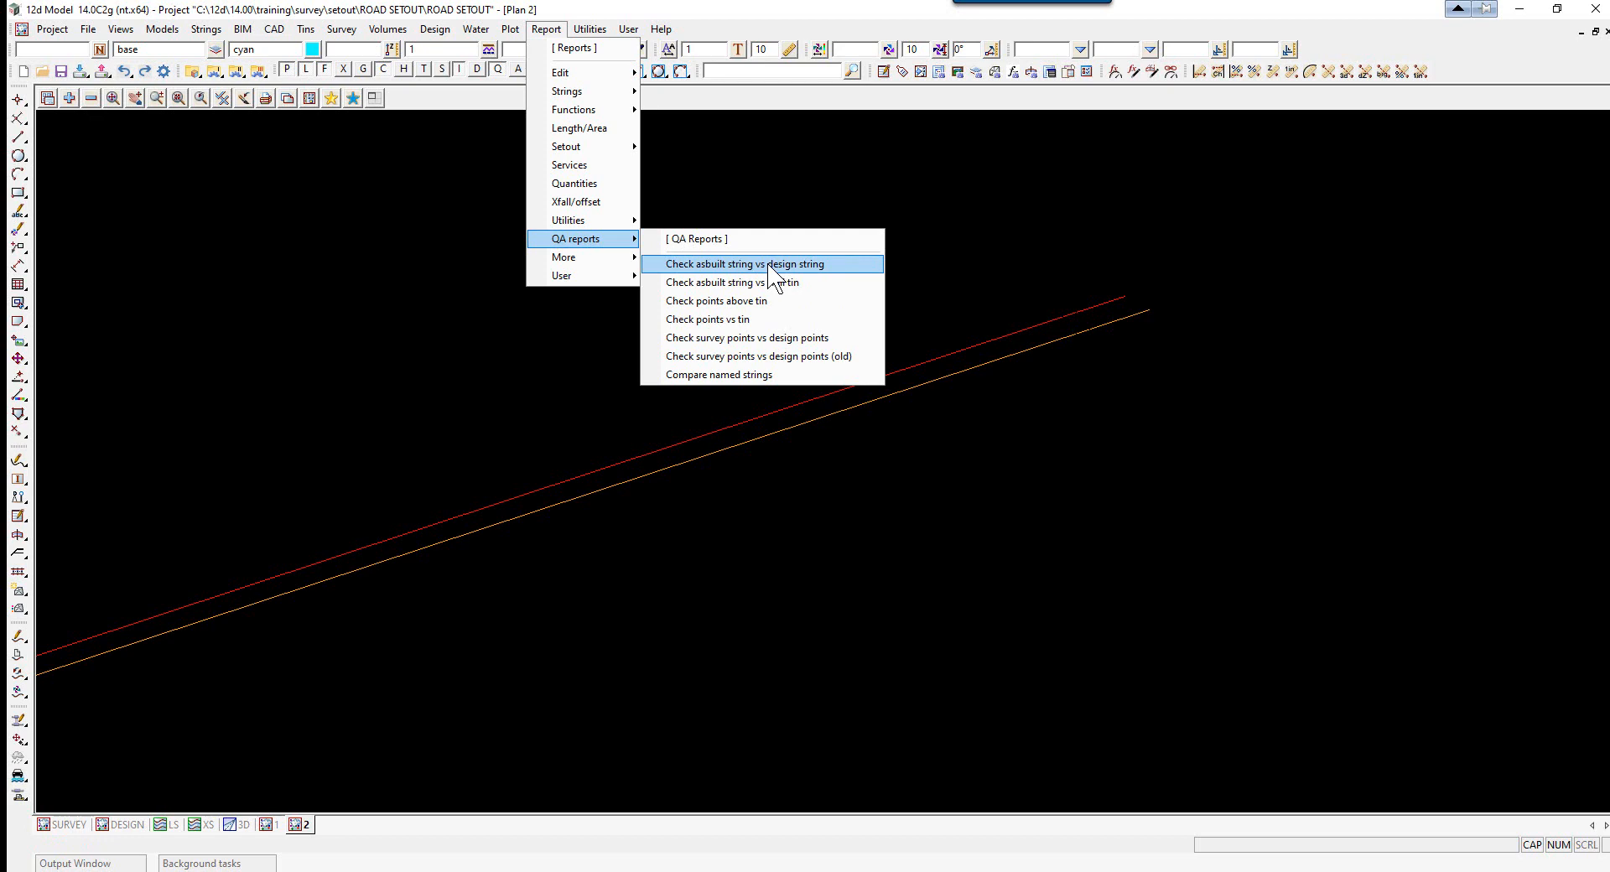
click(732, 264)
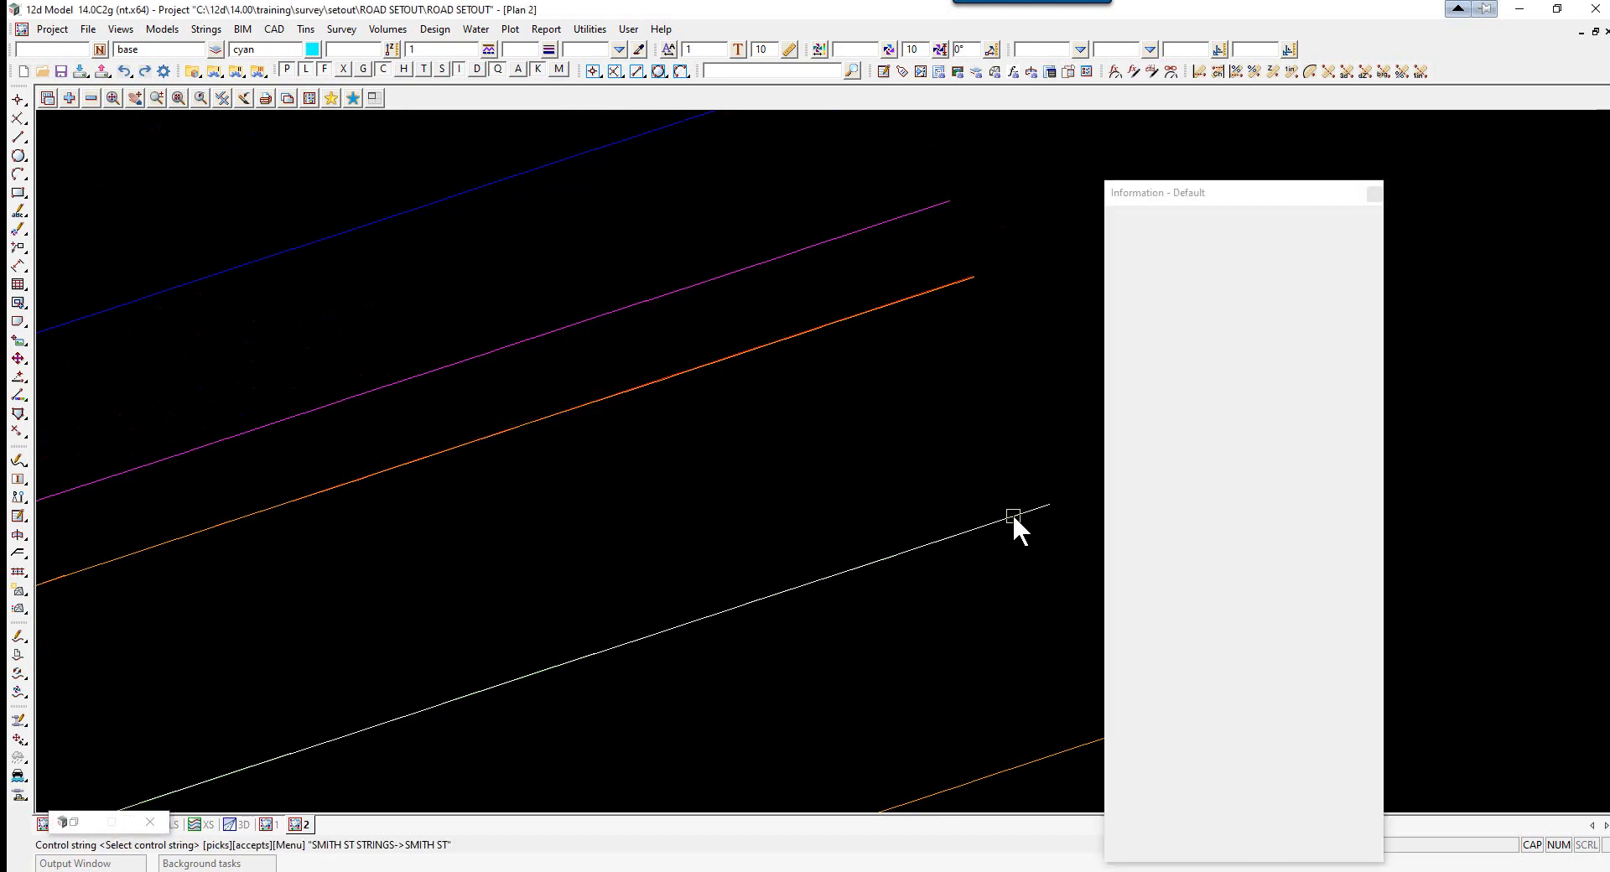
Pick ROAD CL->SMITH ST as the control string for the string check
click(1014, 513)
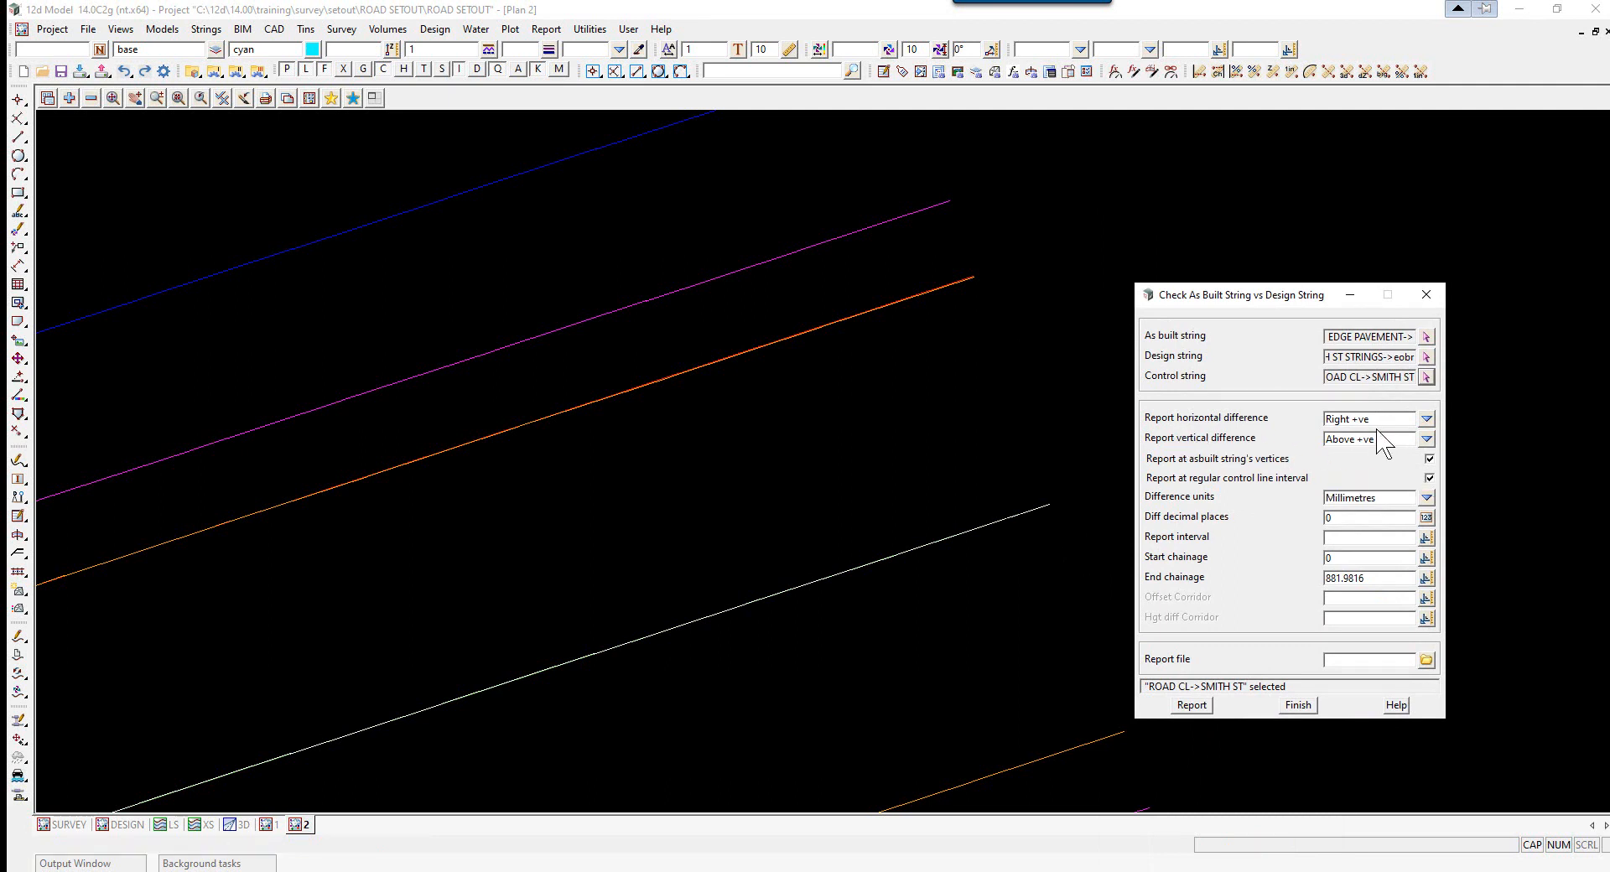
mouse_move(1376, 419)
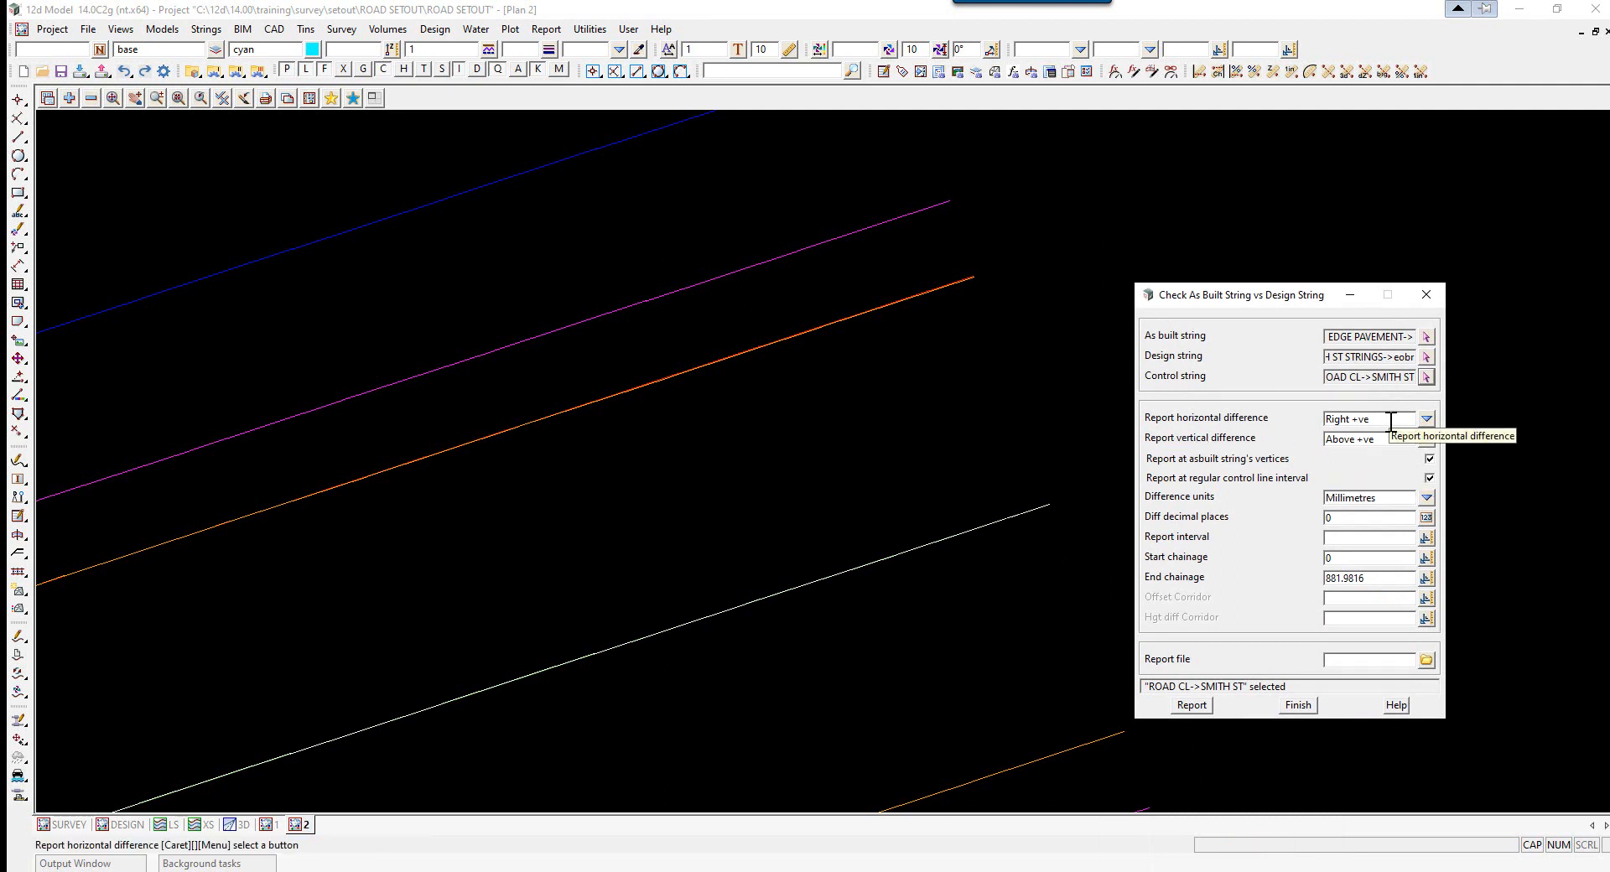
mouse_move(1181, 447)
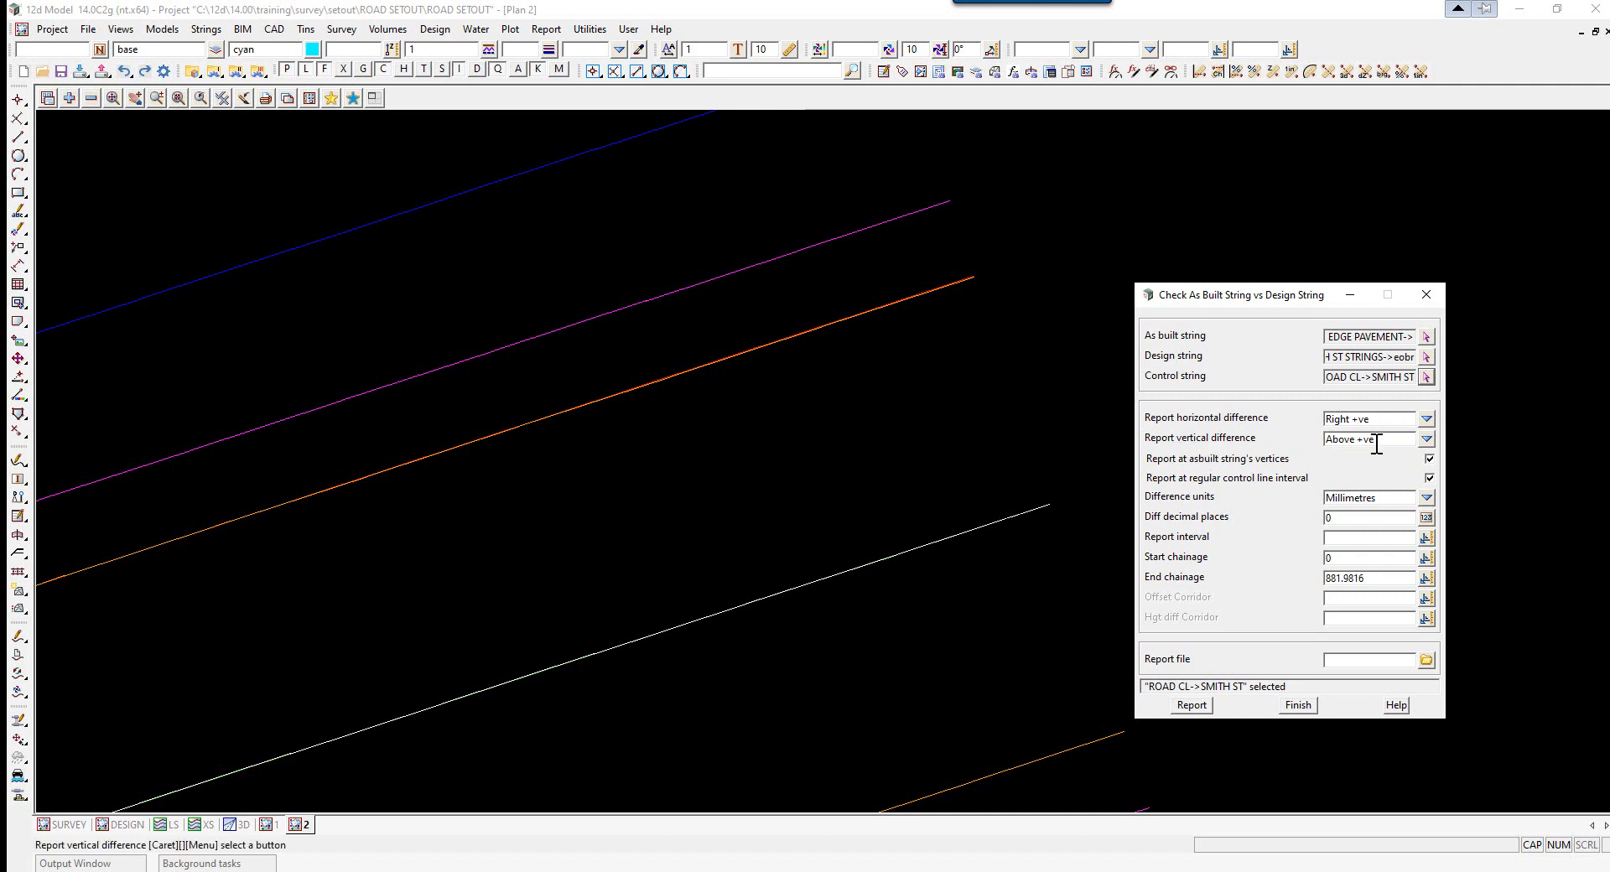
mouse_move(1368, 440)
text(3)
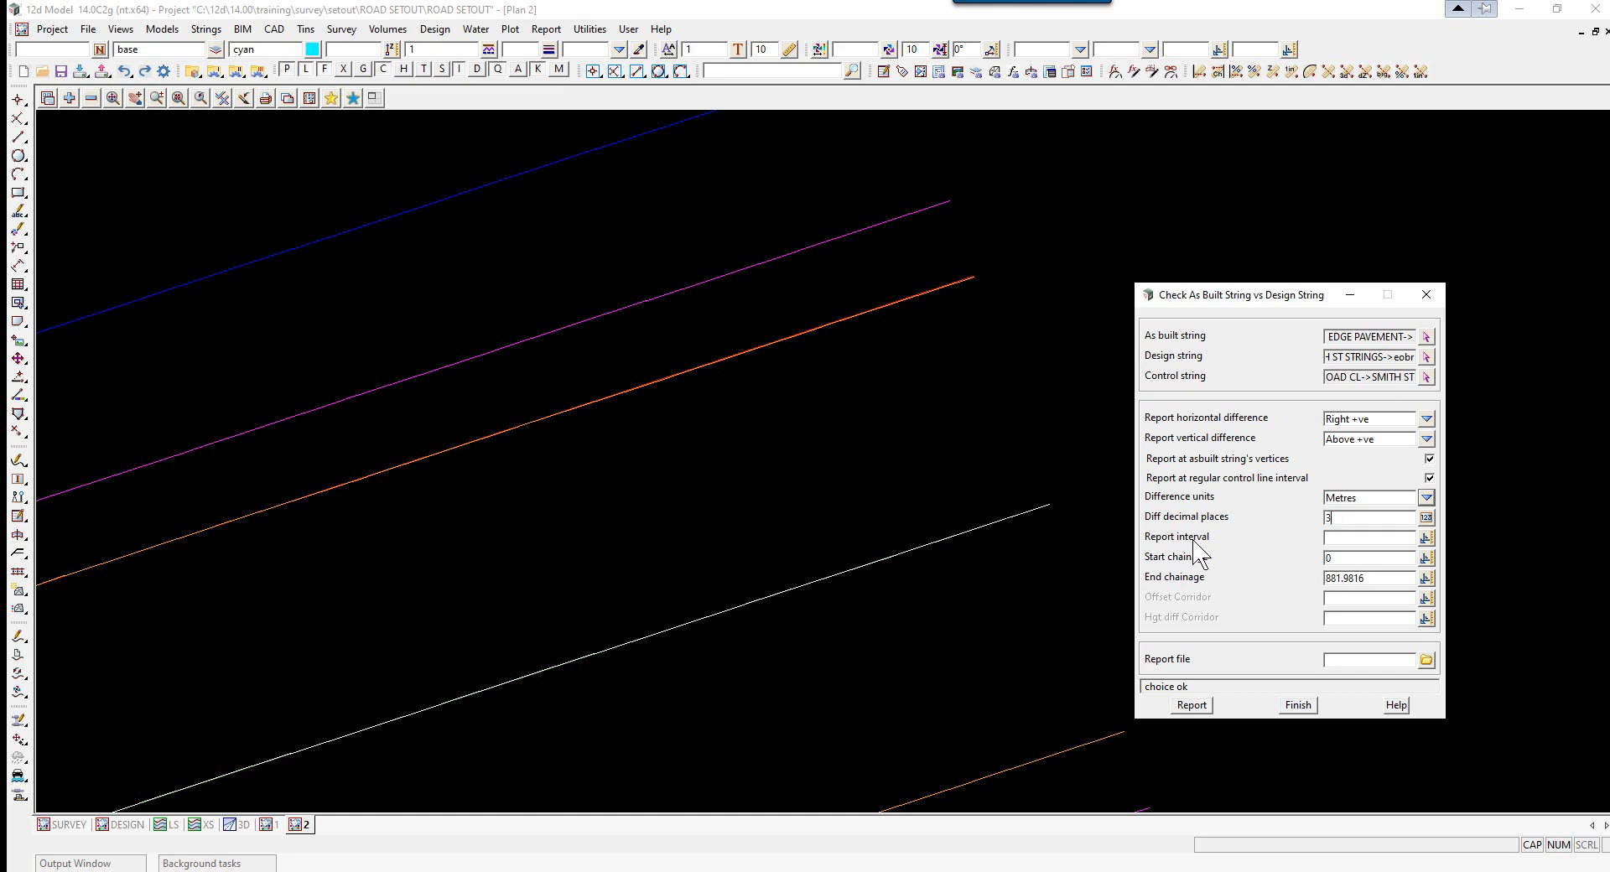
Report pavement edge checks every 5 m to chainage 40, 100 offset corridor, into PAVEMENT EDGE ASCON.rpt
click(1366, 536)
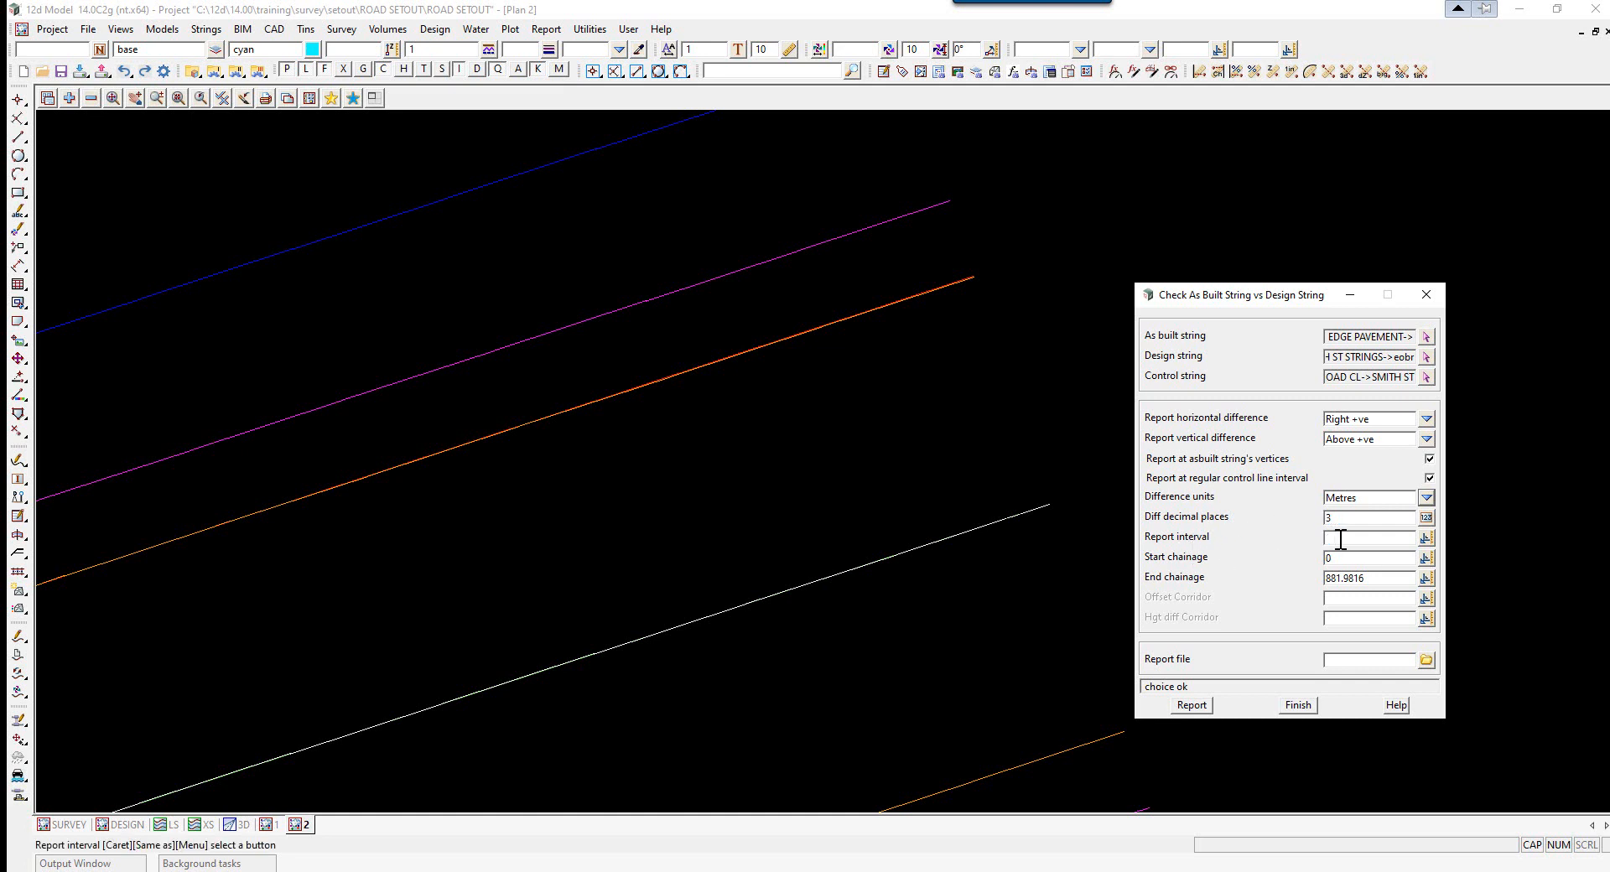
text(5)
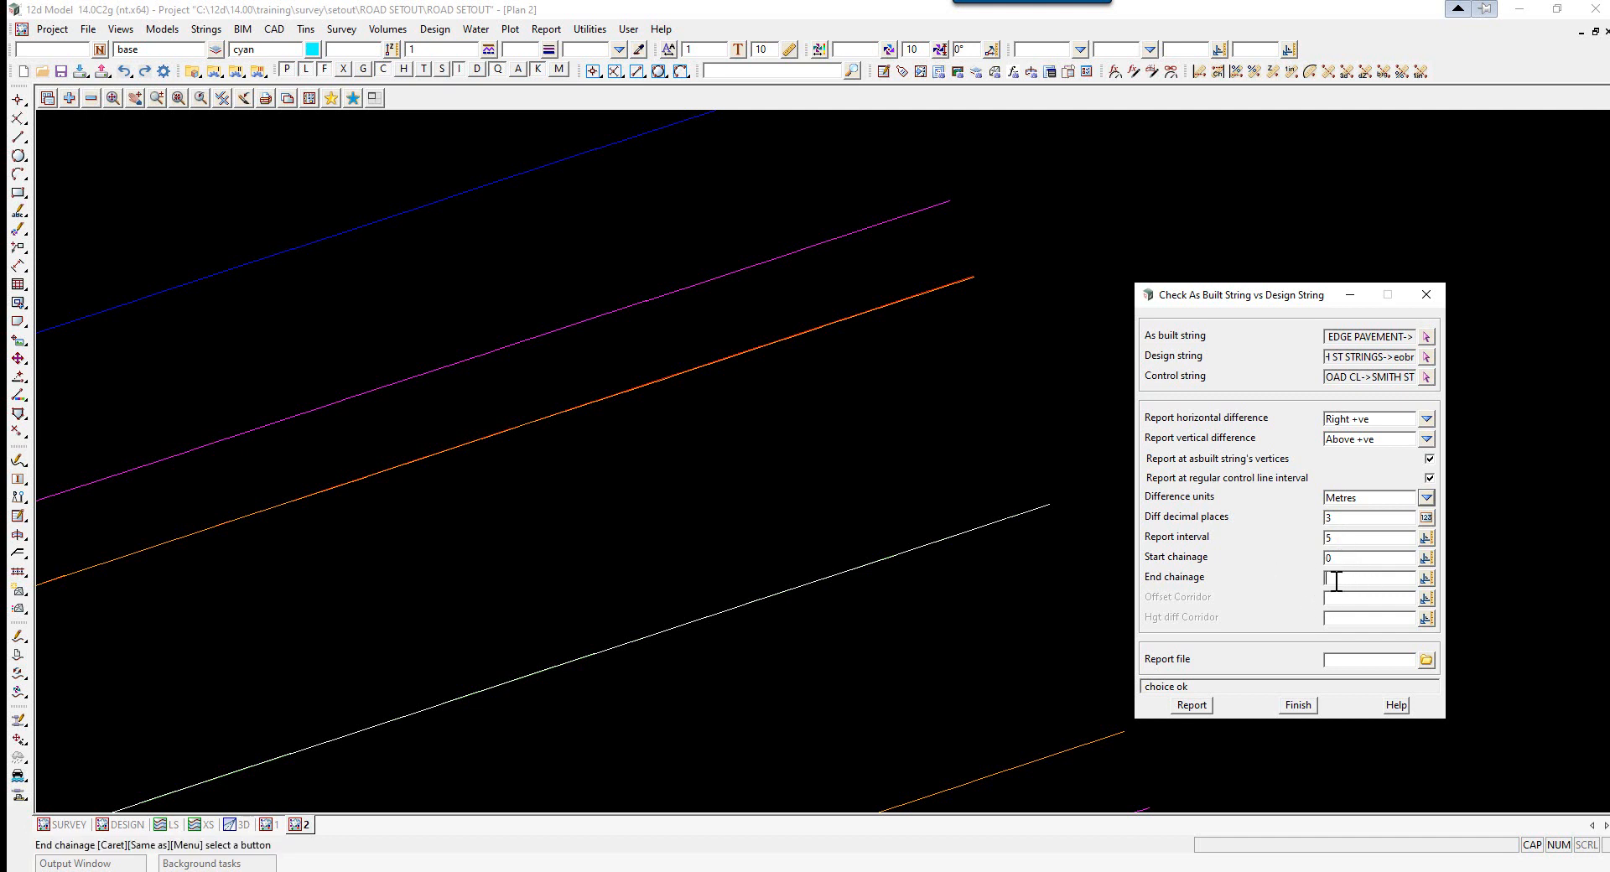
text(40)
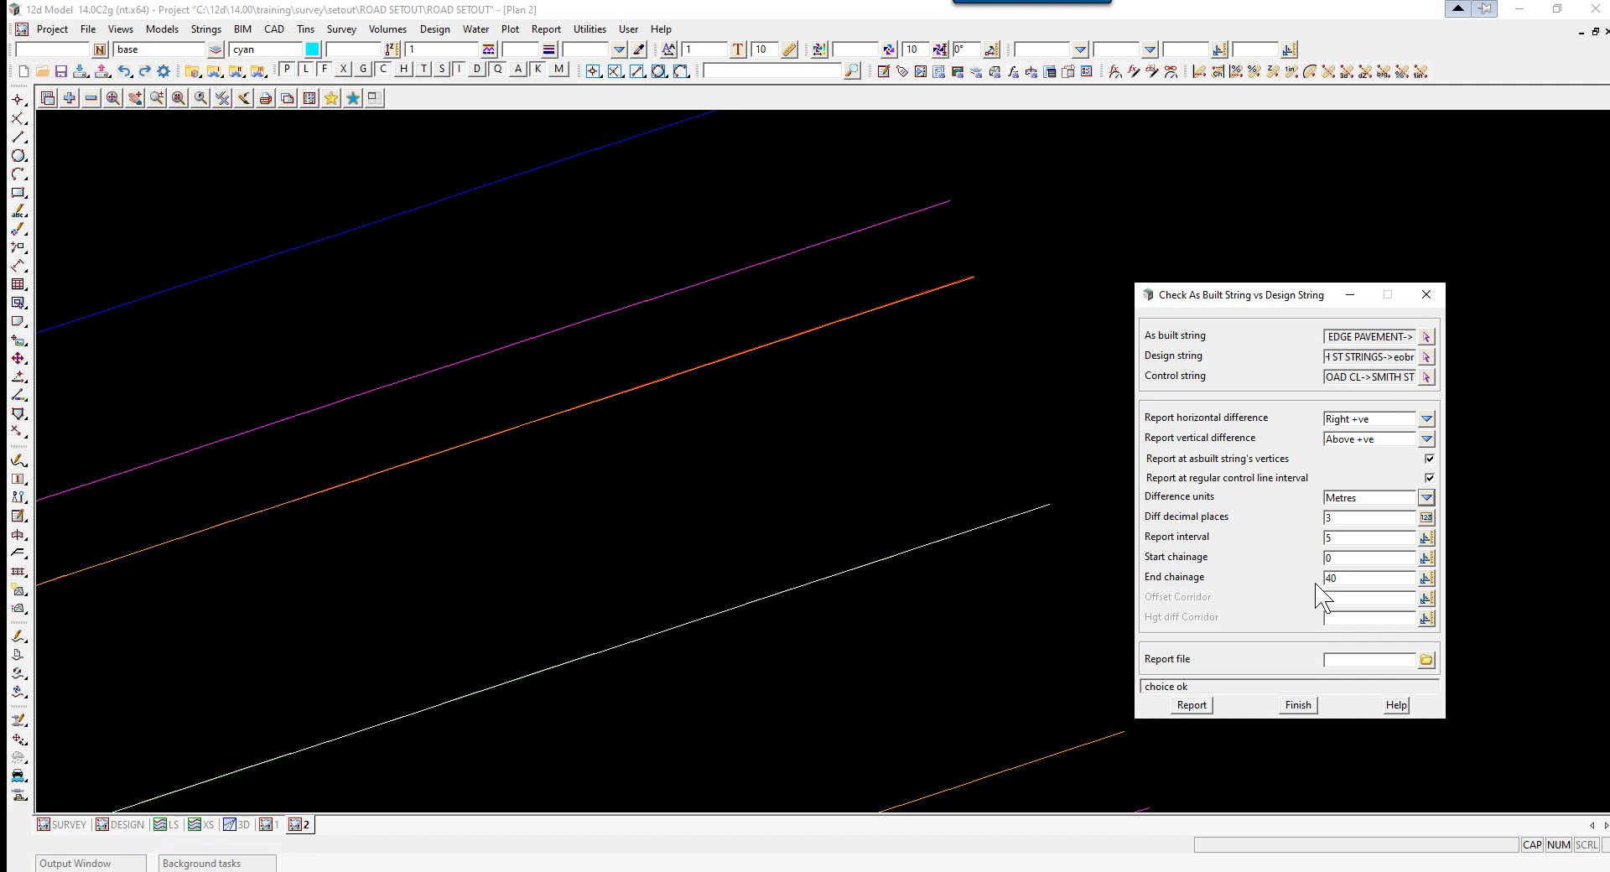
mouse_move(1321, 613)
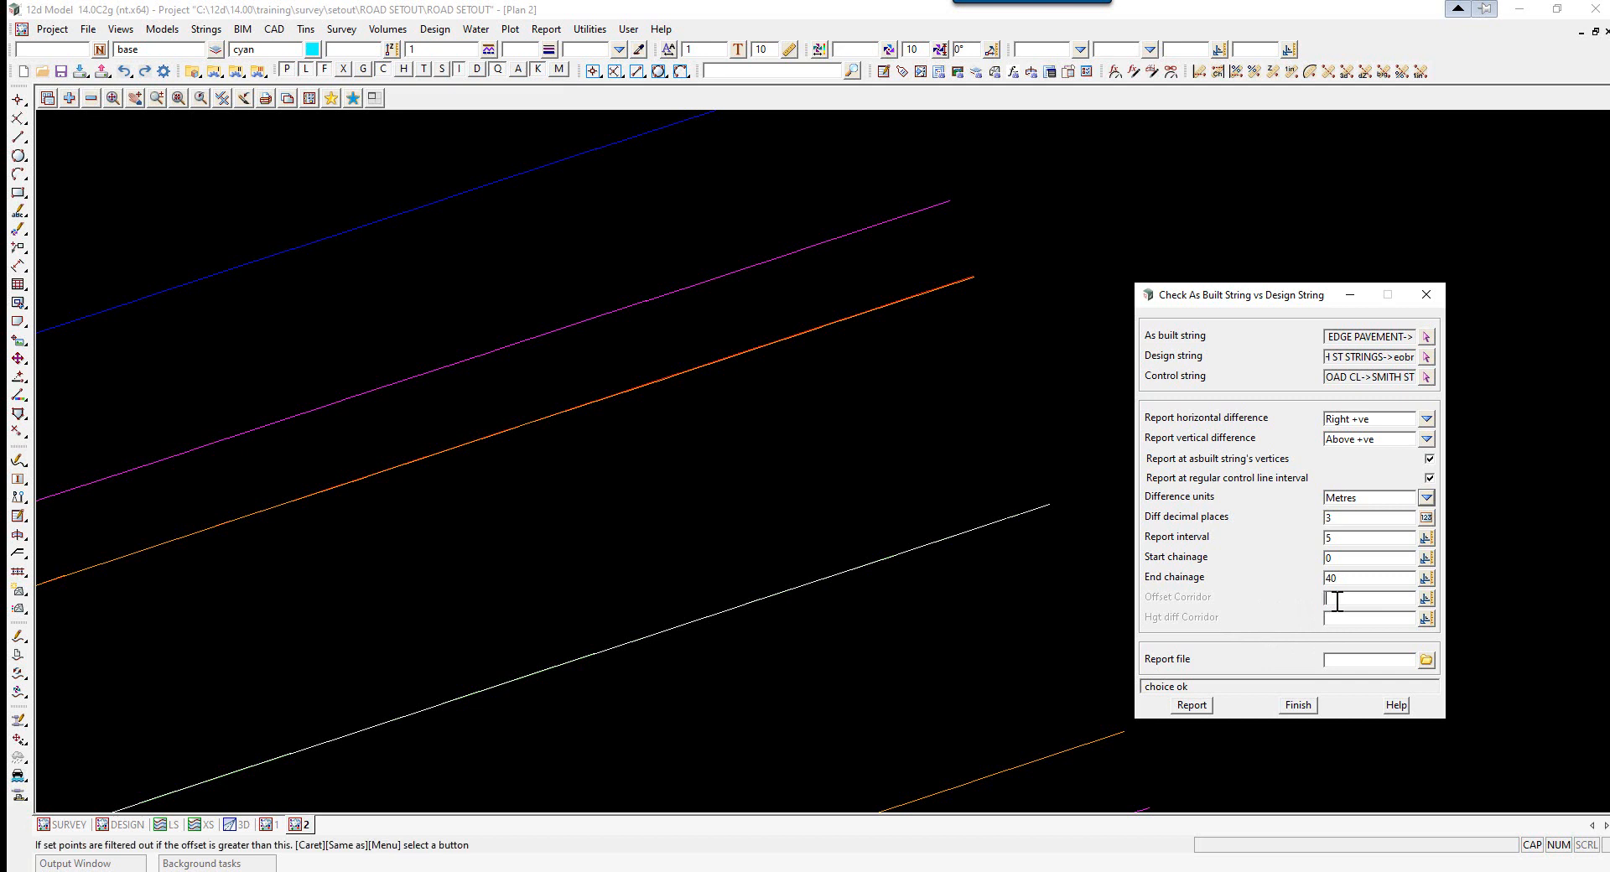
text(100)
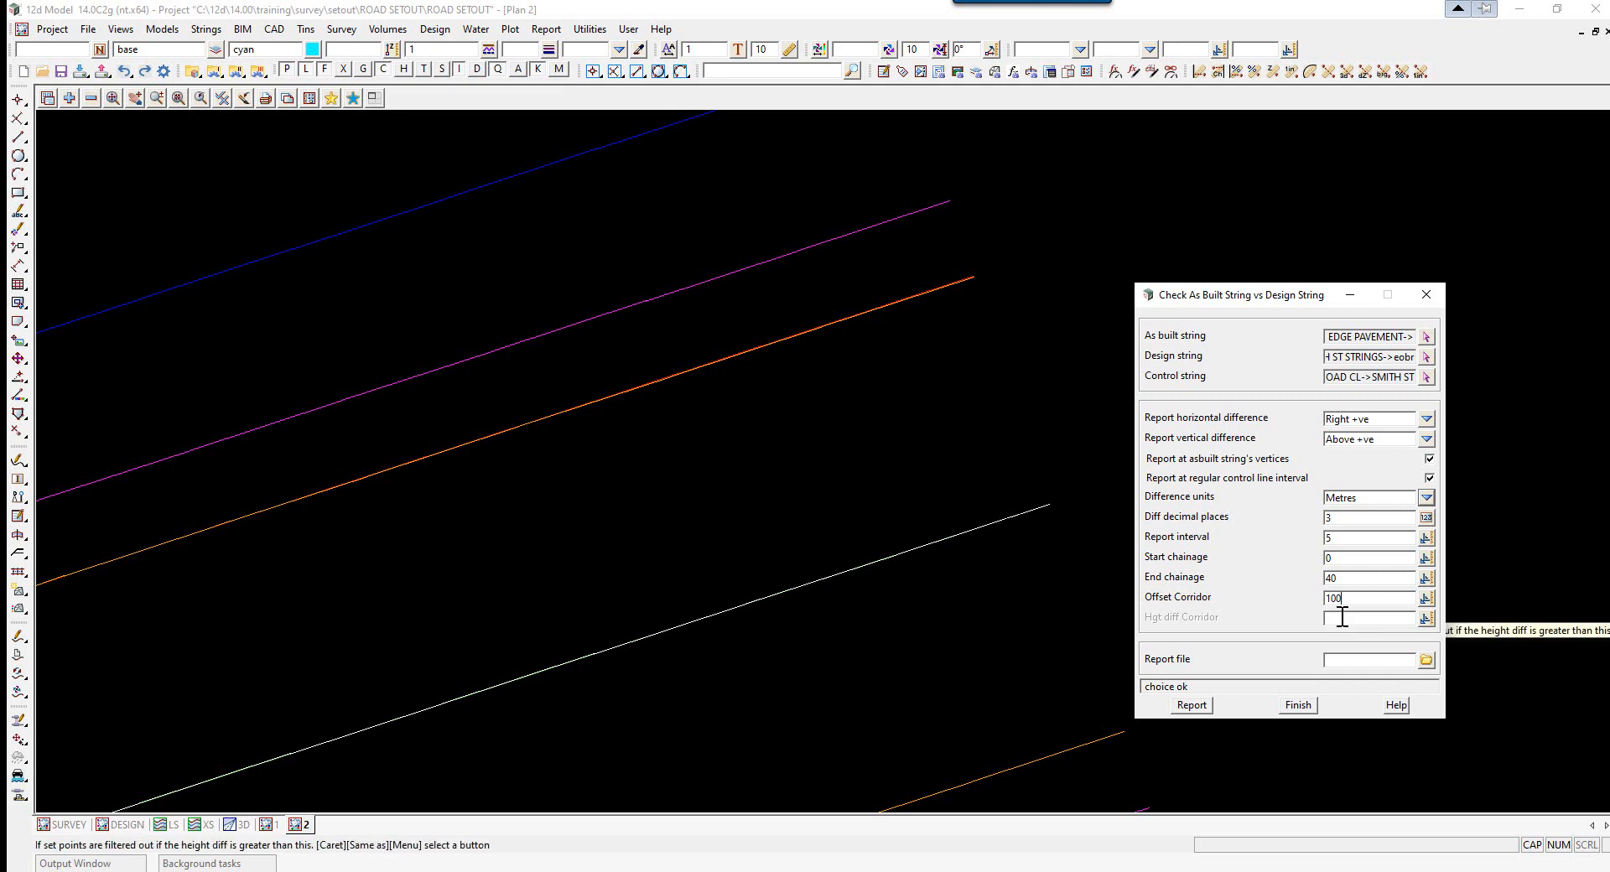
click(1366, 659)
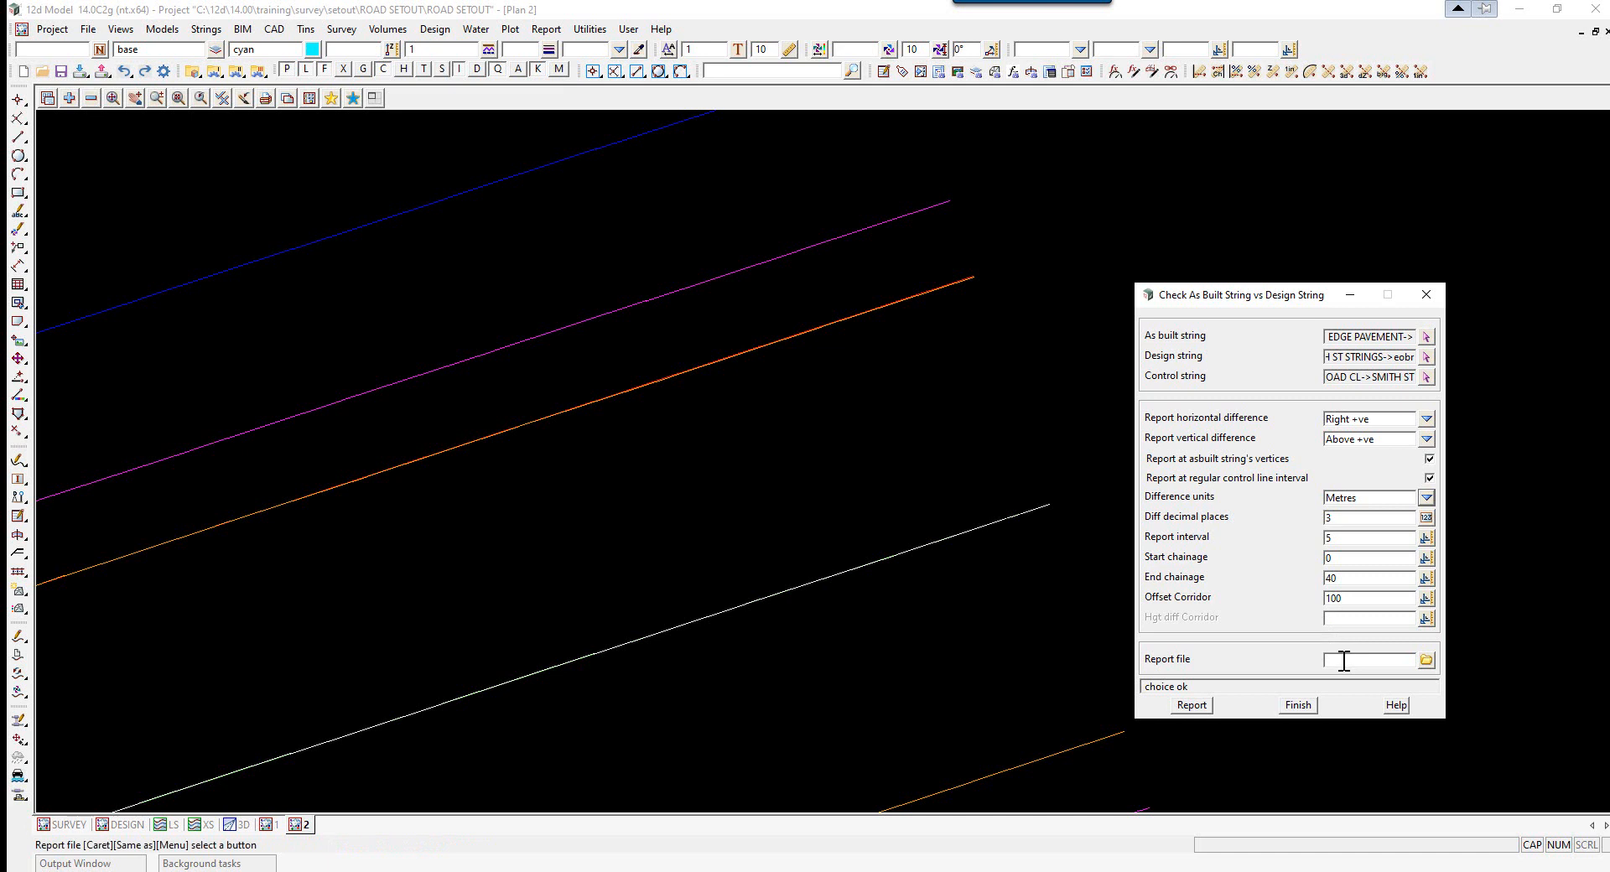
text(PAVEMENT EDGE ASCON.rpt)
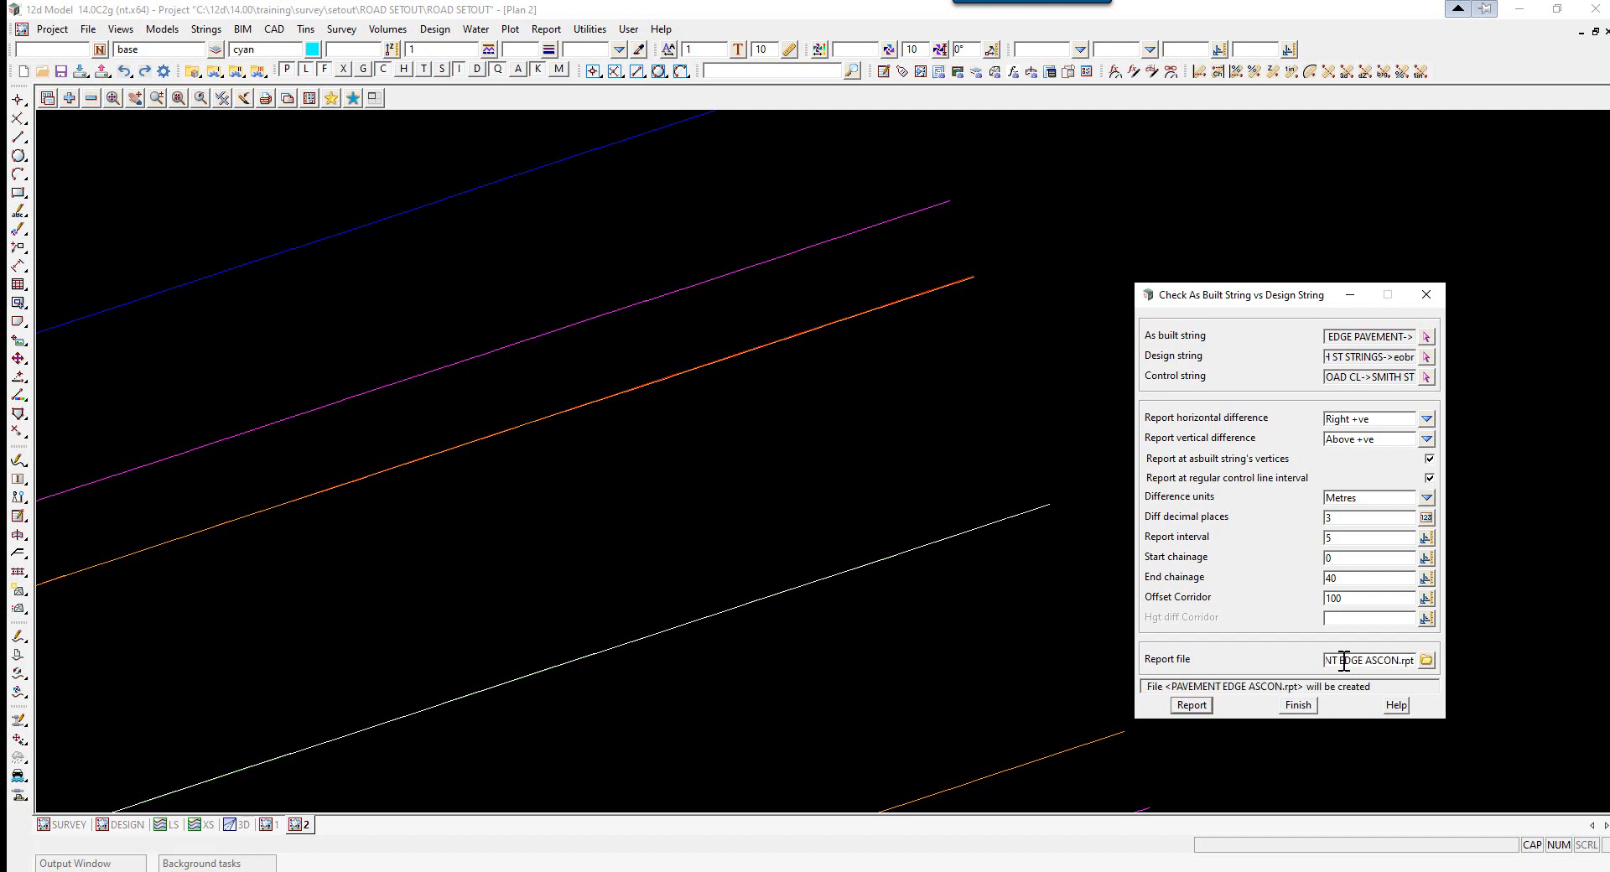
click(1190, 704)
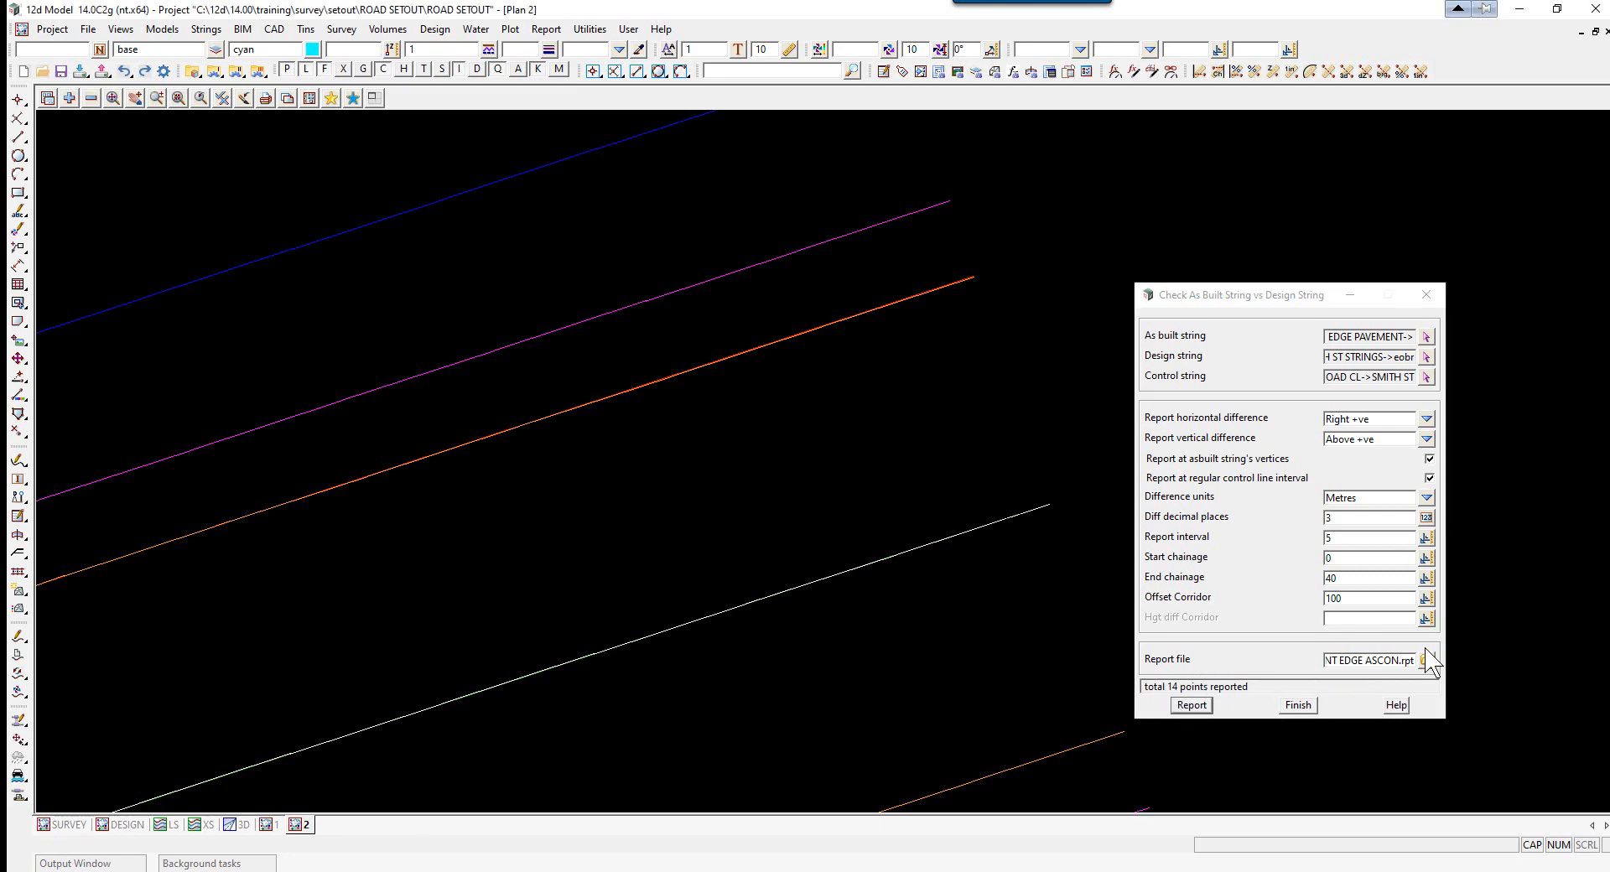
click(1427, 659)
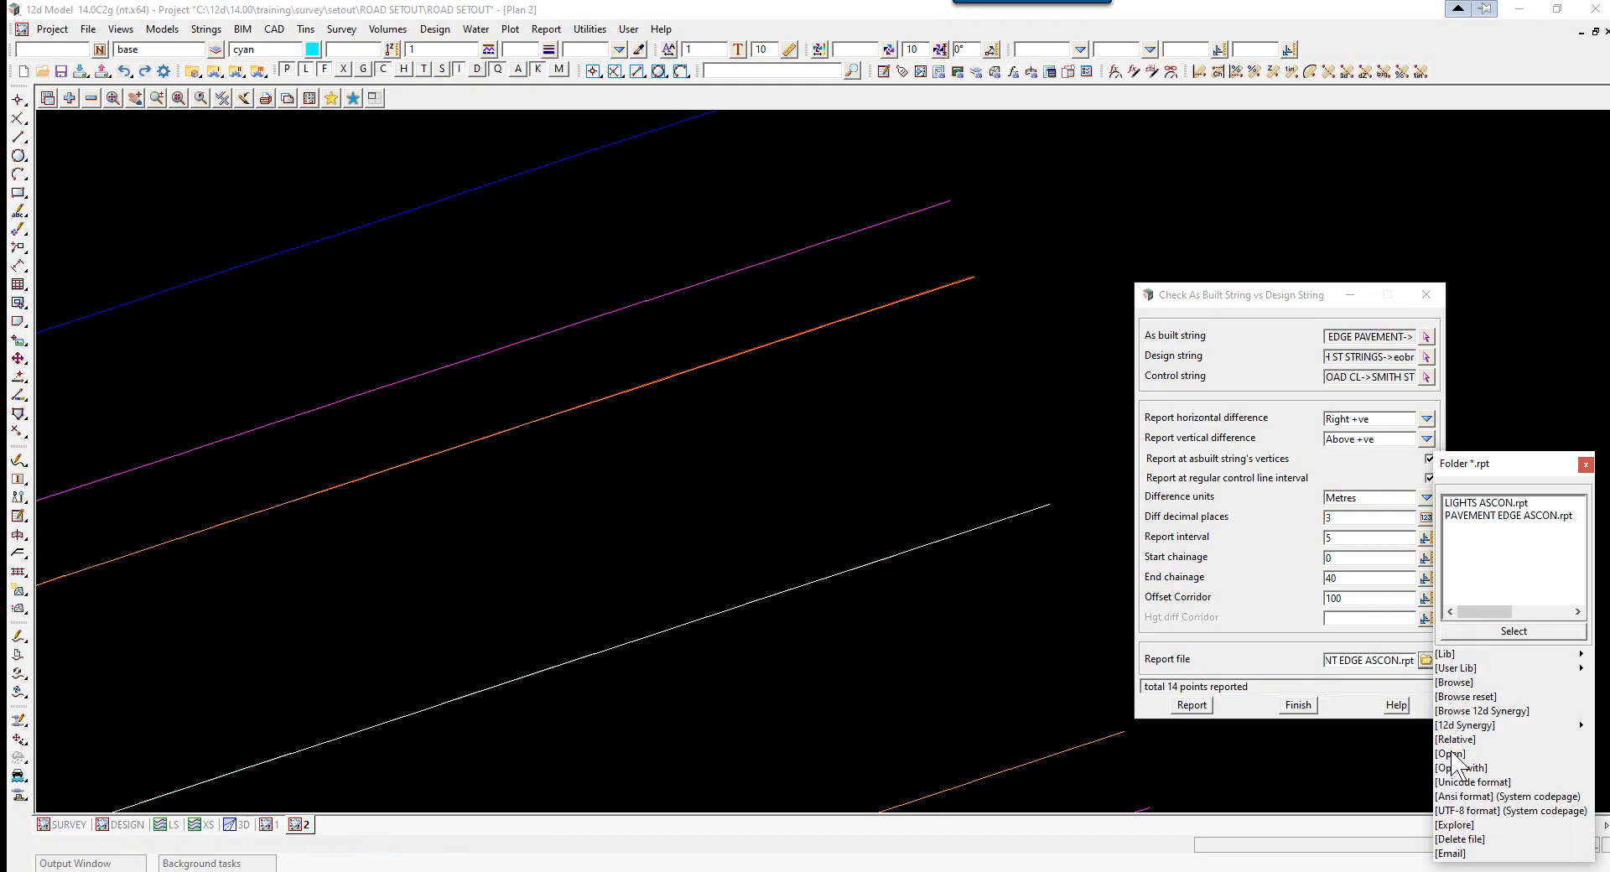
click(1448, 753)
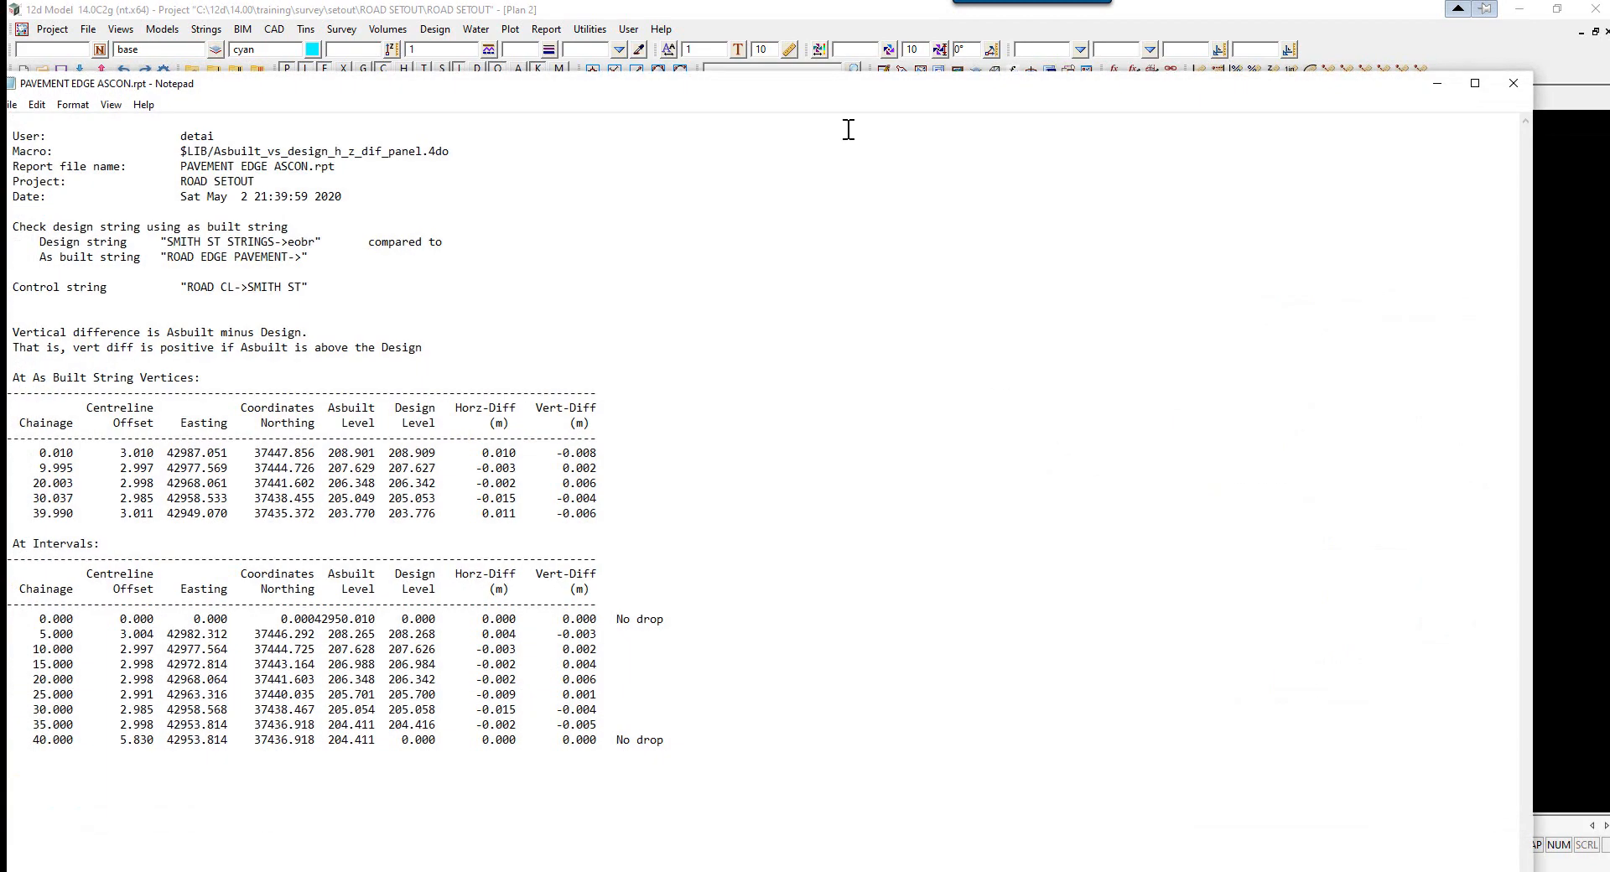
click(1474, 83)
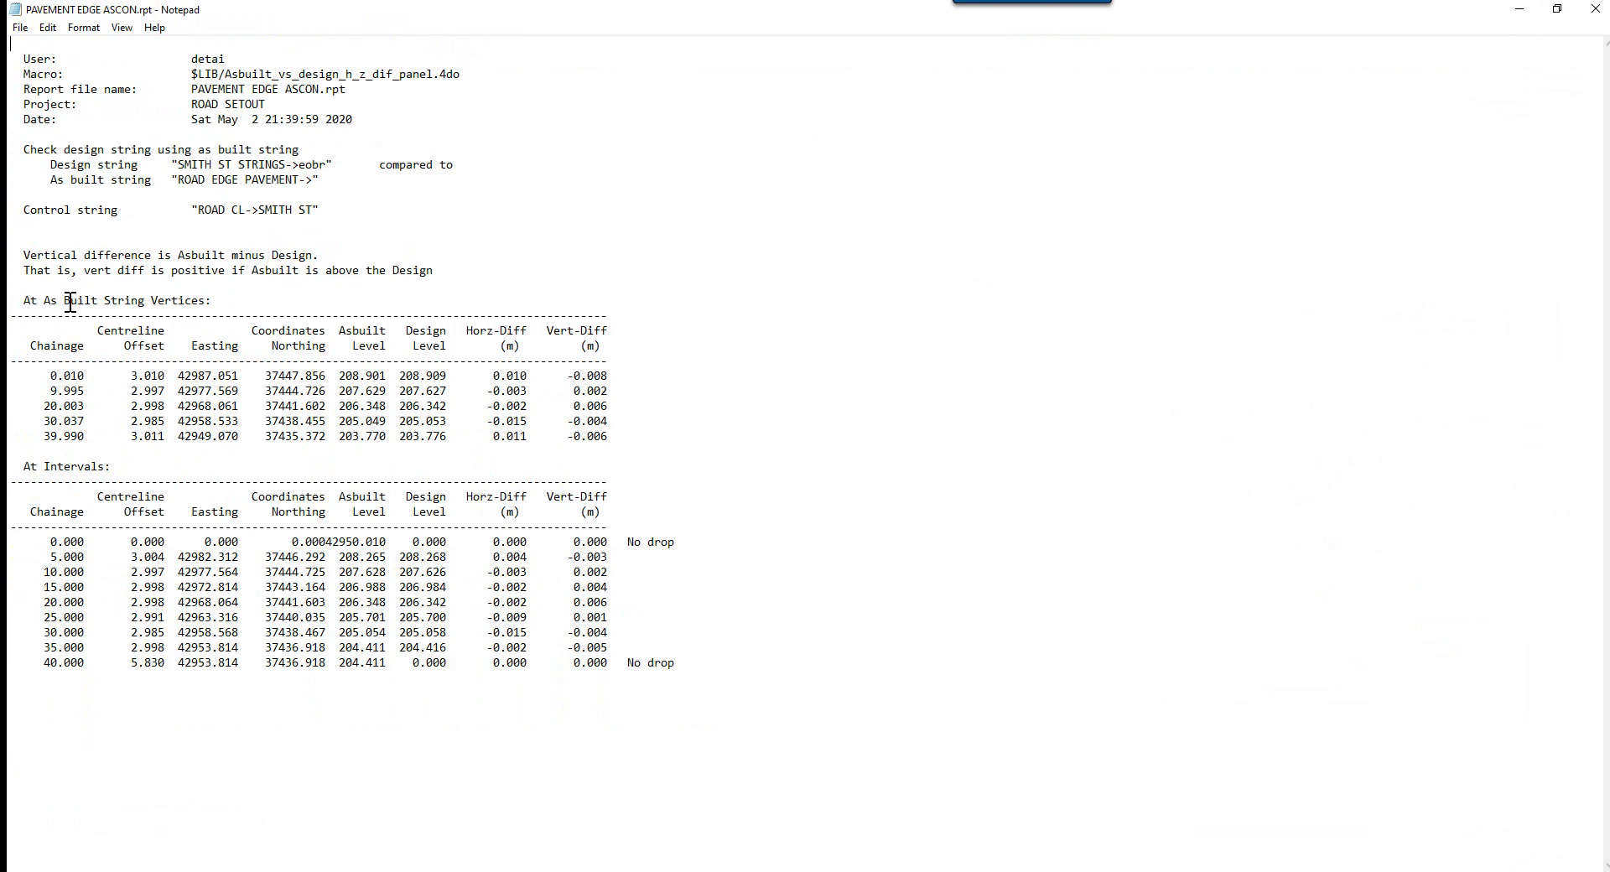
mouse_move(125, 299)
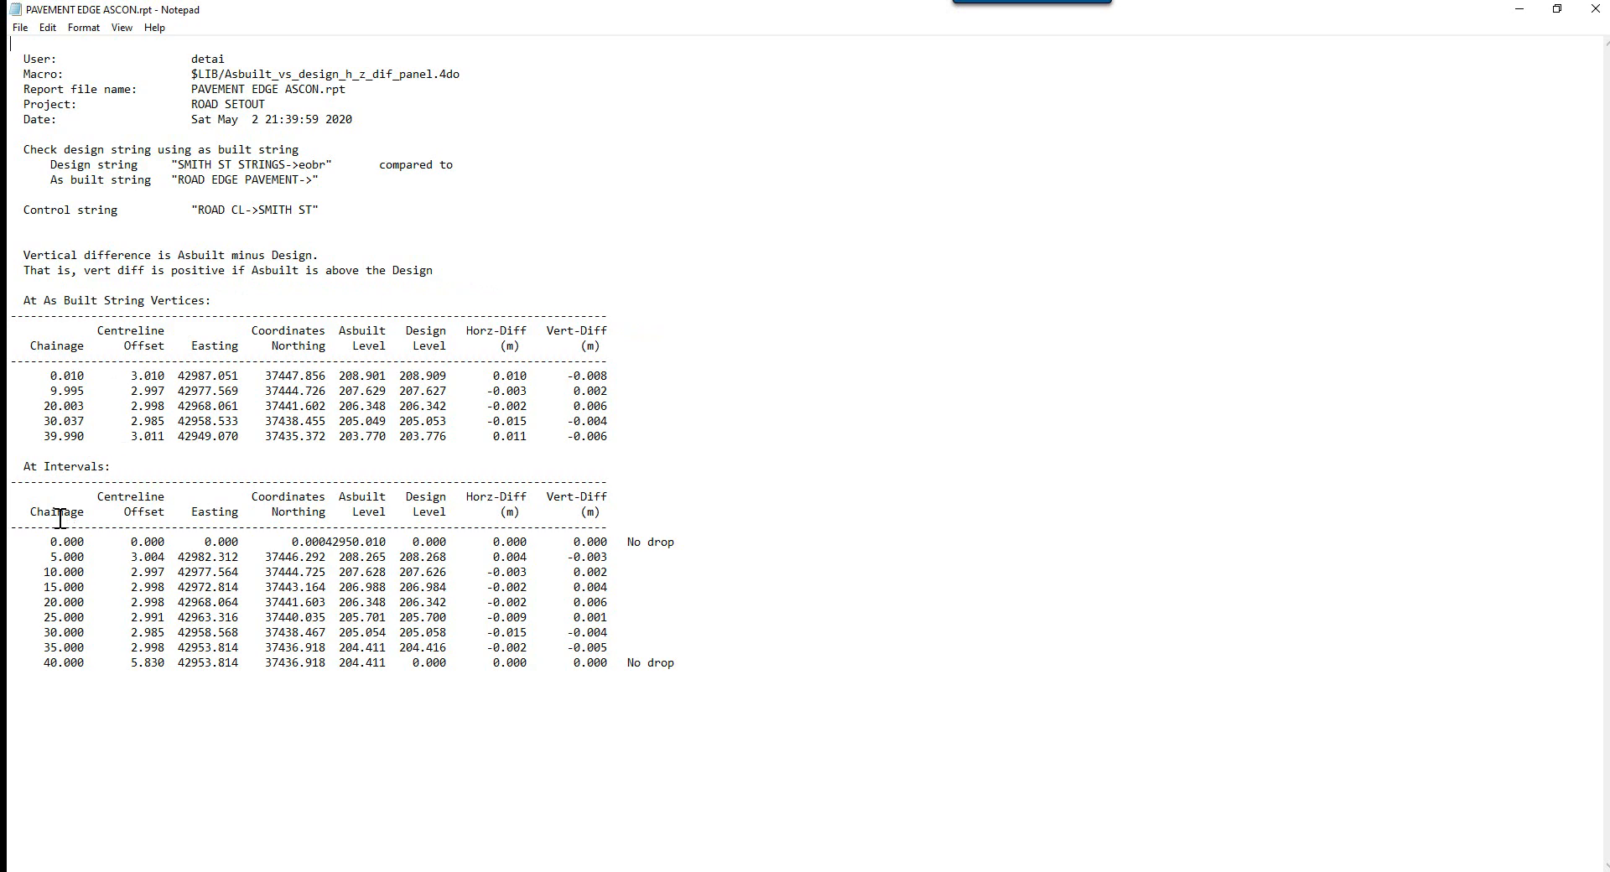
mouse_move(64, 631)
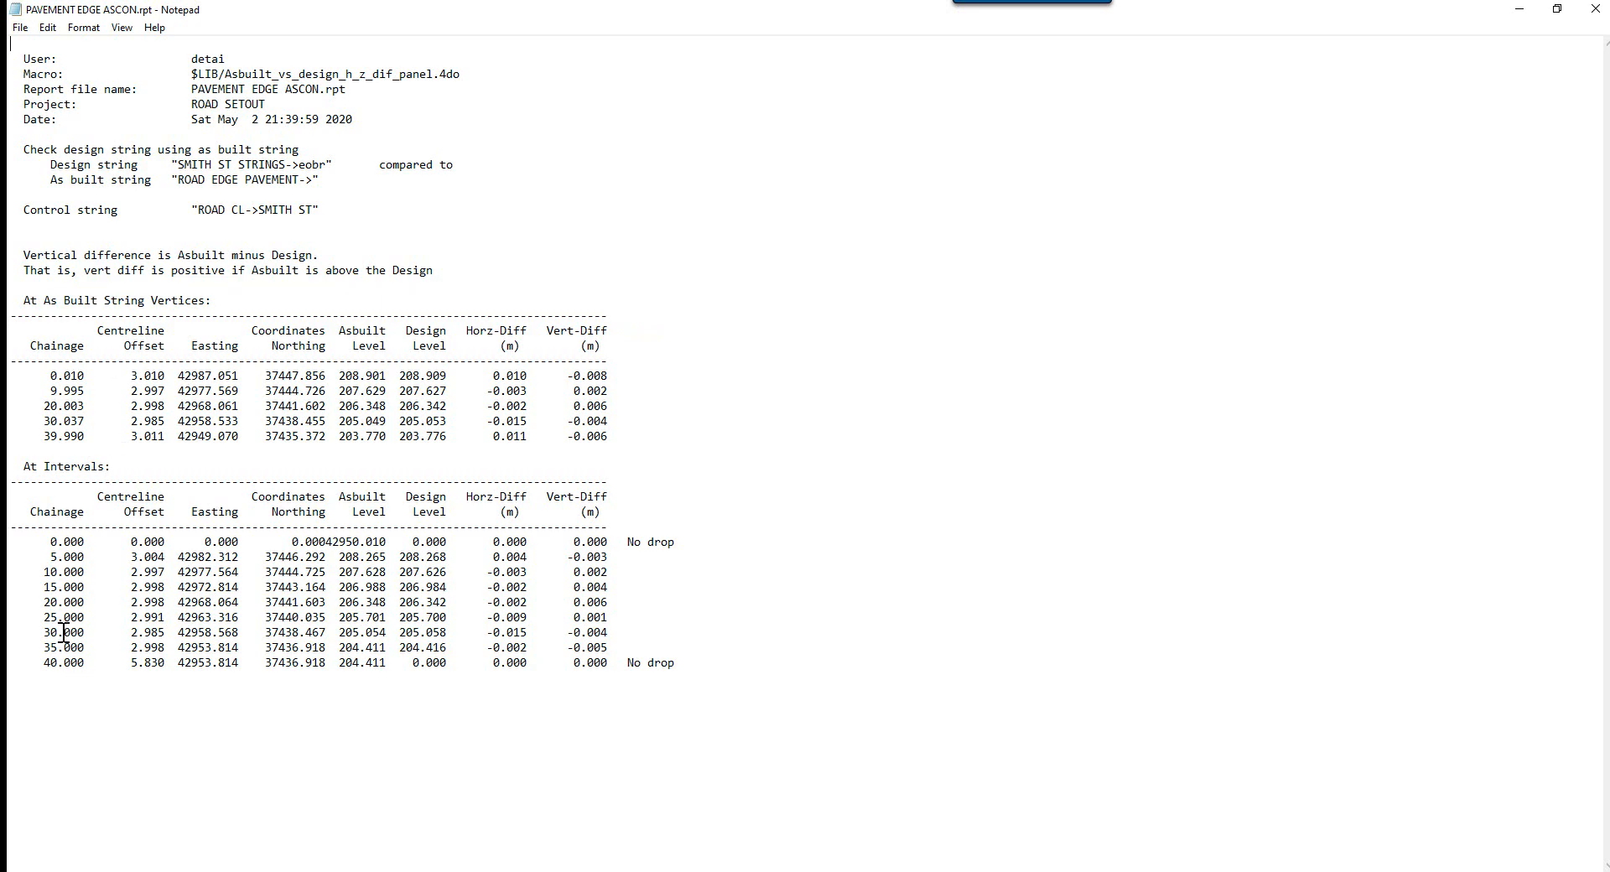
mouse_move(67, 602)
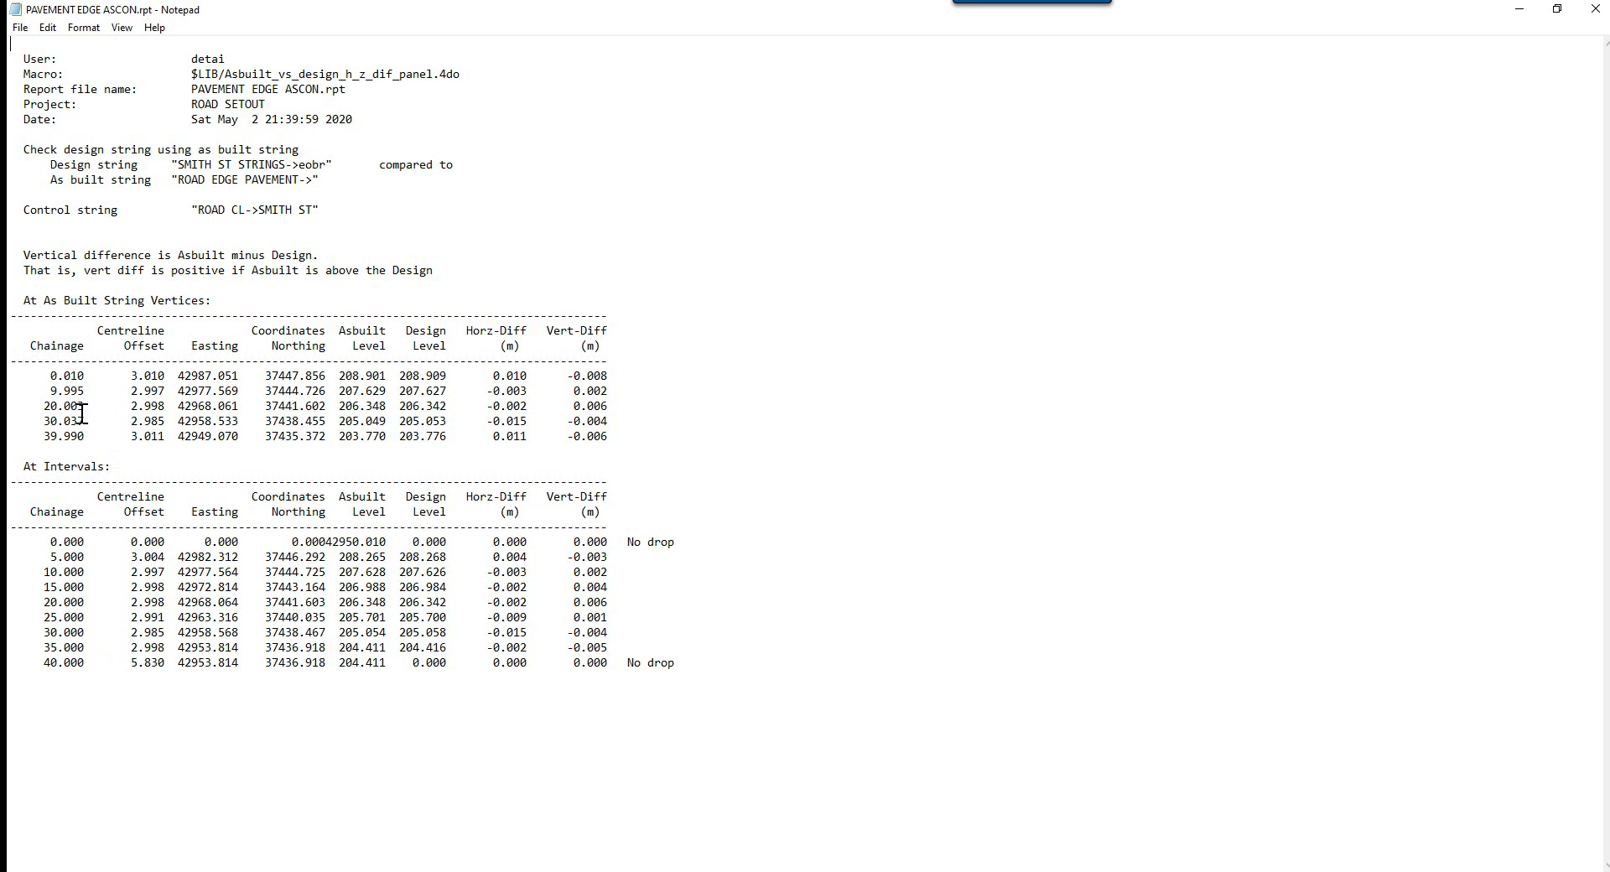
mouse_move(84, 364)
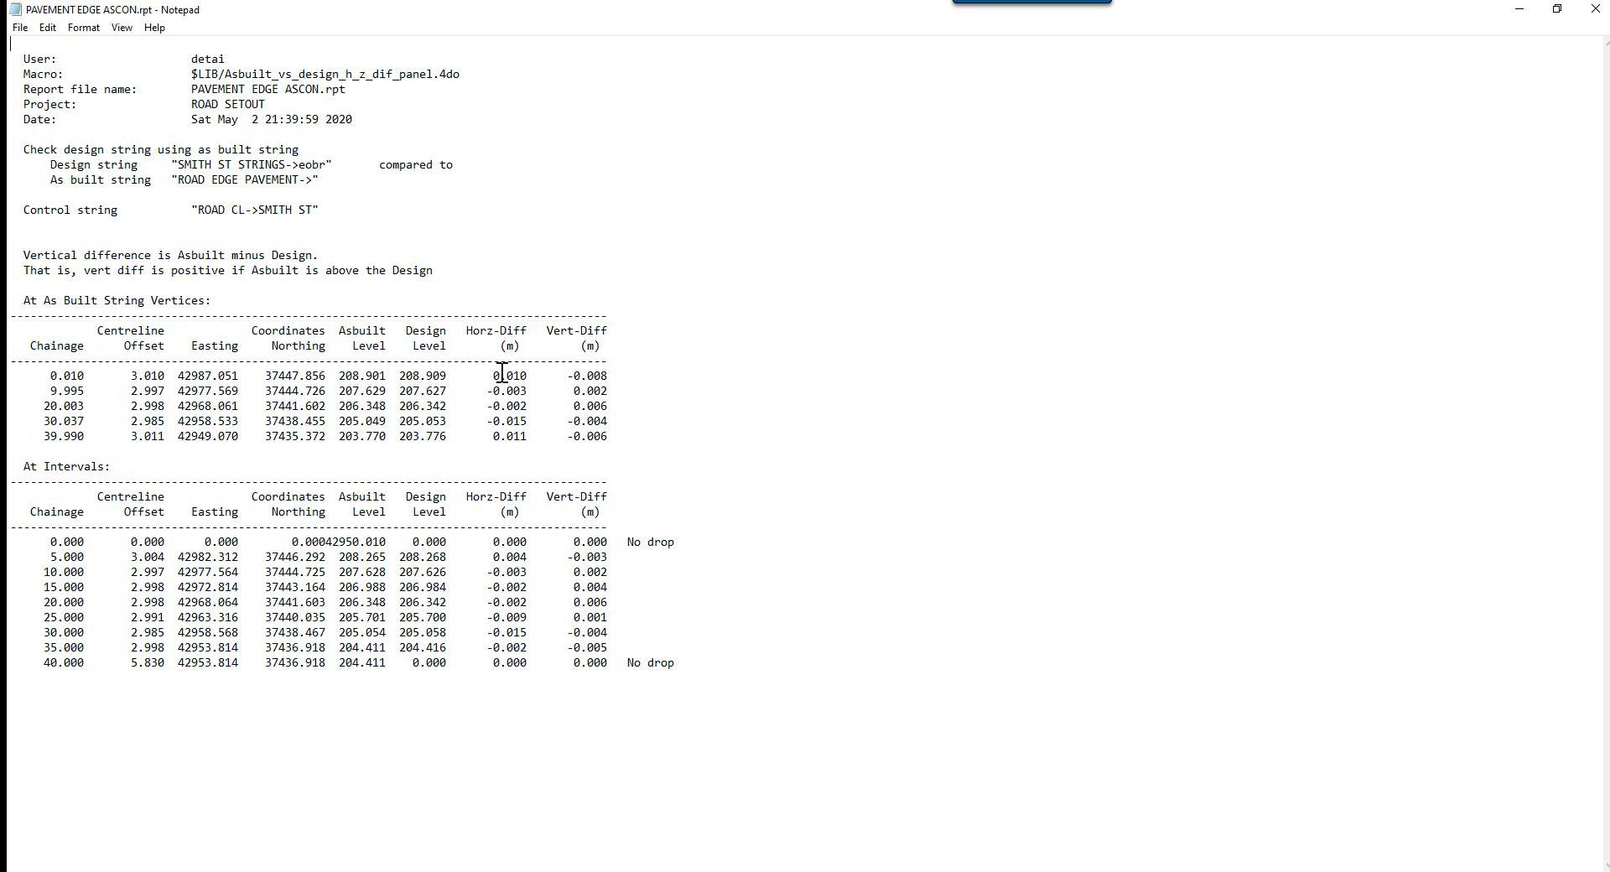
mouse_move(594, 360)
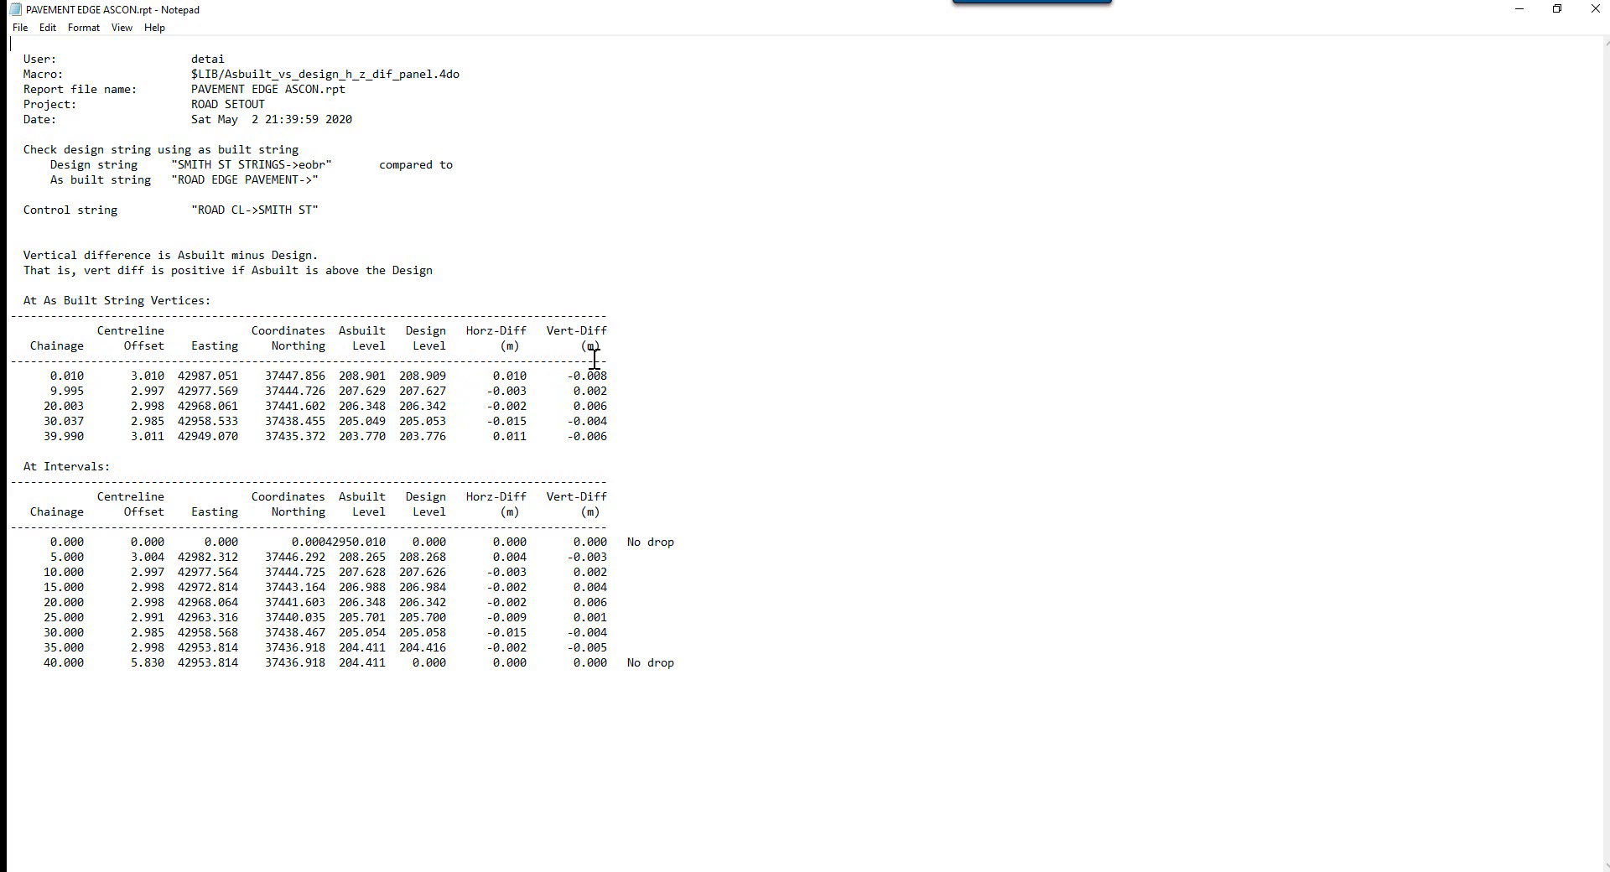
mouse_move(440, 591)
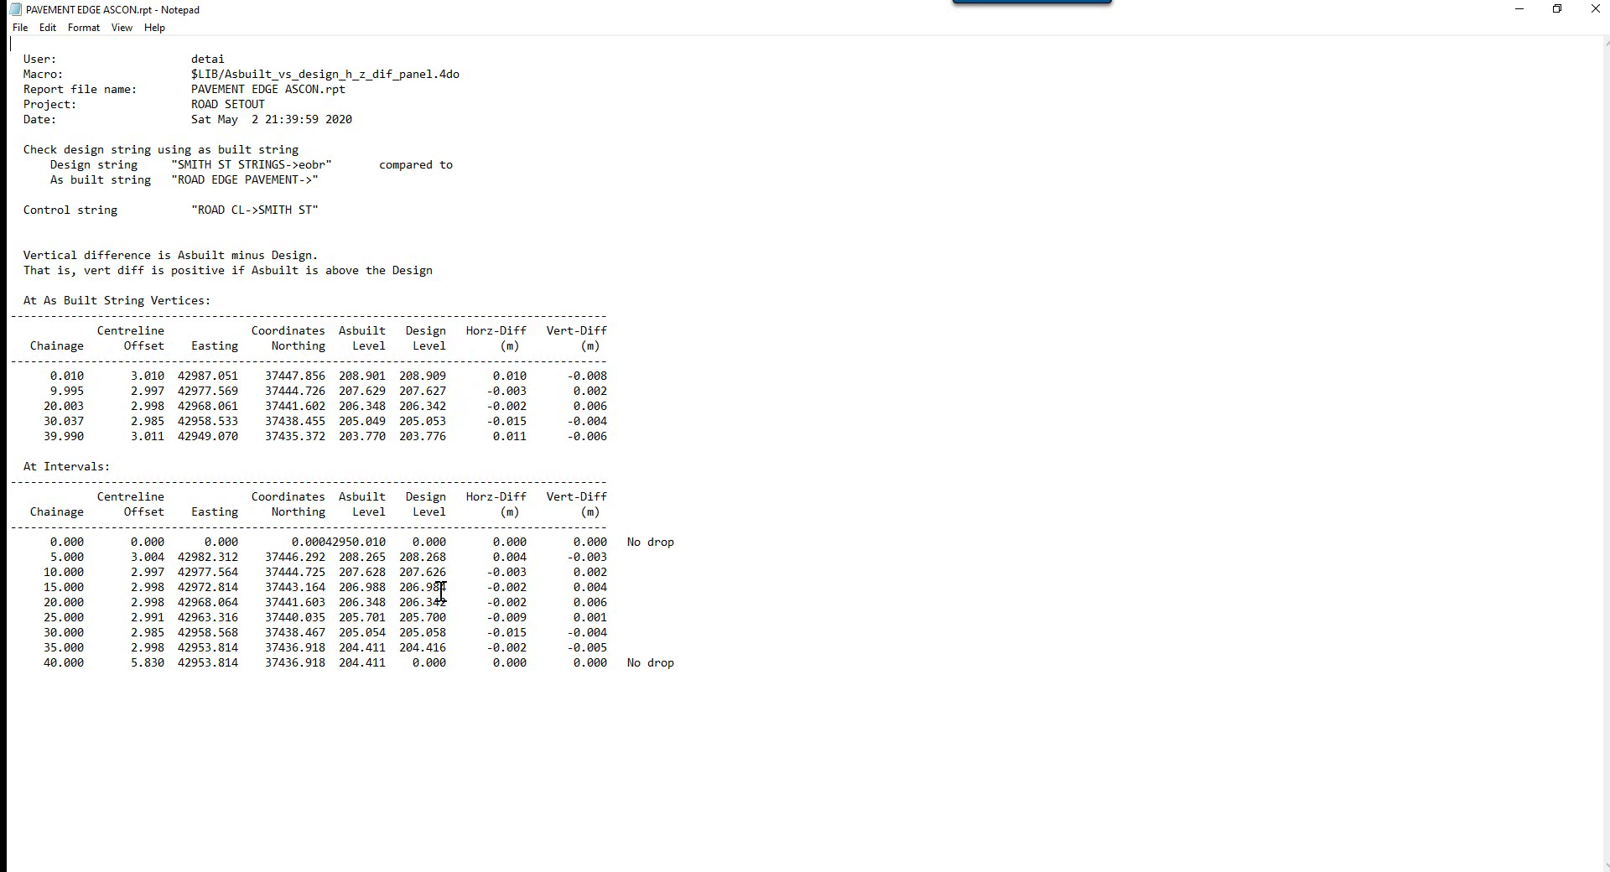
mouse_move(606, 547)
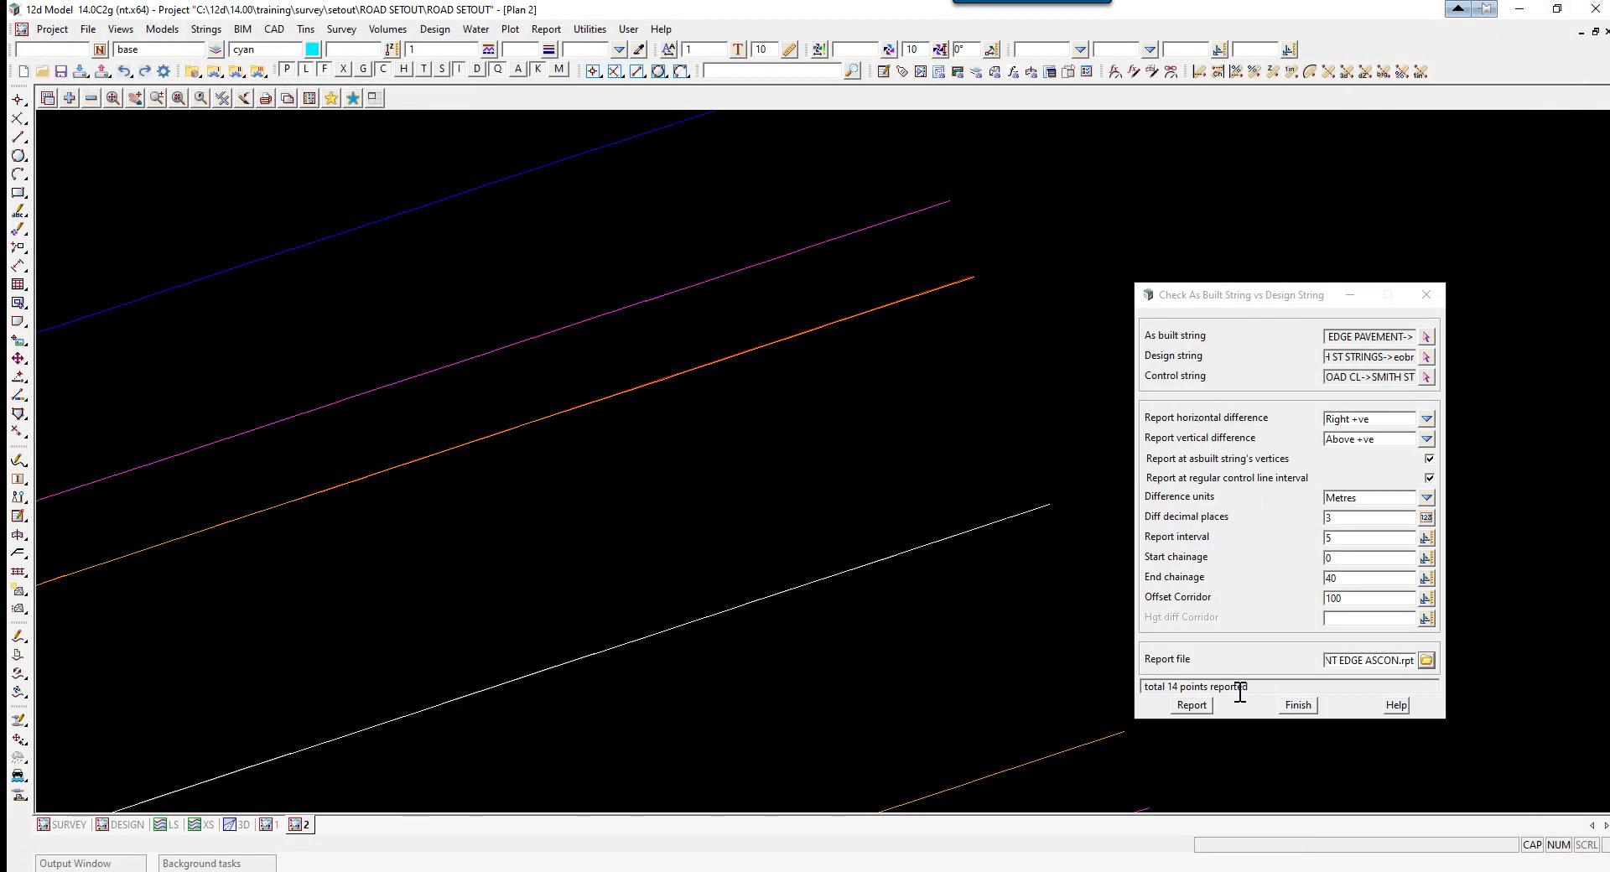
Close the as-built check and show only TOPO SURFACE LEVEL and tin SMITH ST in the plan
click(1295, 705)
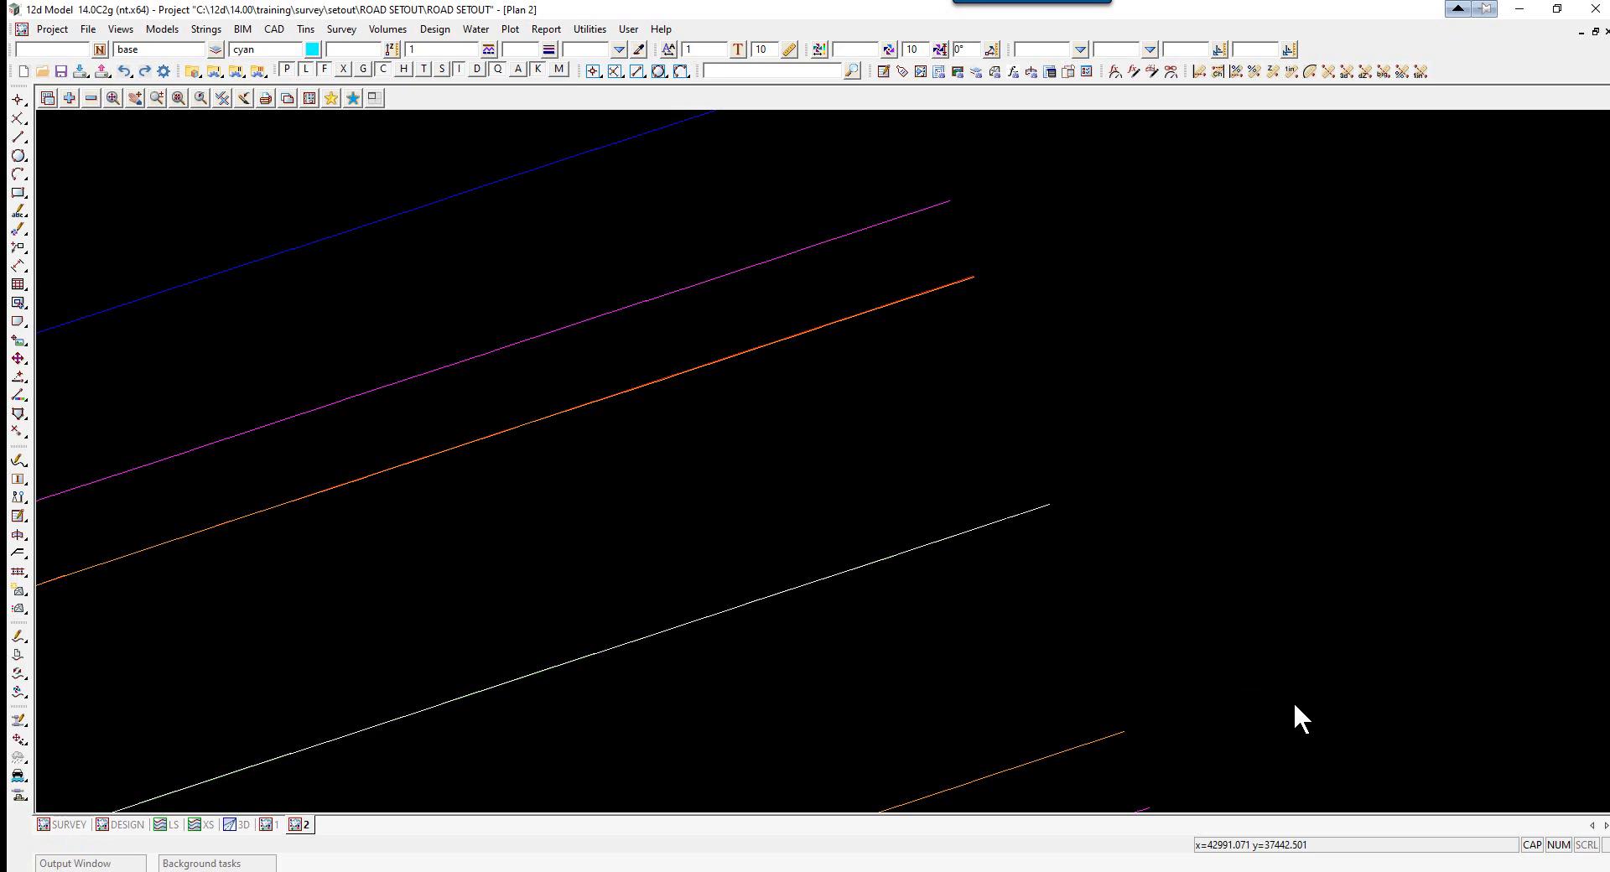
mouse_move(598, 460)
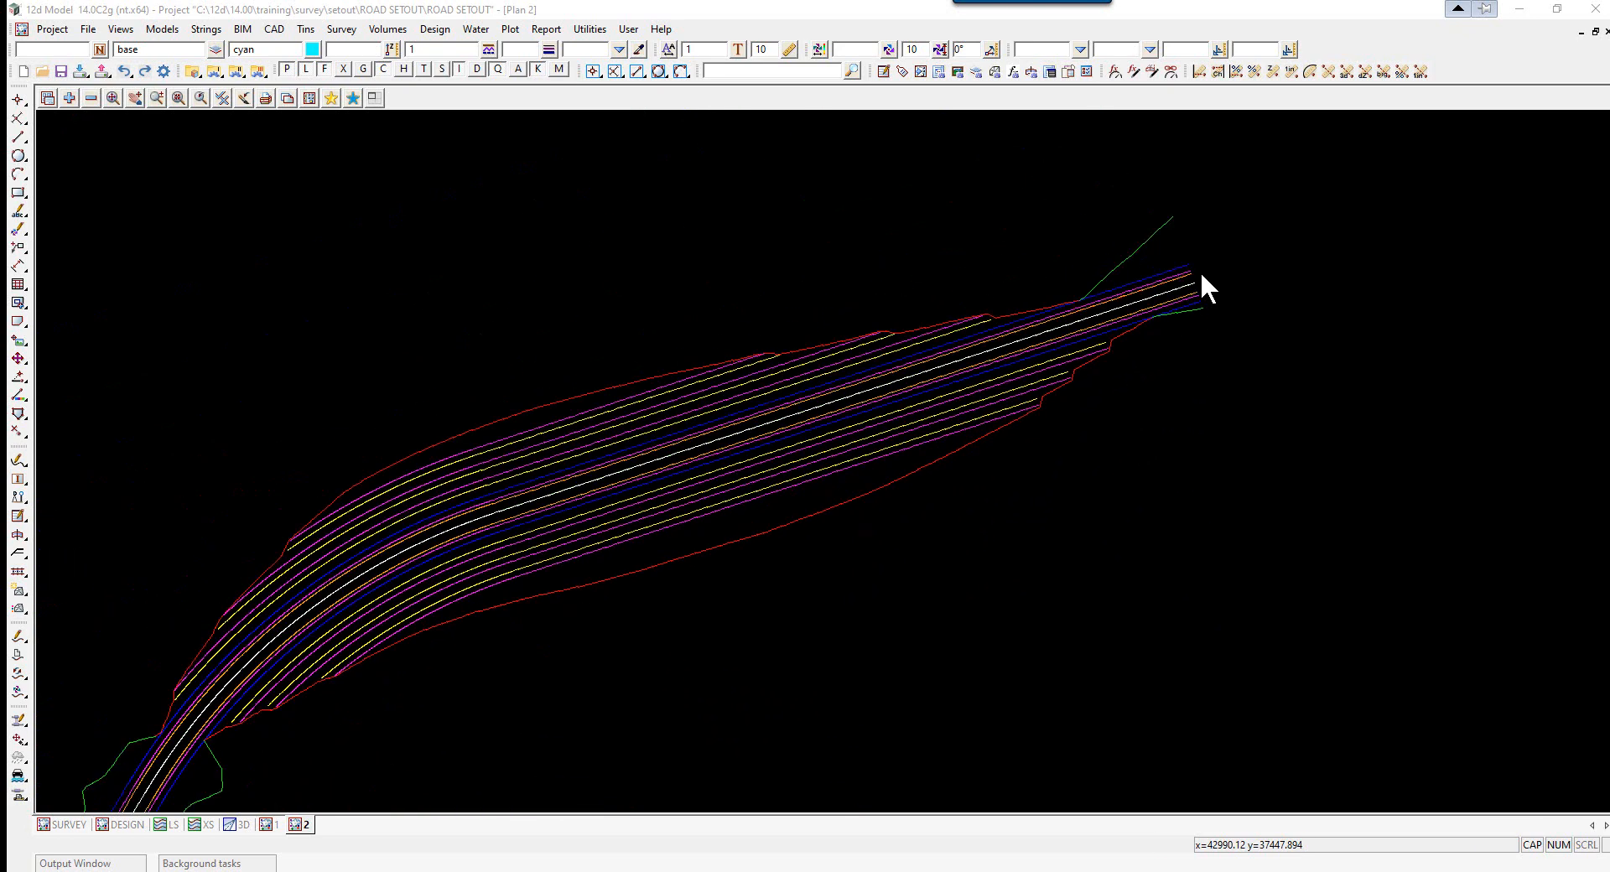
click(91, 96)
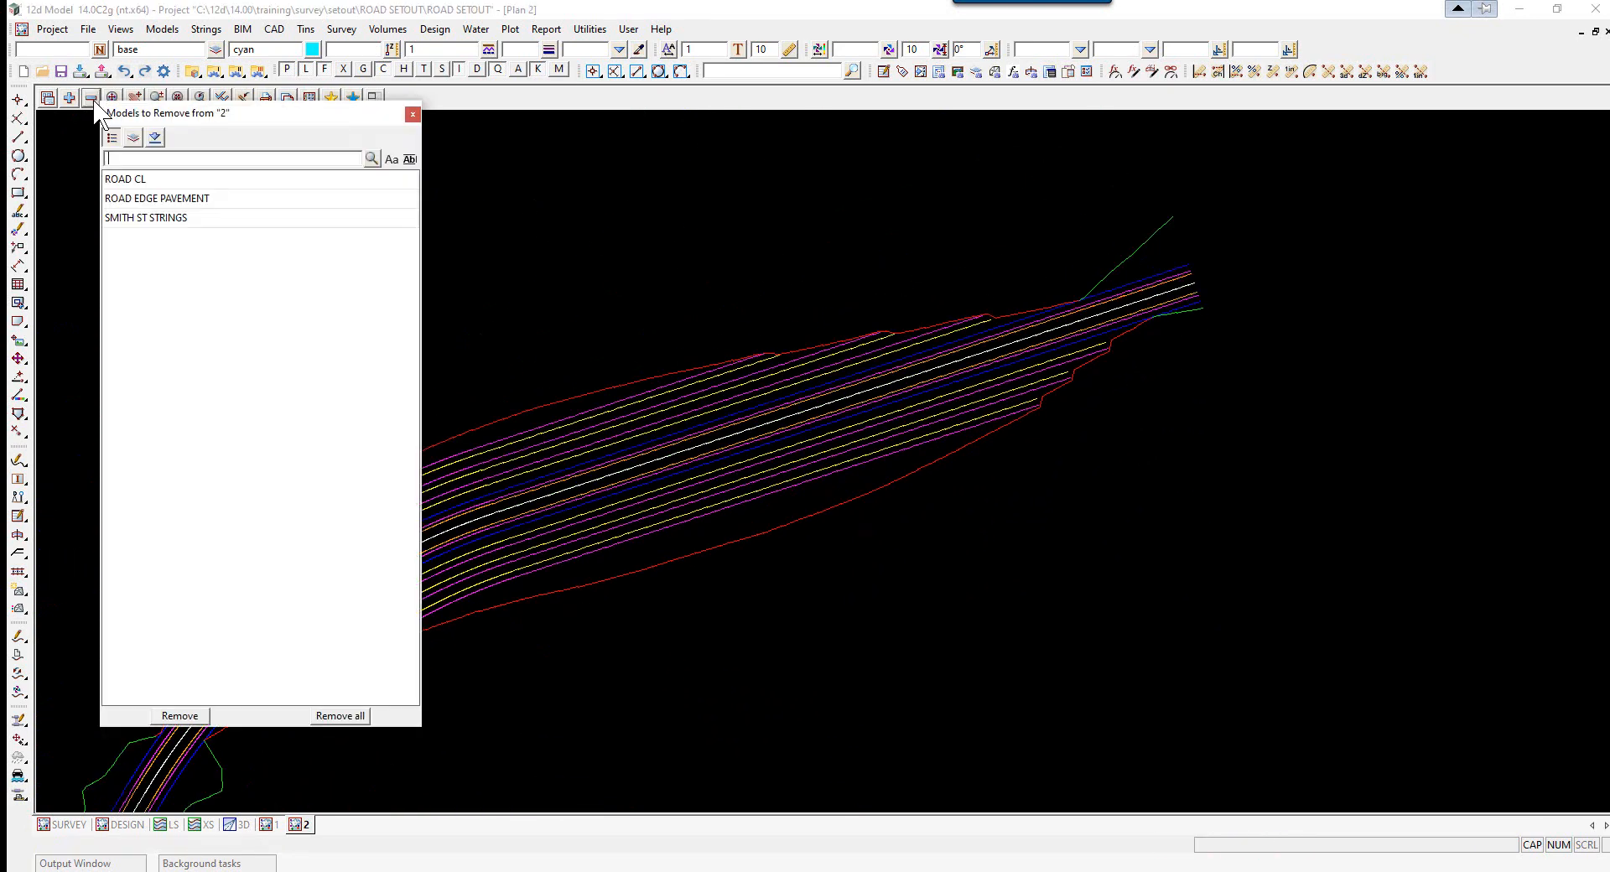
click(143, 218)
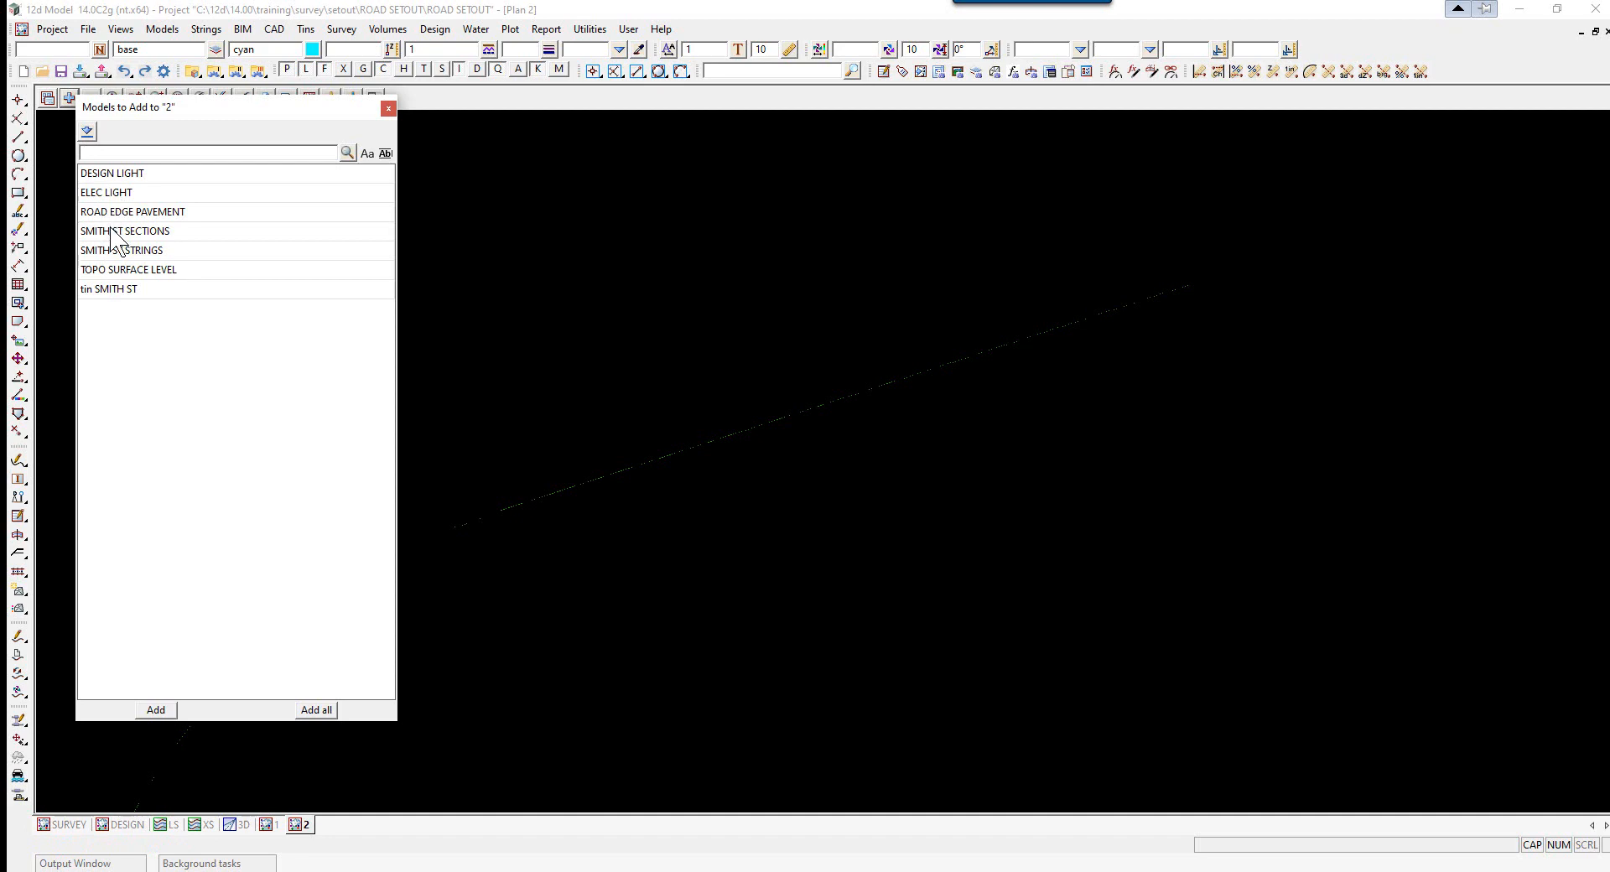
click(128, 269)
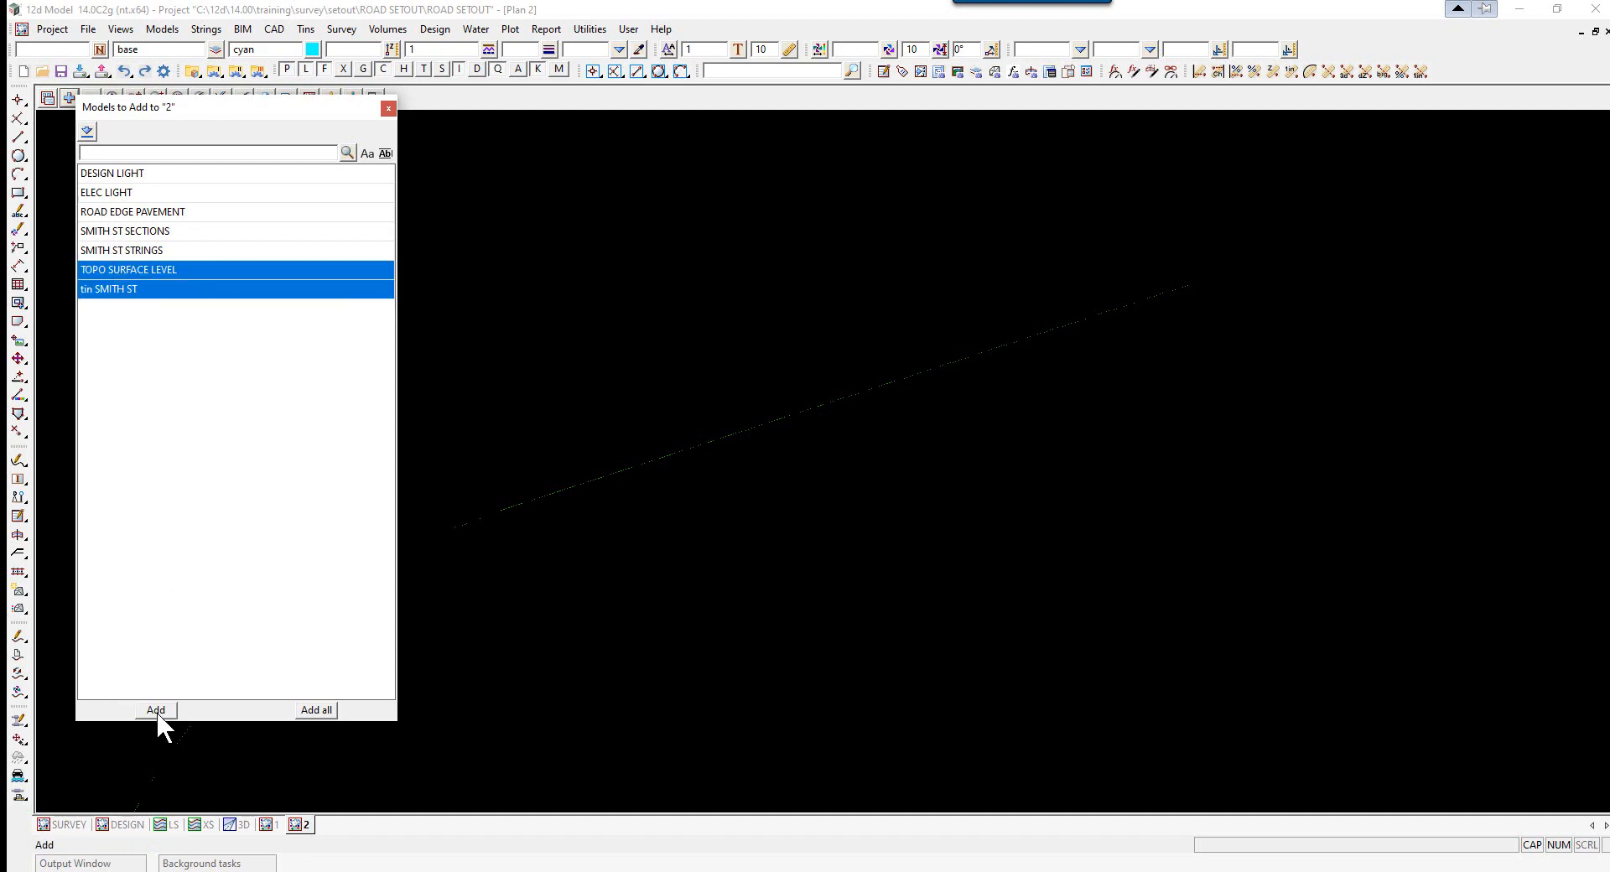
click(155, 710)
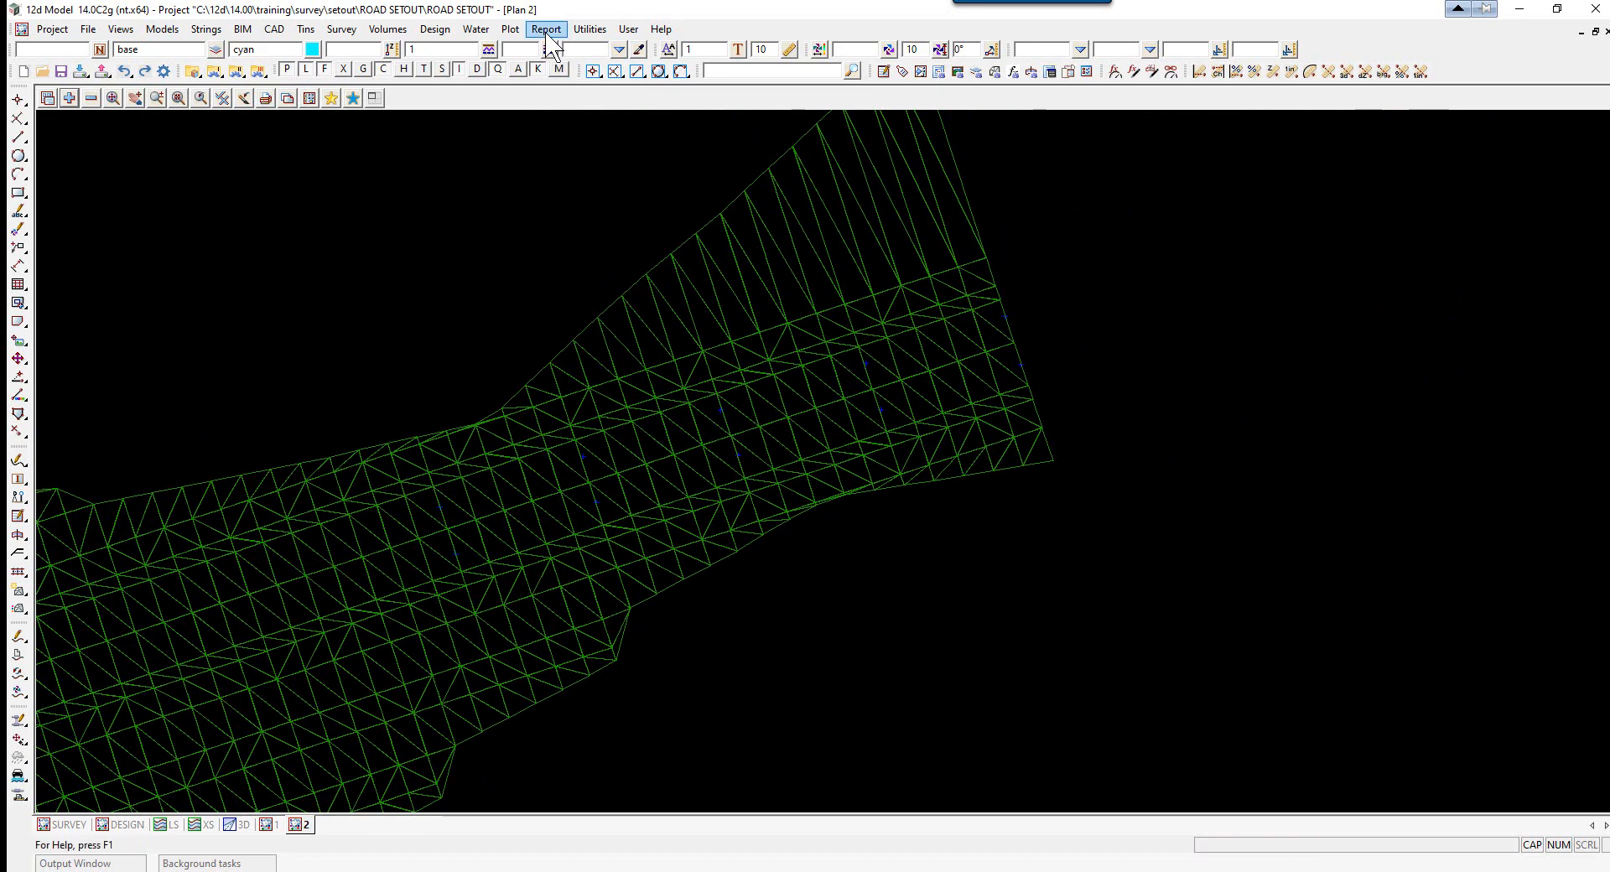
Start Check points vs tin from the Report menu's QA reports
click(545, 28)
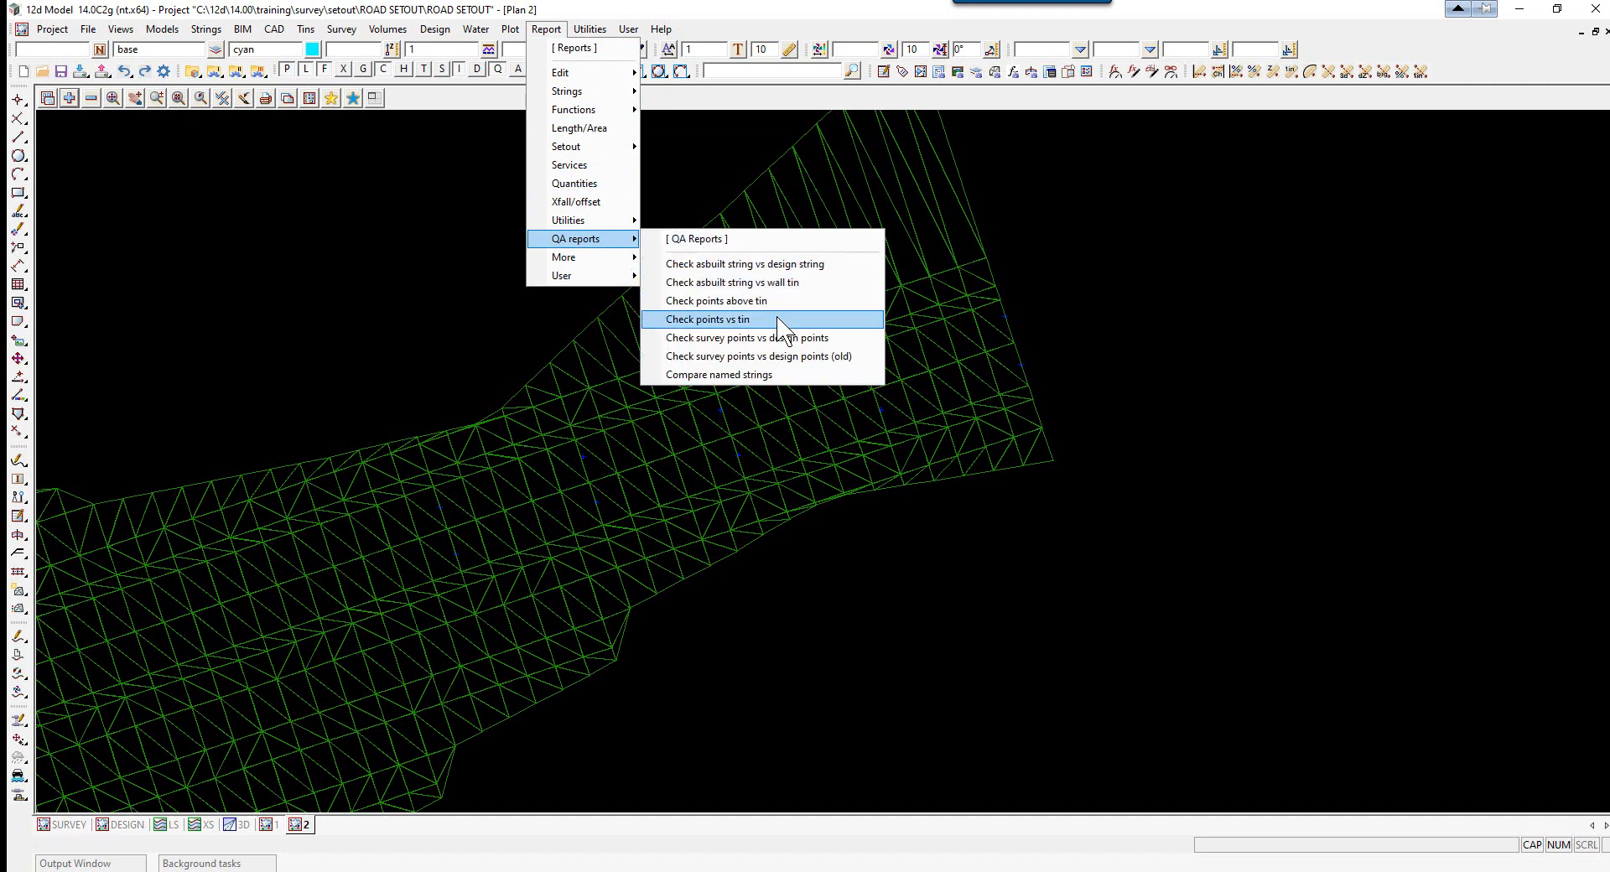
click(705, 320)
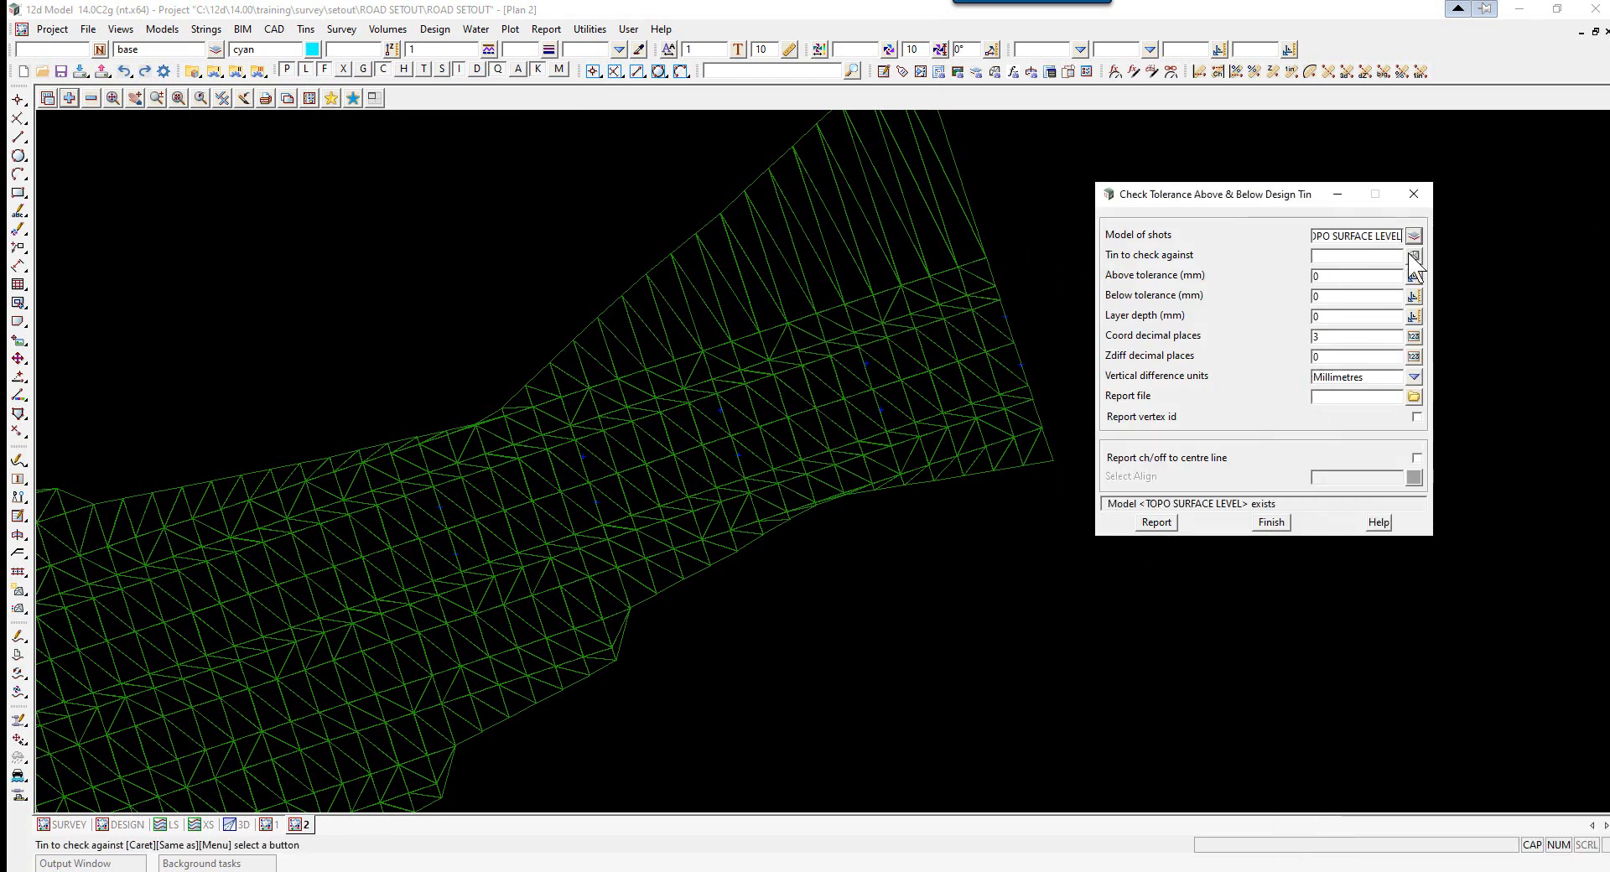
Check against tin SMITH ST with above and below tolerances of 10 and 3 Zdiff decimals
text(SMITH ST)
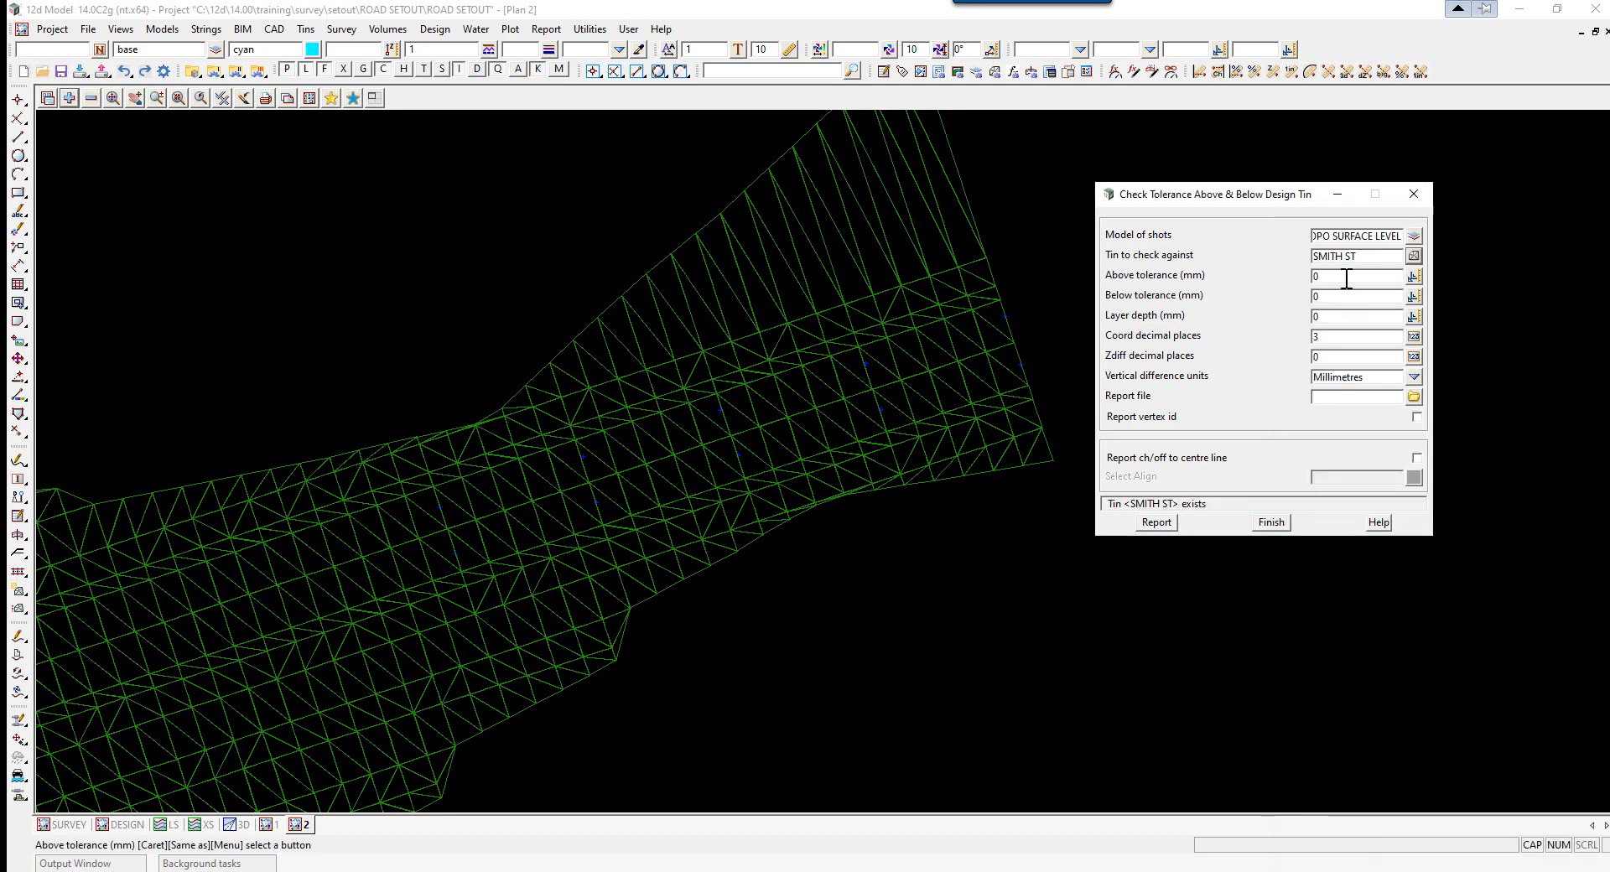
text(10)
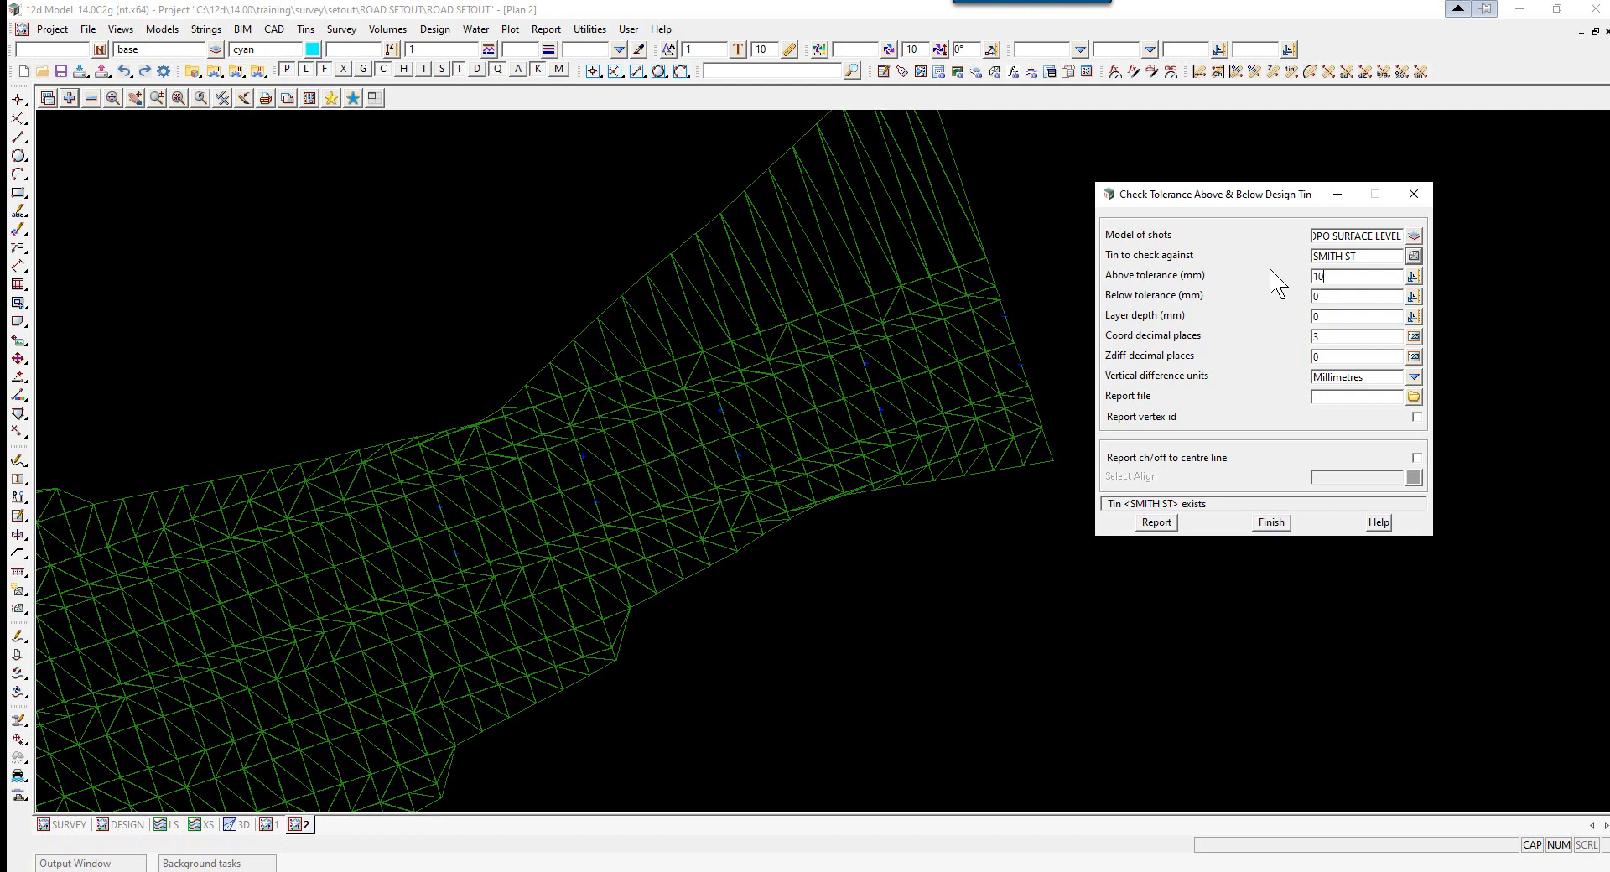
click(1350, 296)
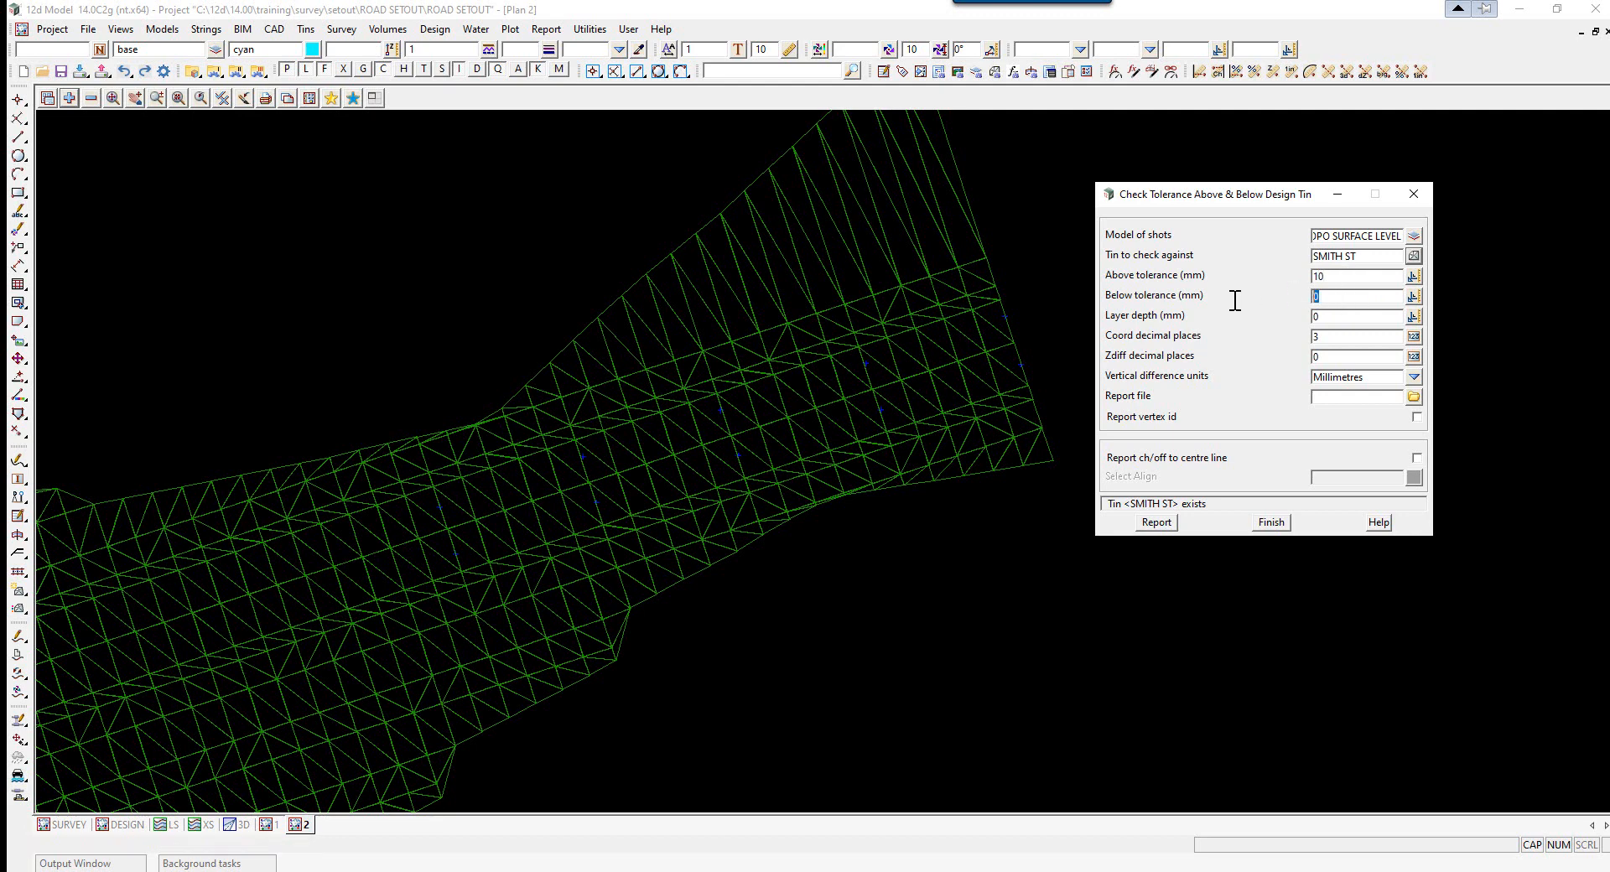
text(10)
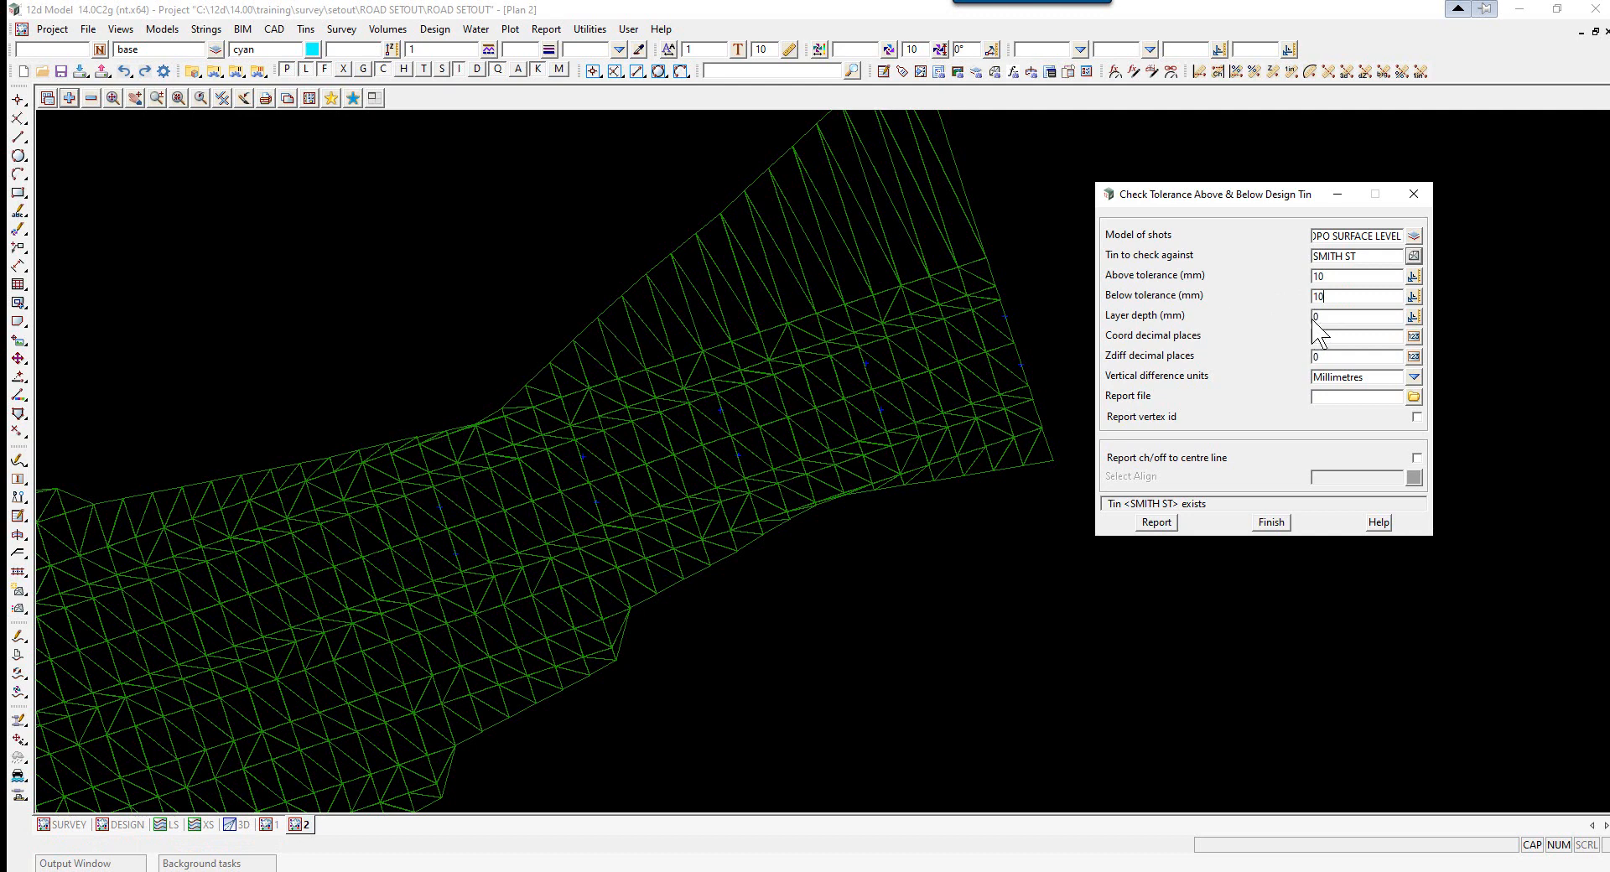
click(1355, 336)
text(3)
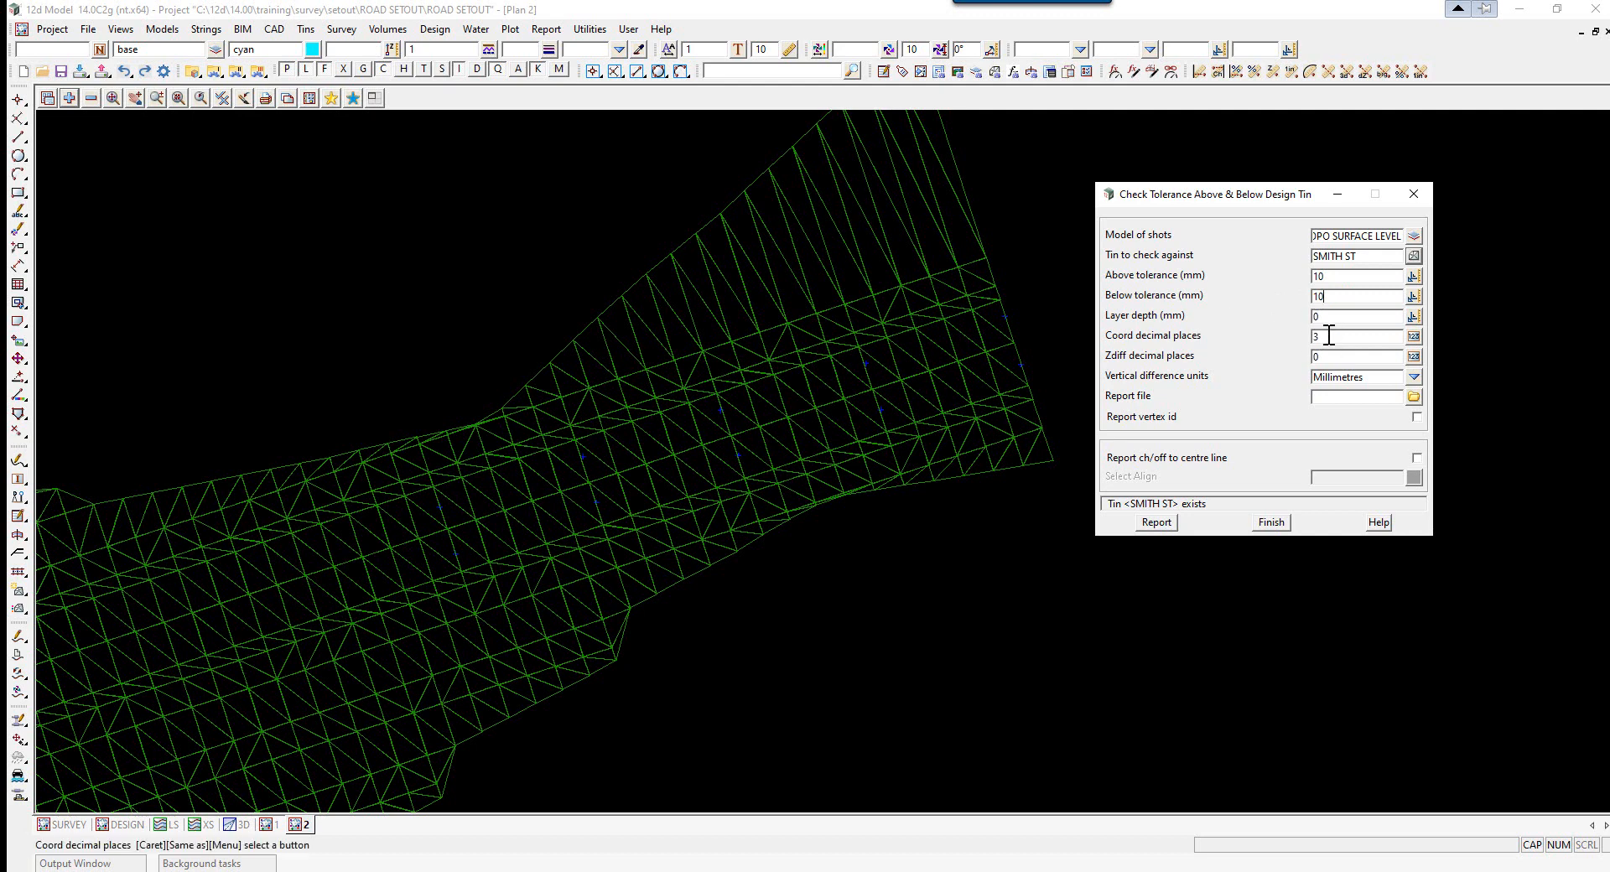
mouse_move(1302, 356)
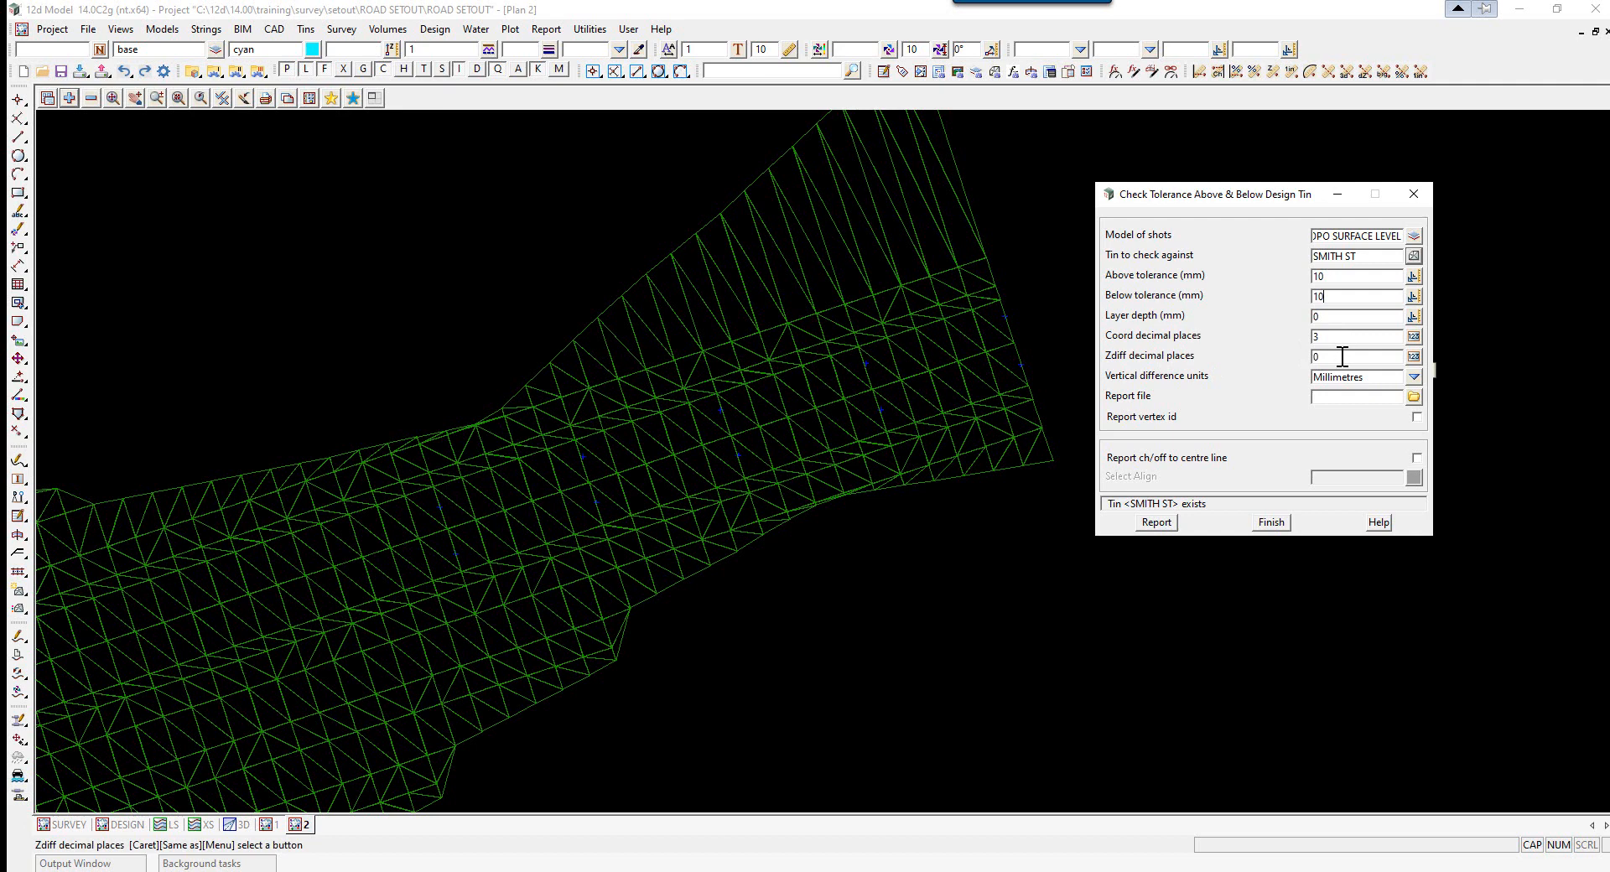
text(3)
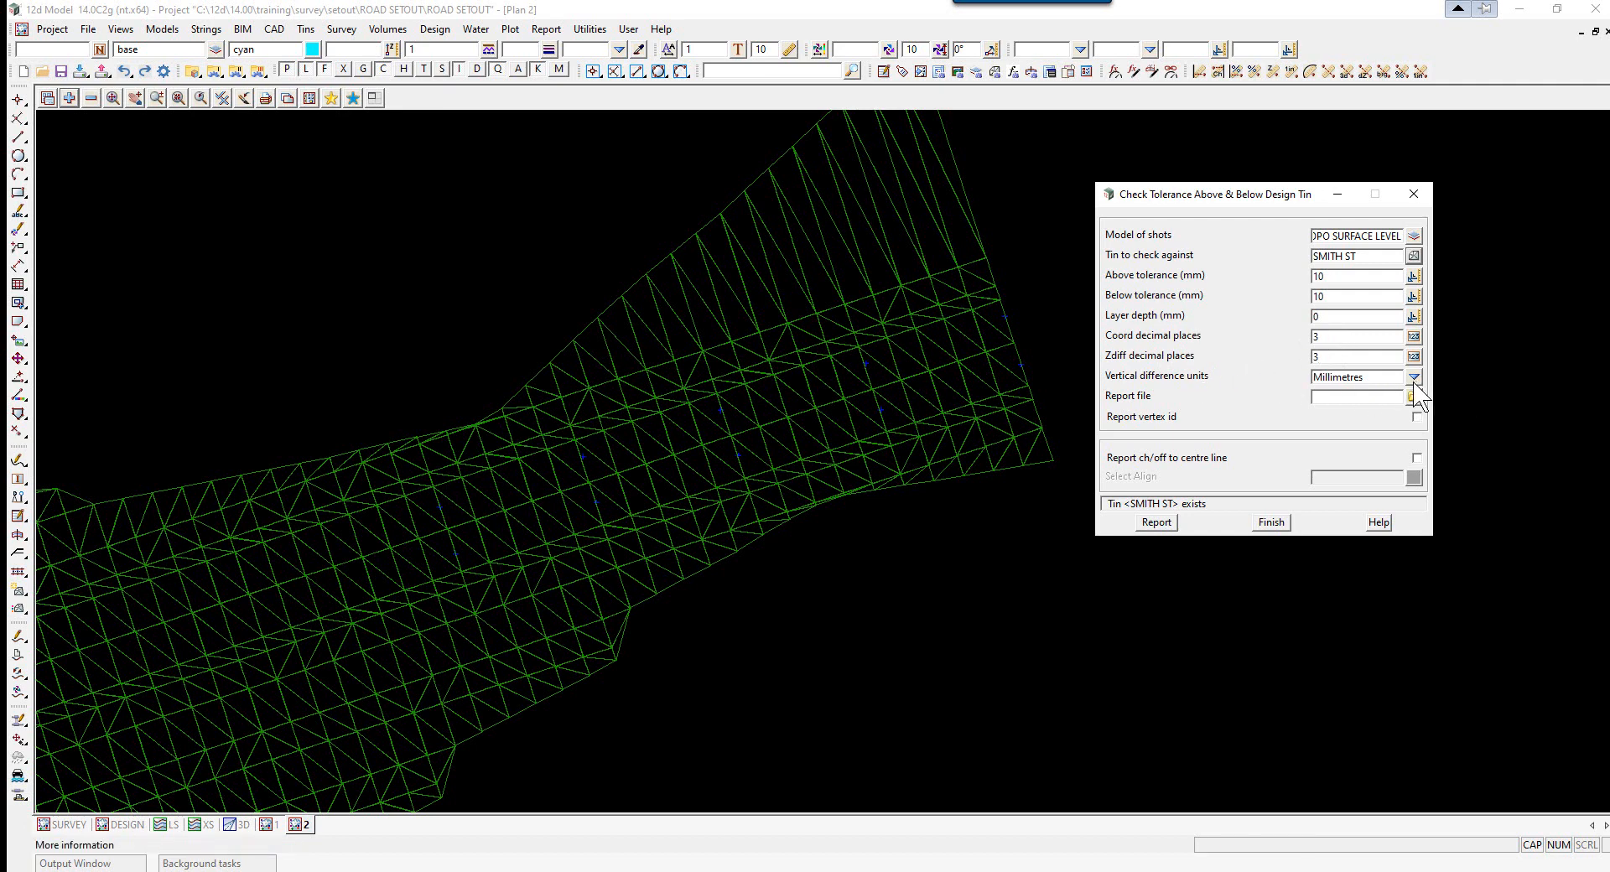
Write Zdiff in metres to PAVEMENT ASCON.rpt with chainage/offset to the picked centre line
click(1414, 377)
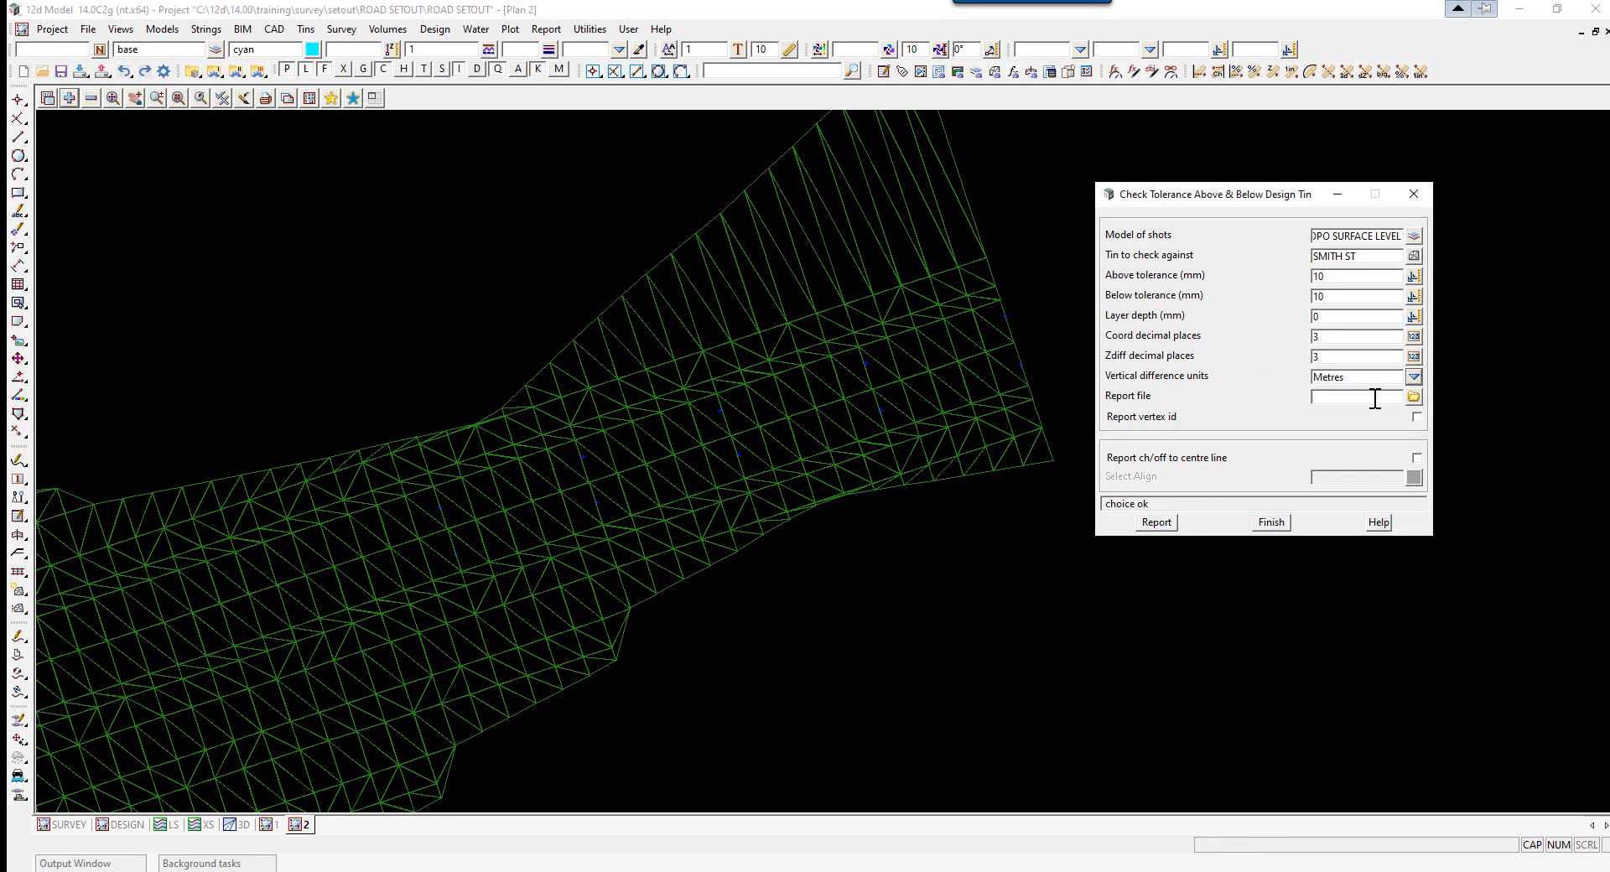
text(PAVEMENT ASCON)
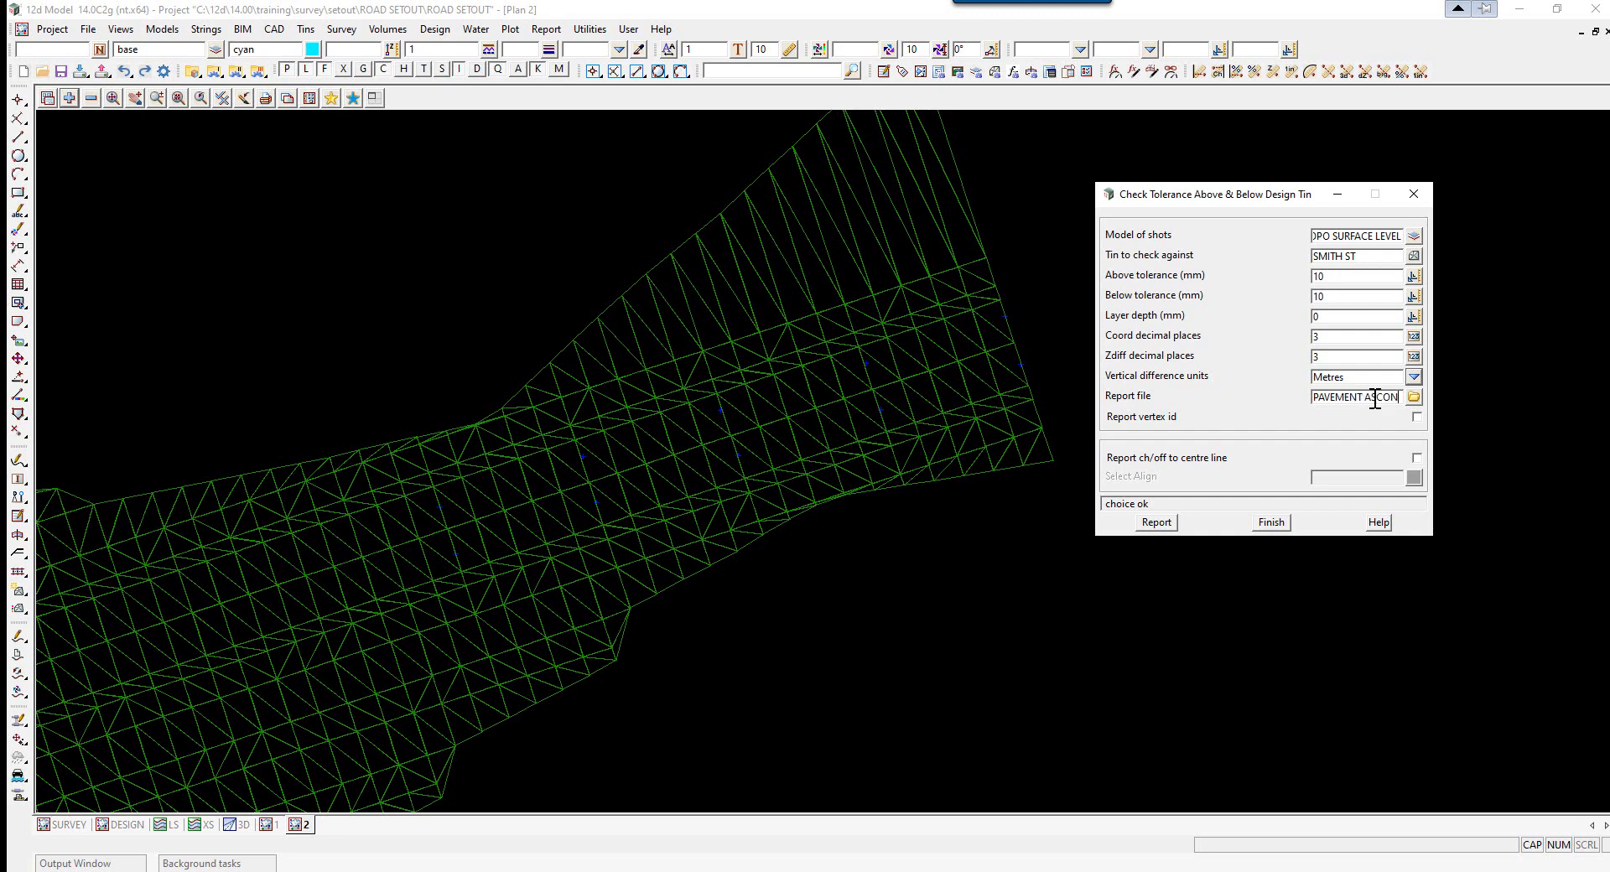
mouse_move(1417, 415)
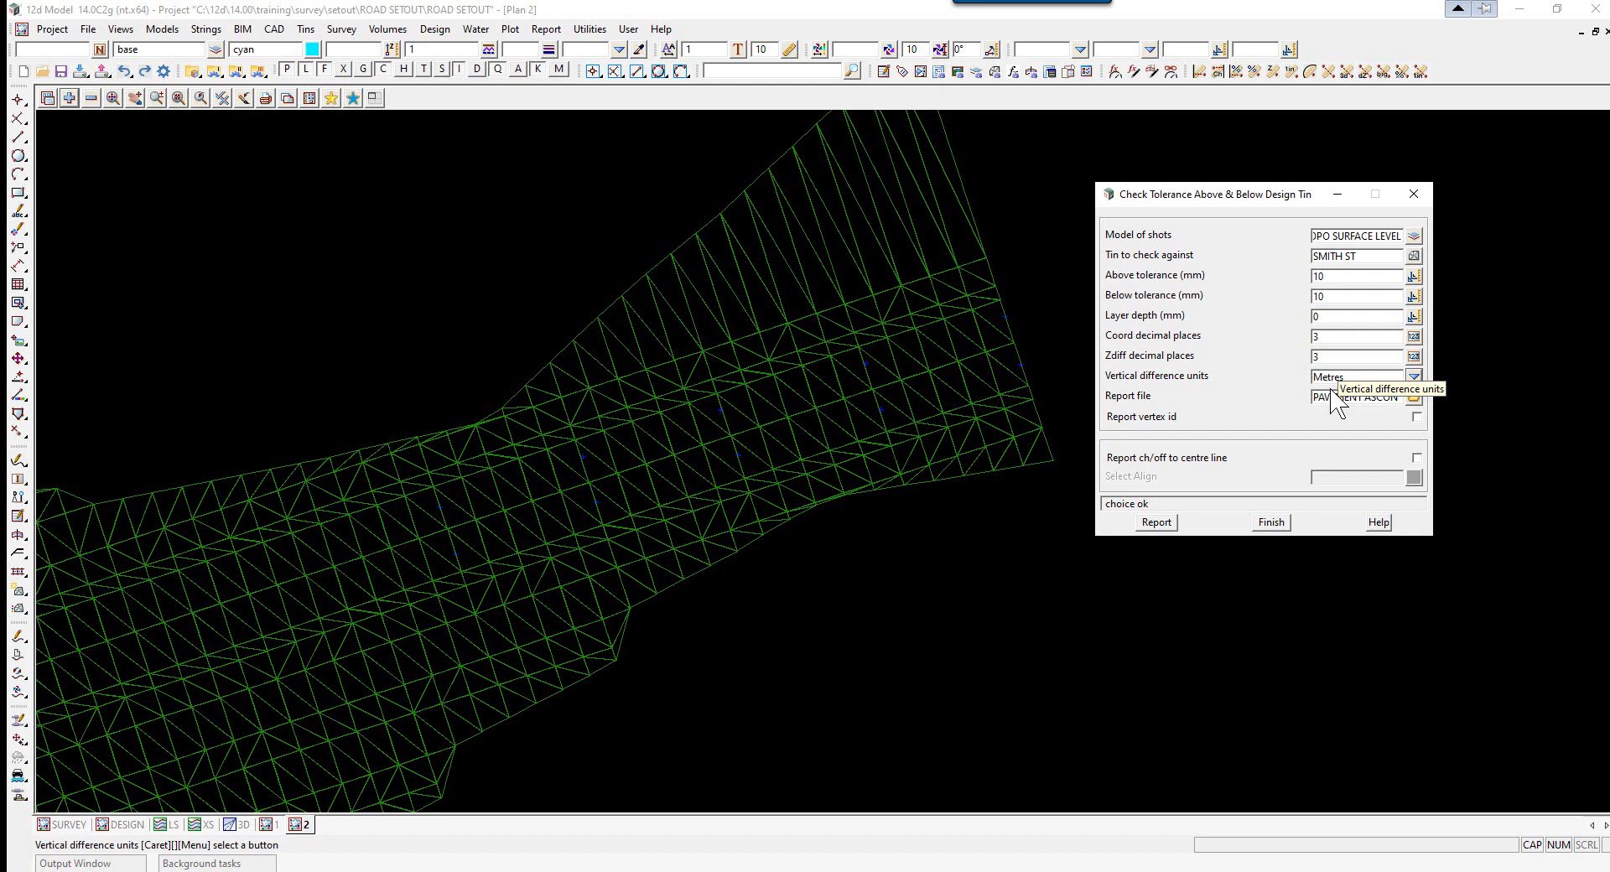
click(1417, 457)
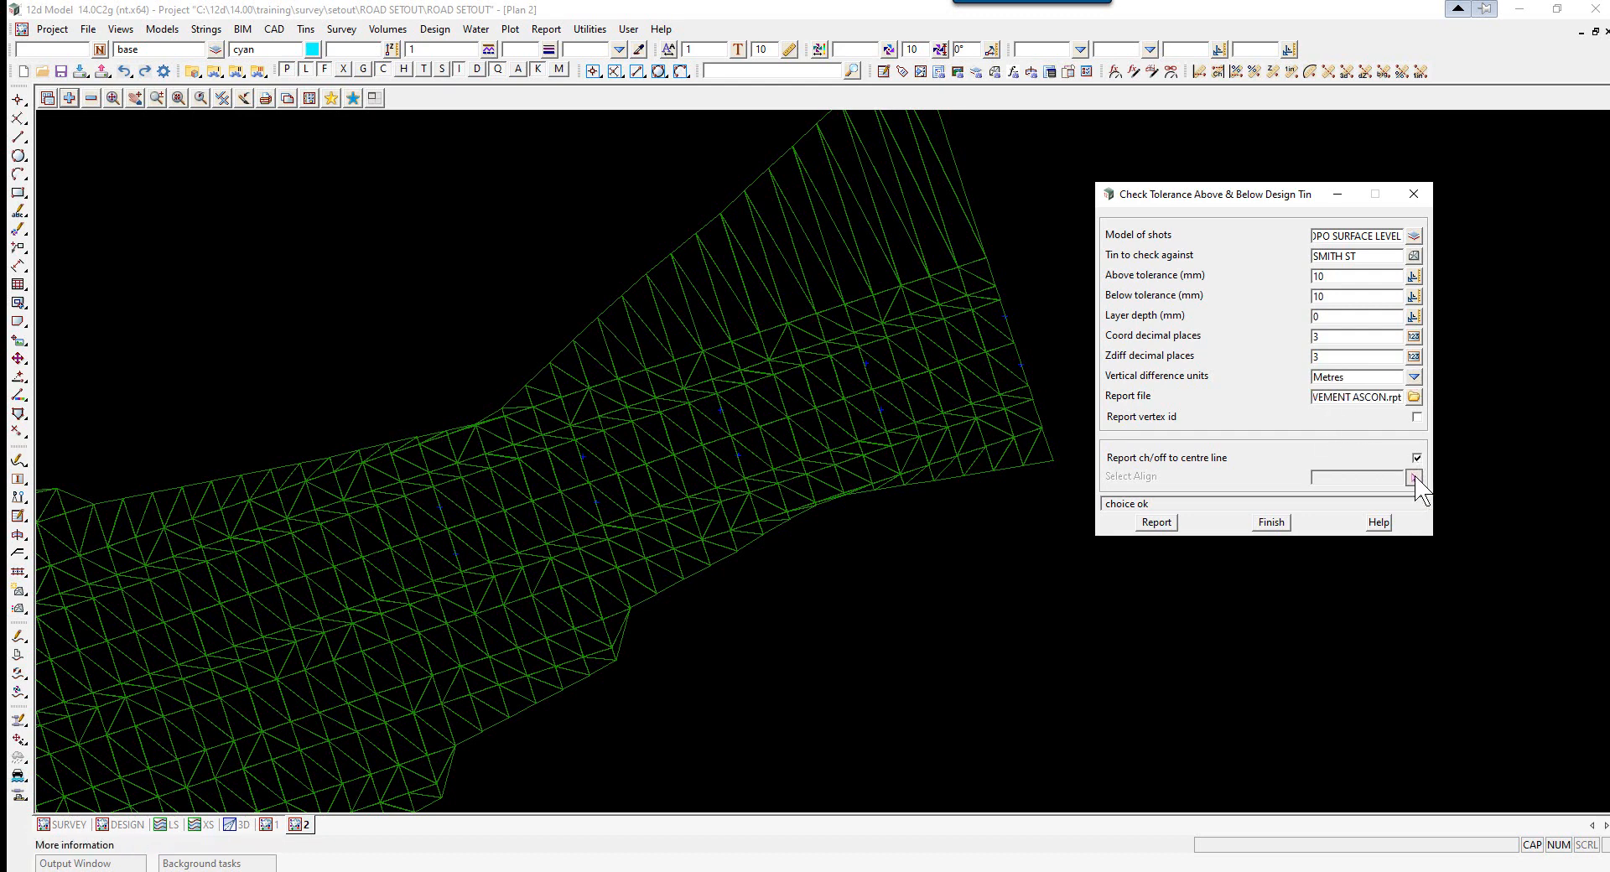
click(1416, 476)
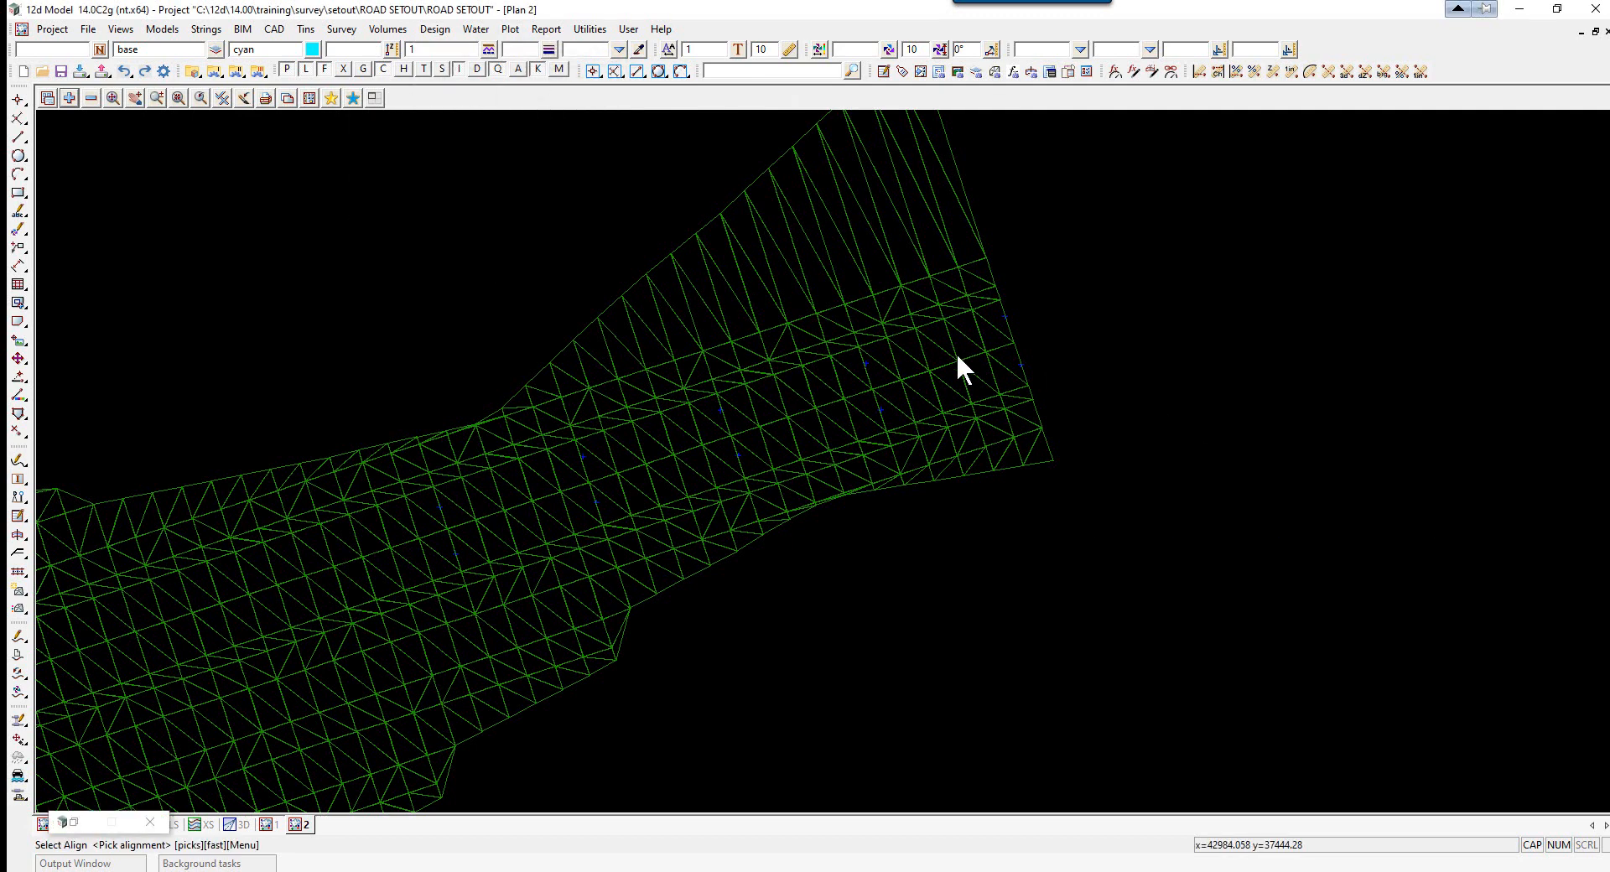
click(963, 365)
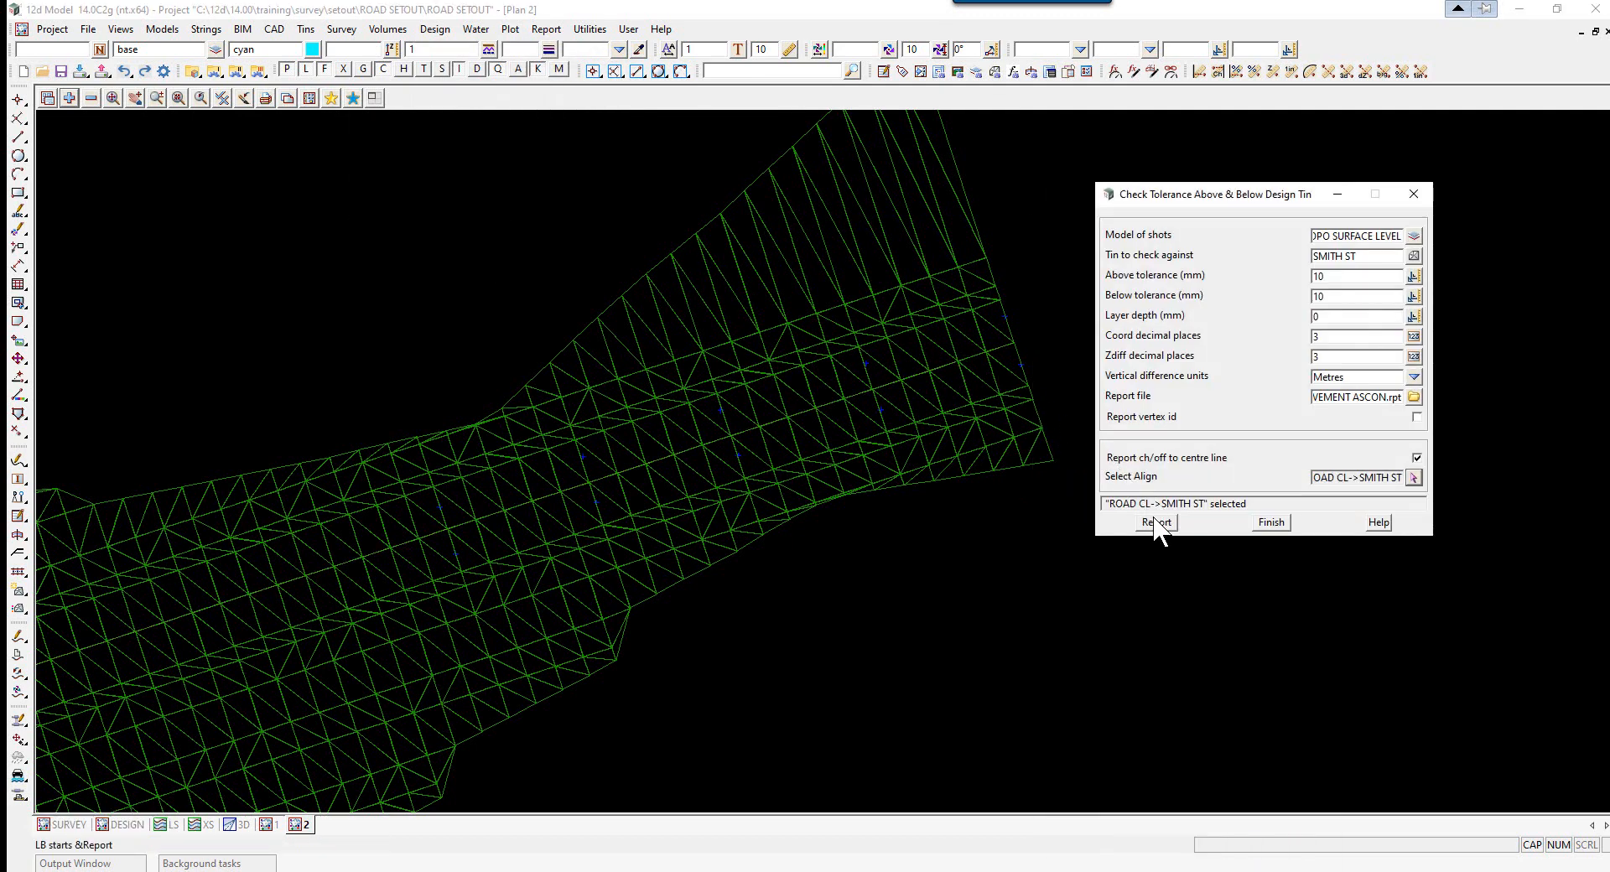
click(1154, 522)
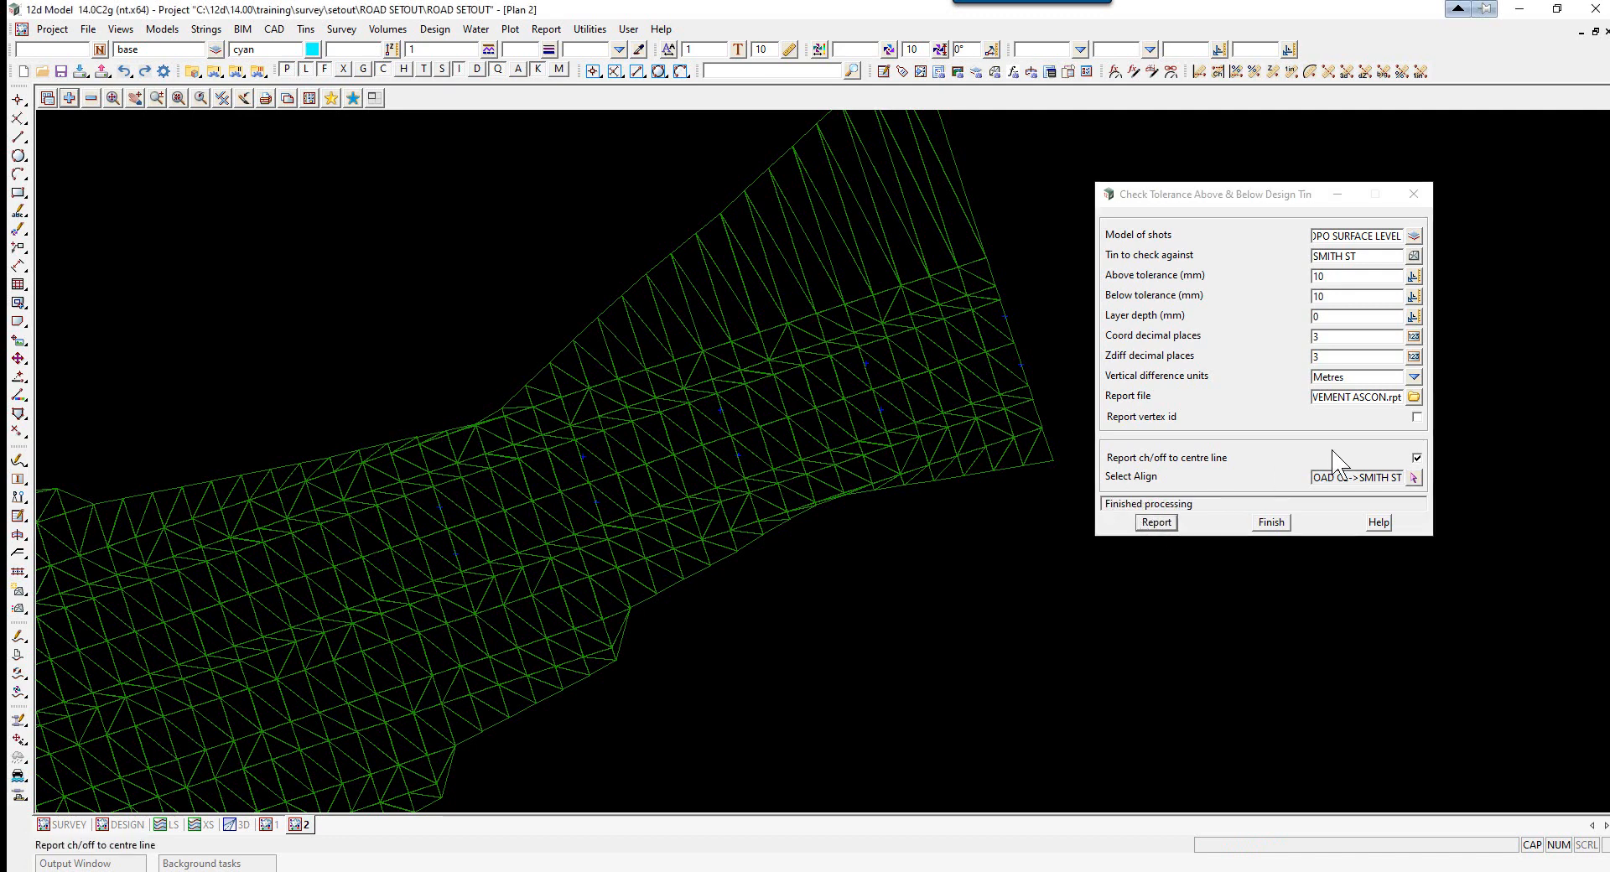
click(1414, 397)
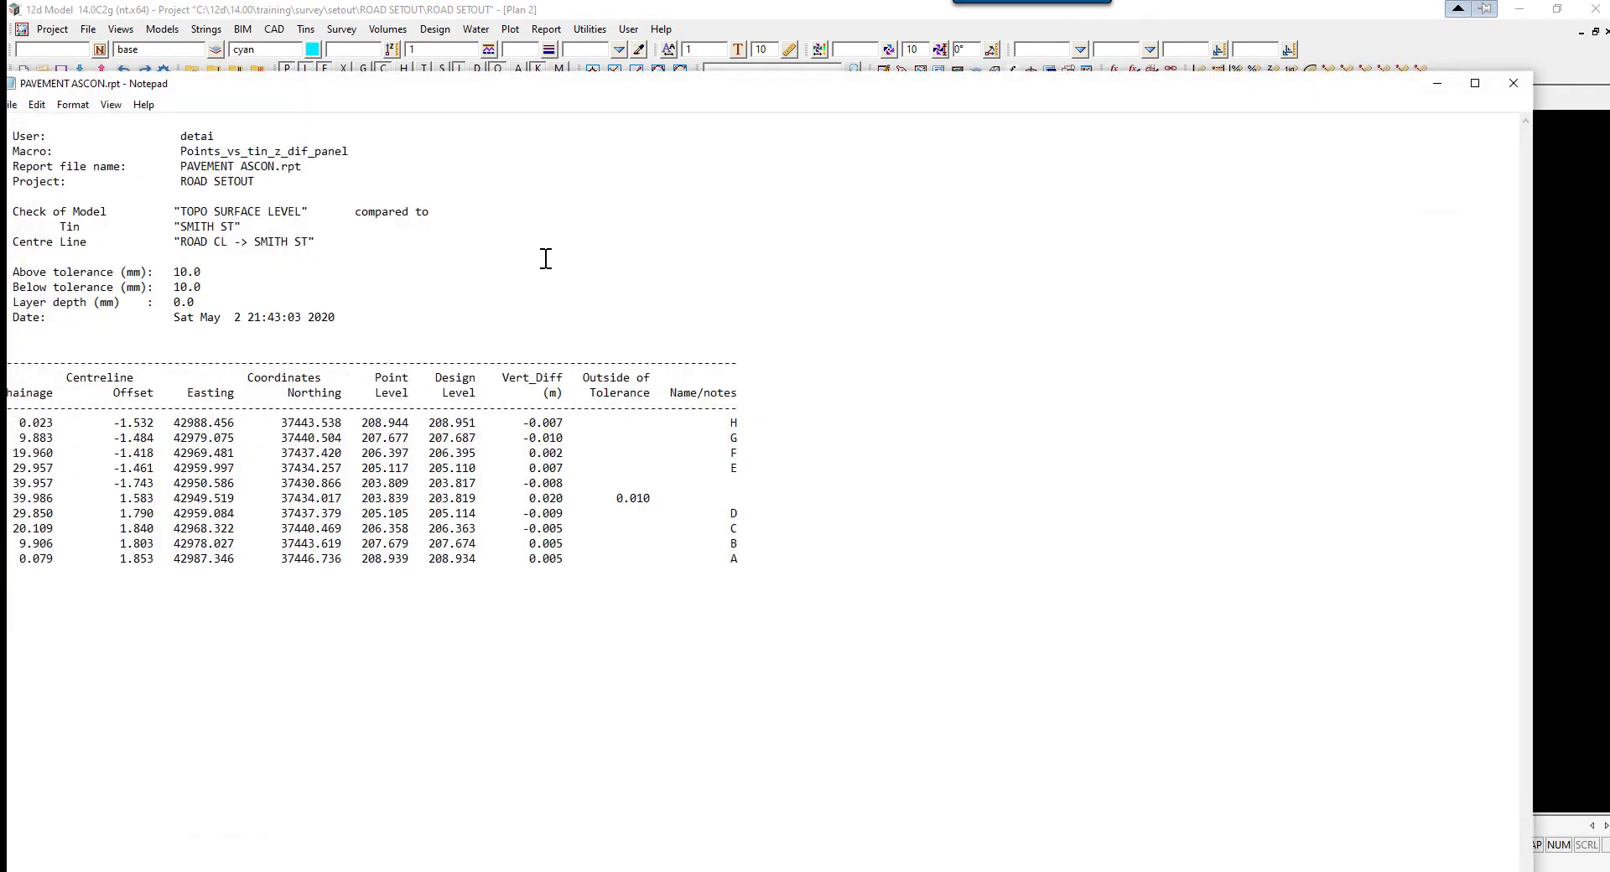
Maximise the report in Notepad and select the 0.020 vertical difference value
click(1476, 83)
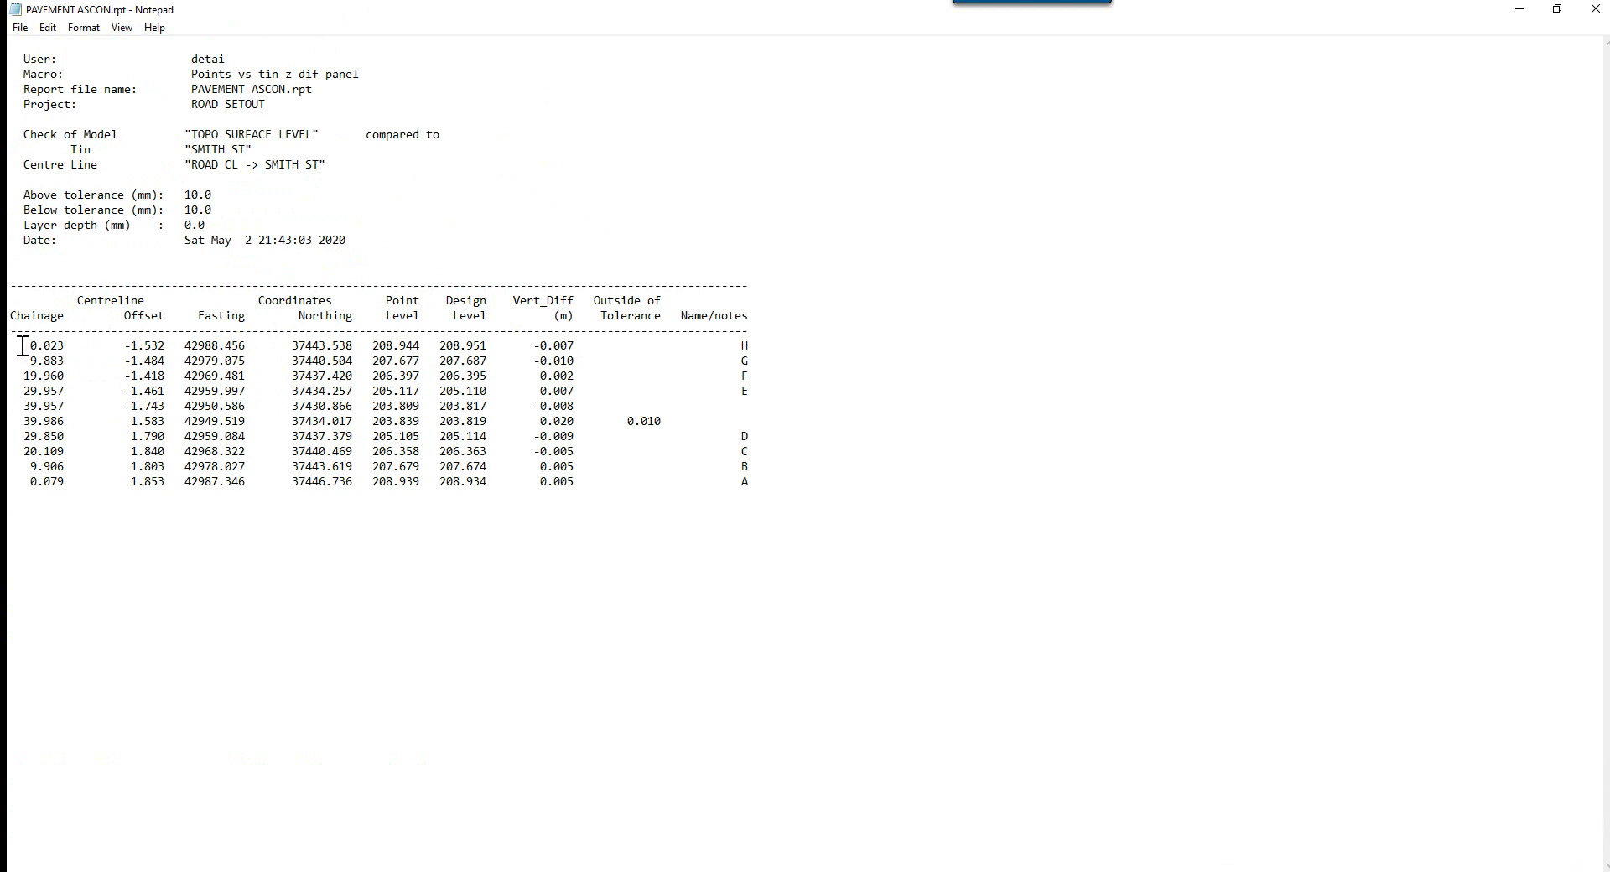
mouse_move(68, 352)
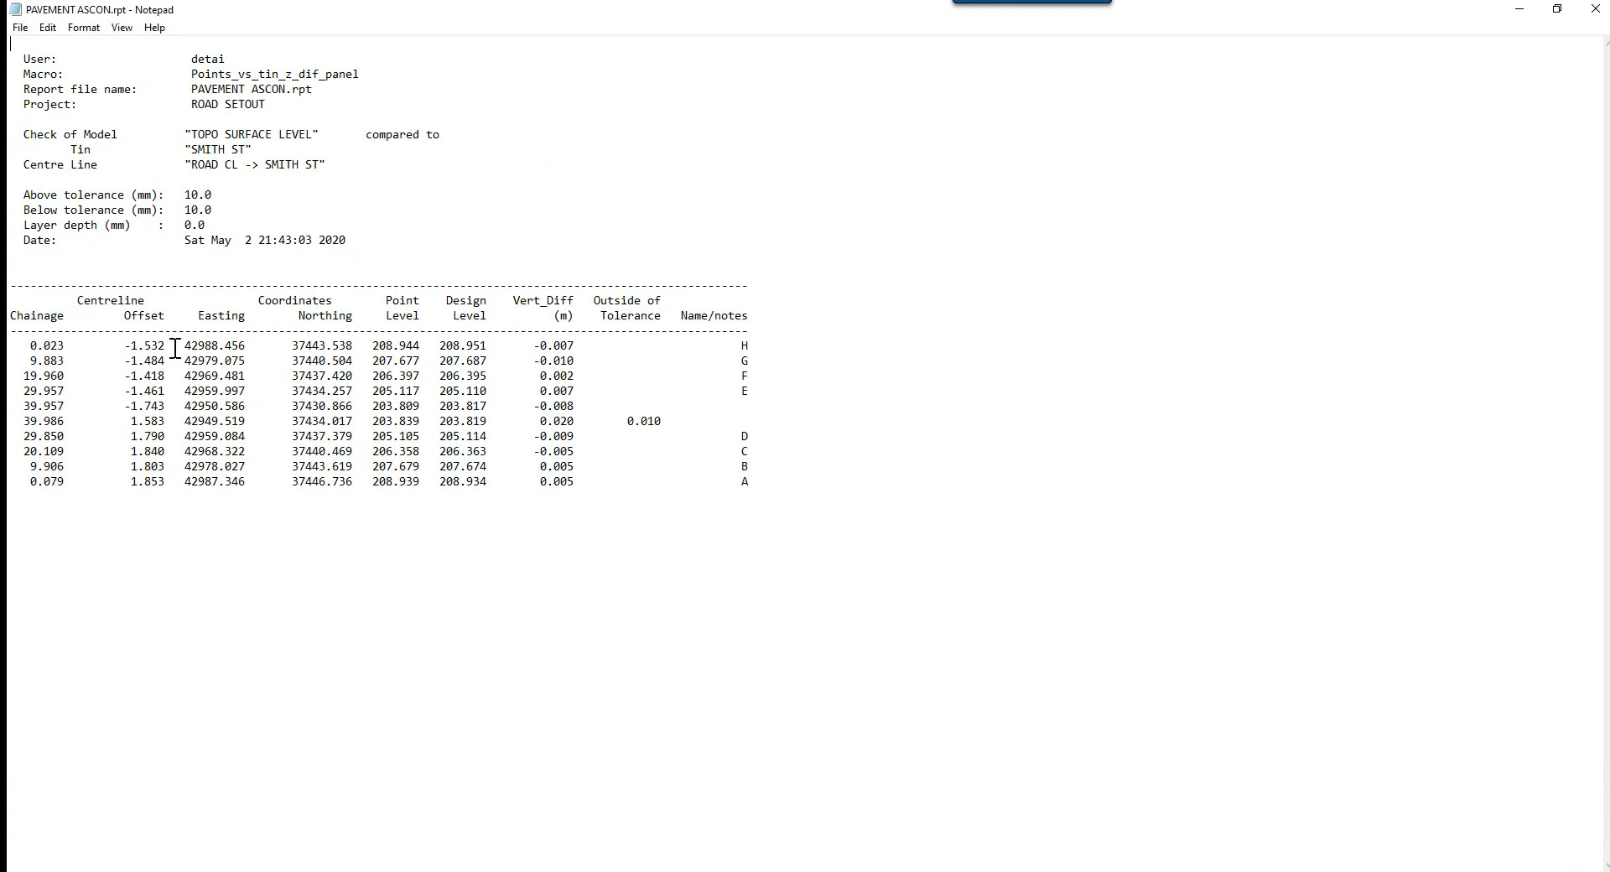
mouse_move(389, 346)
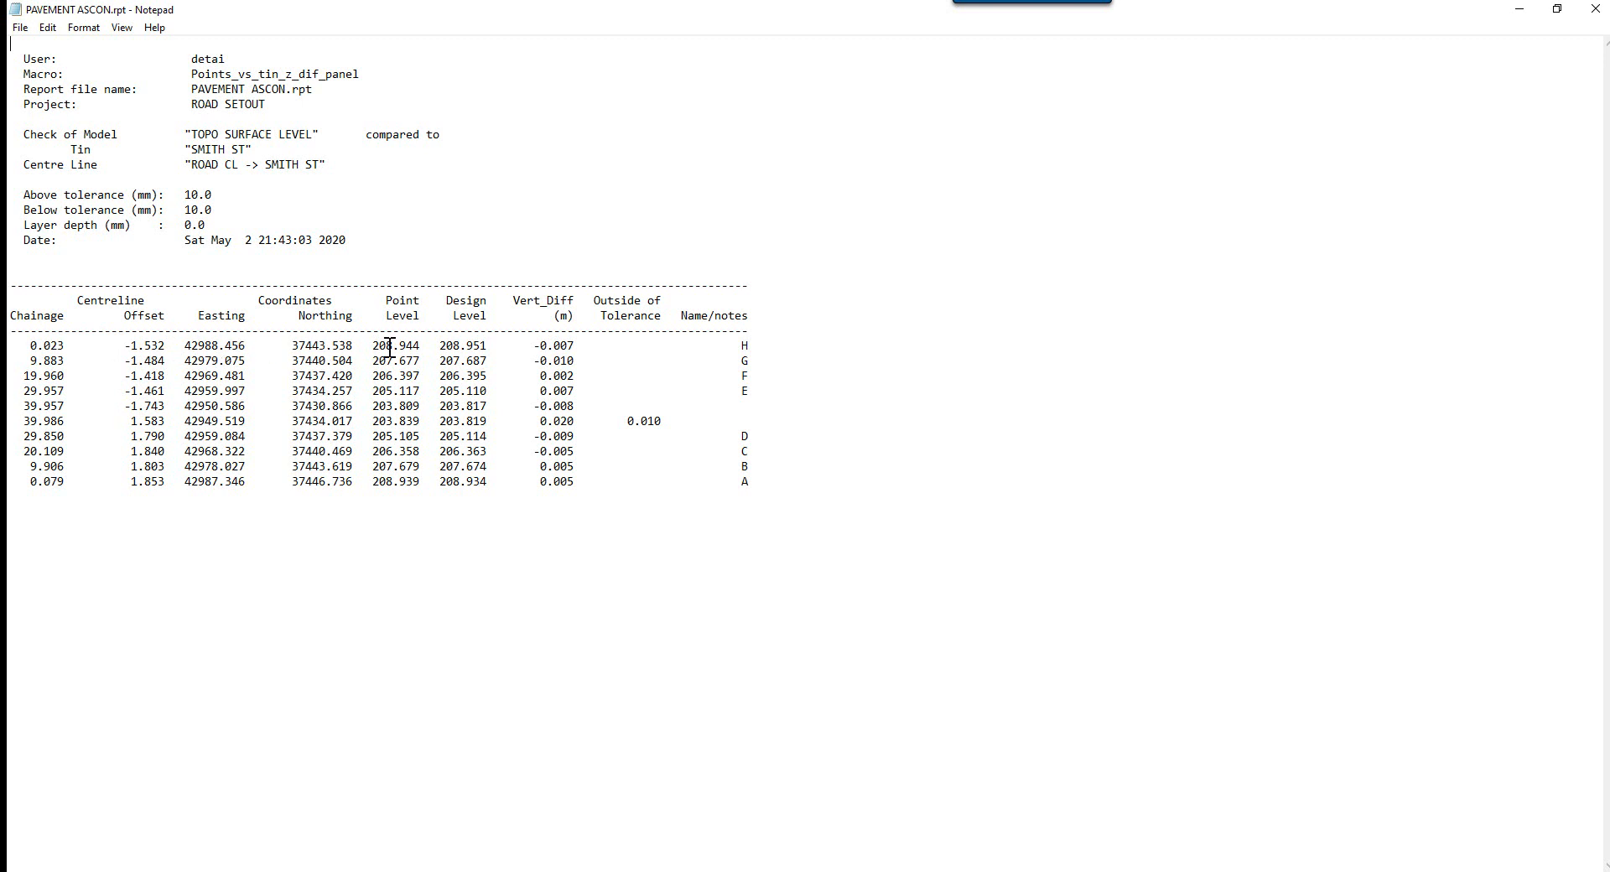
mouse_move(554, 443)
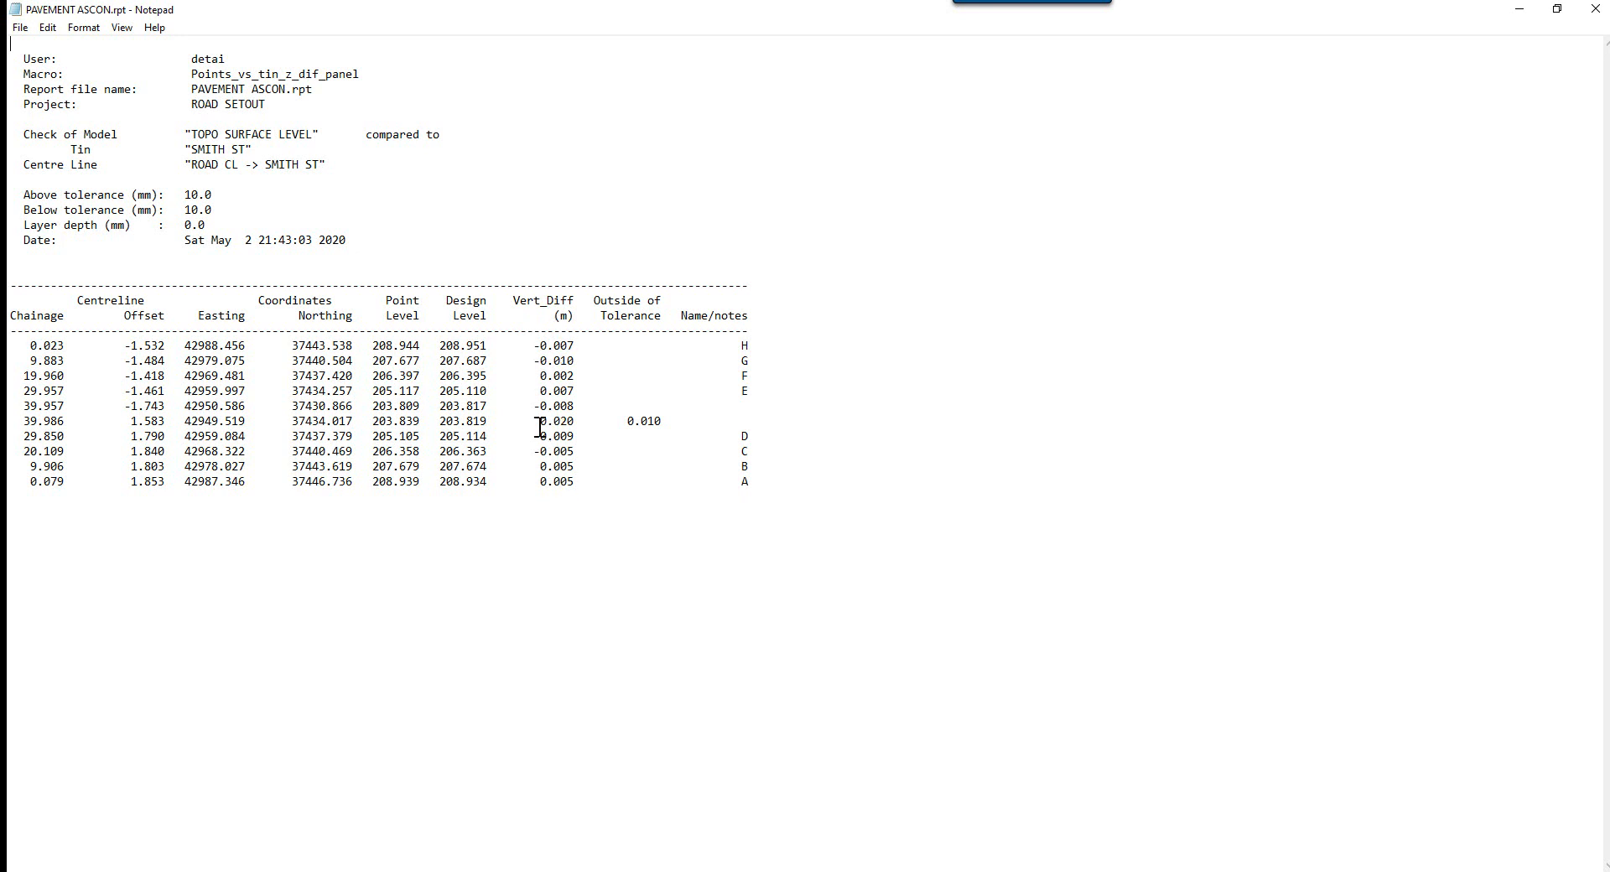
double_click(553, 420)
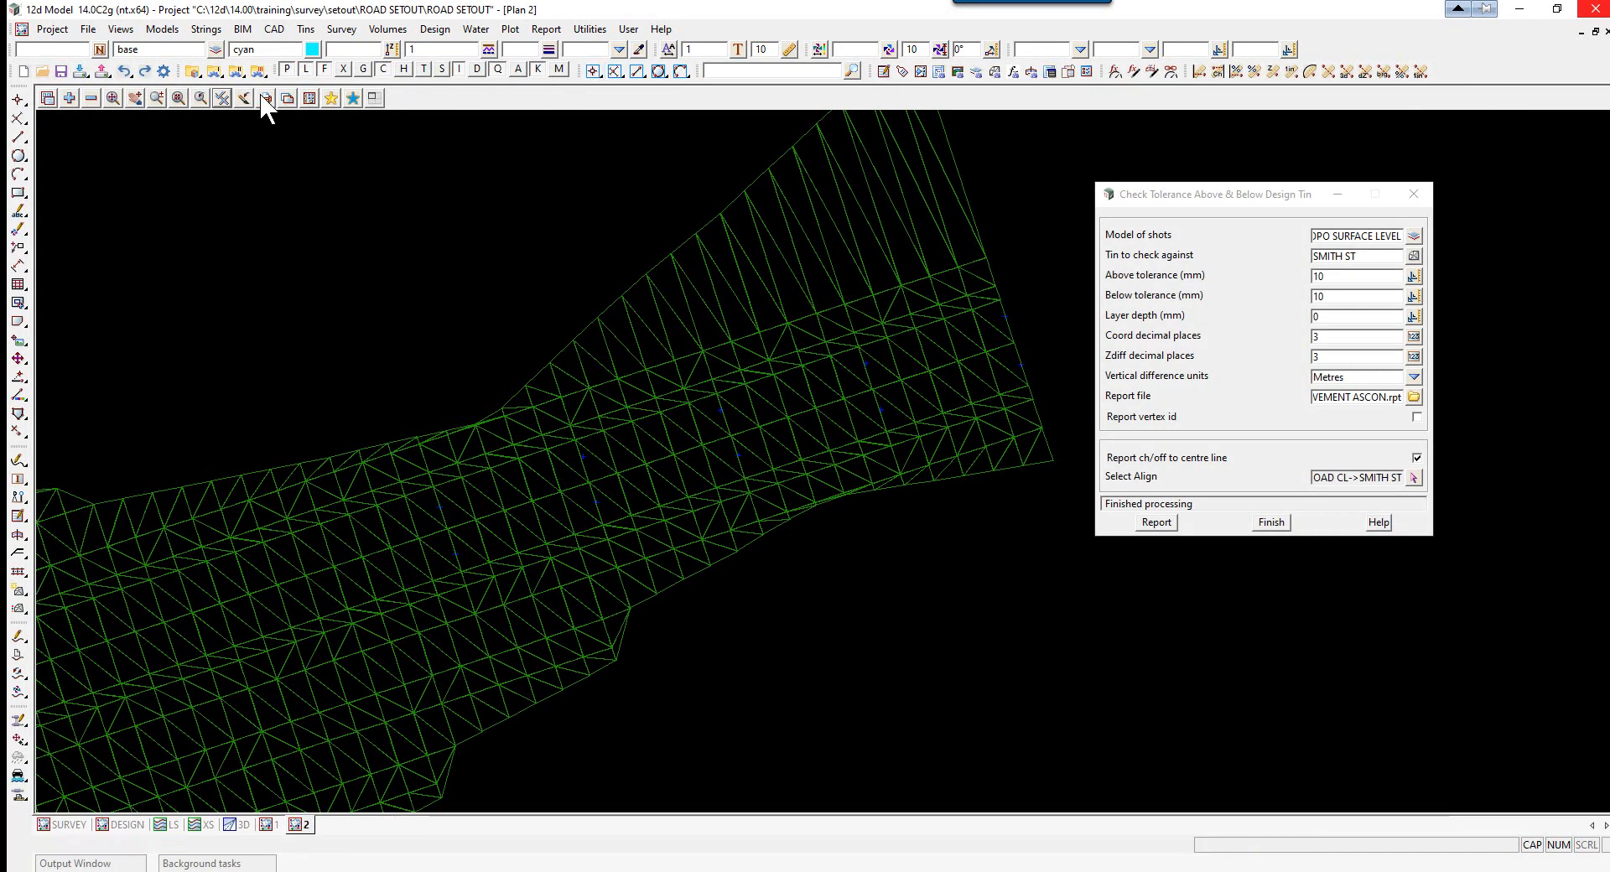
Redraw the plan to show labelled checked points A to H over the SMITH ST tin
click(265, 98)
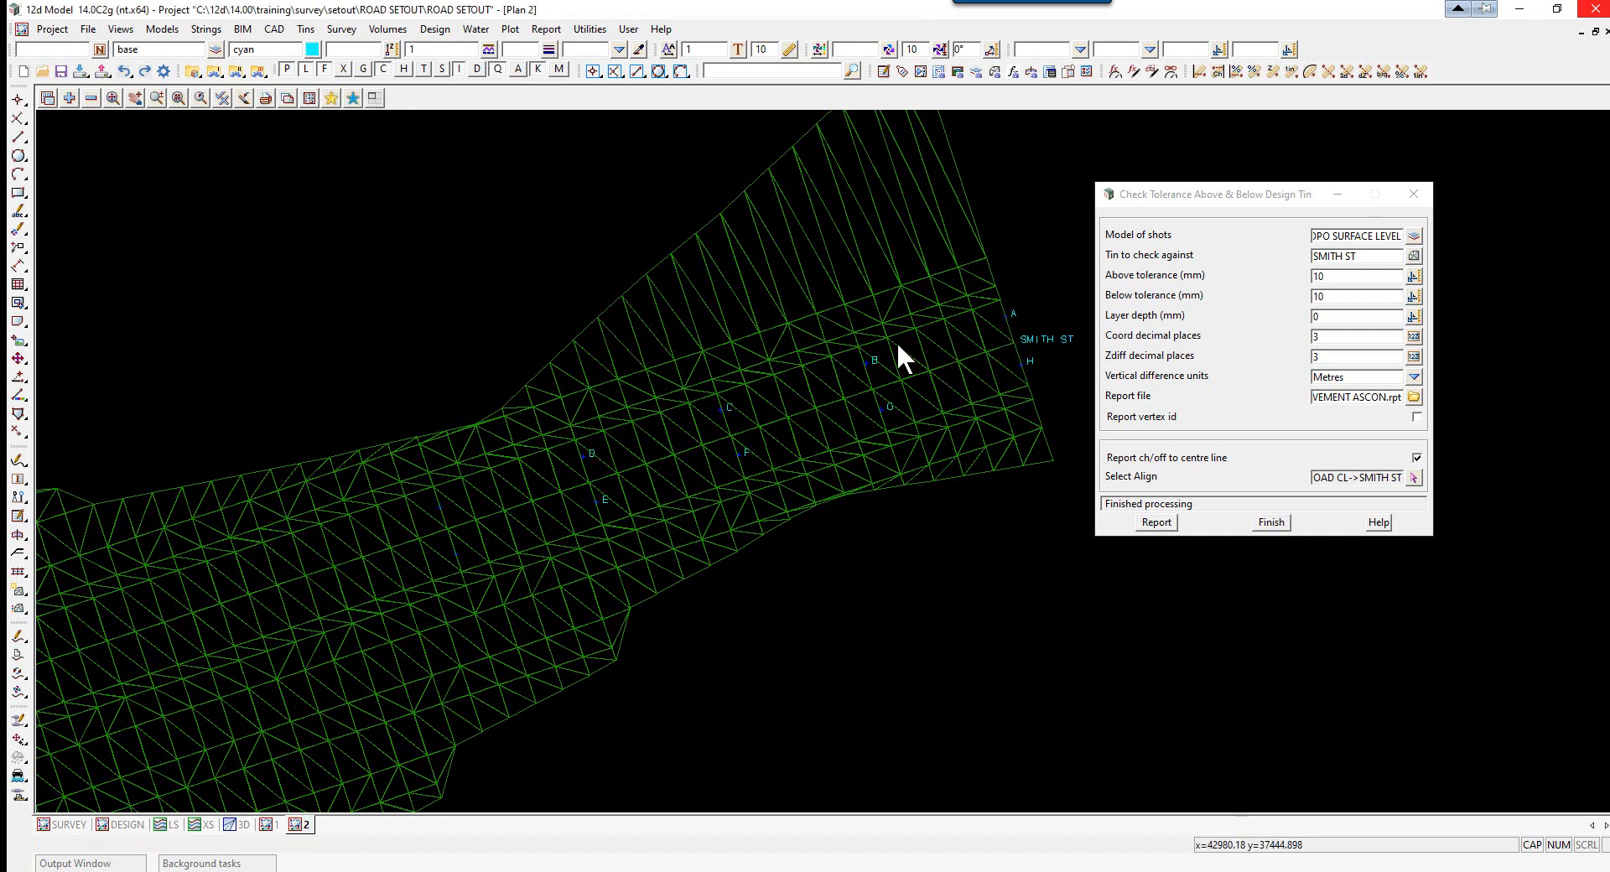
mouse_move(746, 510)
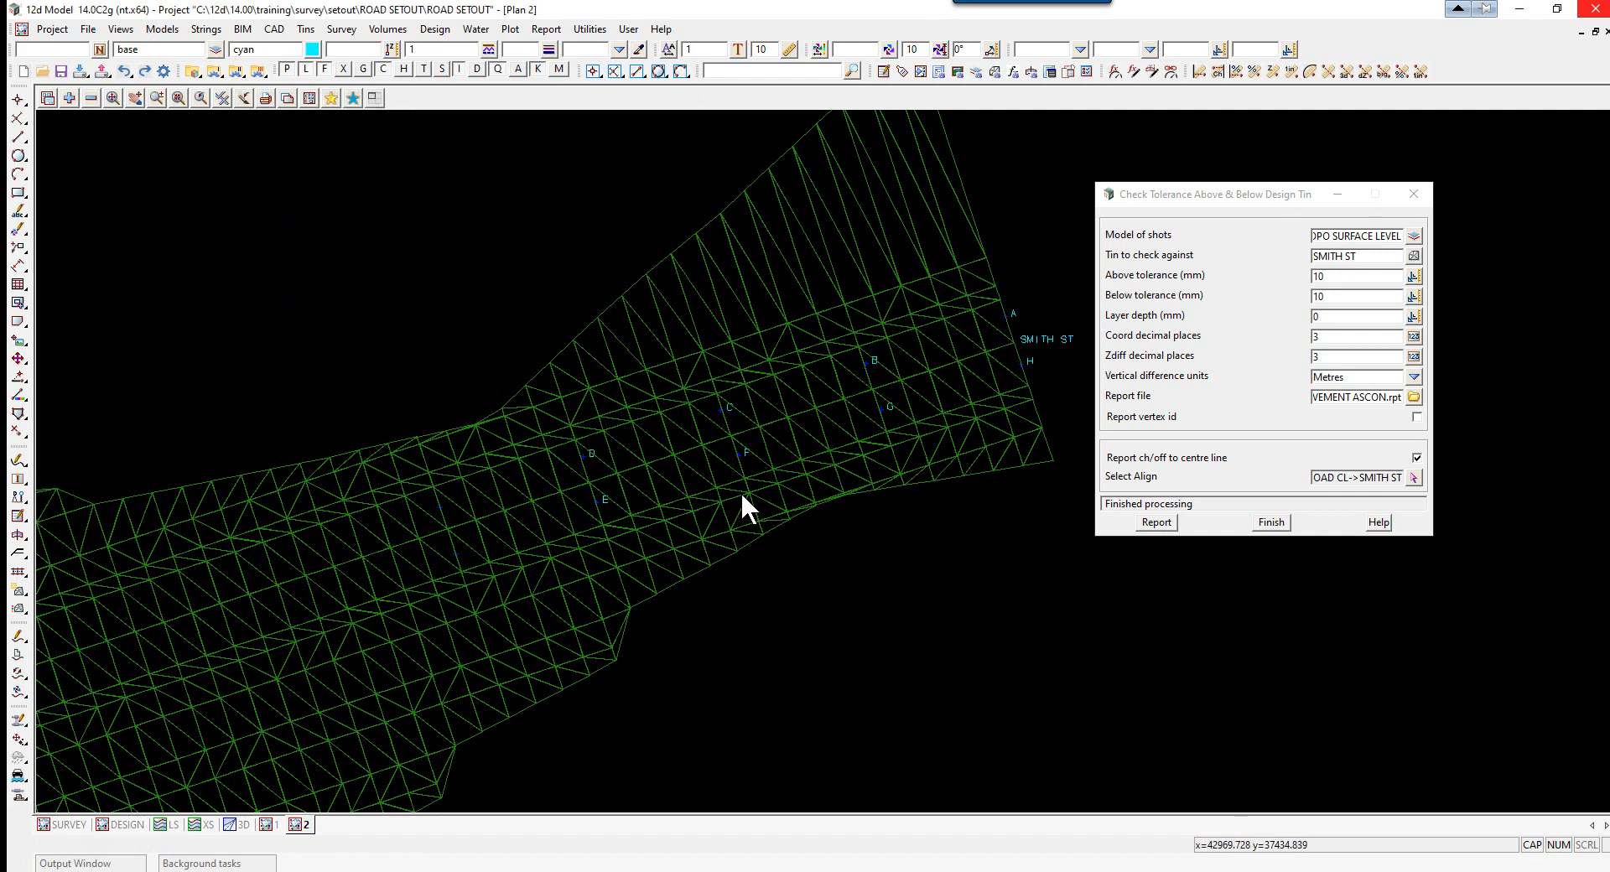